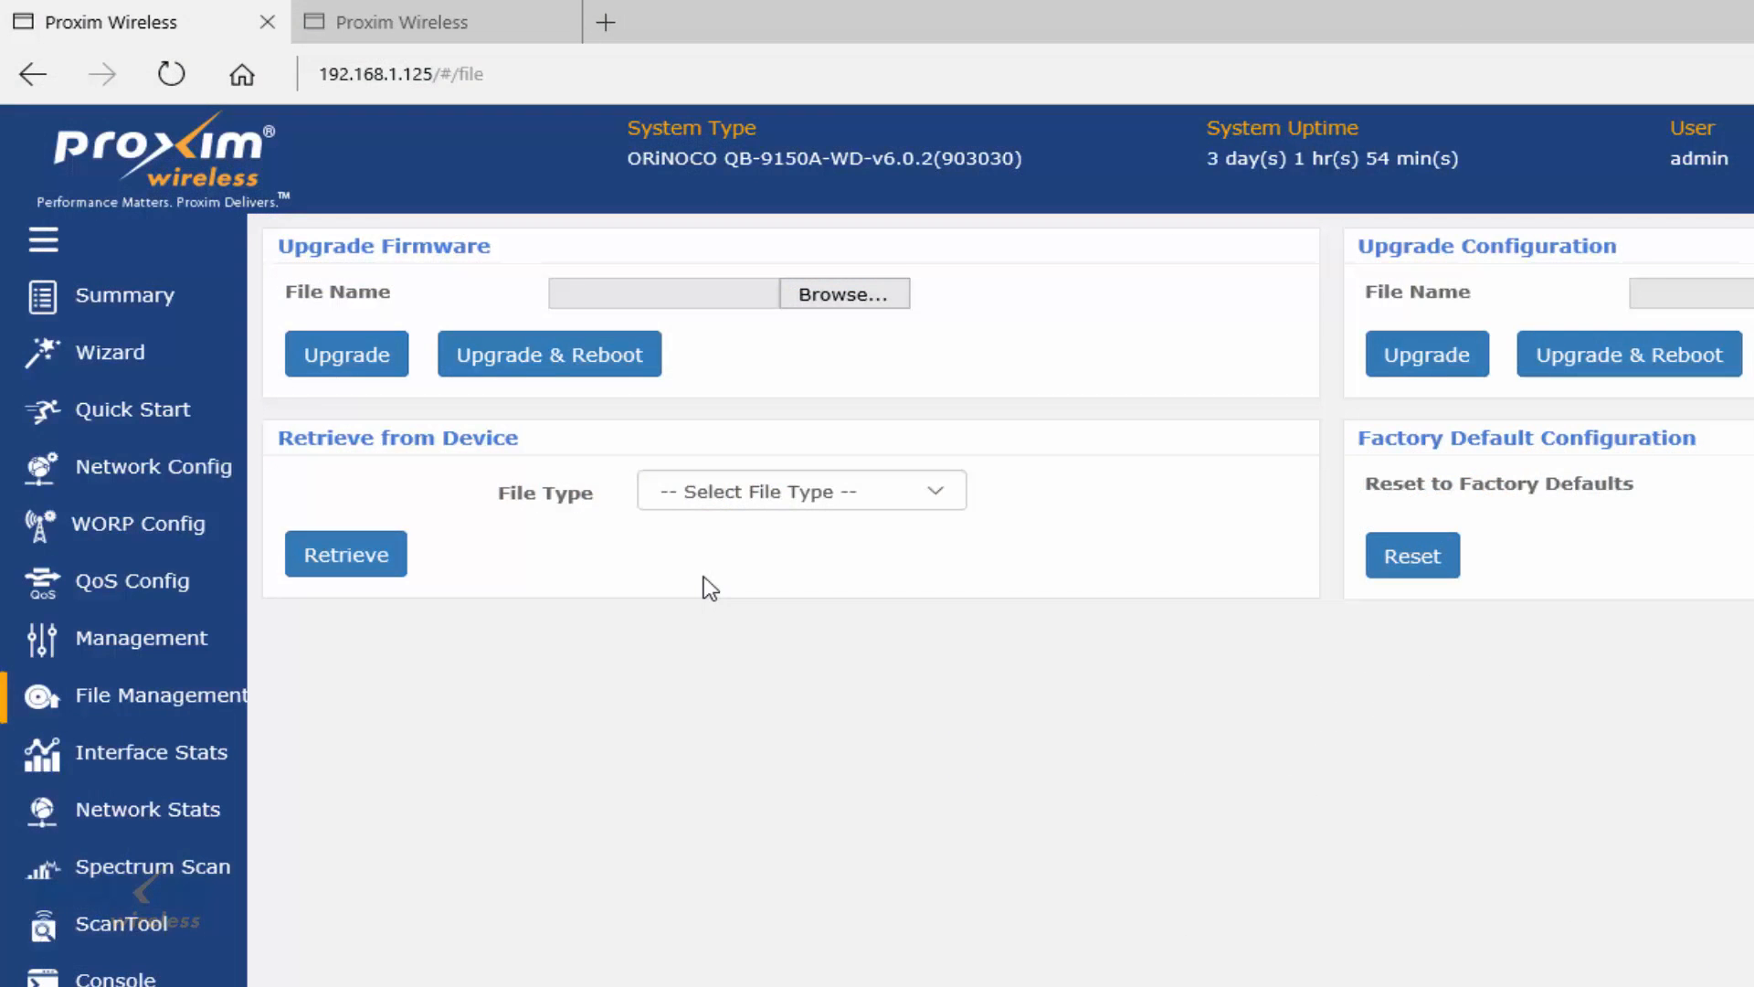
mouse_move(725, 592)
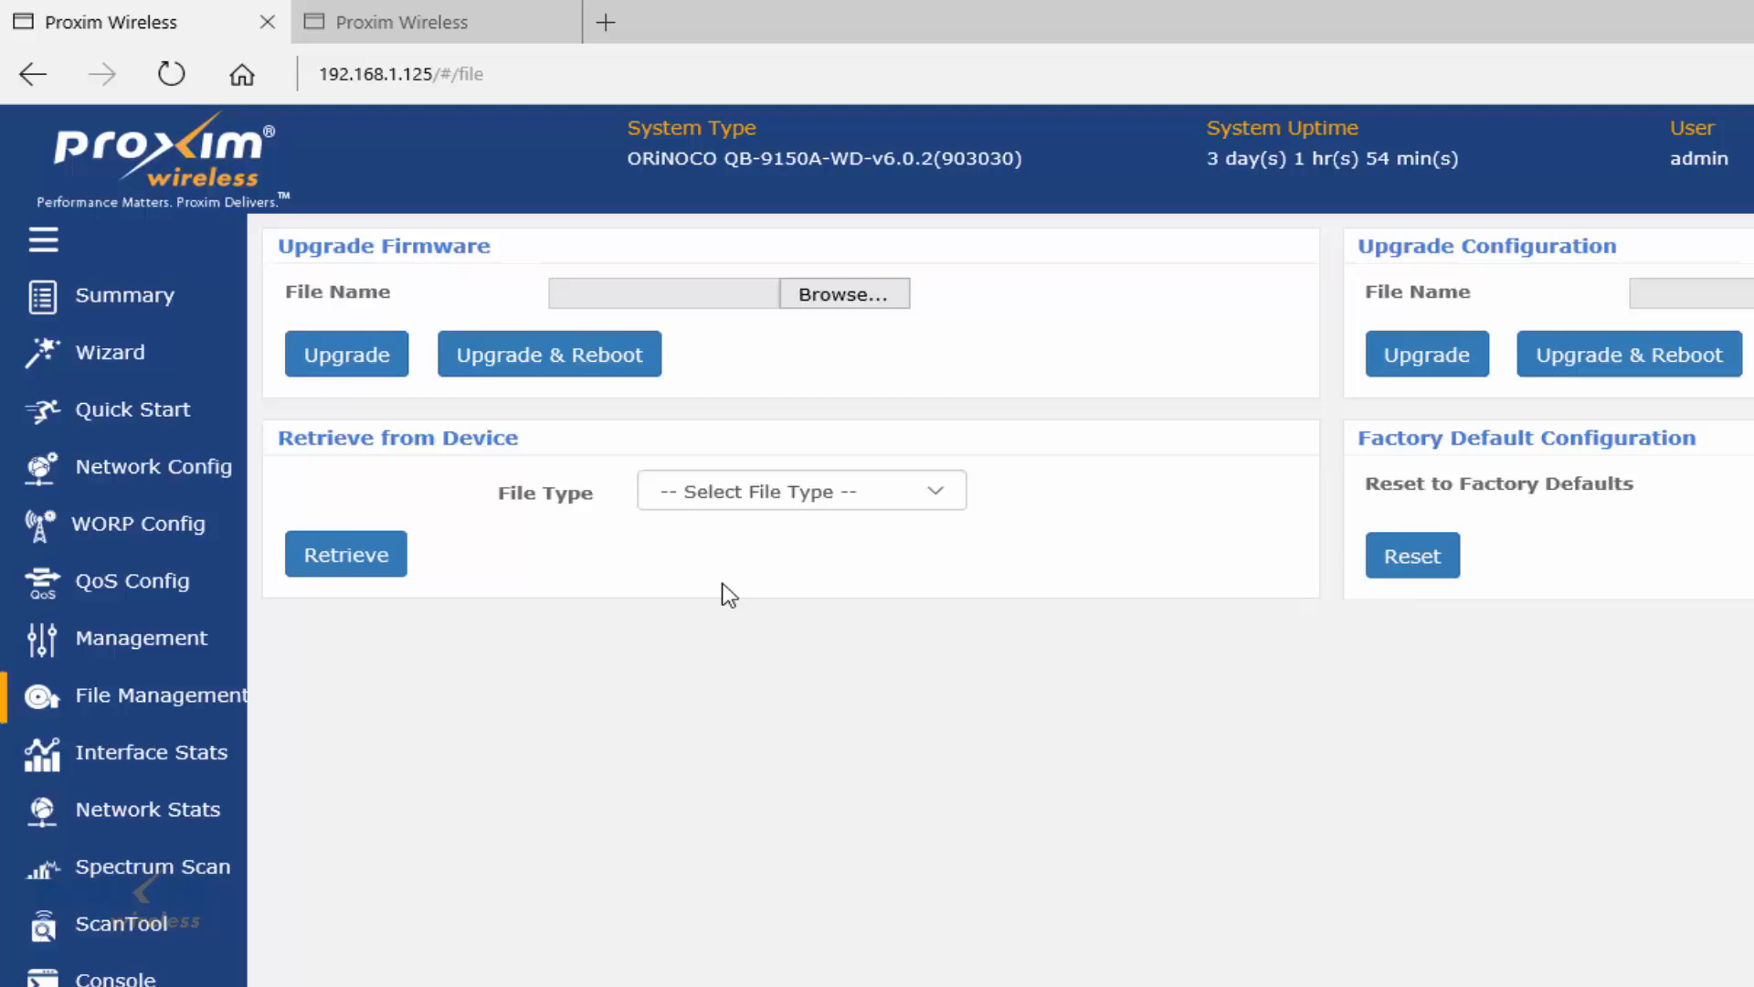
mouse_move(873, 636)
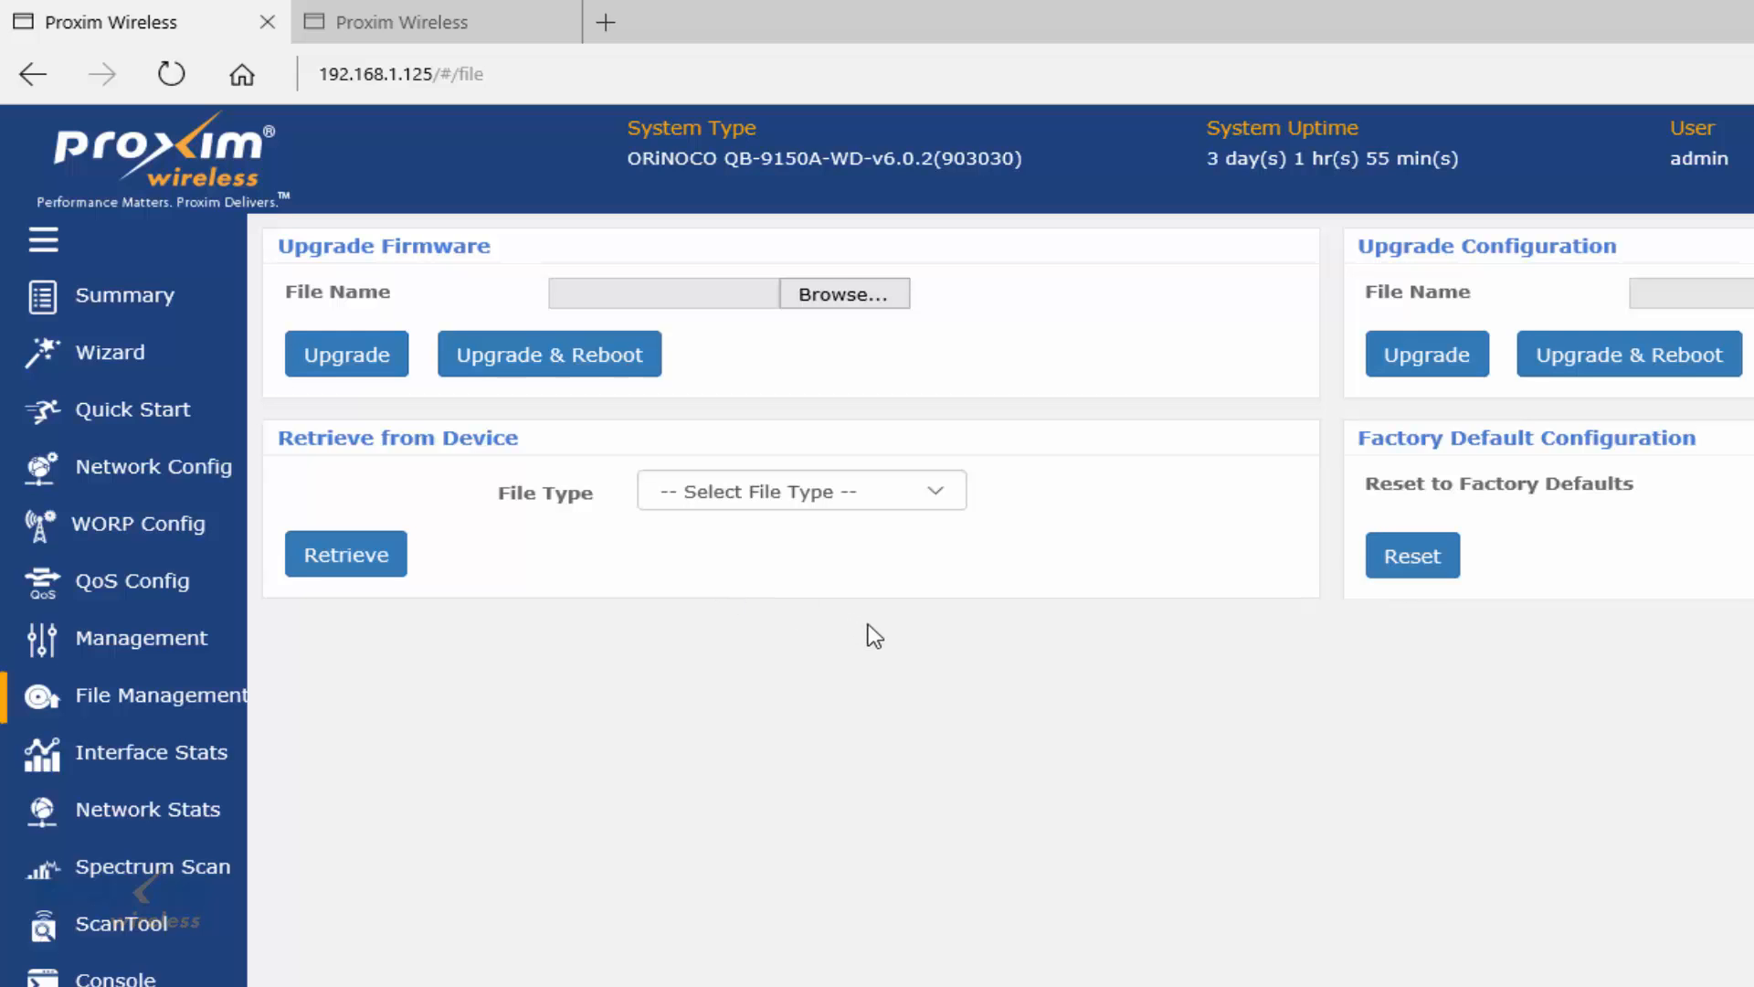
mouse_move(665, 567)
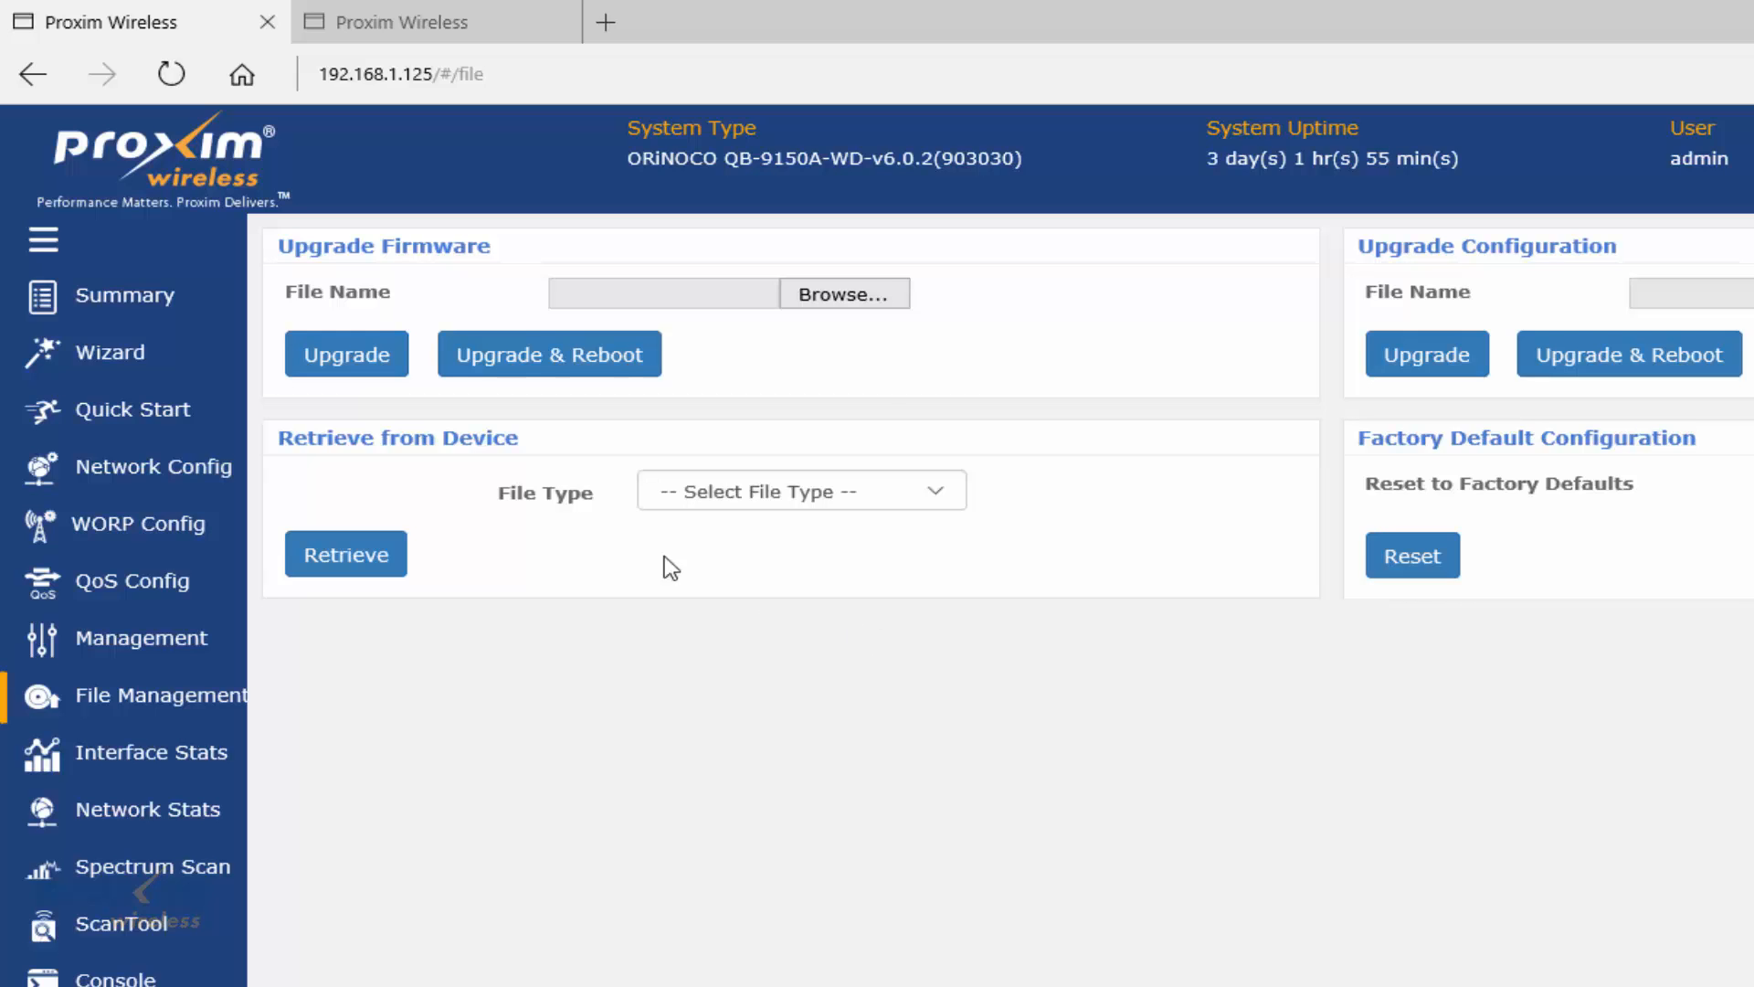
mouse_move(1113, 620)
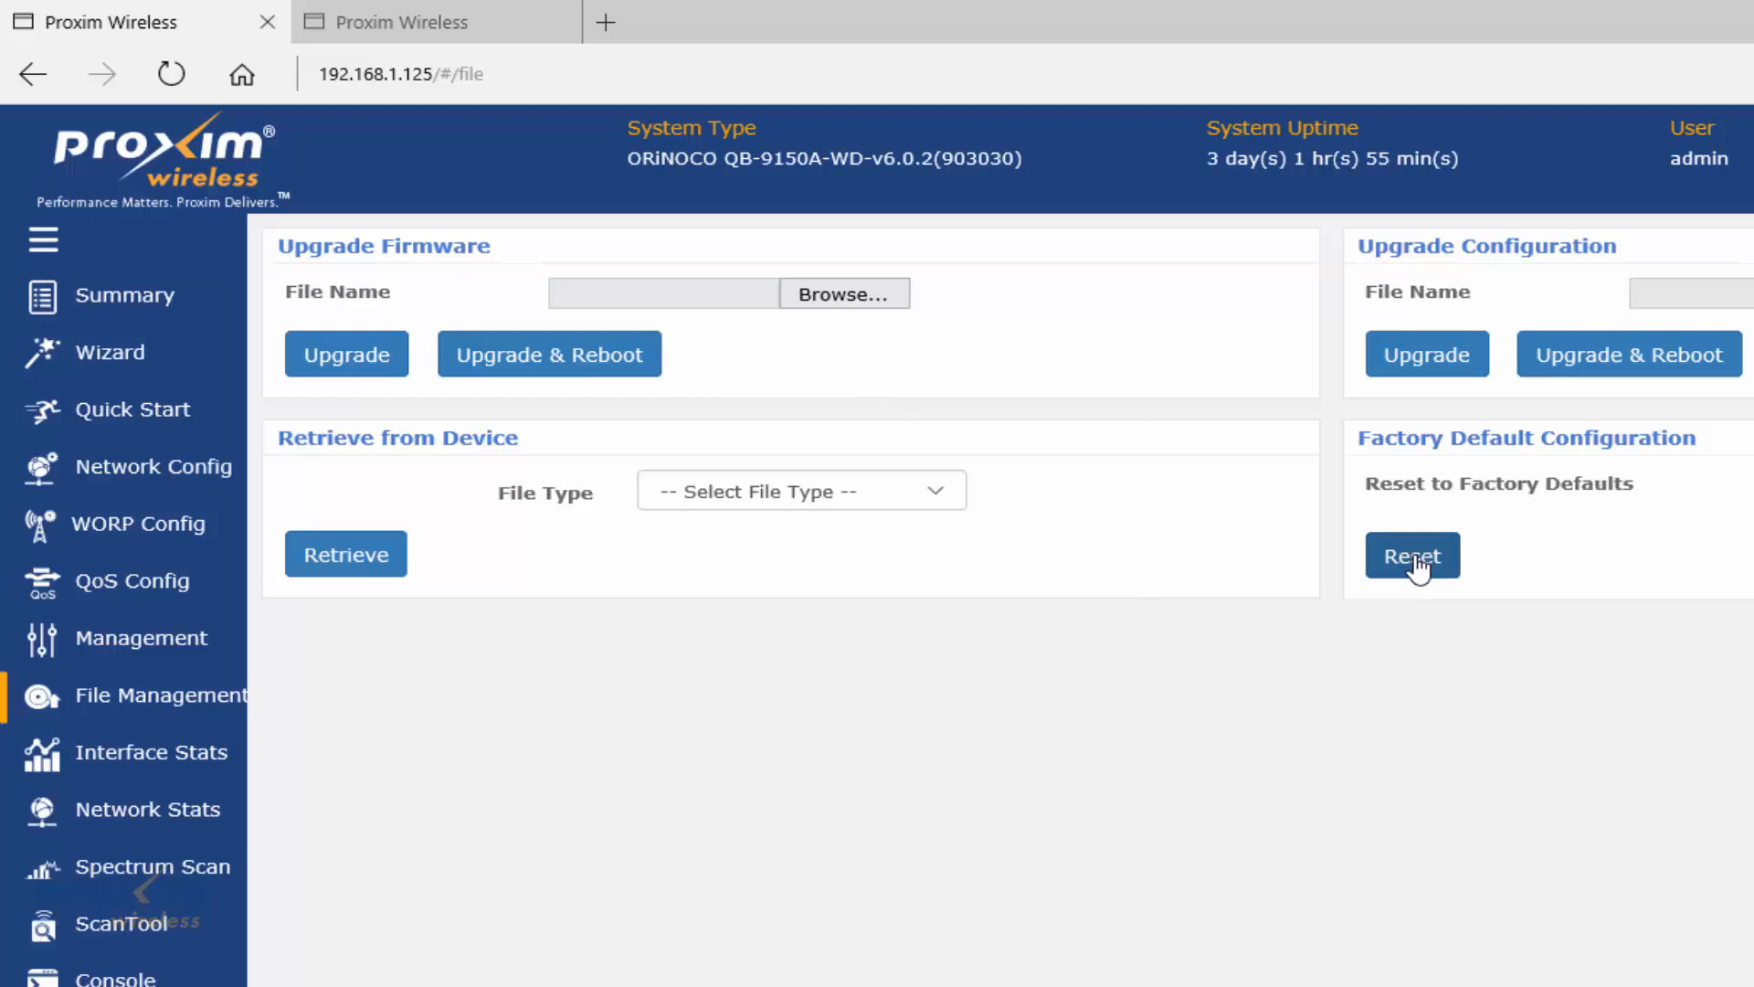
mouse_move(1676, 578)
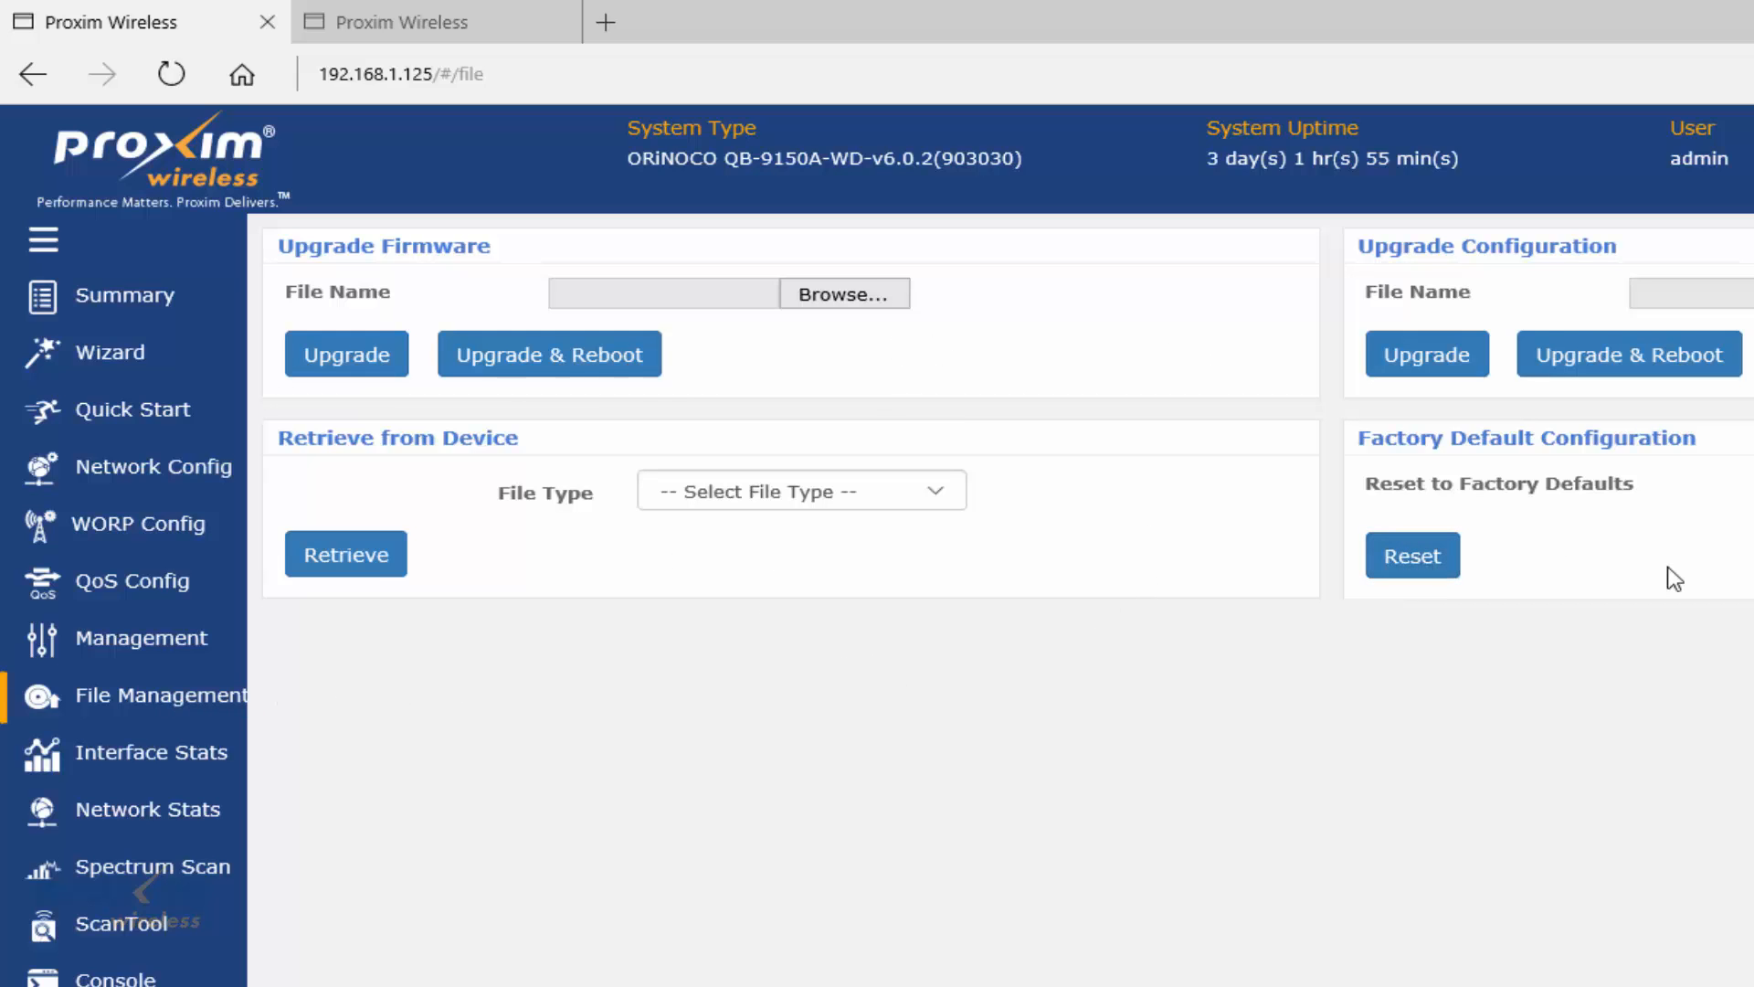
mouse_move(1190, 643)
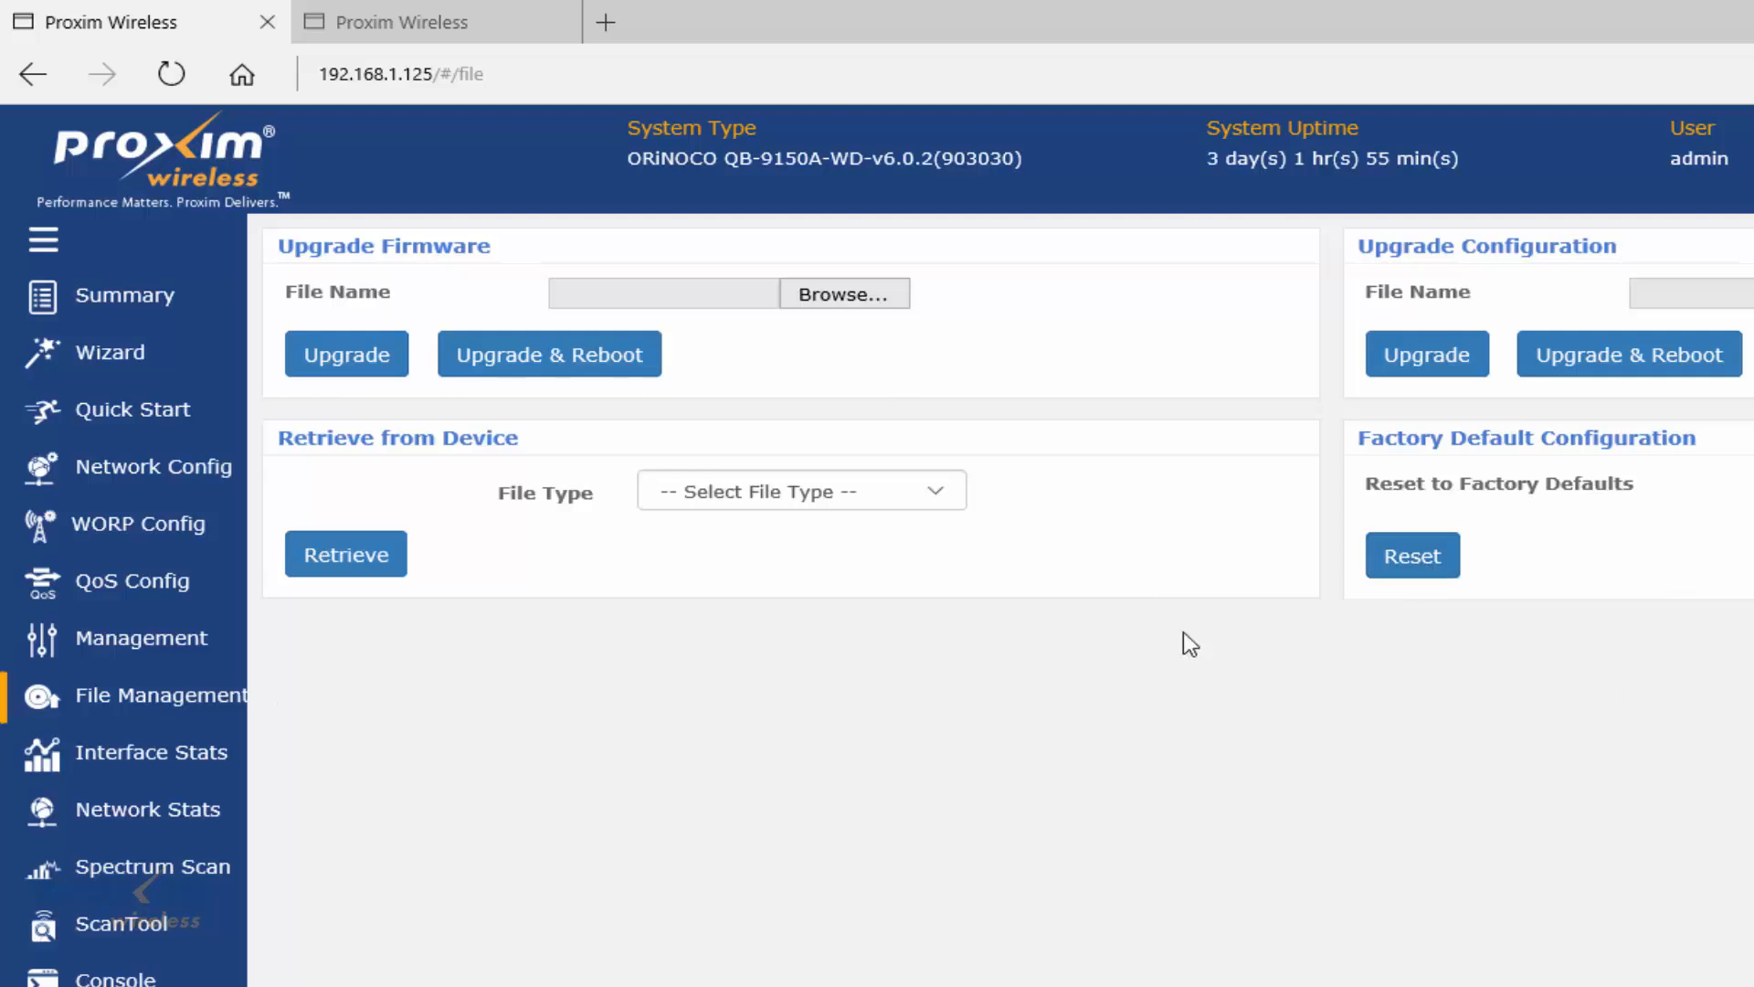
mouse_move(1263, 669)
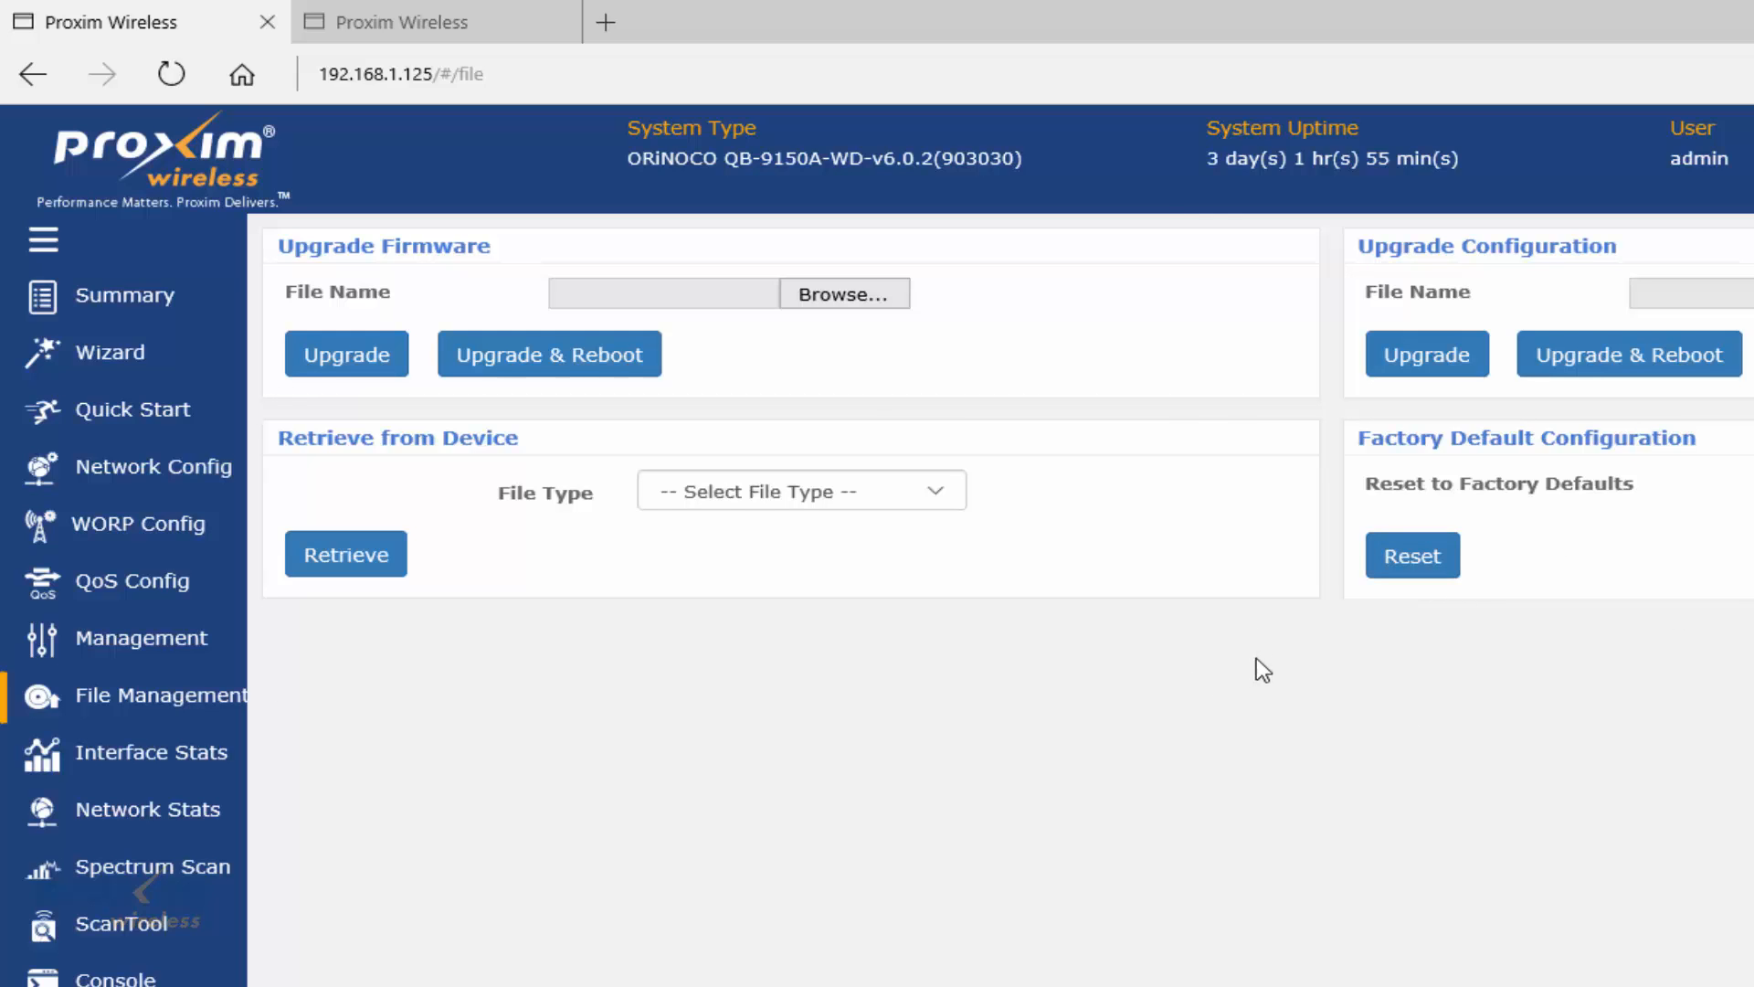
mouse_move(1666, 674)
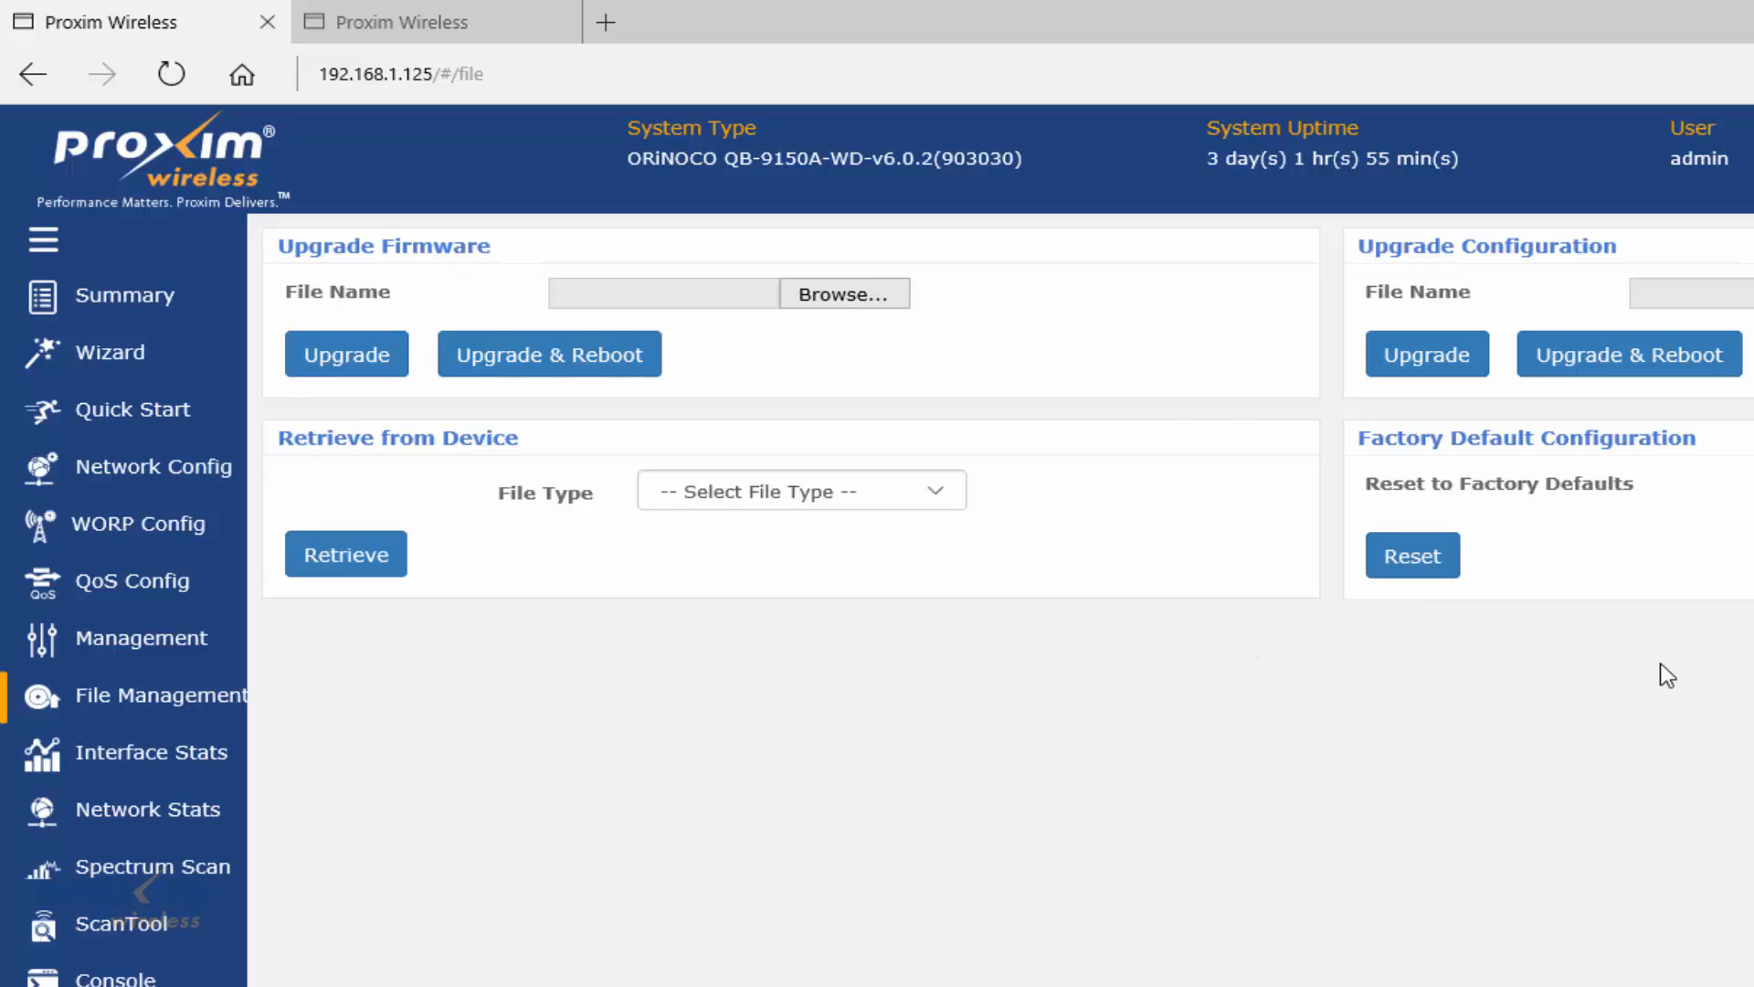
mouse_move(661, 578)
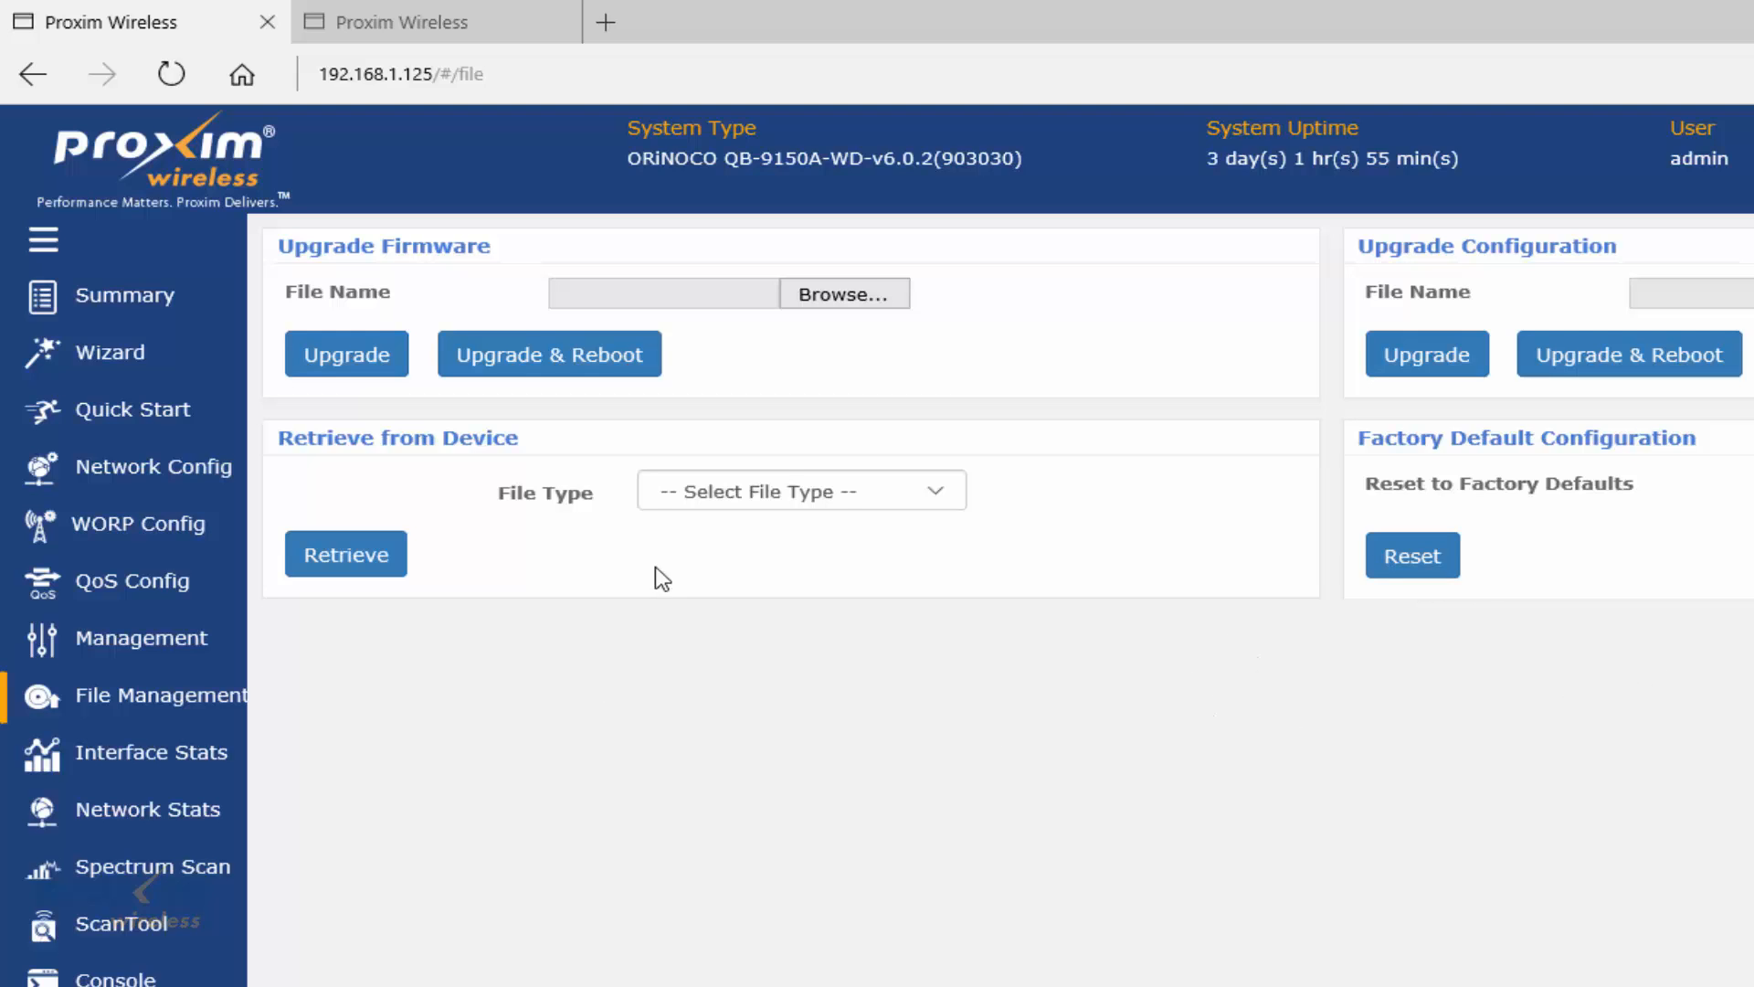
mouse_move(906, 728)
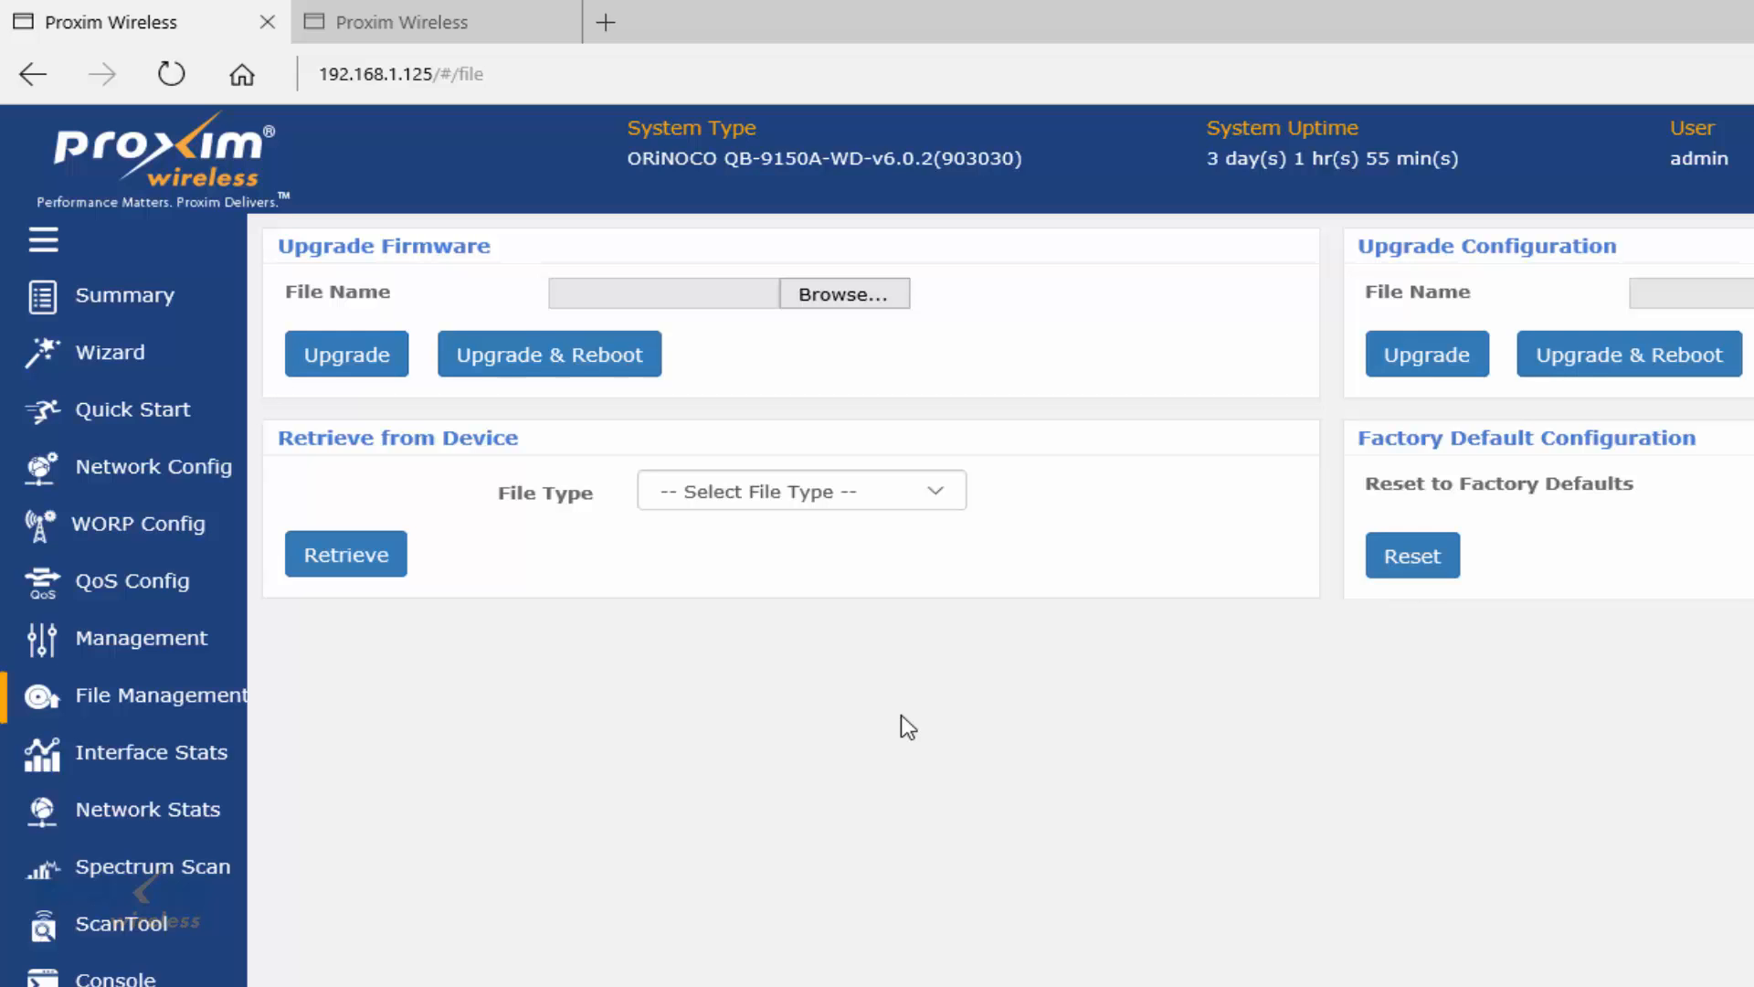
mouse_move(833, 795)
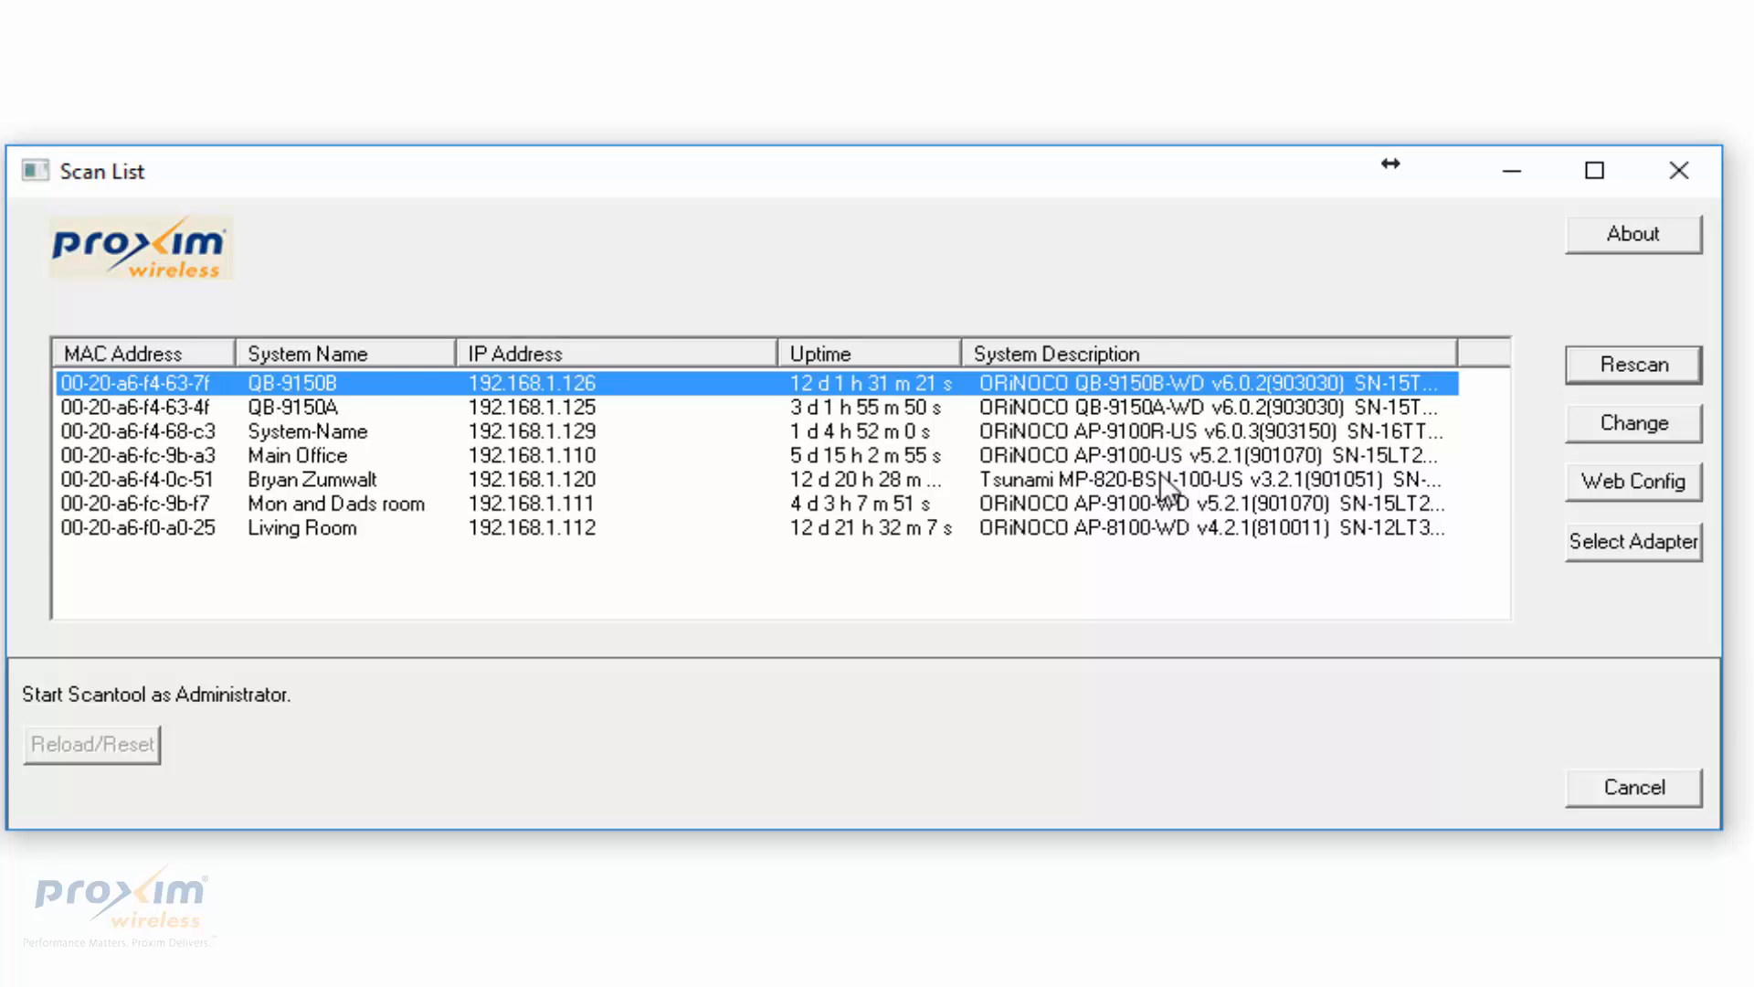
mouse_move(142, 764)
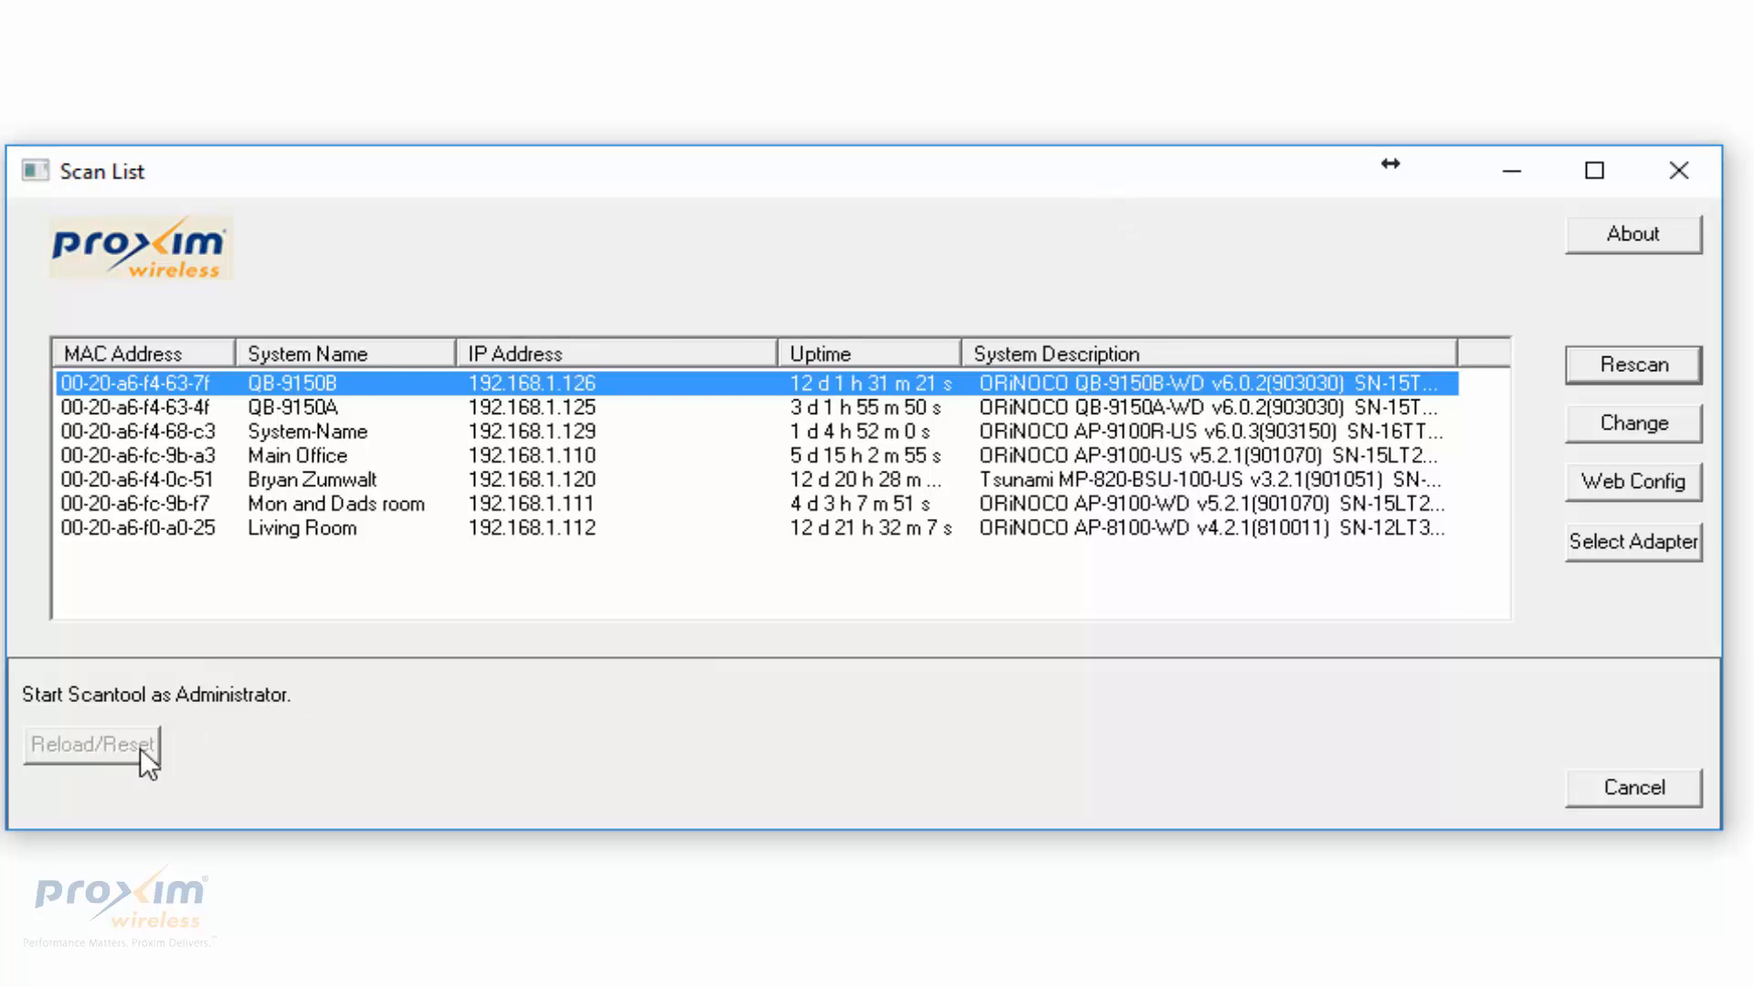
mouse_move(100, 765)
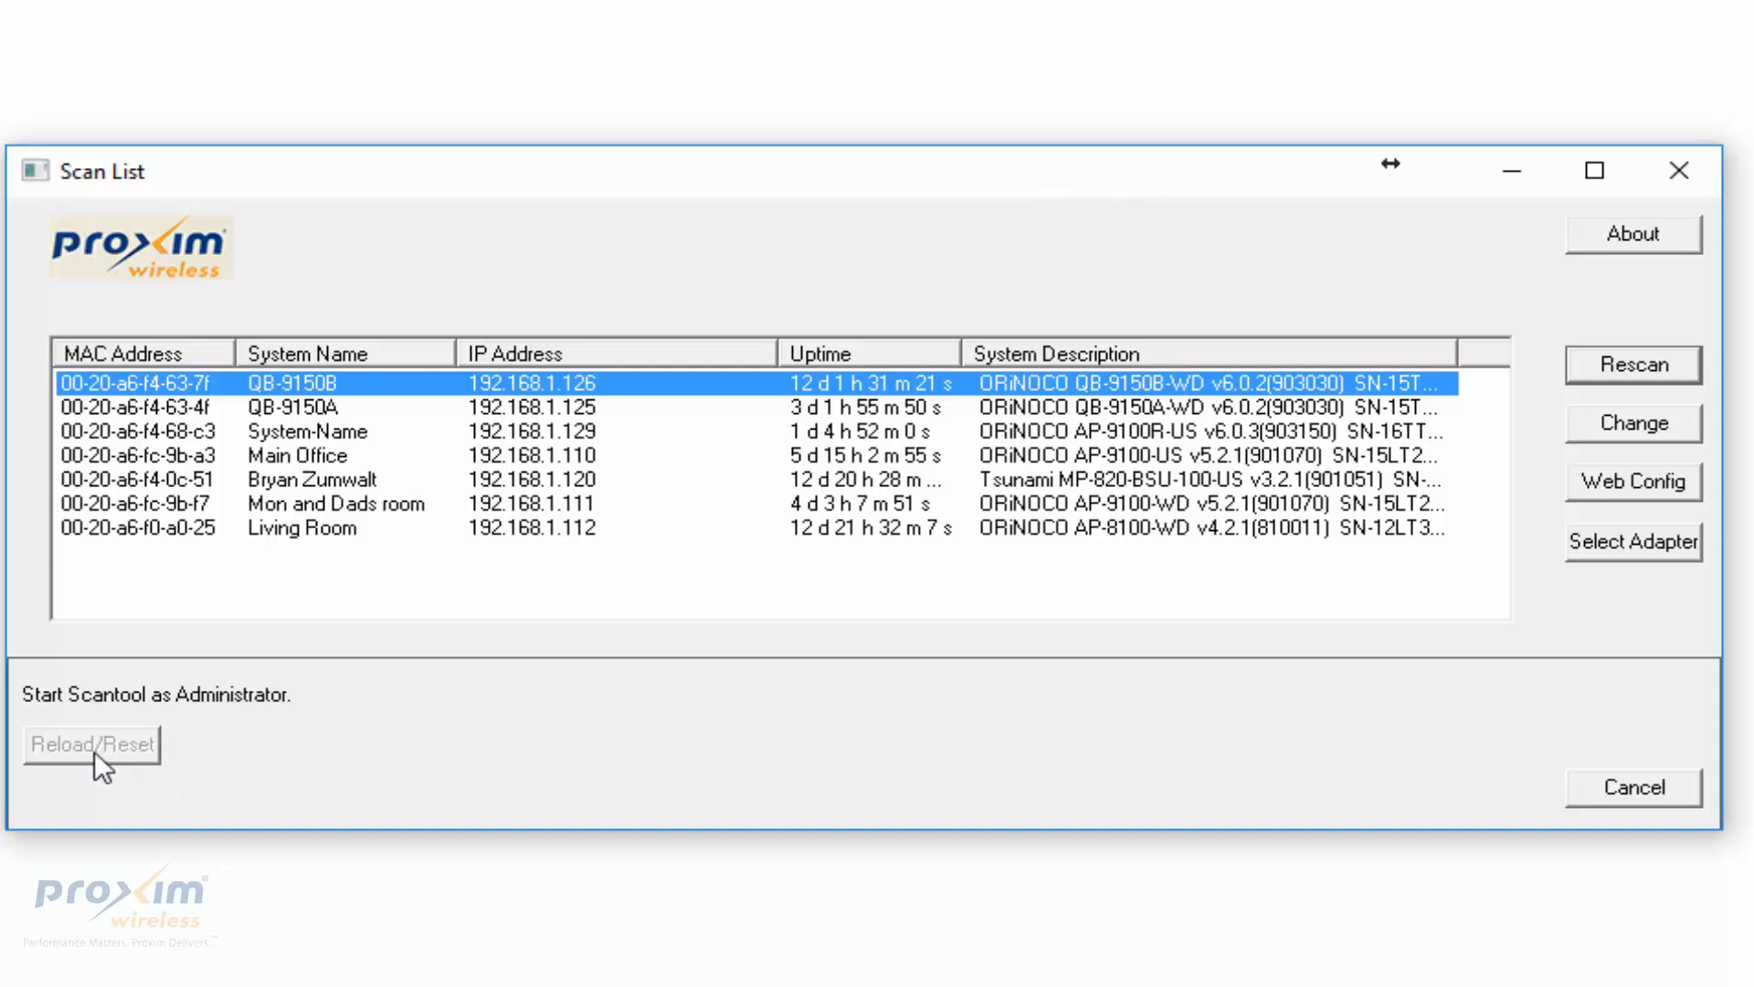
mouse_move(44, 722)
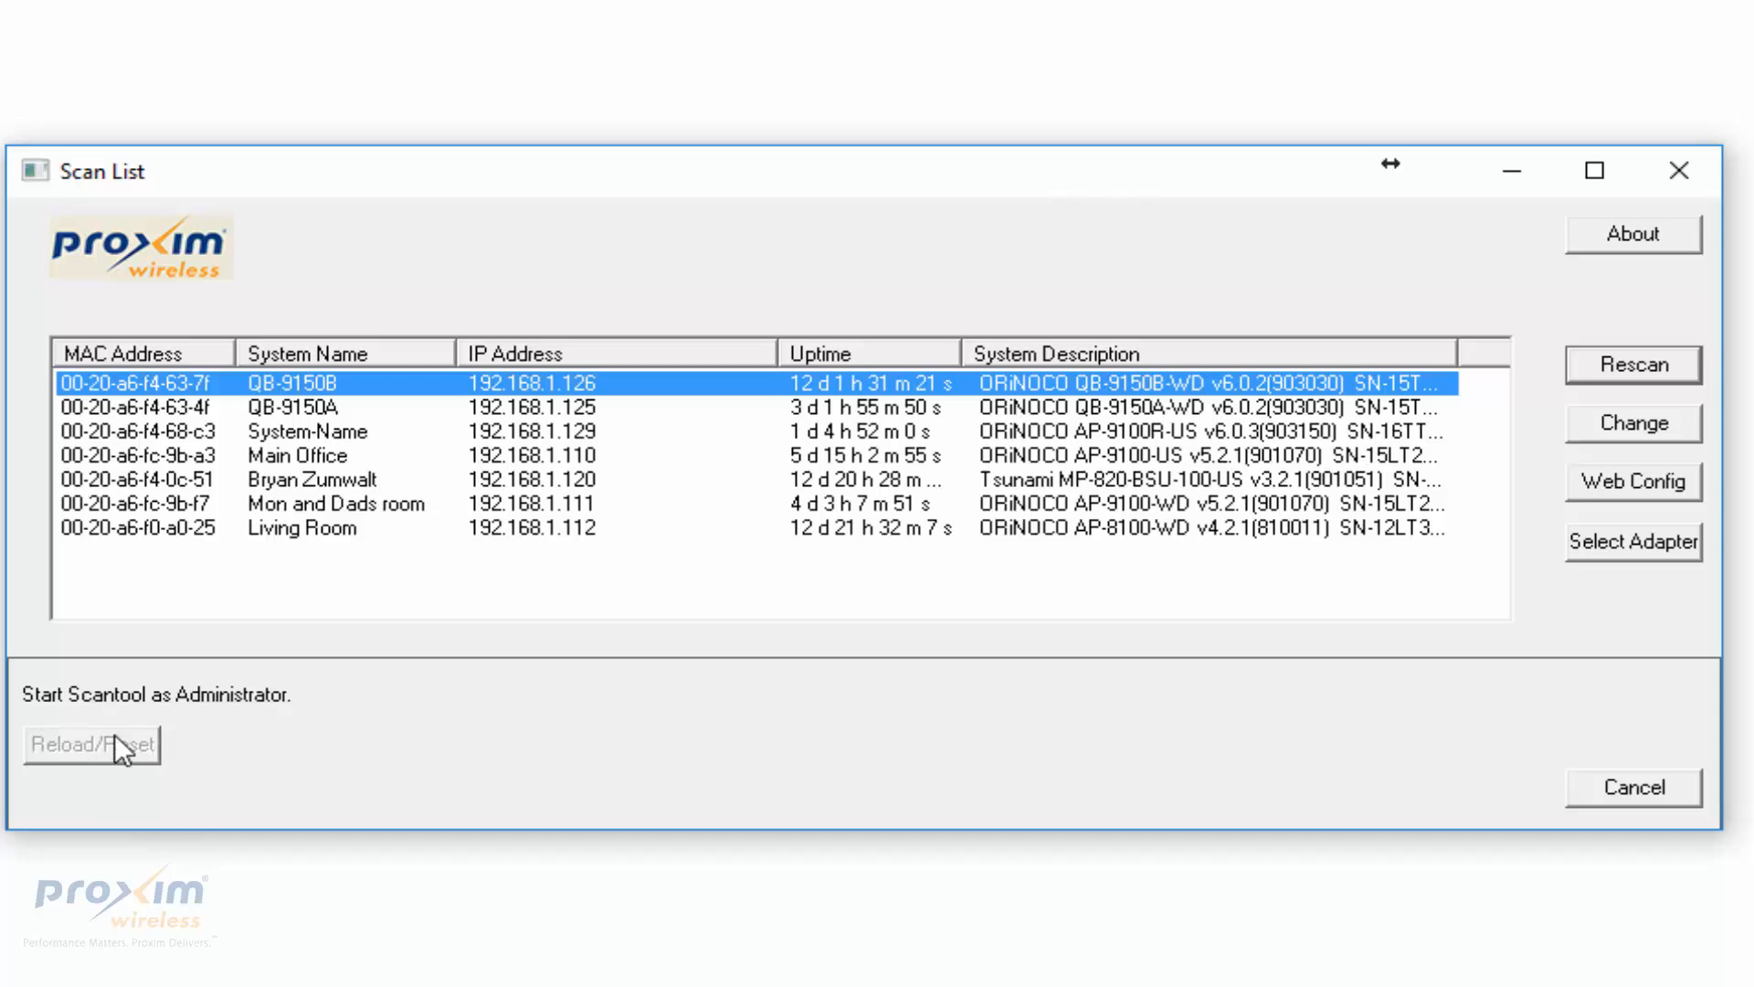
mouse_move(1546, 247)
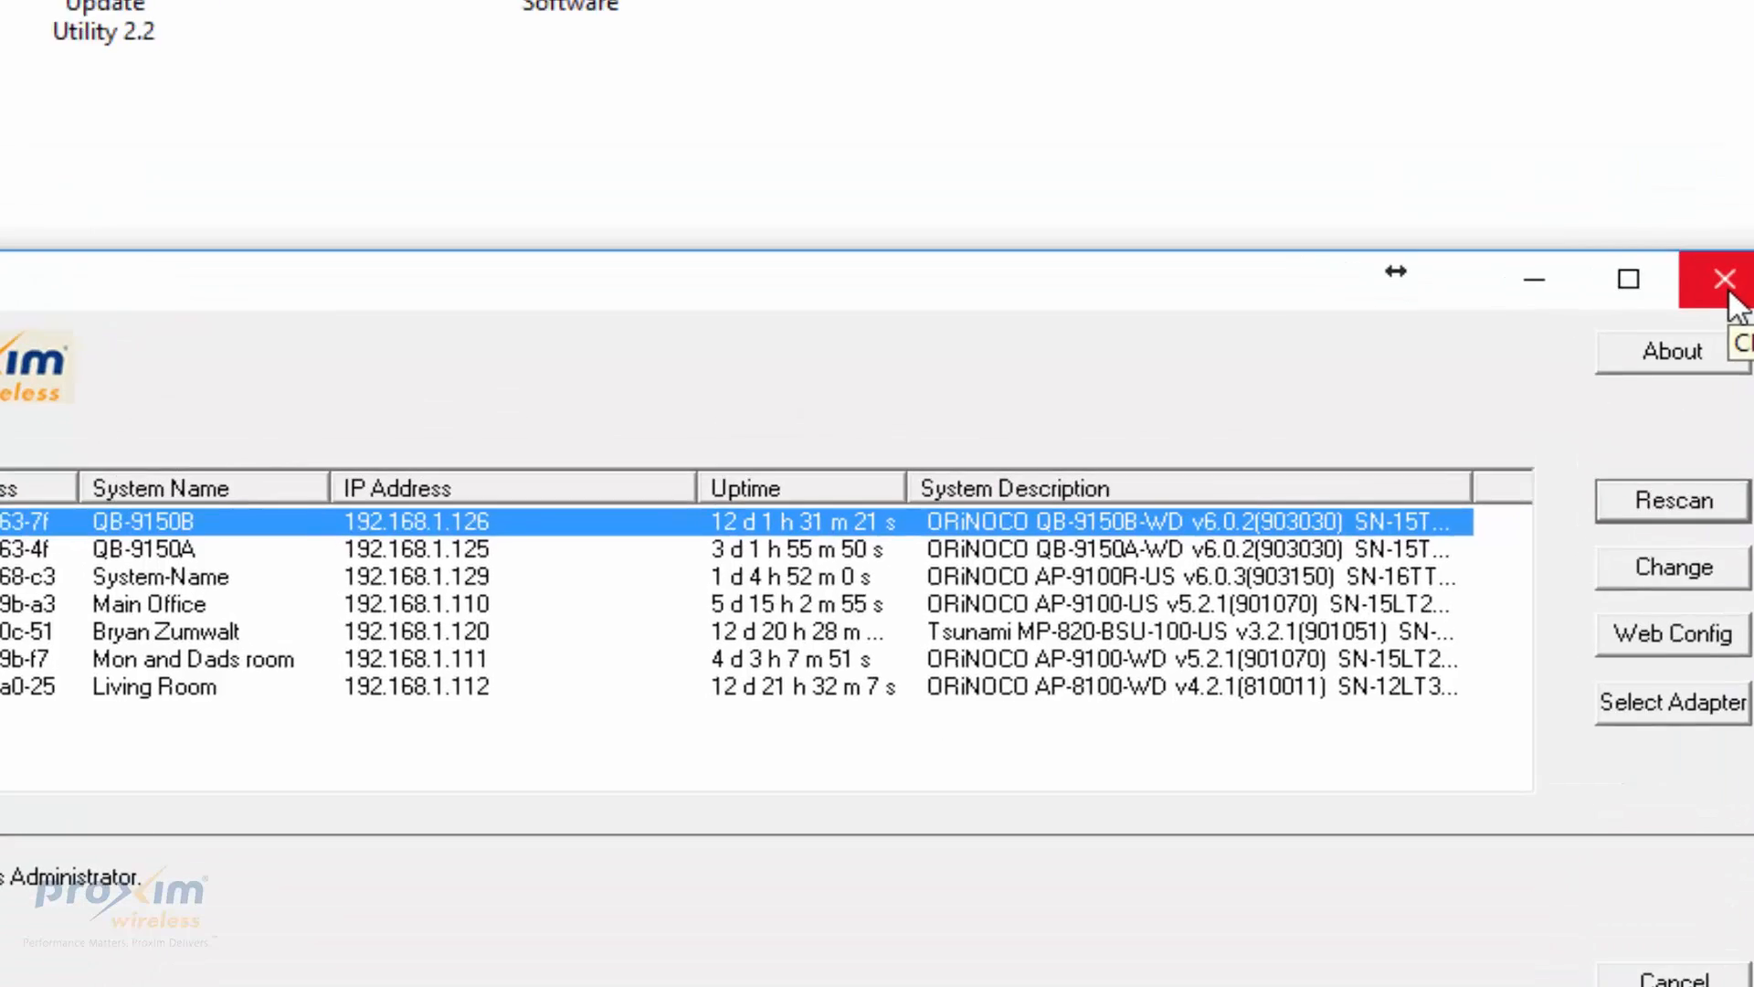
Run ScanTool as administrator from the desktop shortcut, keeping the Intel Gigabit adapter
right_click(856, 196)
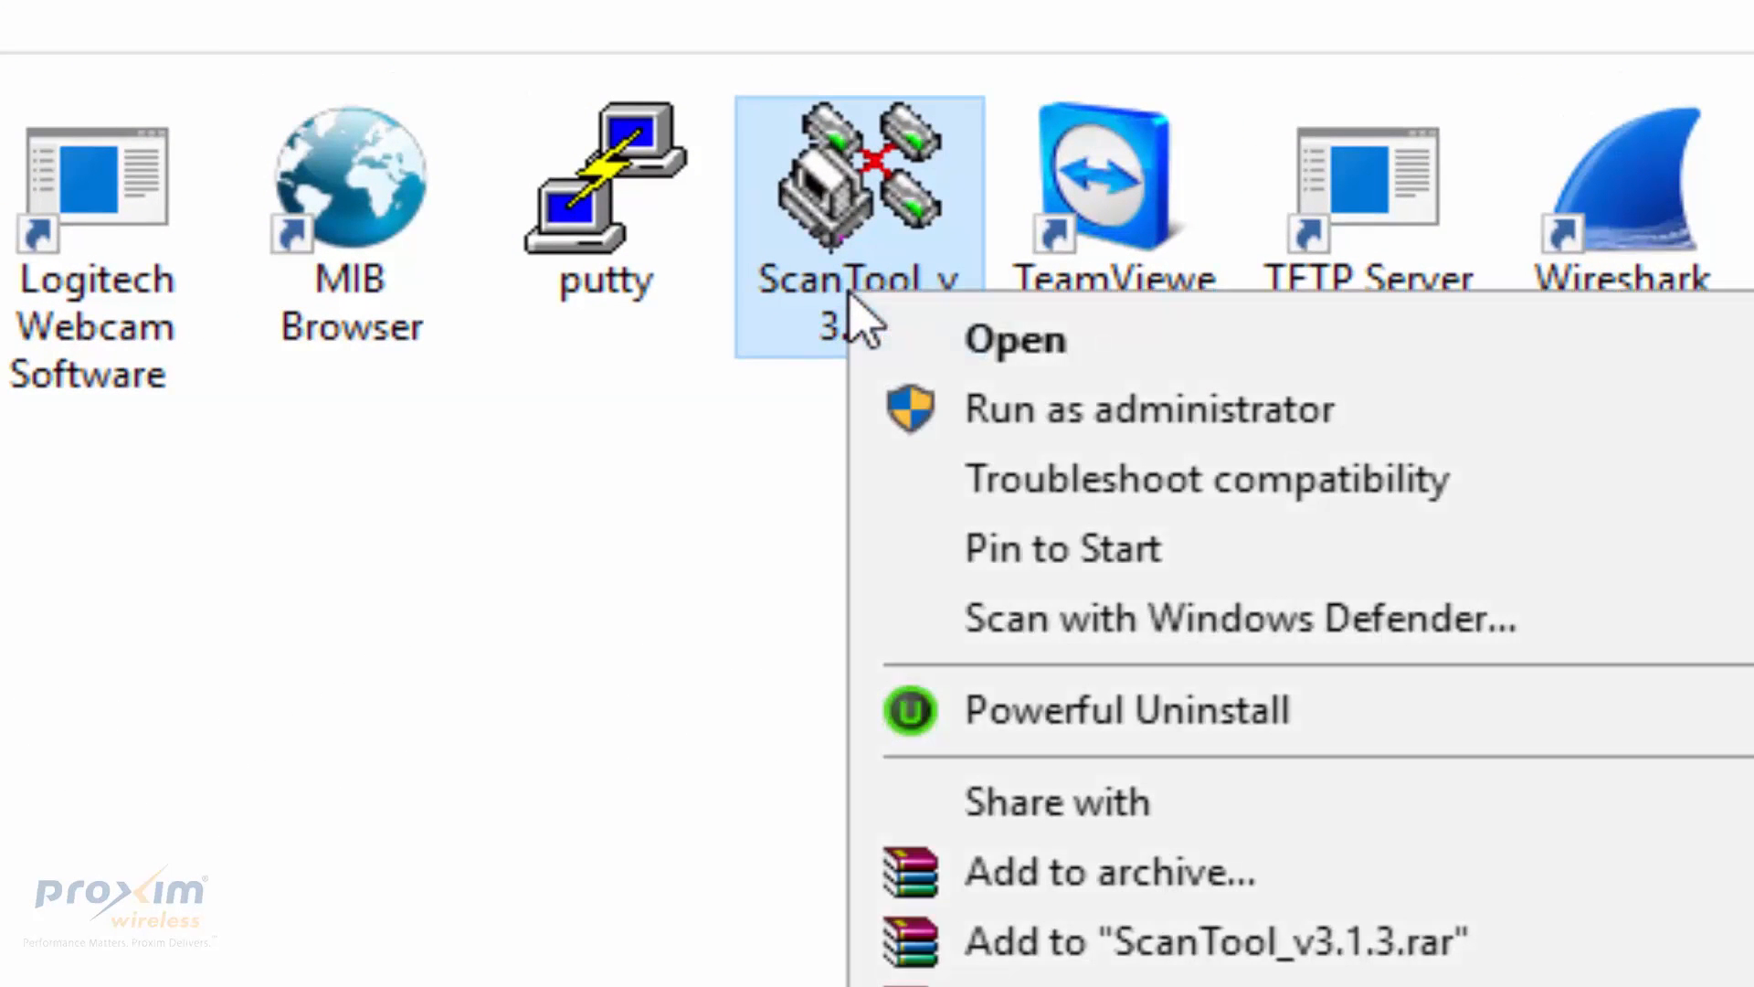
click(1012, 340)
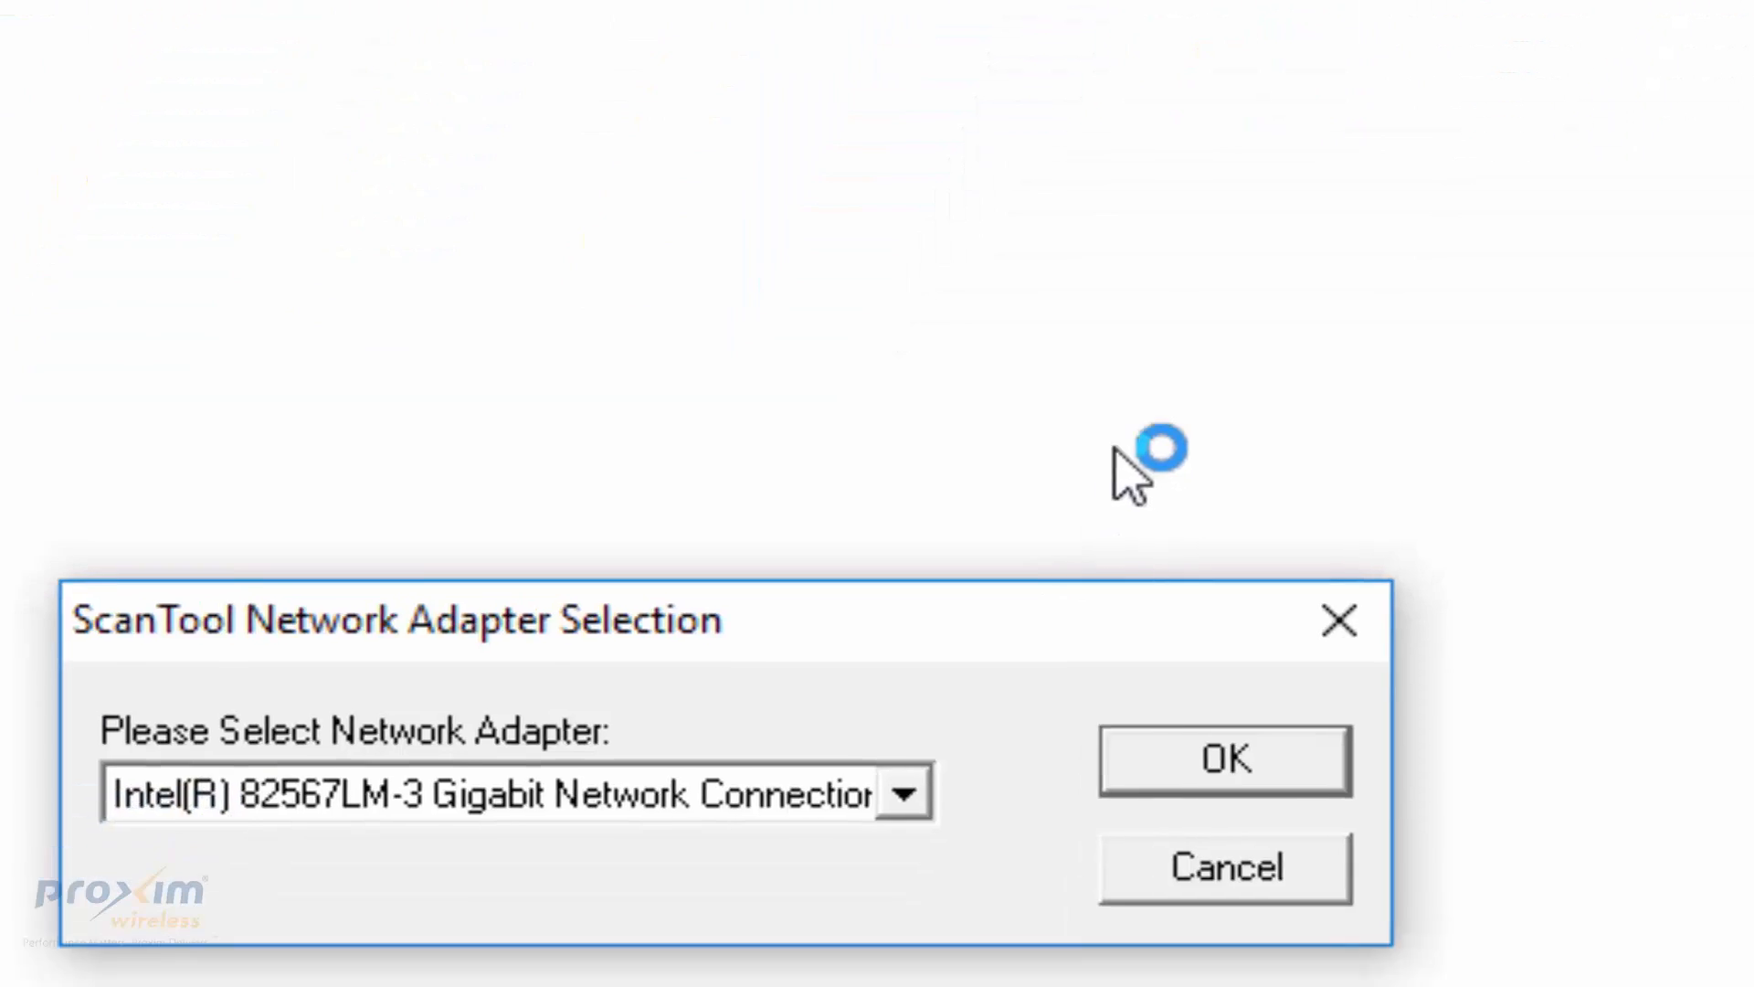
click(904, 791)
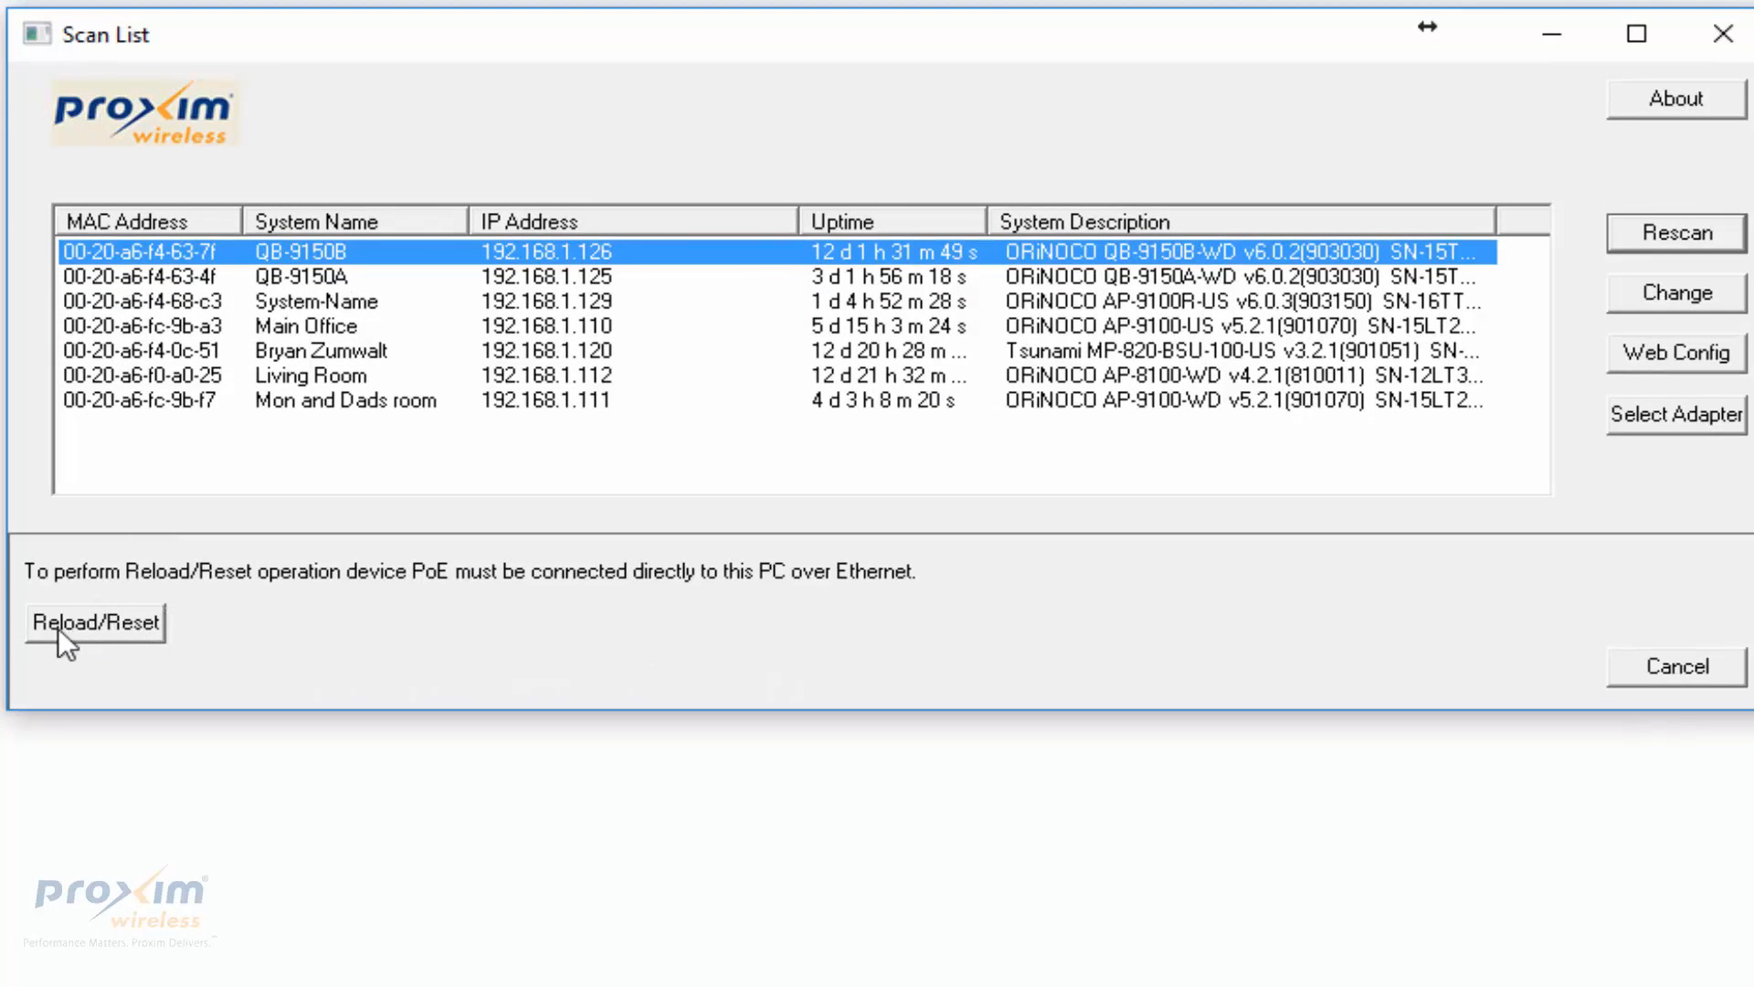
mouse_move(581, 289)
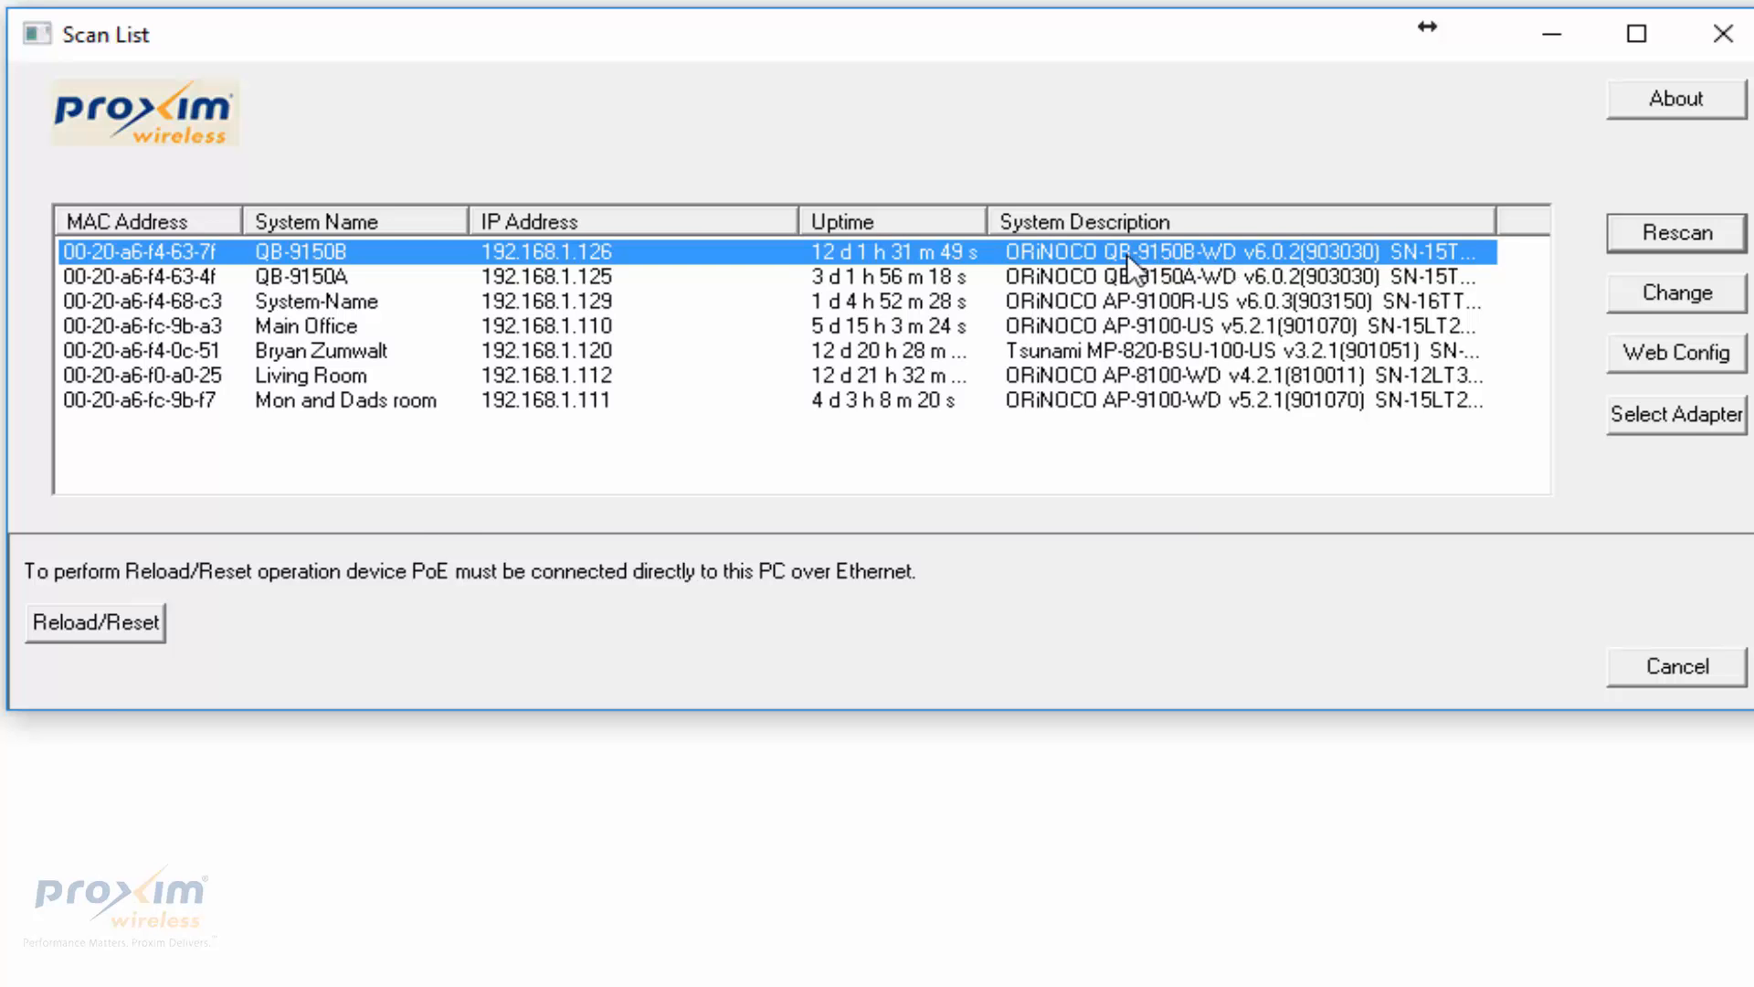
Start Reload/Reset and acknowledge the direct-connection and power-cycle warning
click(95, 621)
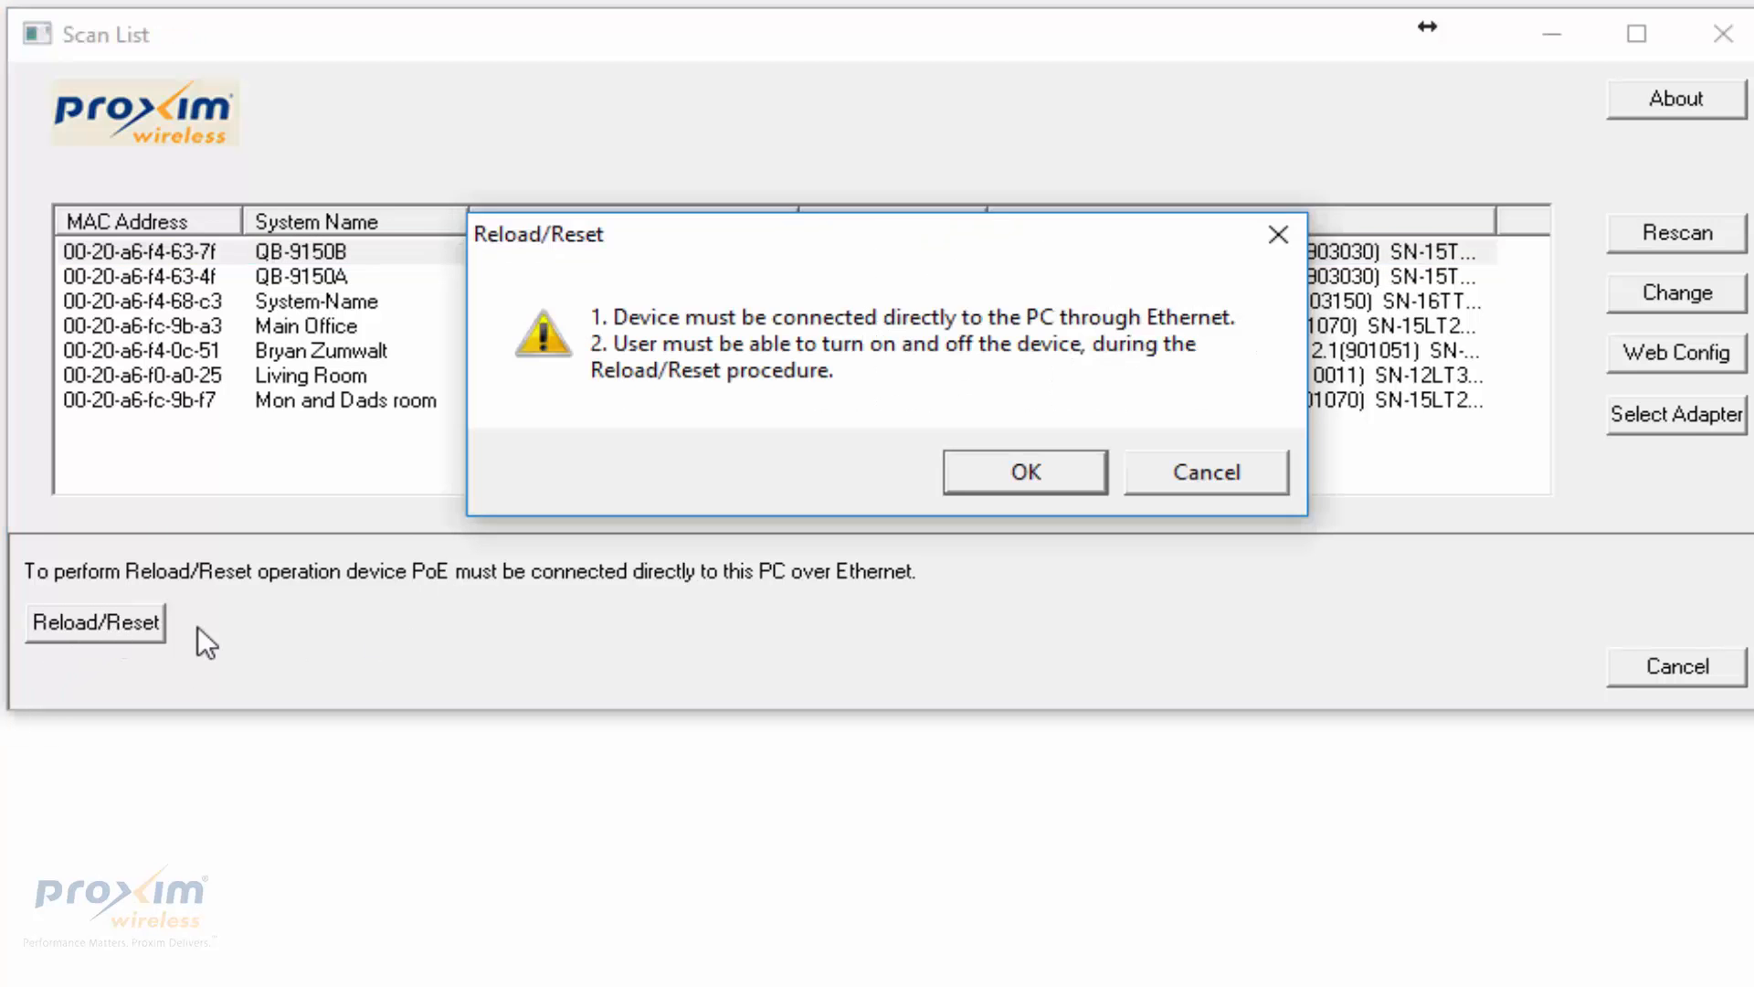
mouse_move(662, 341)
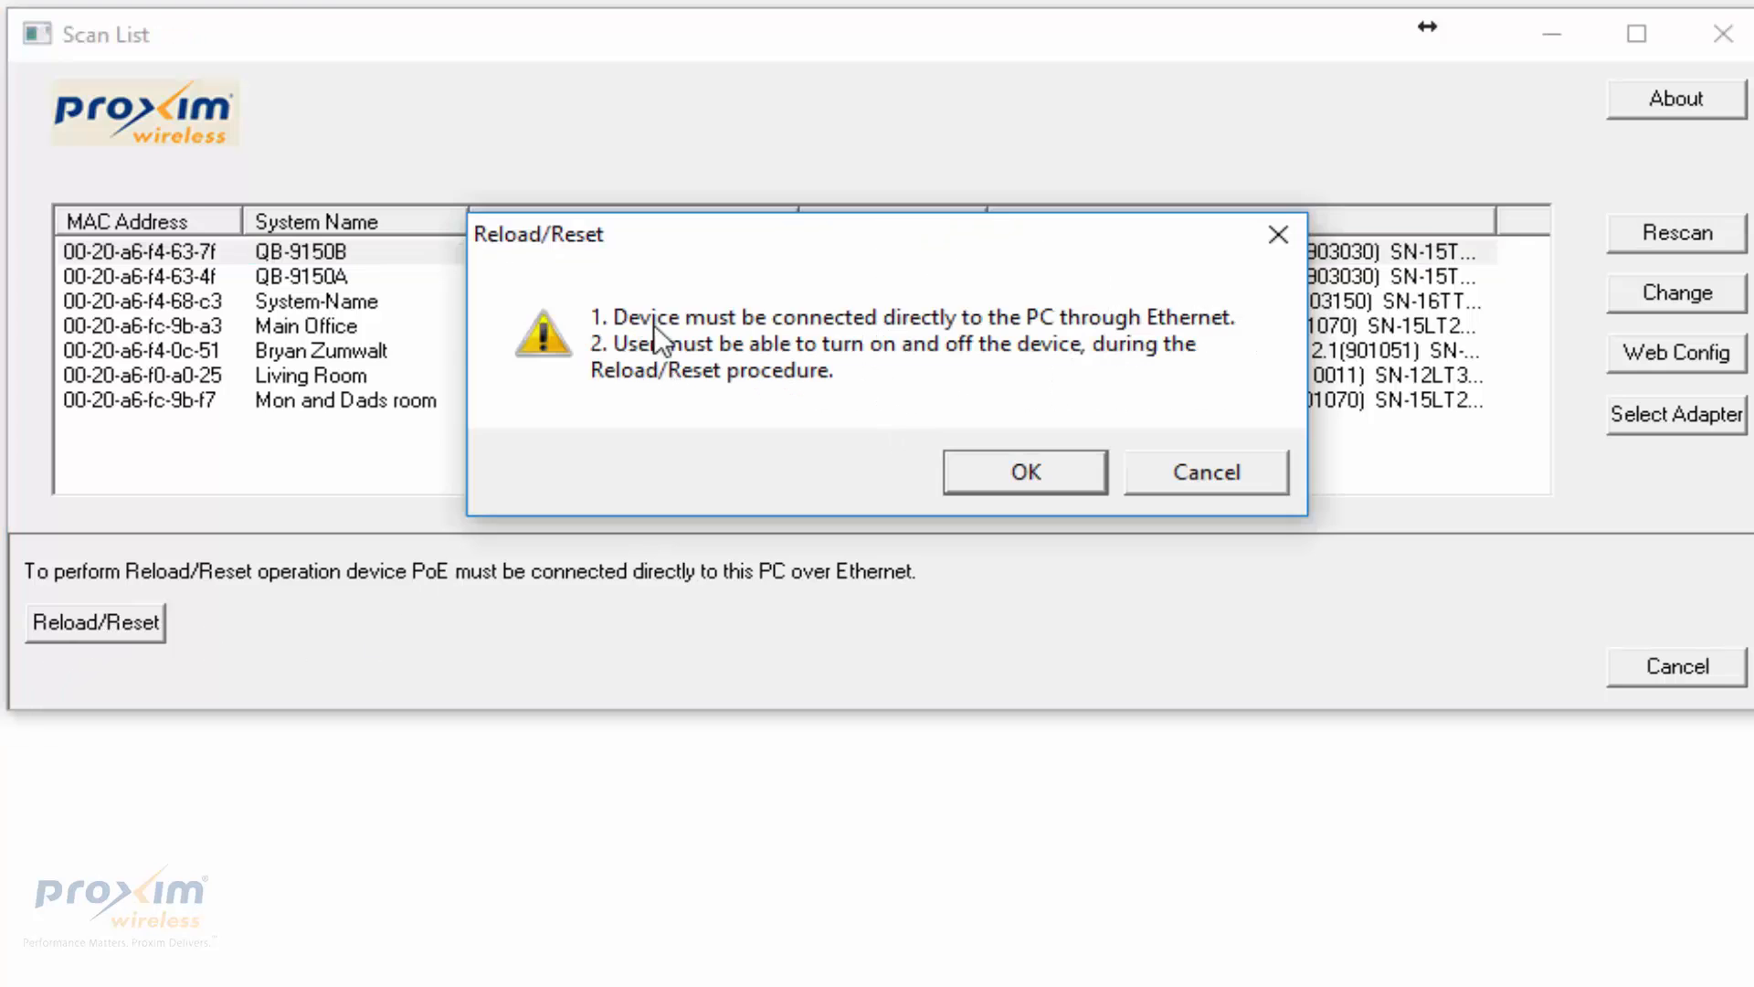
mouse_move(1046, 330)
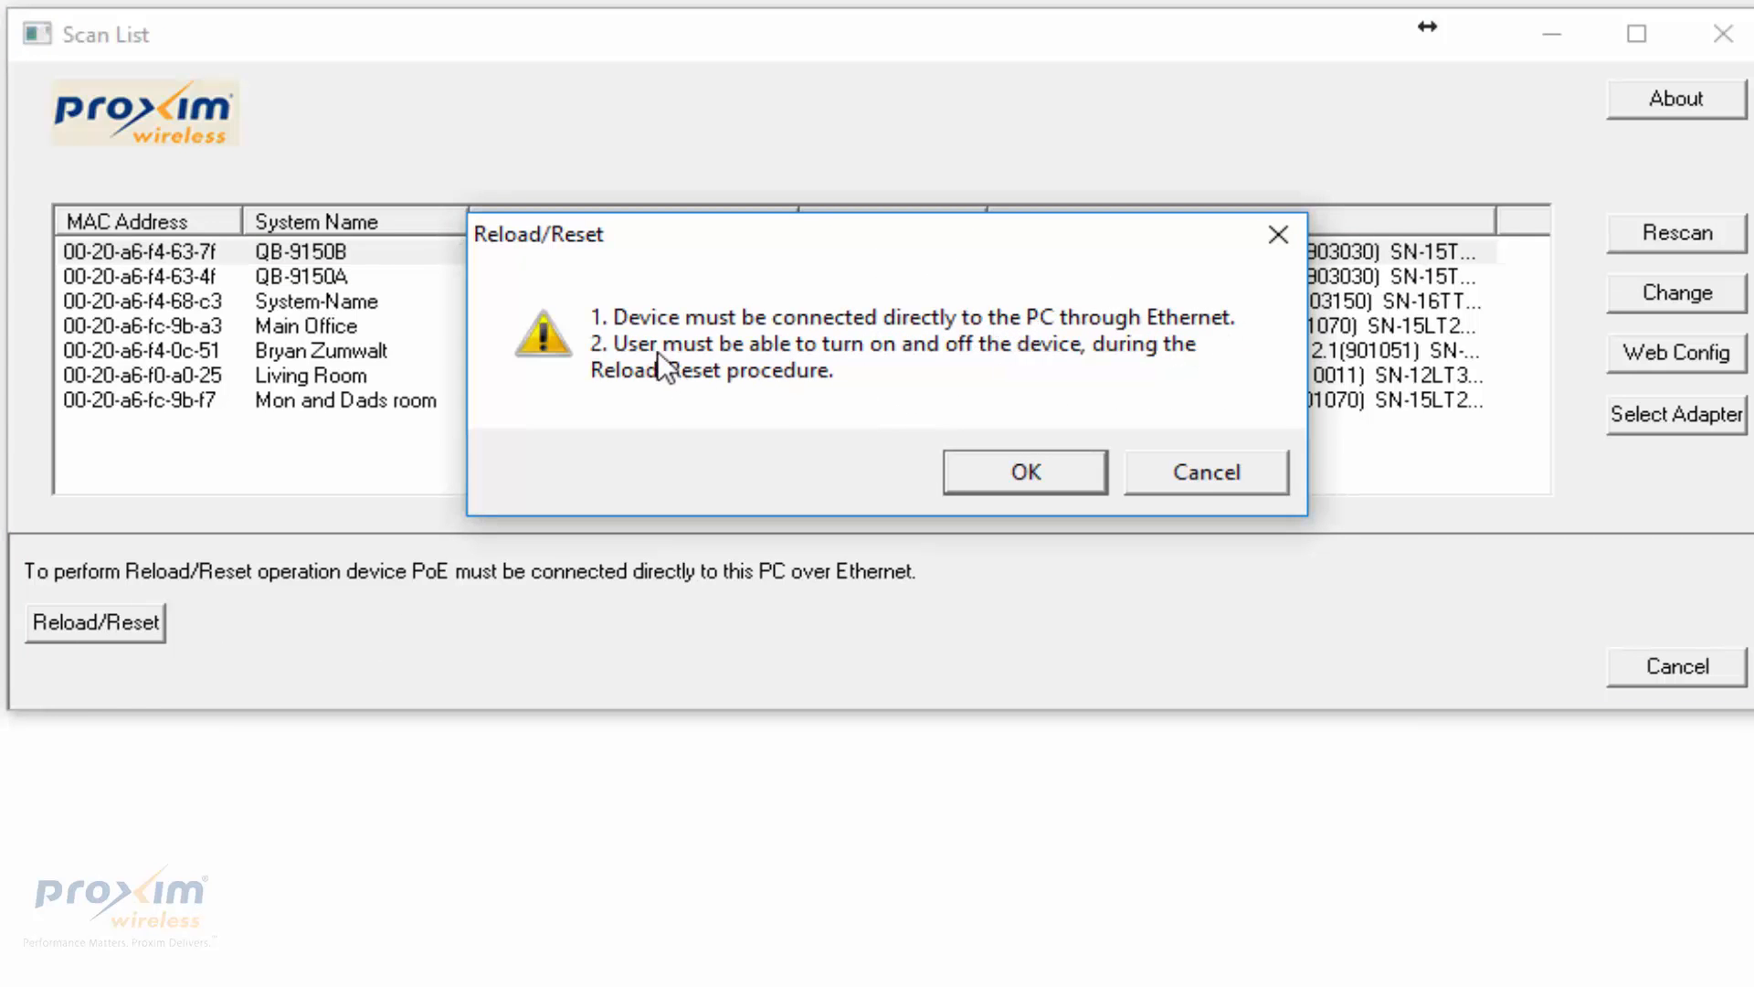
mouse_move(1026, 371)
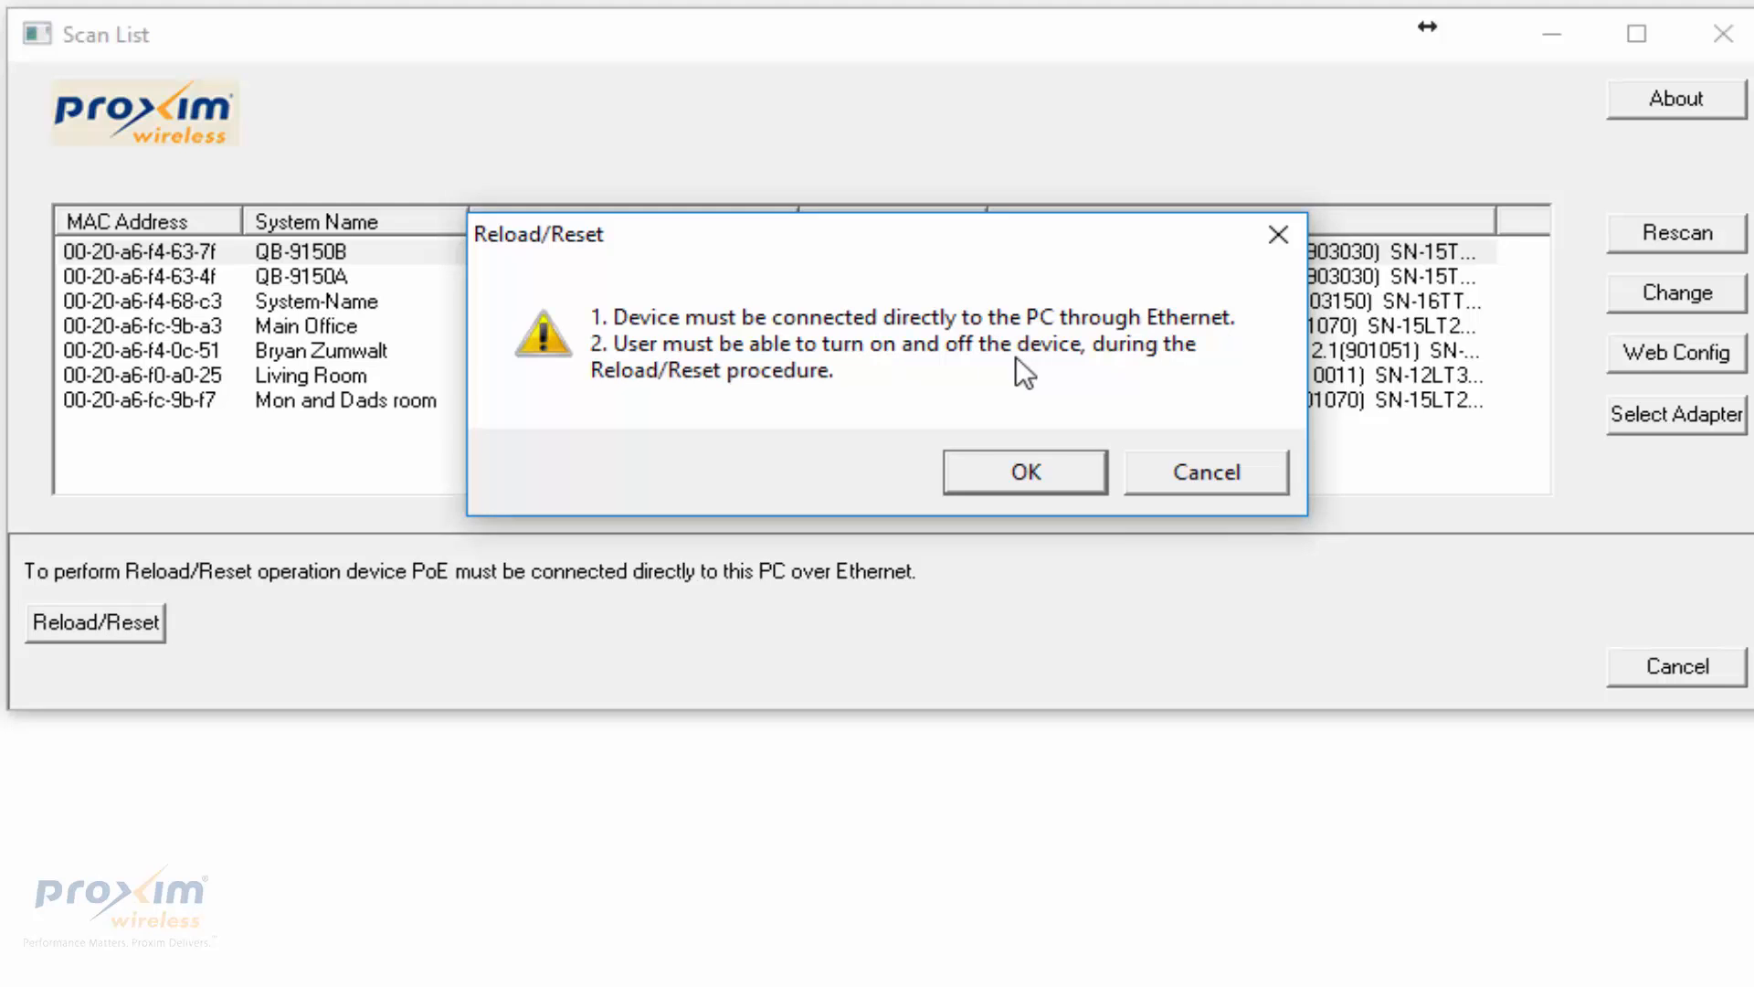
mouse_move(753, 395)
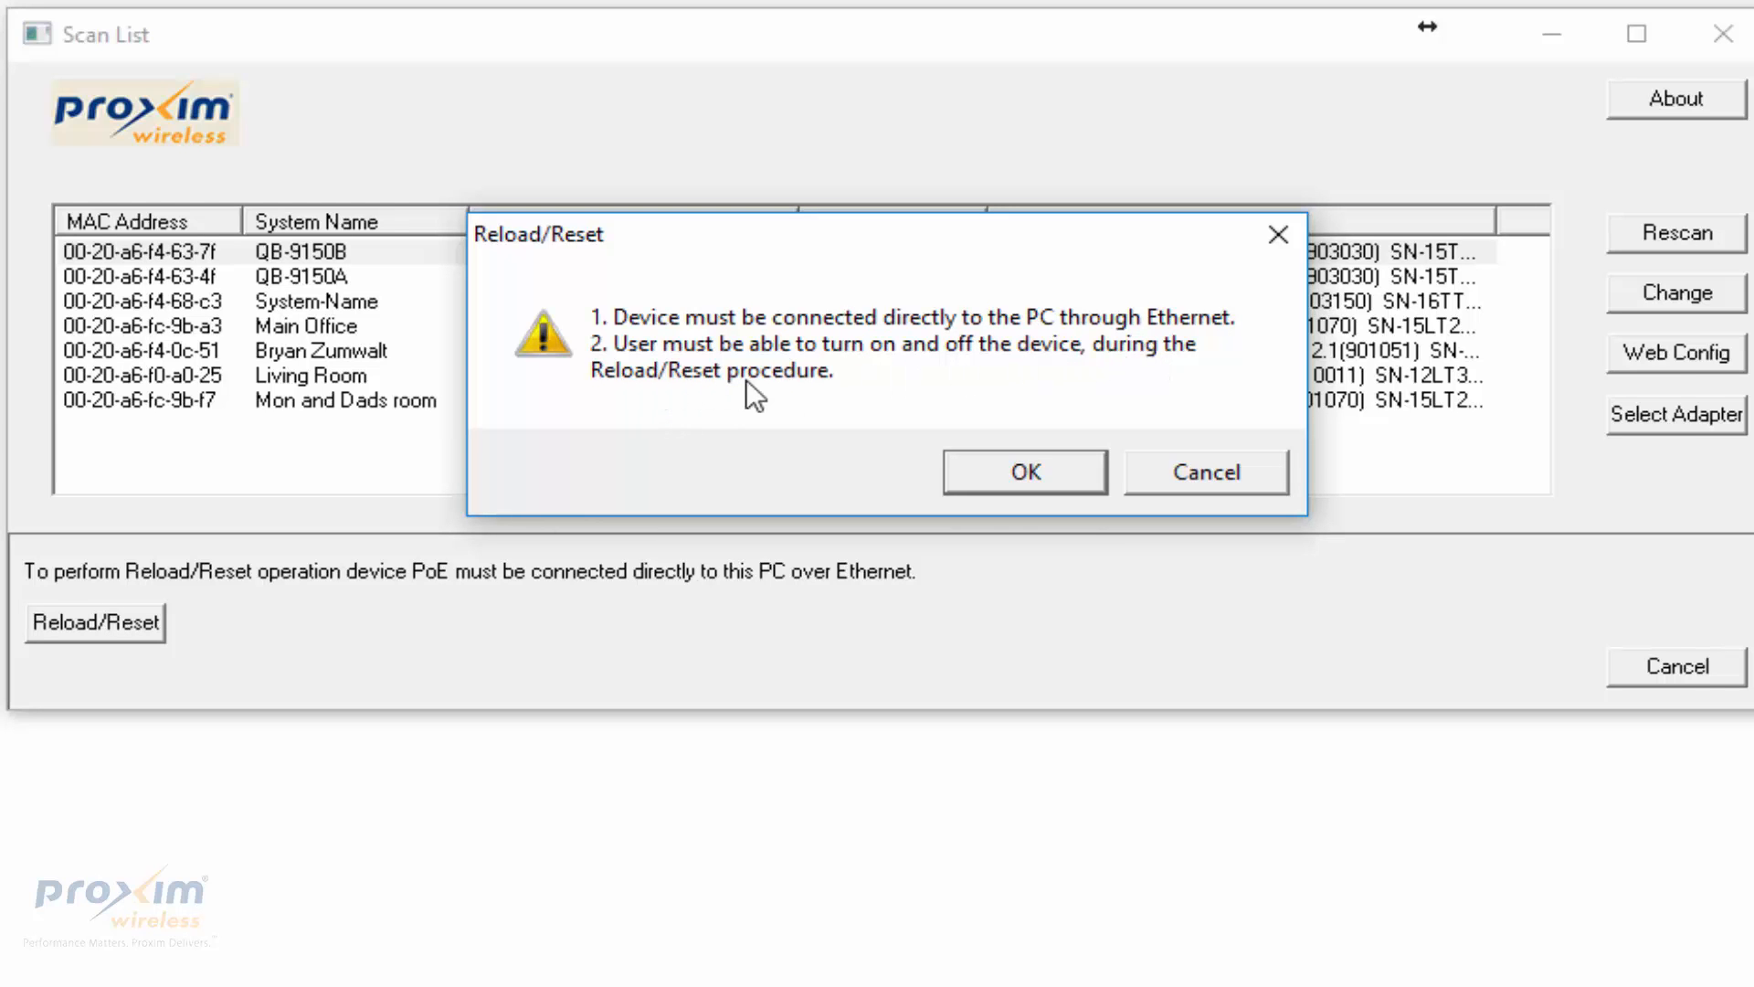
mouse_move(815, 394)
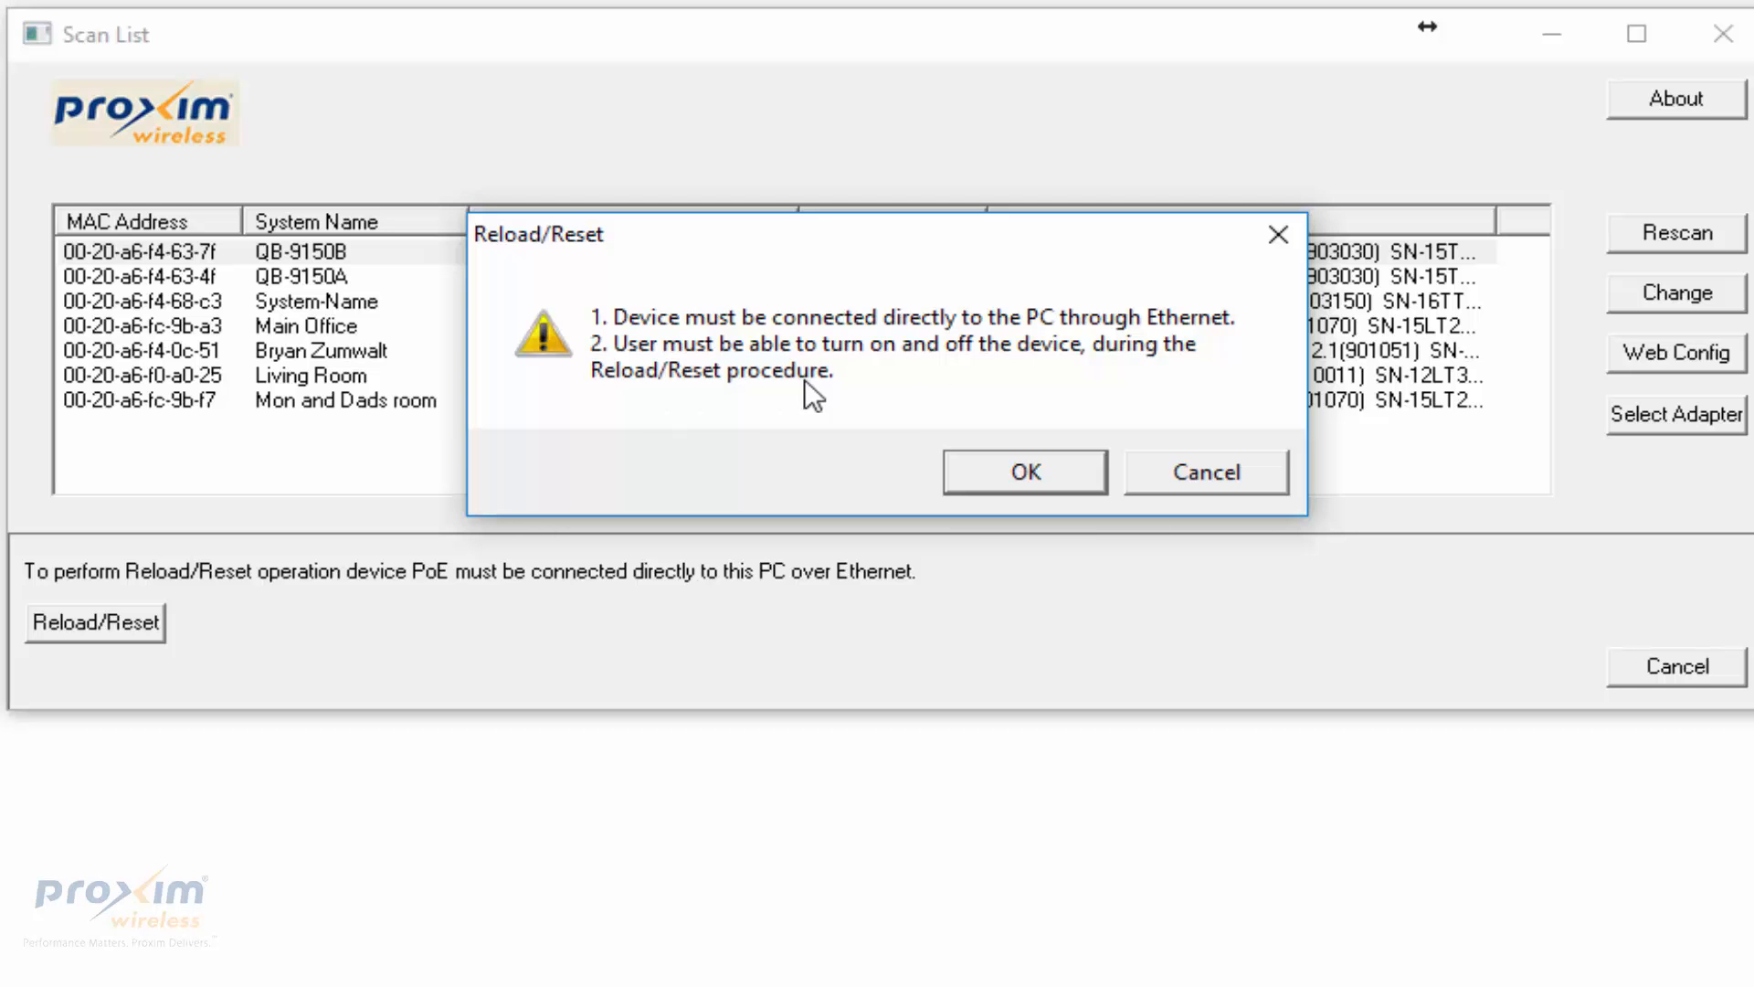
mouse_move(1023, 470)
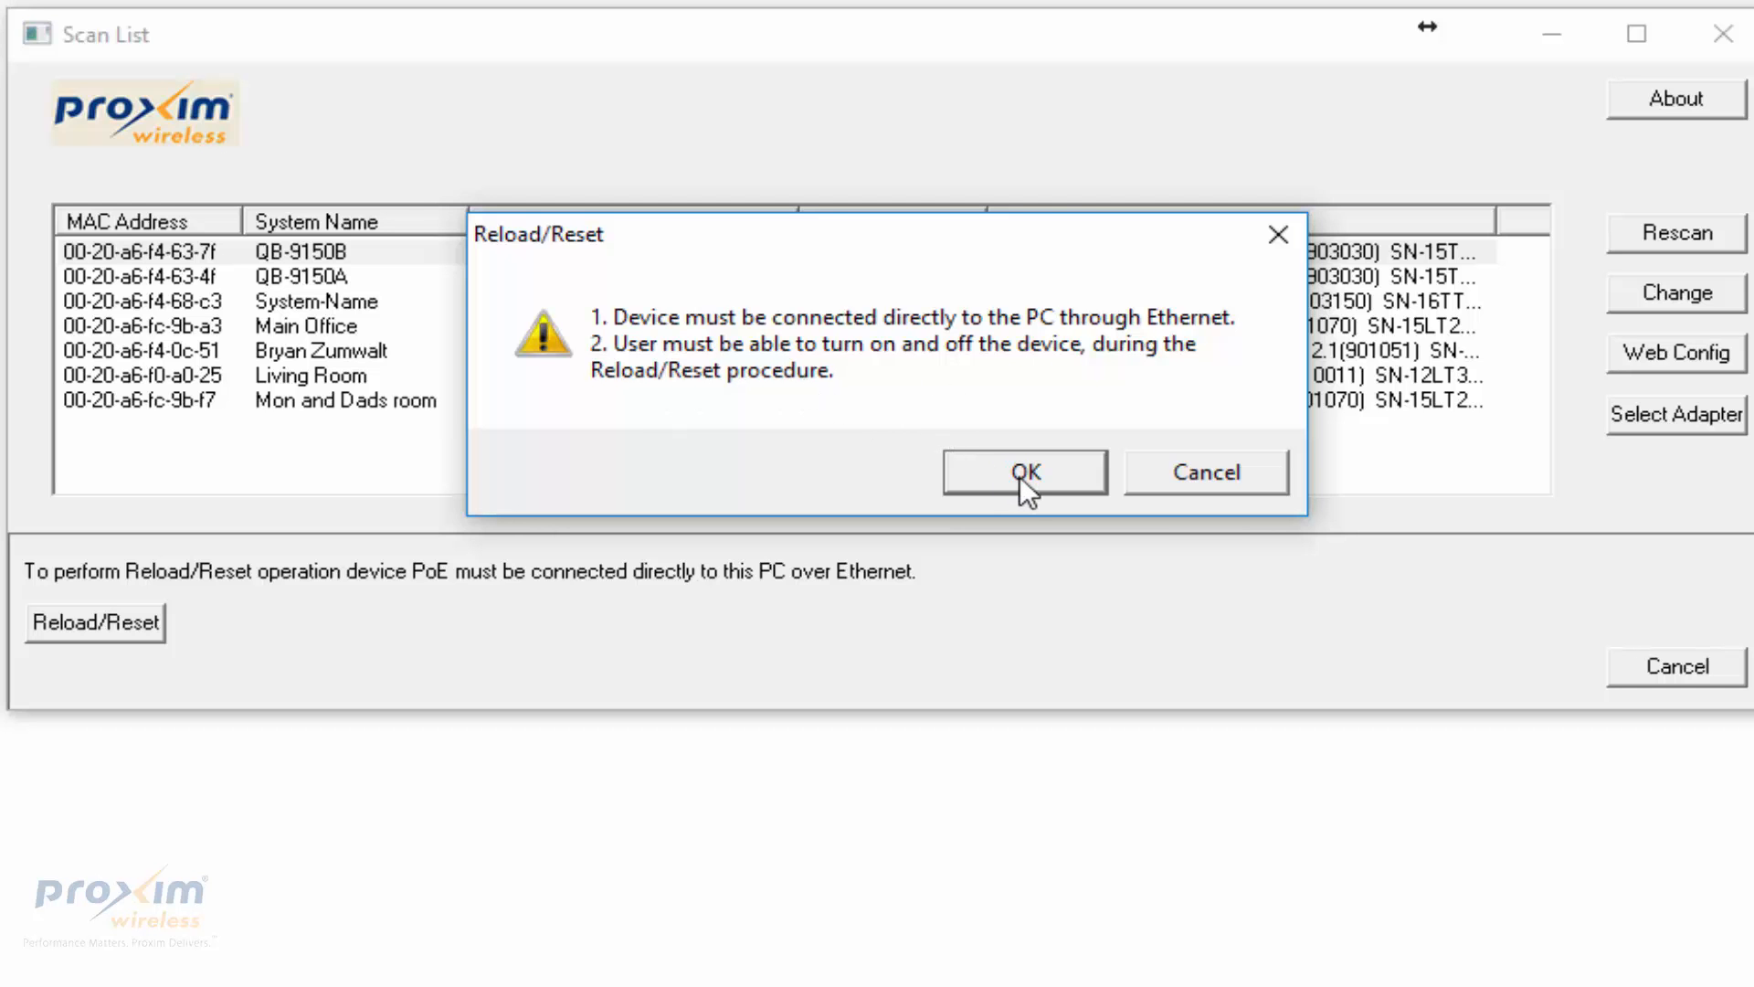
click(1024, 471)
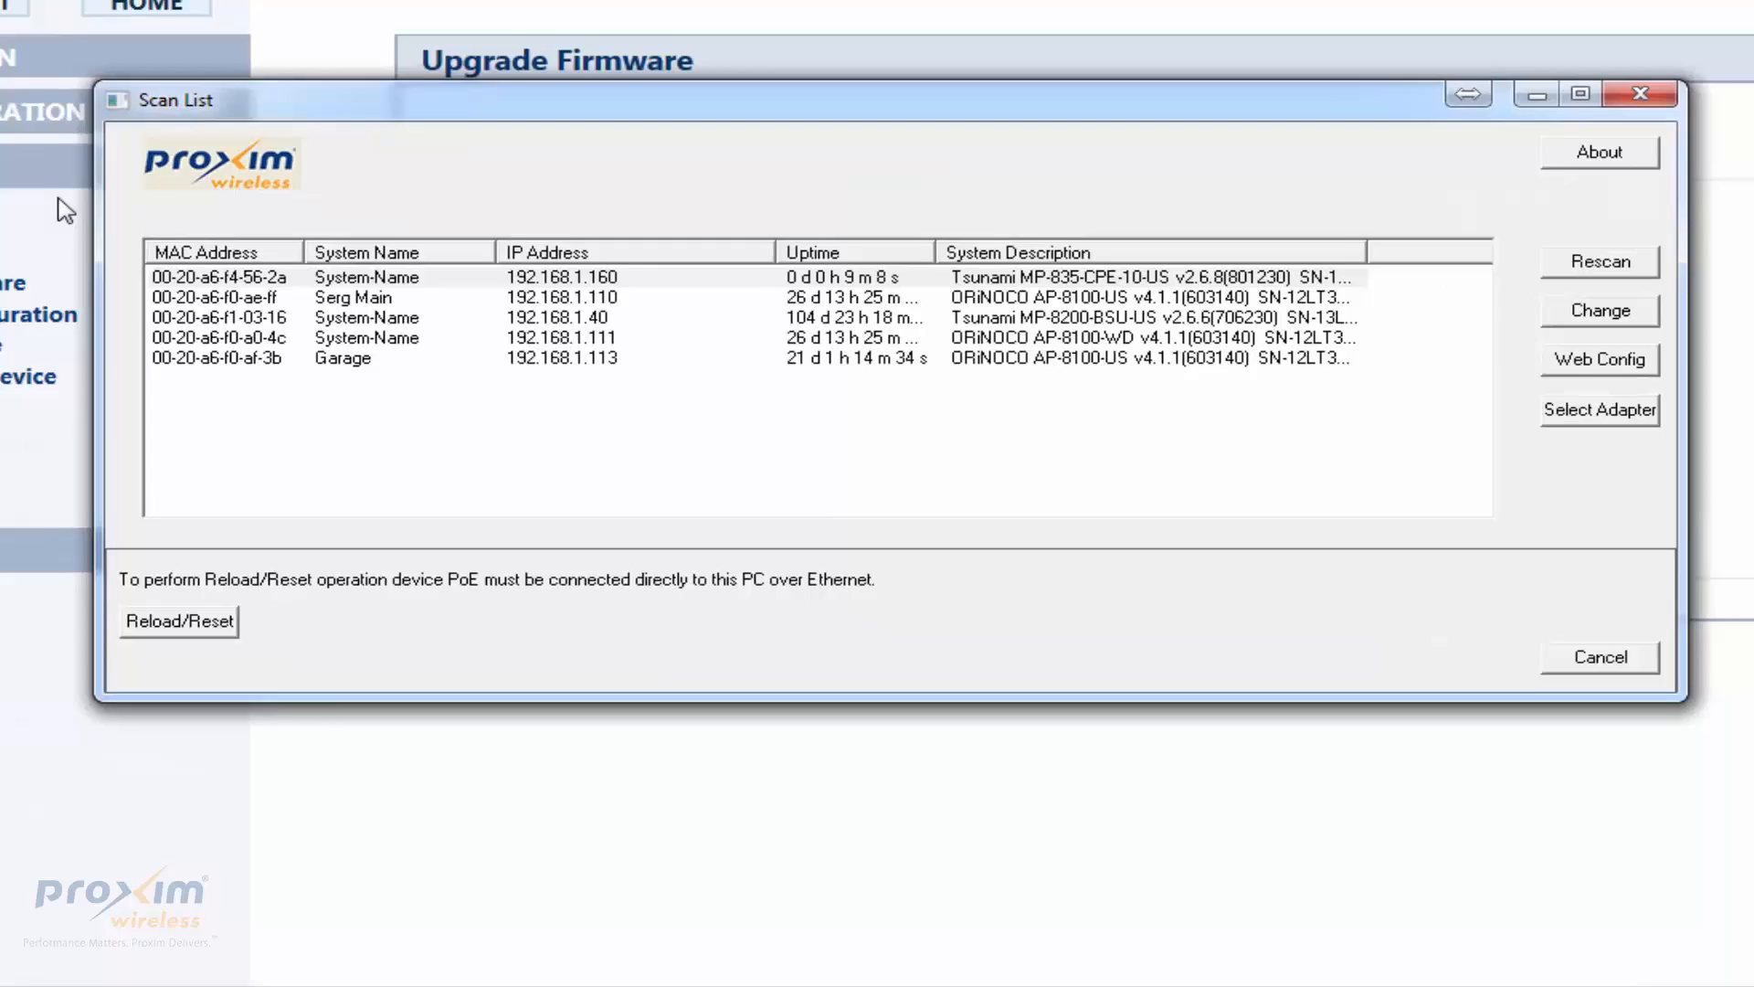
Choose Reset for the radio and confirm the reset request after power-cycling
click(178, 621)
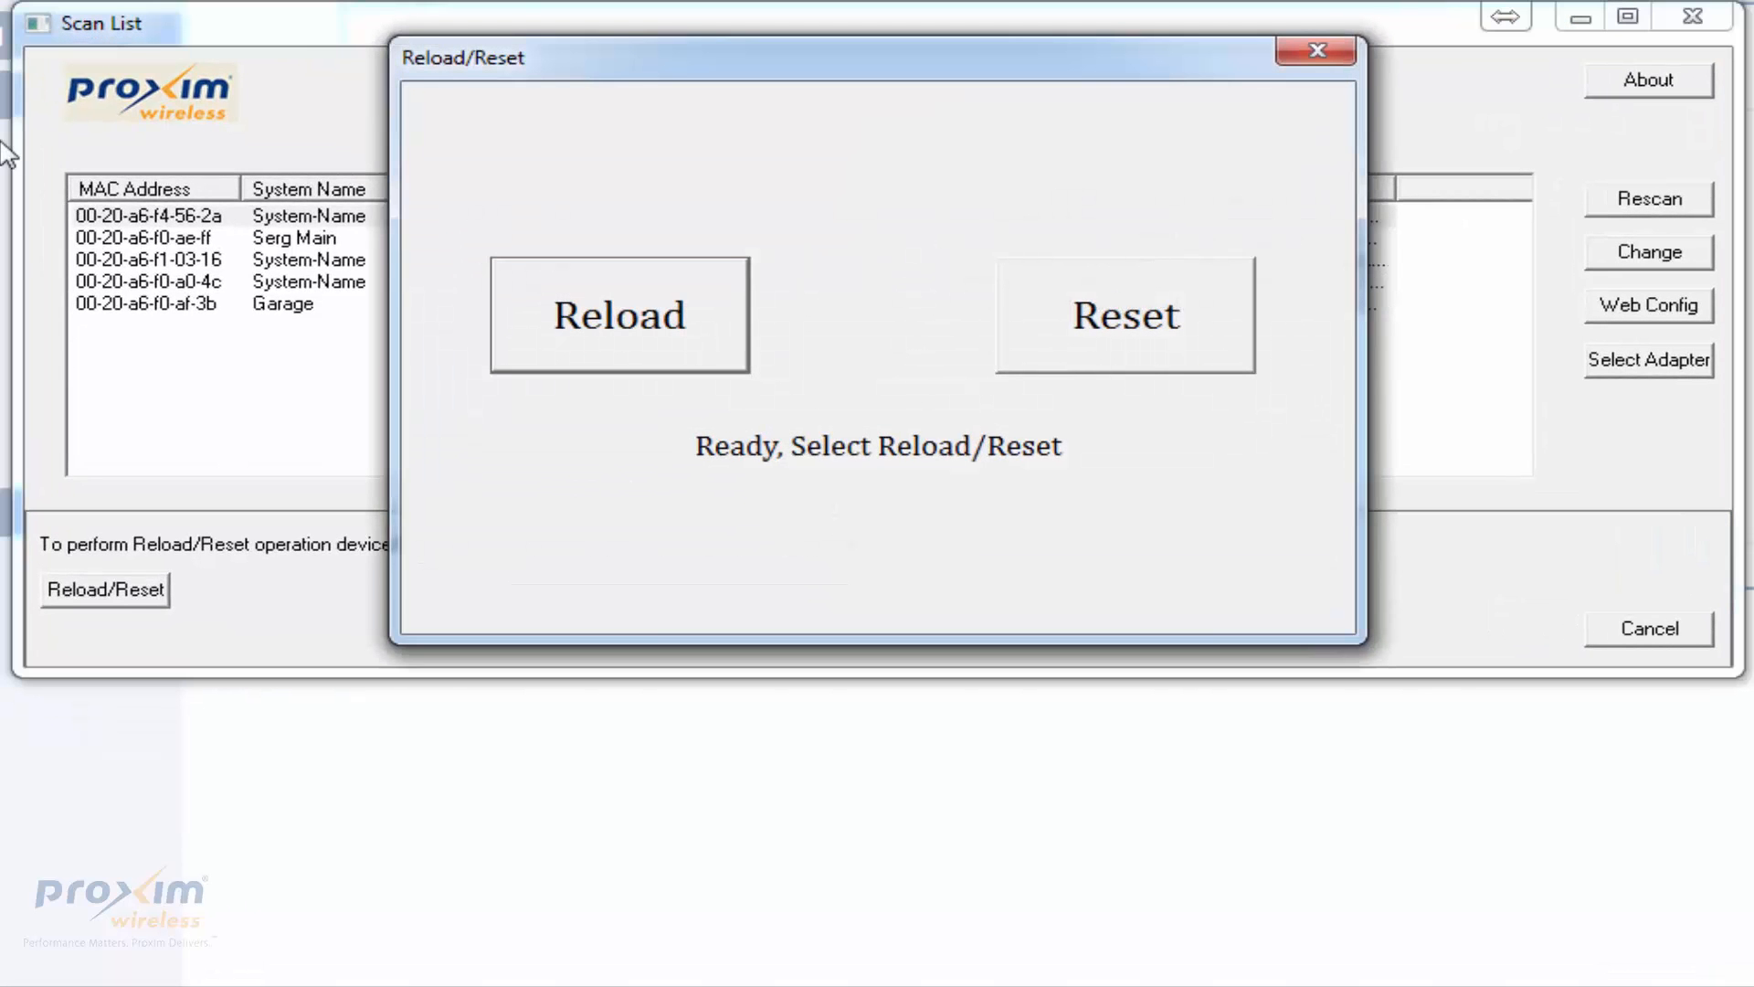
mouse_move(644, 358)
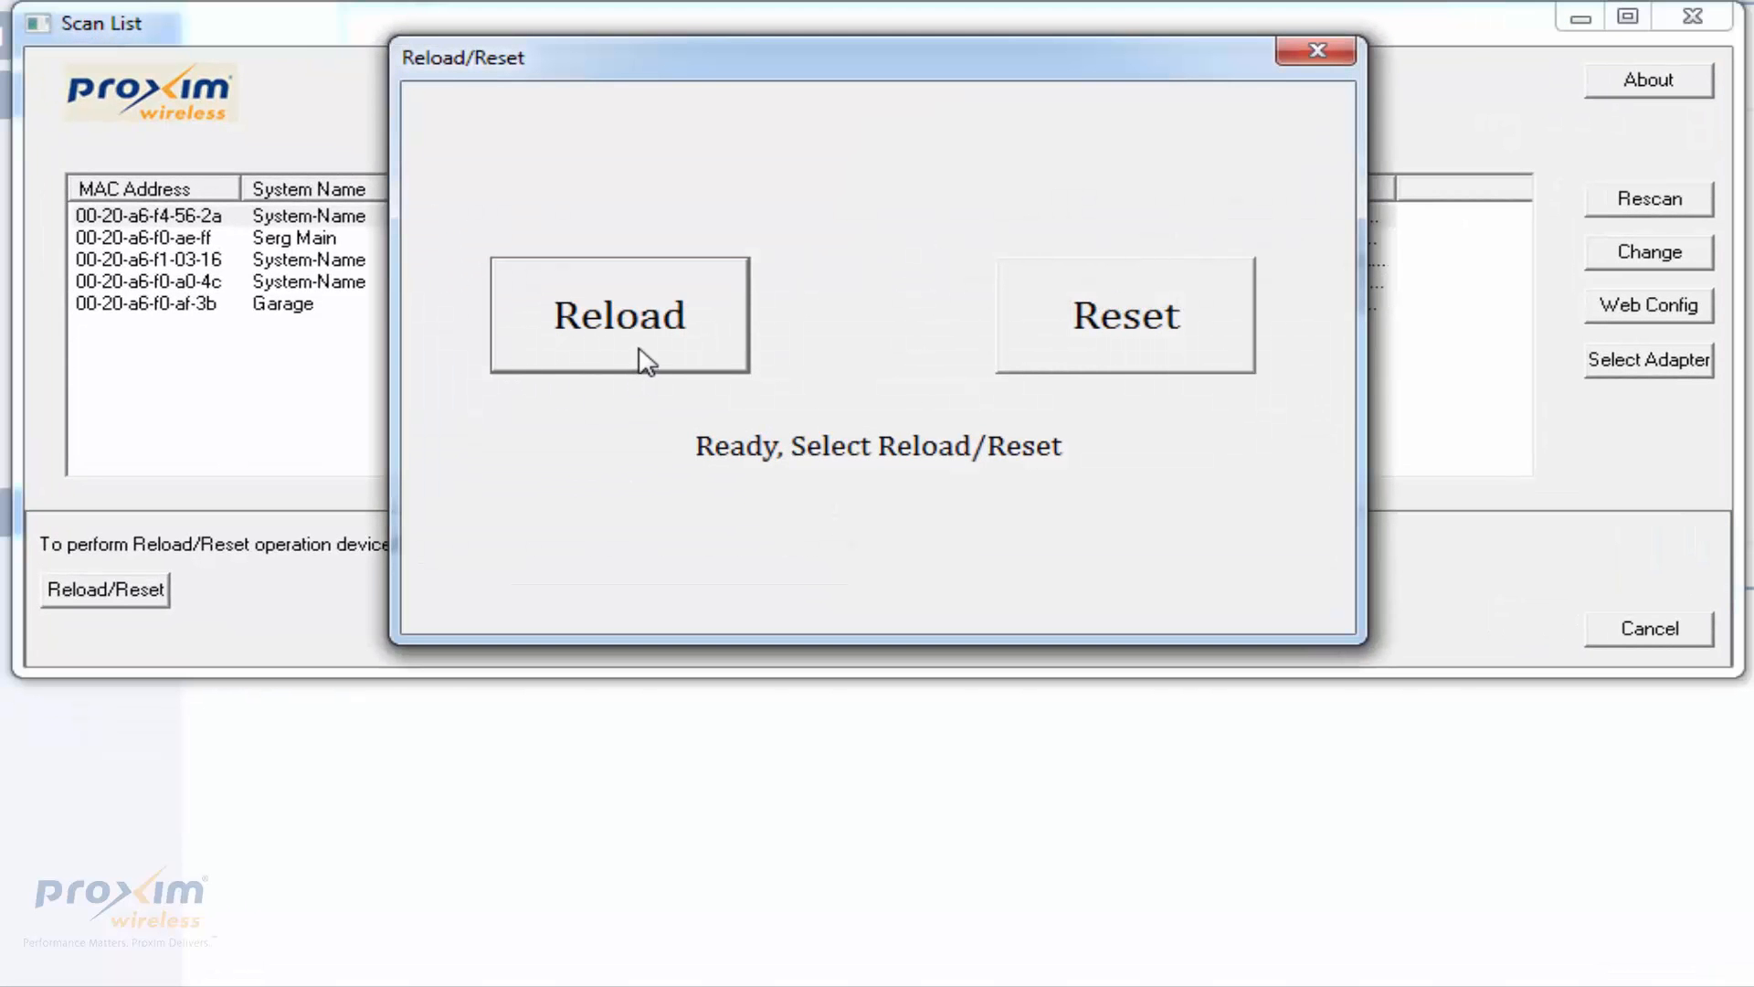
click(1124, 314)
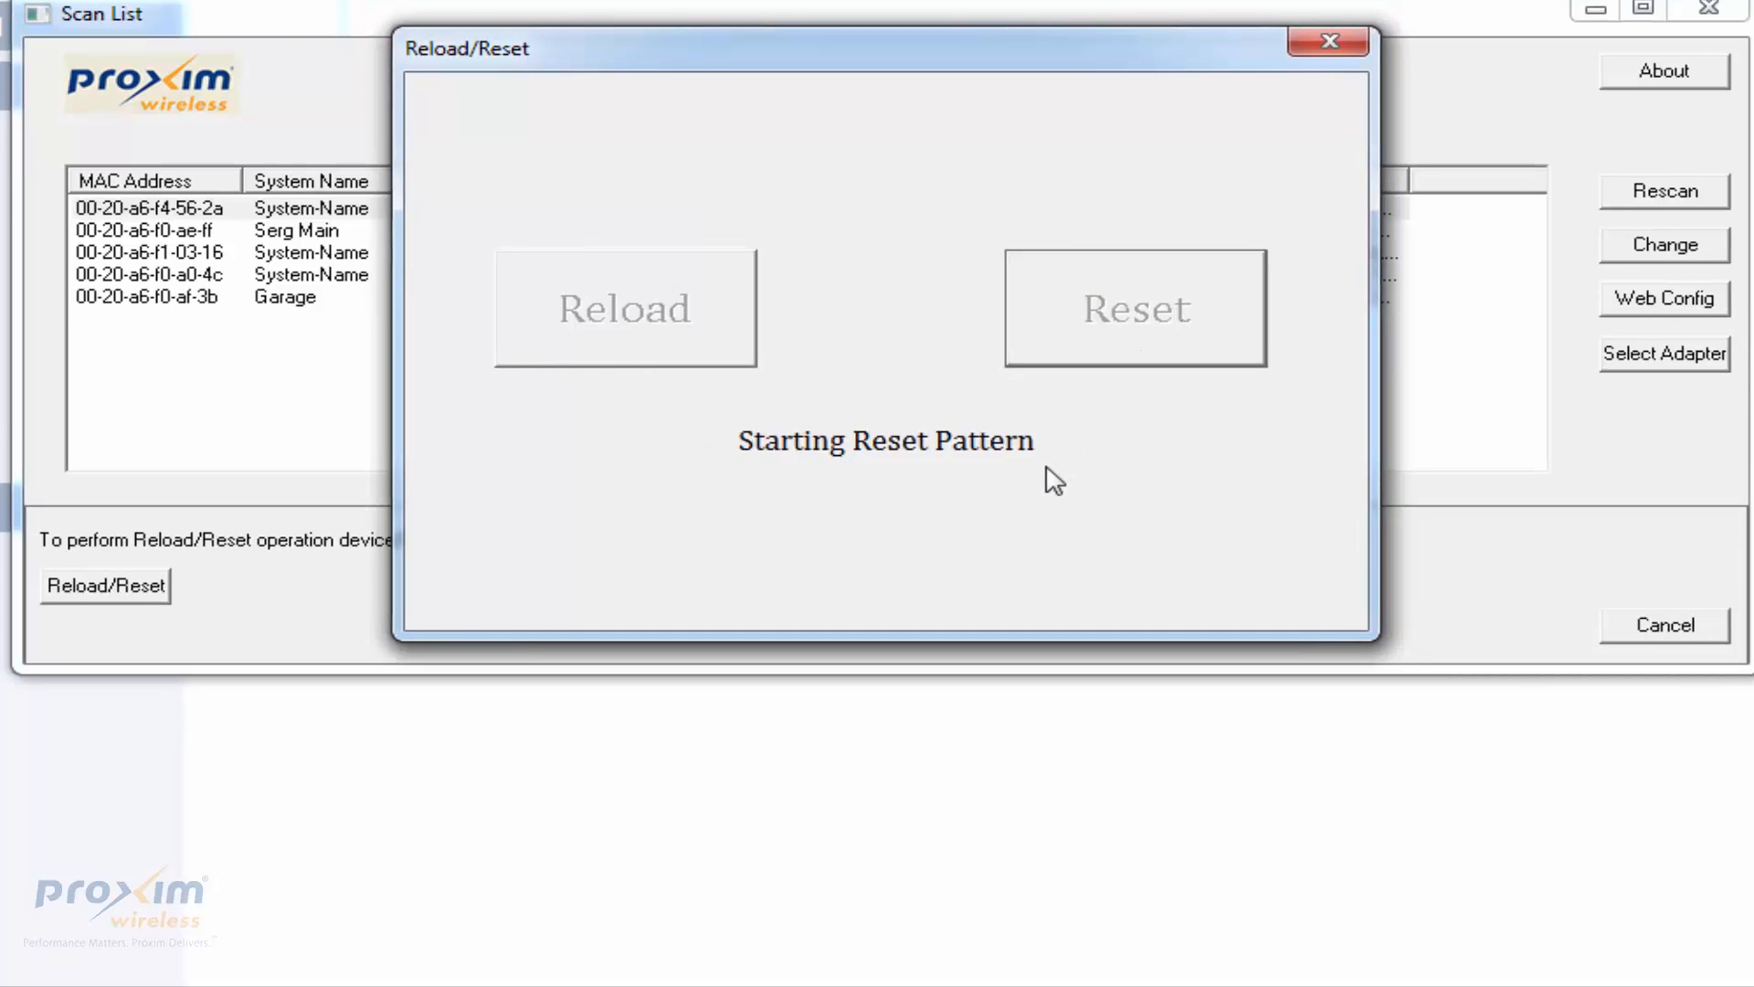
click(1133, 307)
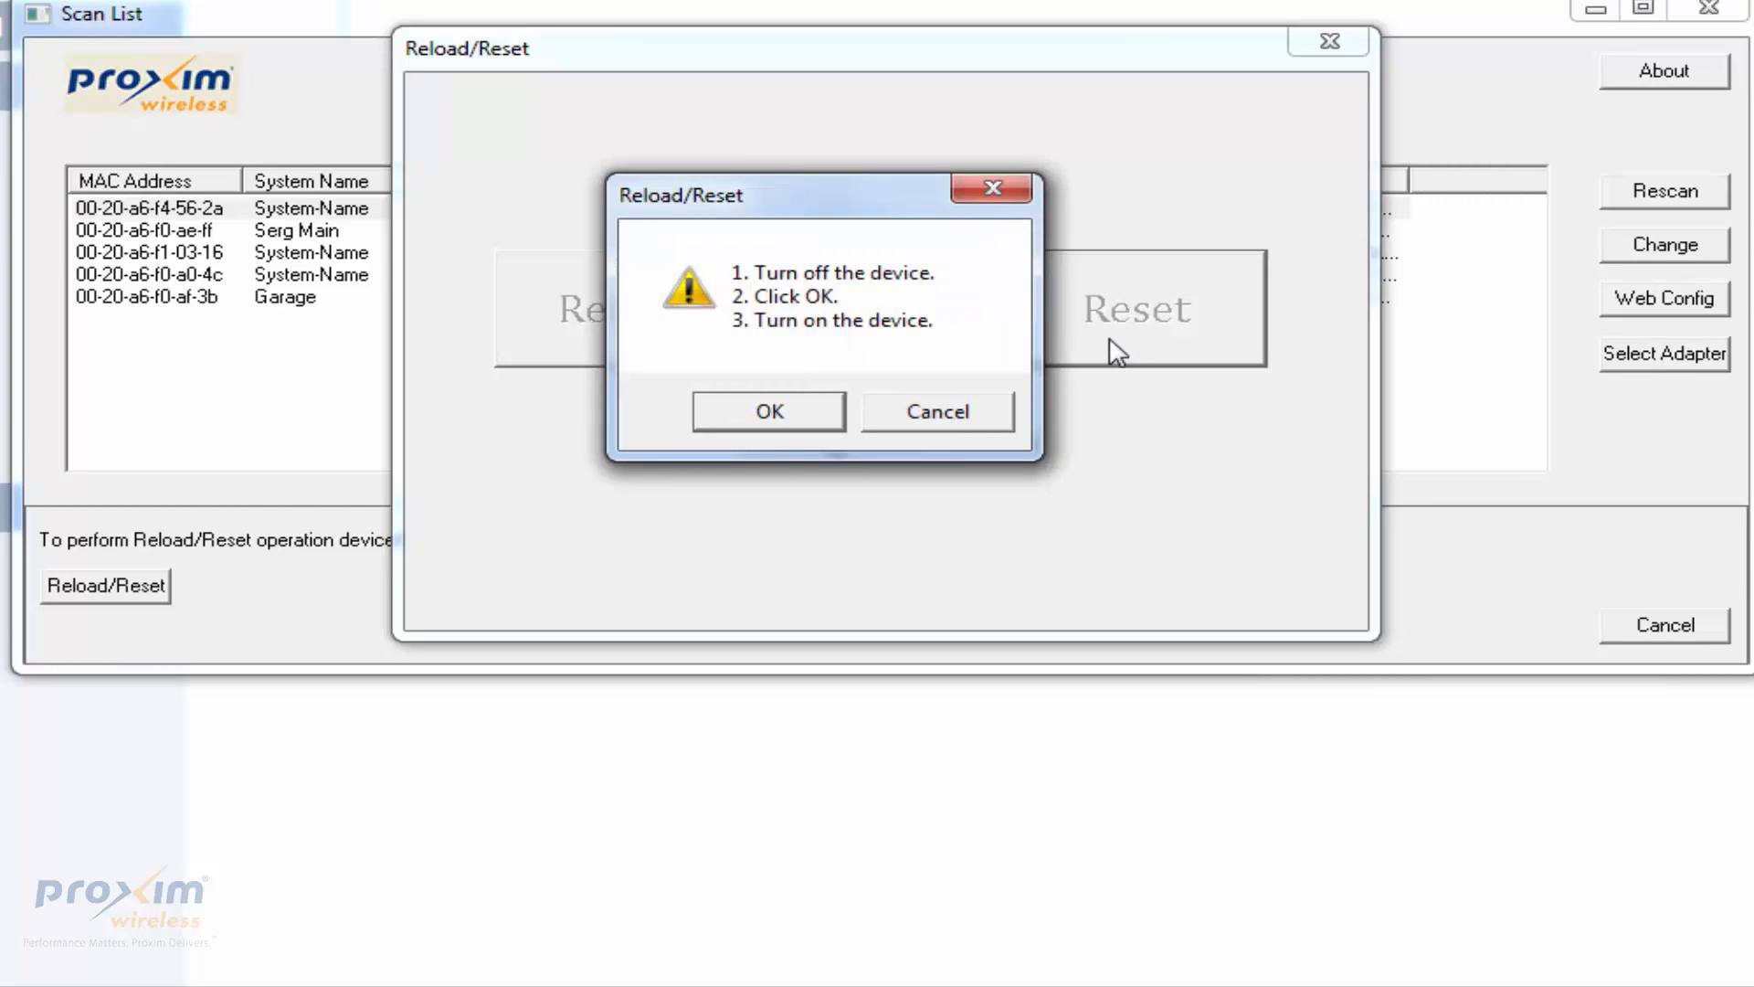
mouse_move(771, 459)
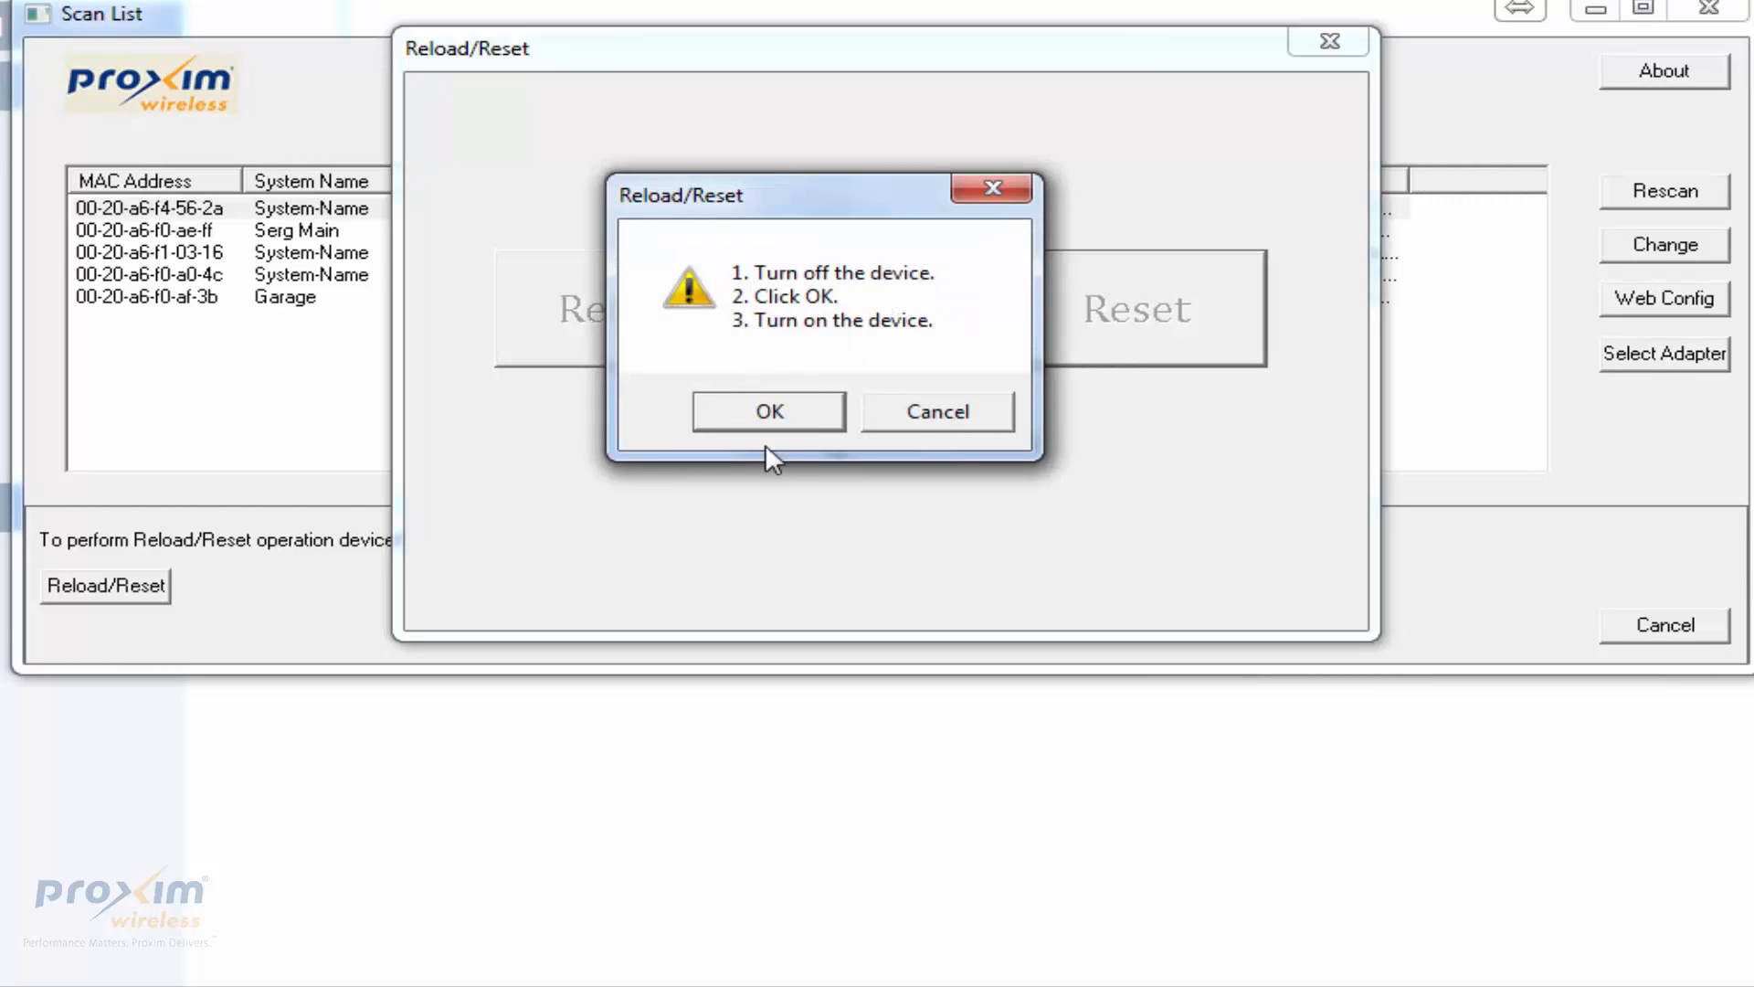
click(767, 411)
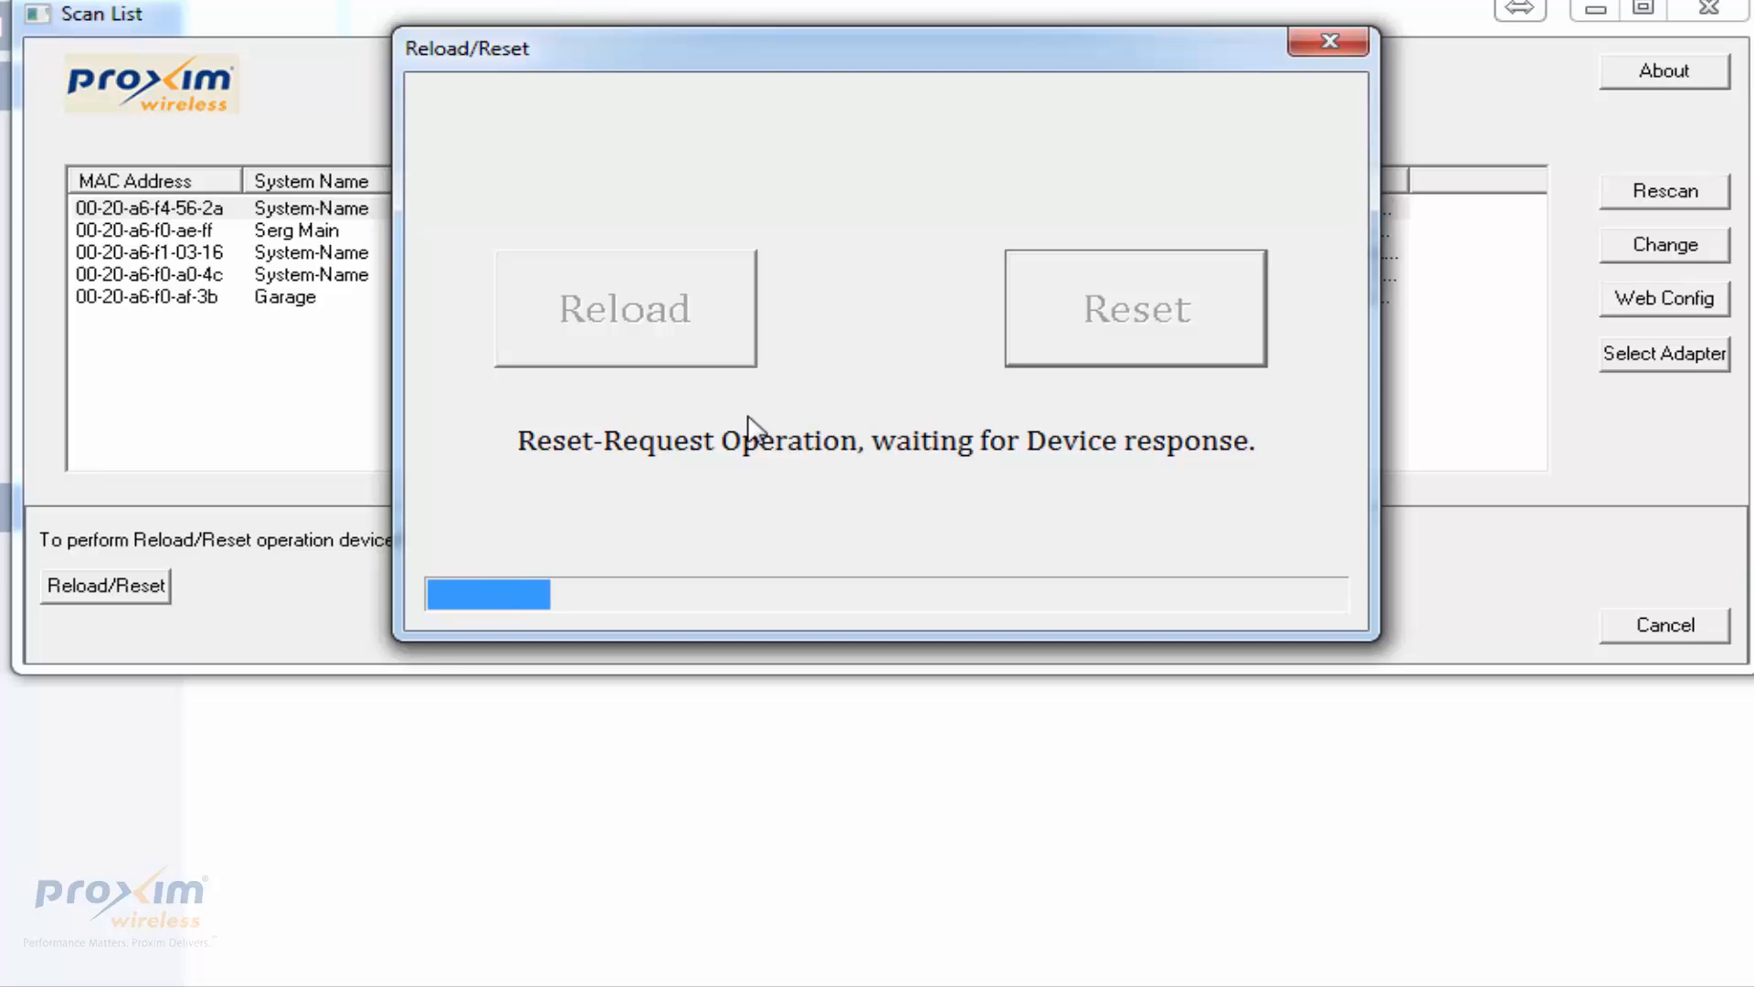
mouse_move(602, 468)
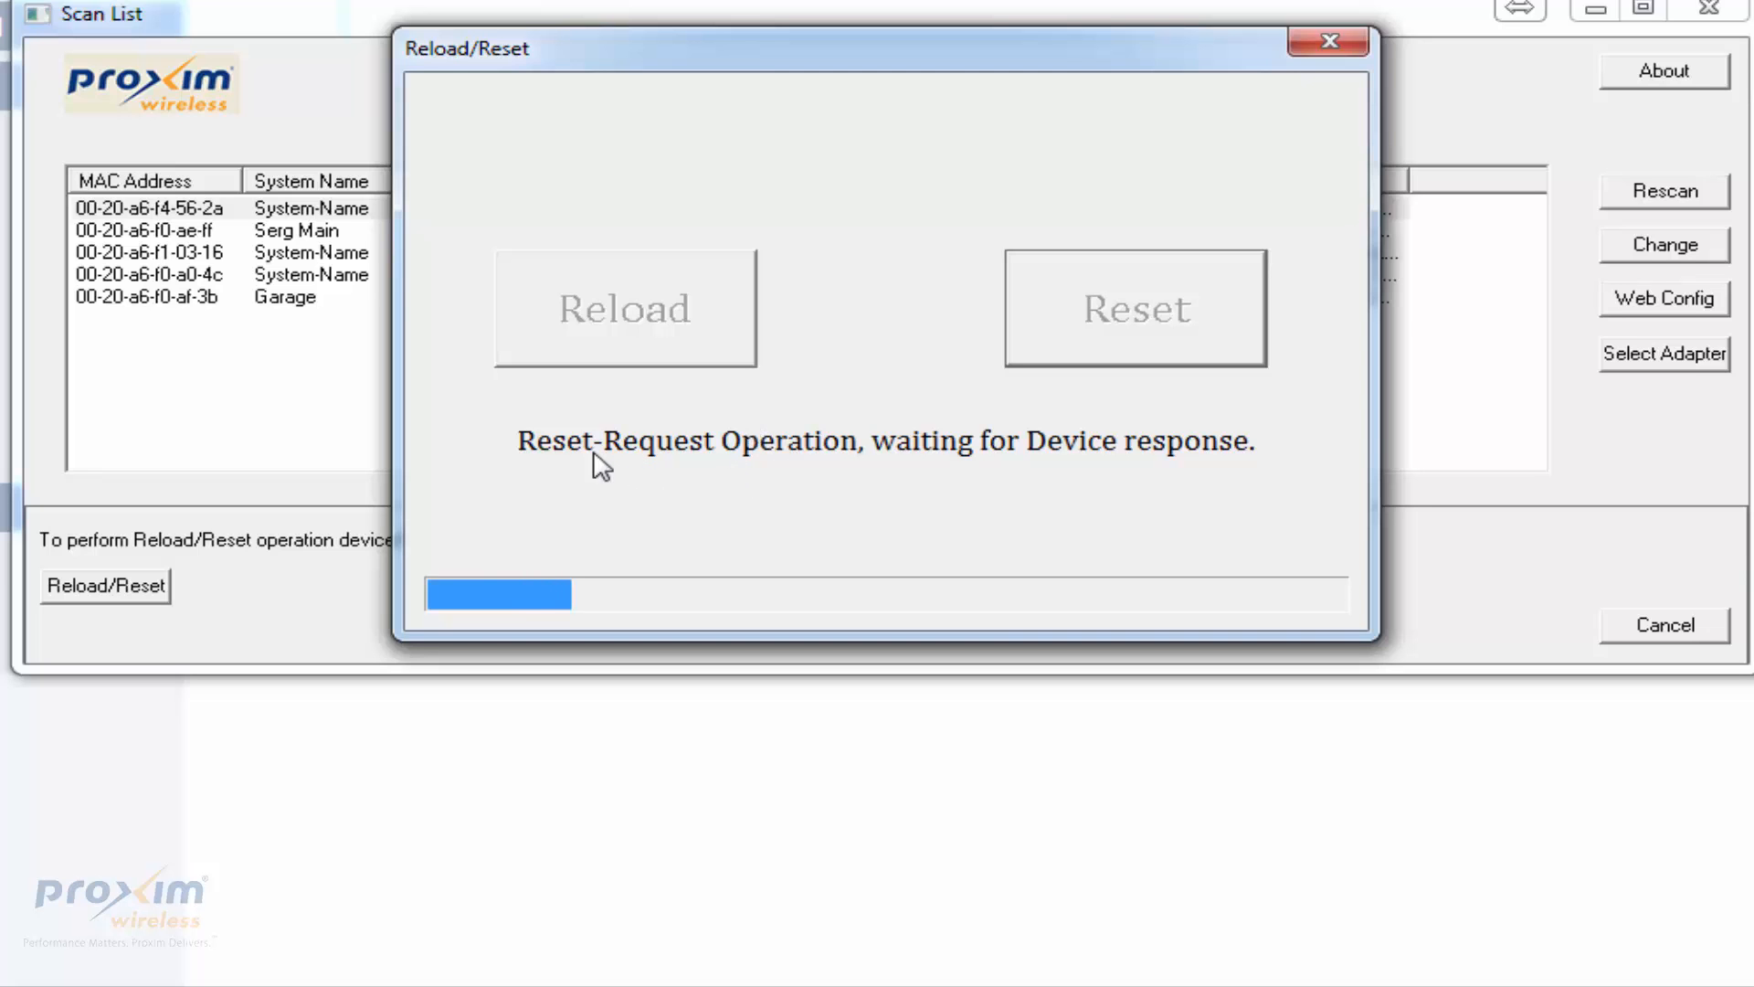
mouse_move(807, 466)
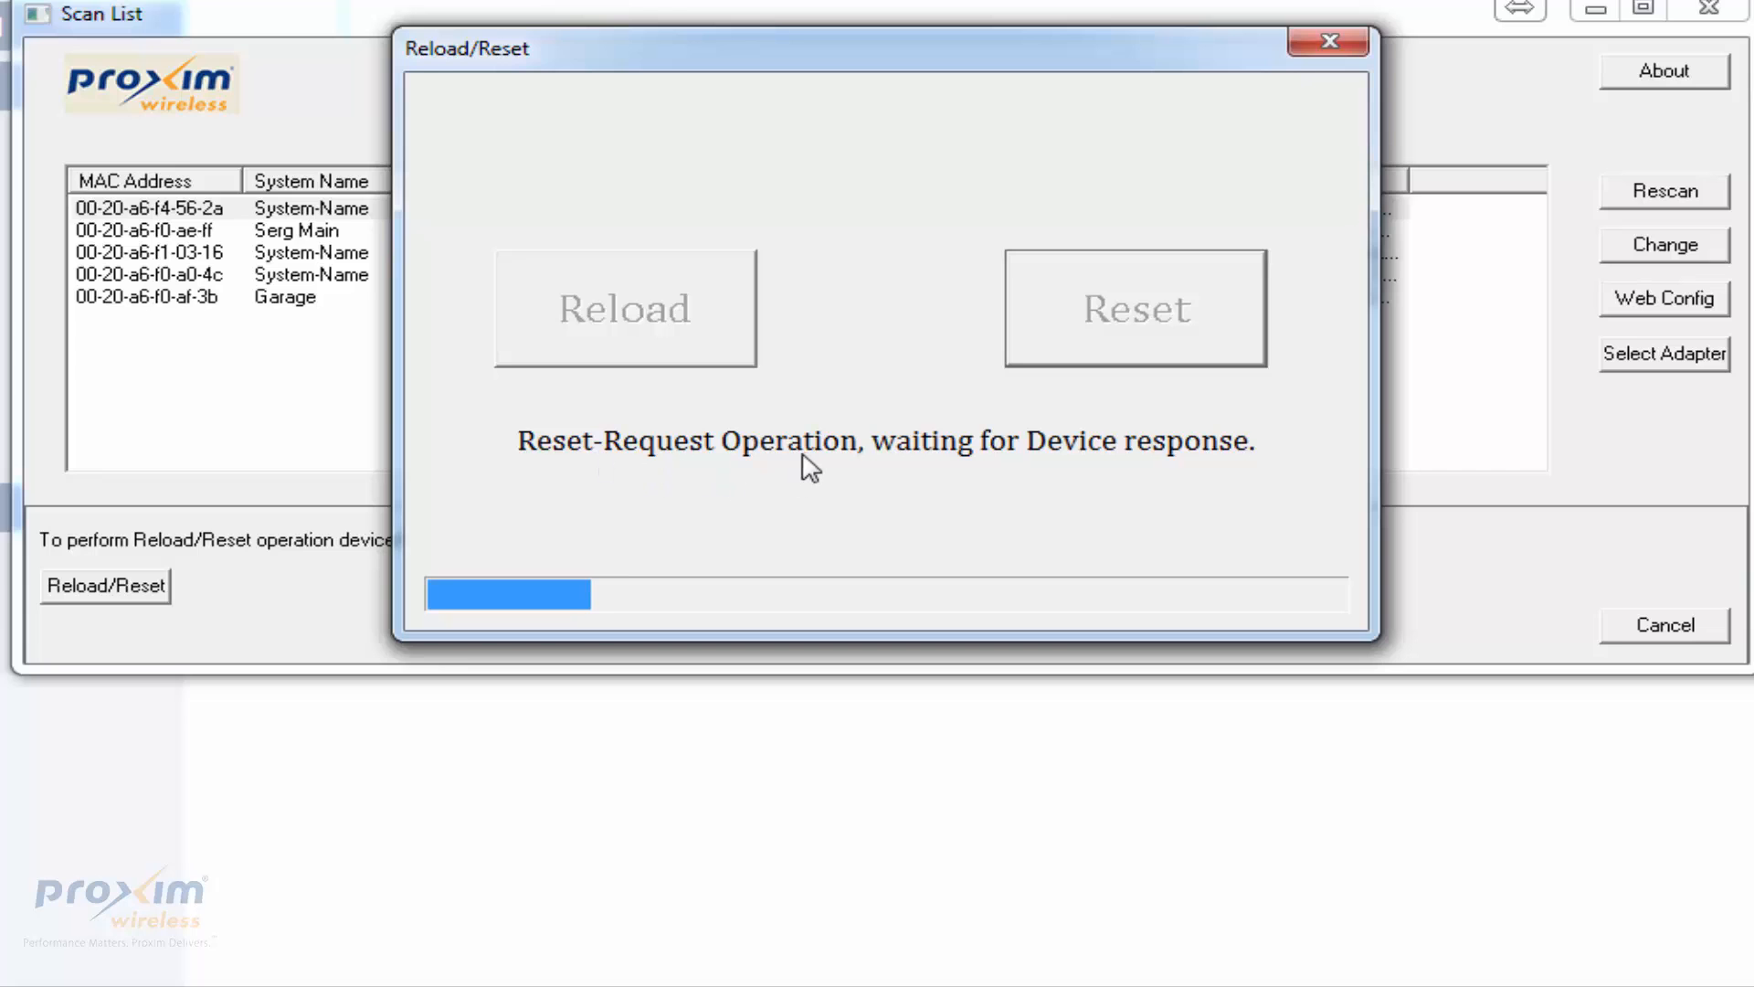
mouse_move(1074, 475)
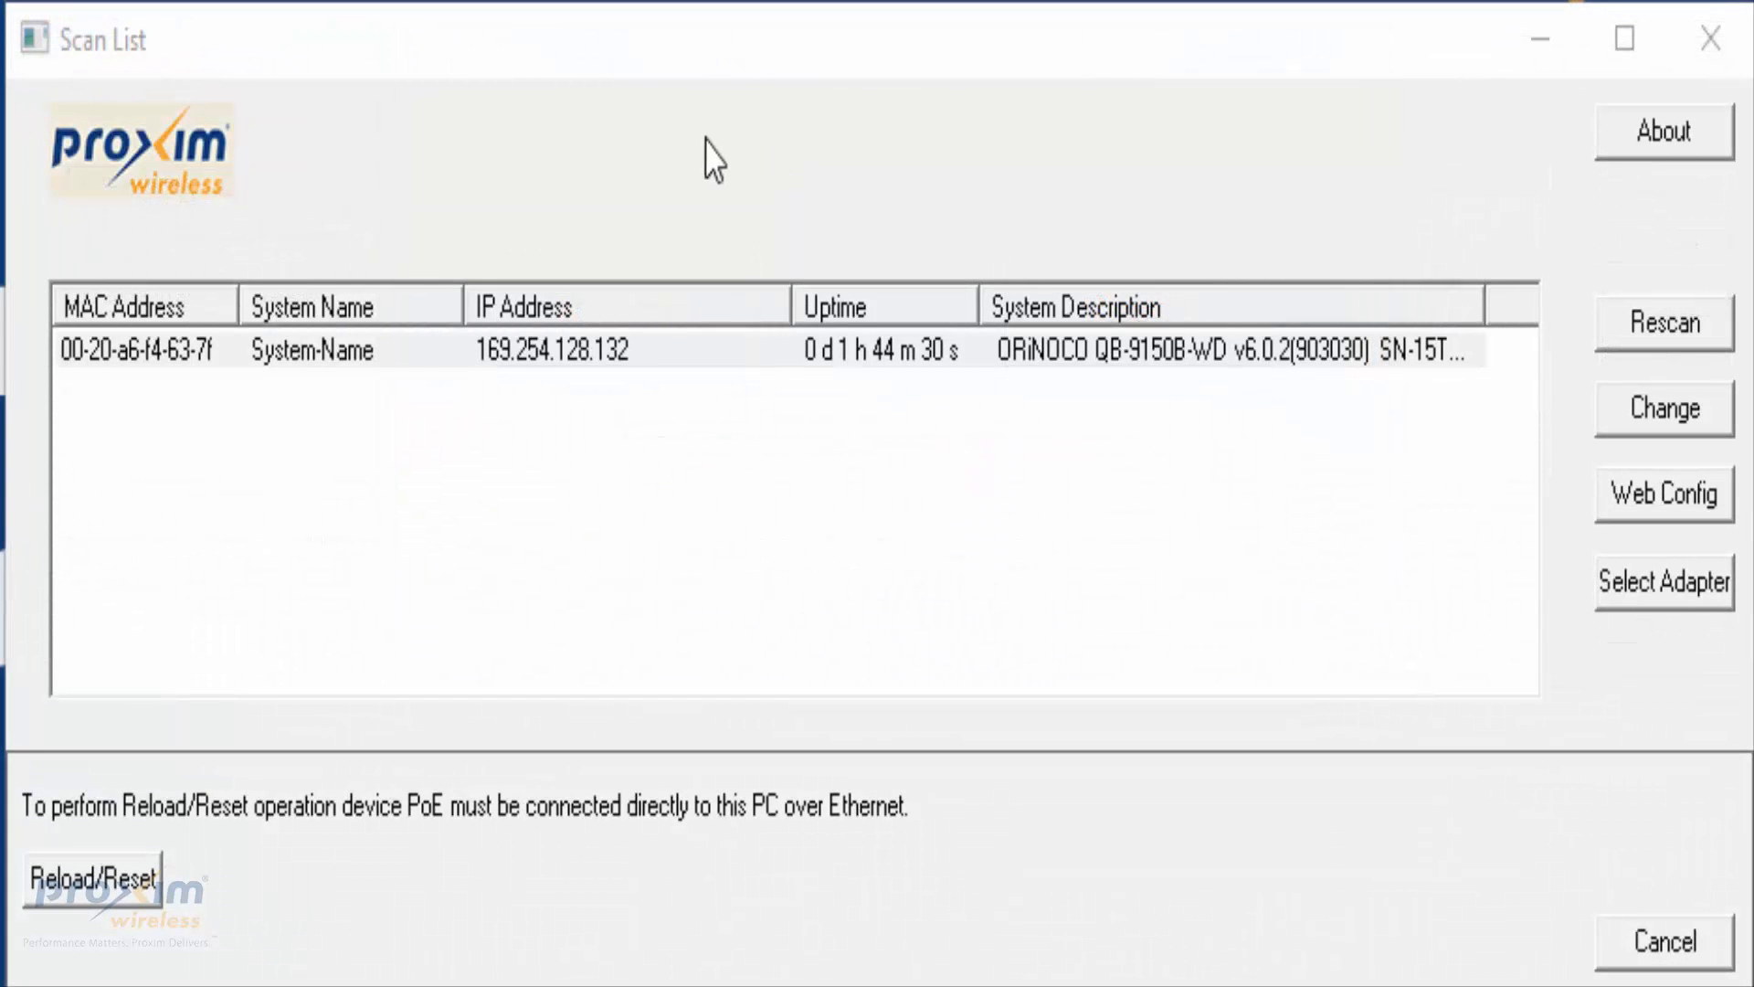
mouse_move(813, 411)
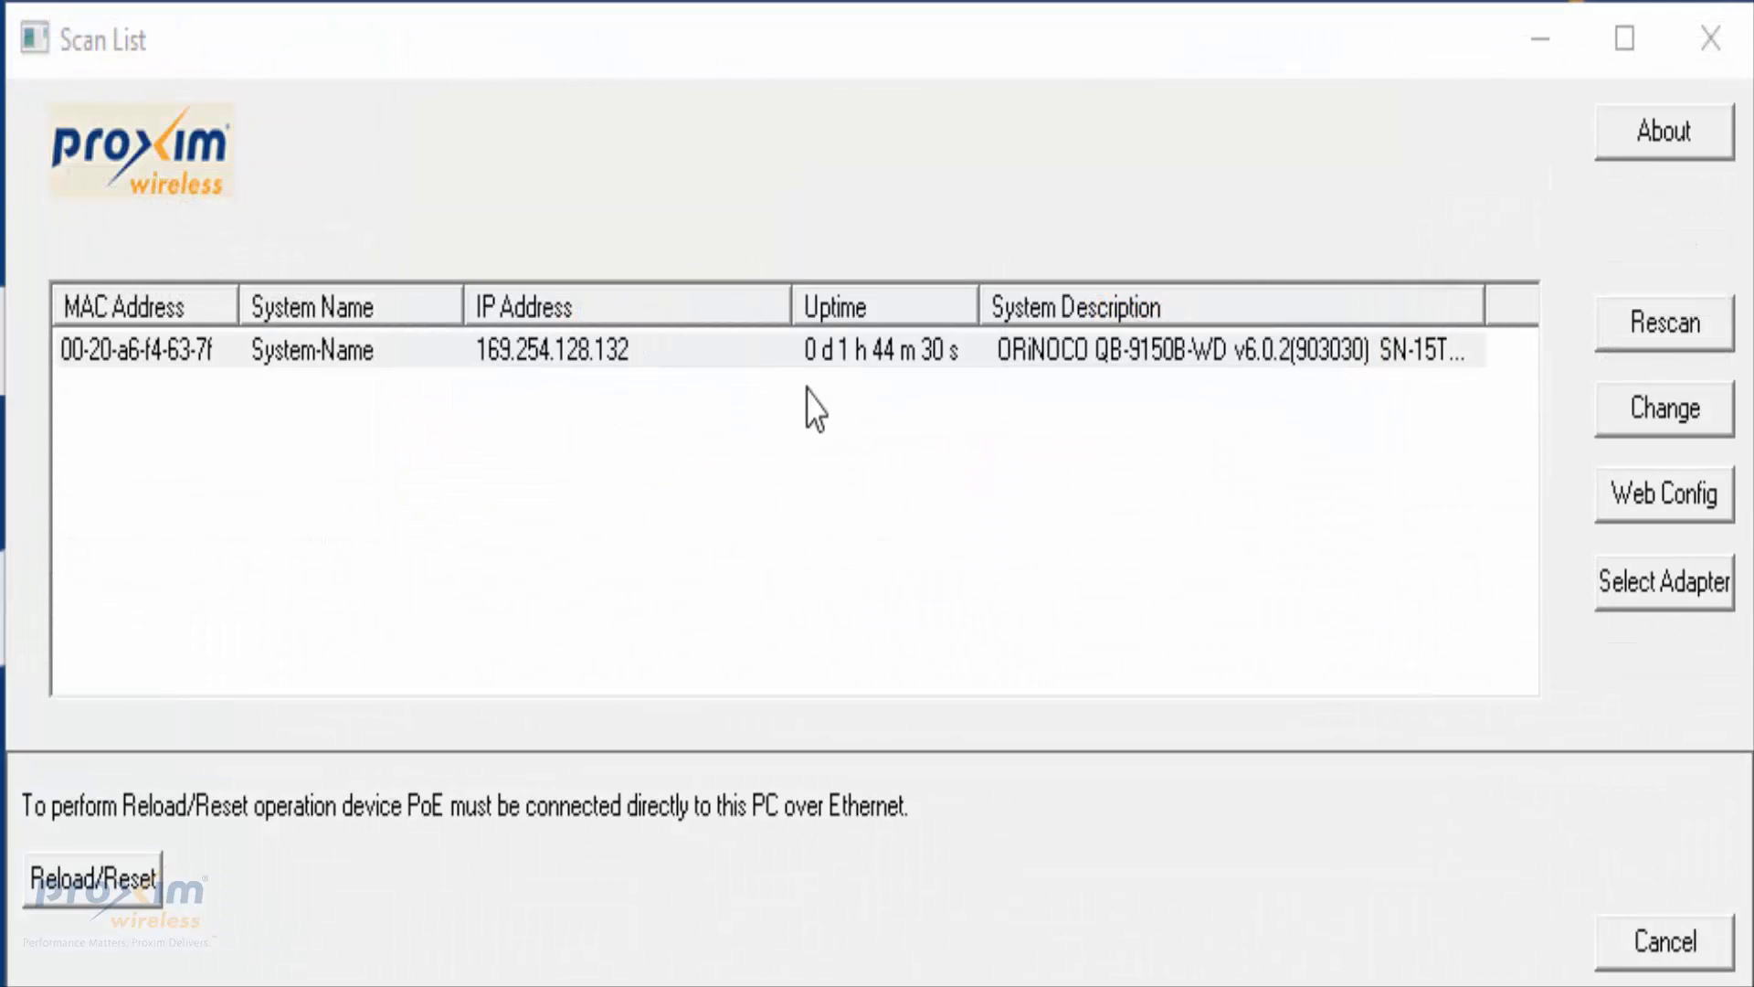
mouse_move(821, 380)
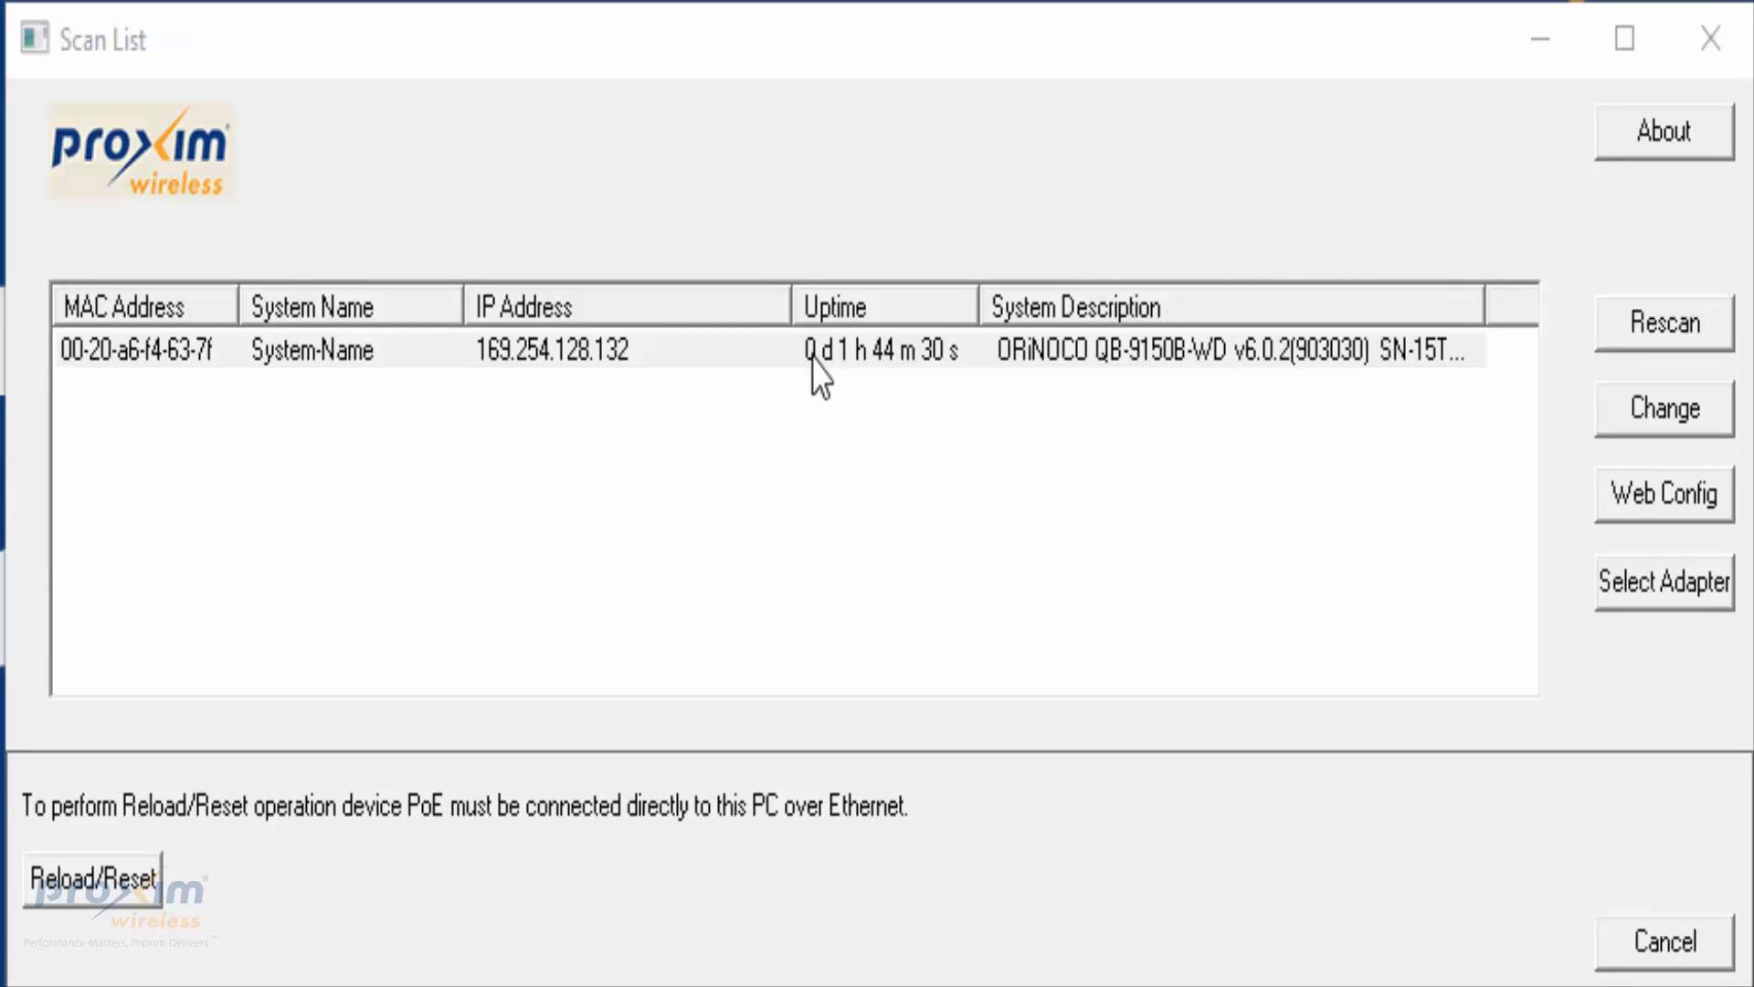
mouse_move(1135, 392)
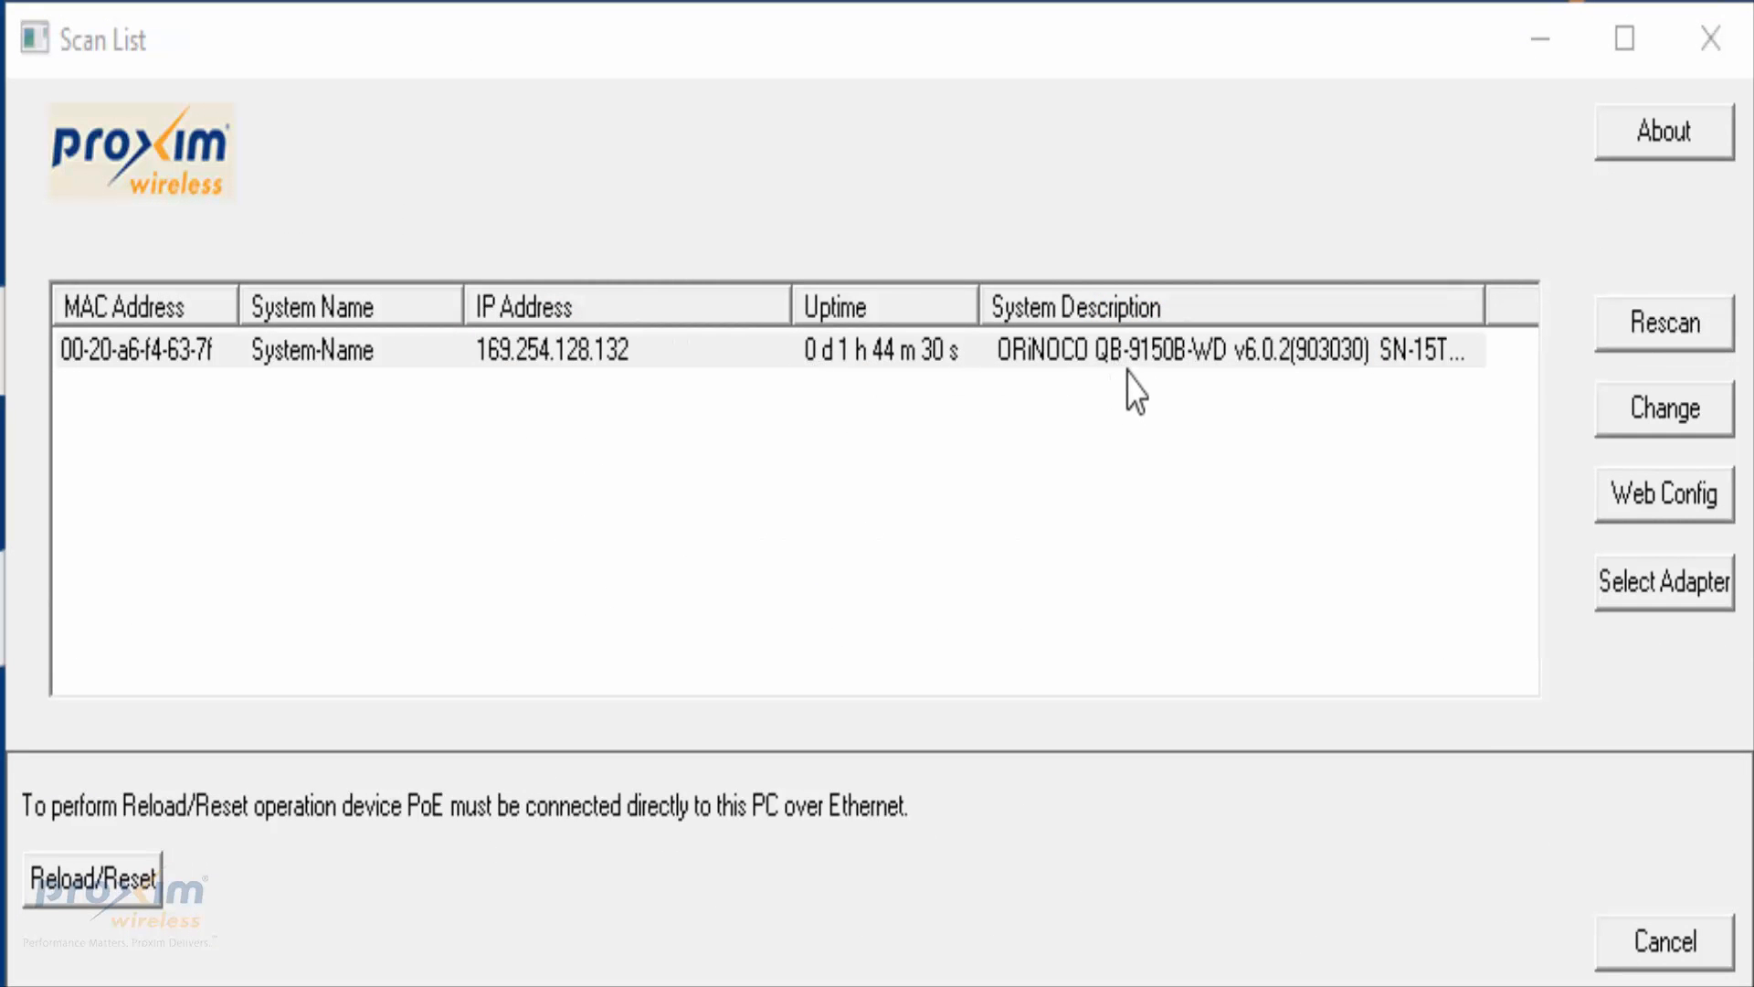
mouse_move(1488, 431)
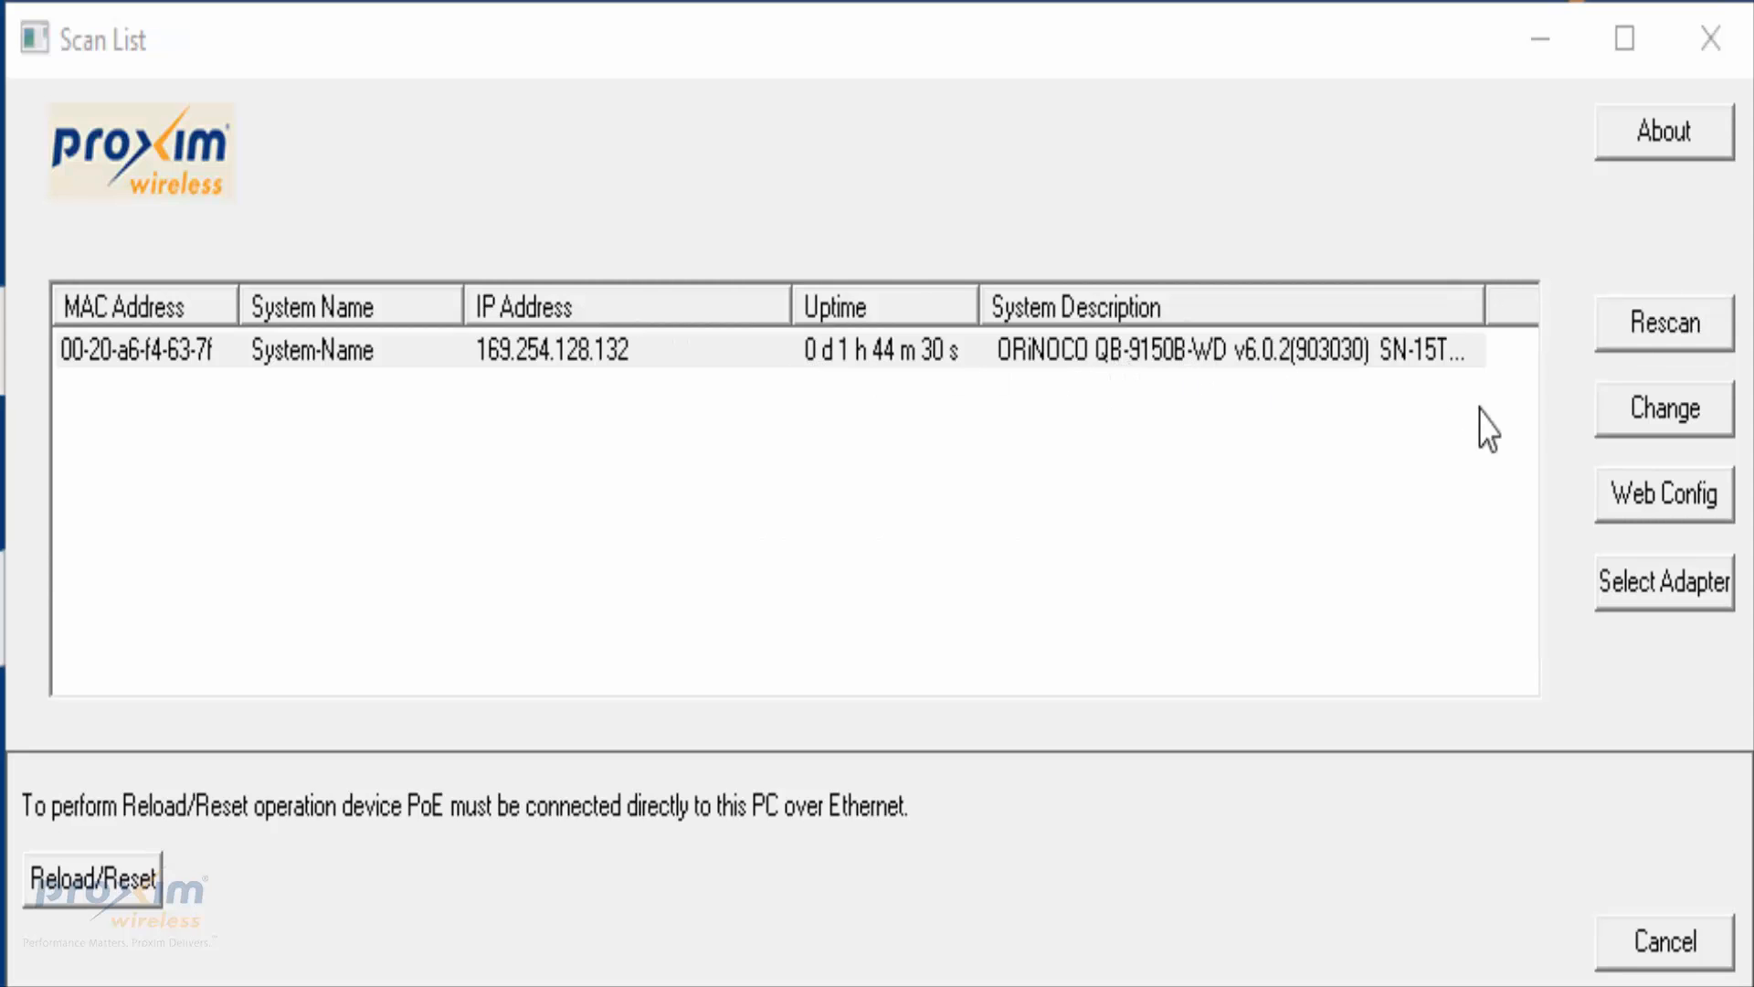
Select the discovered QB-9150 radio at 169.254.128.132 in the scan list
click(671, 349)
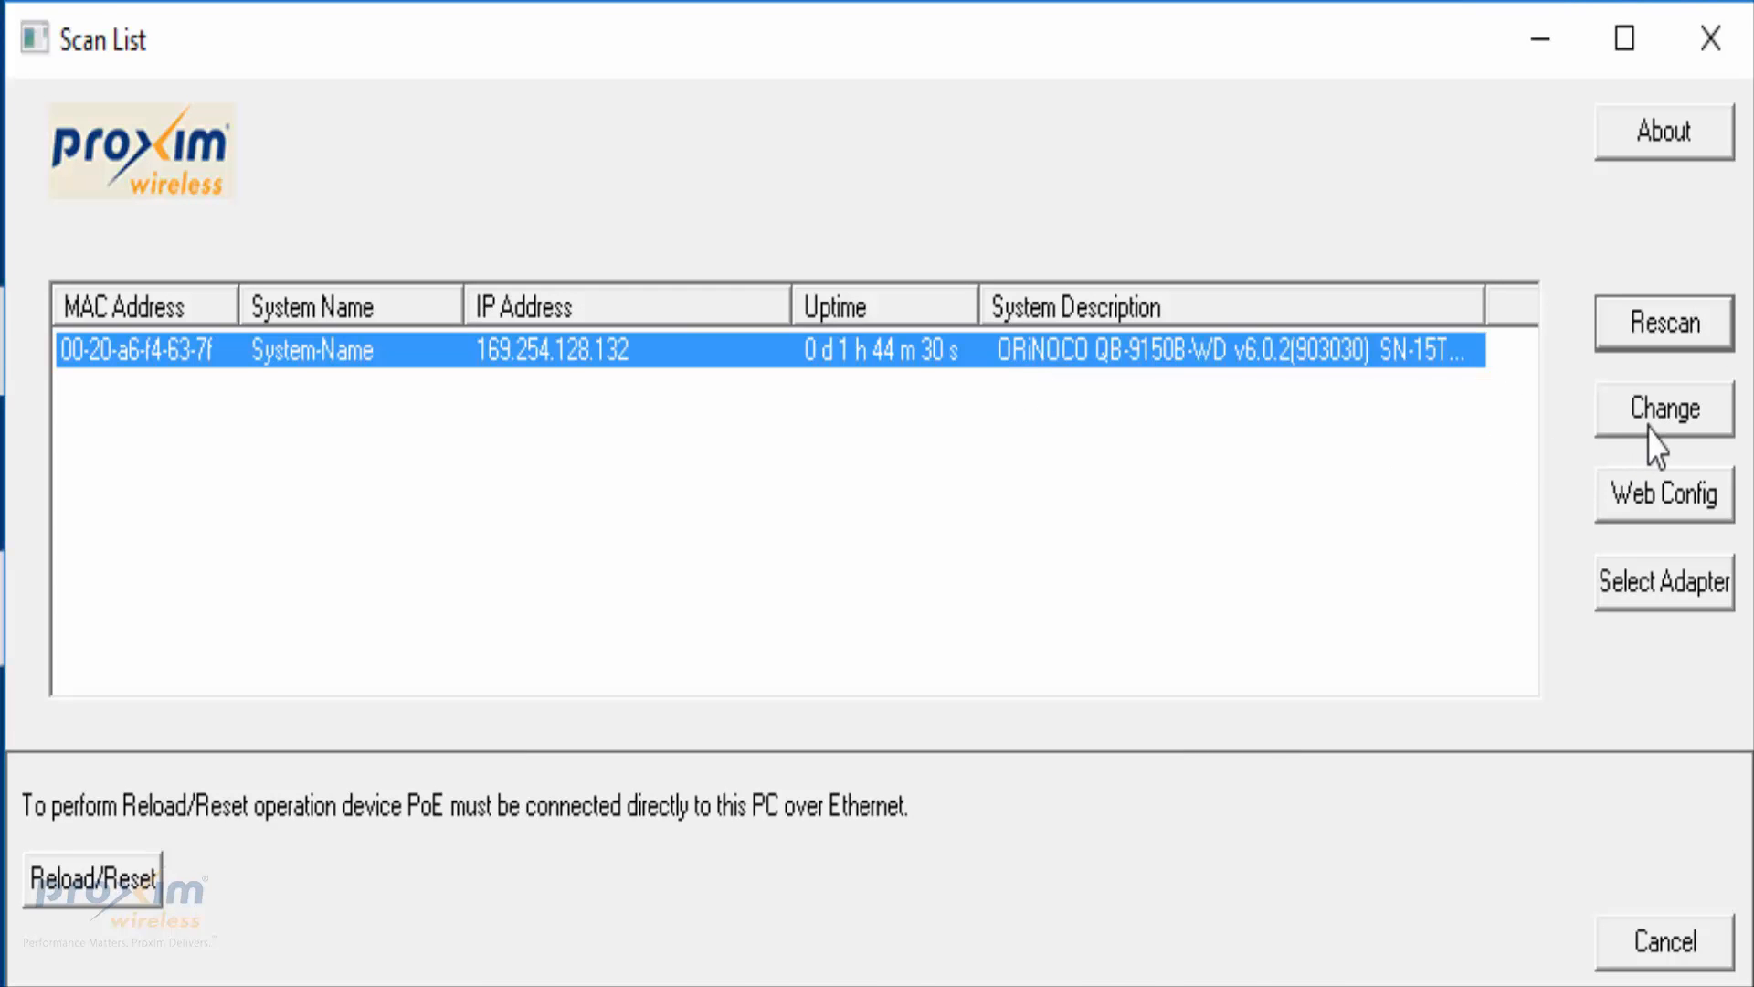
Change the radio's IP to 192.168.1.126 with gateway 192.168.1.1 and apply it
click(1661, 407)
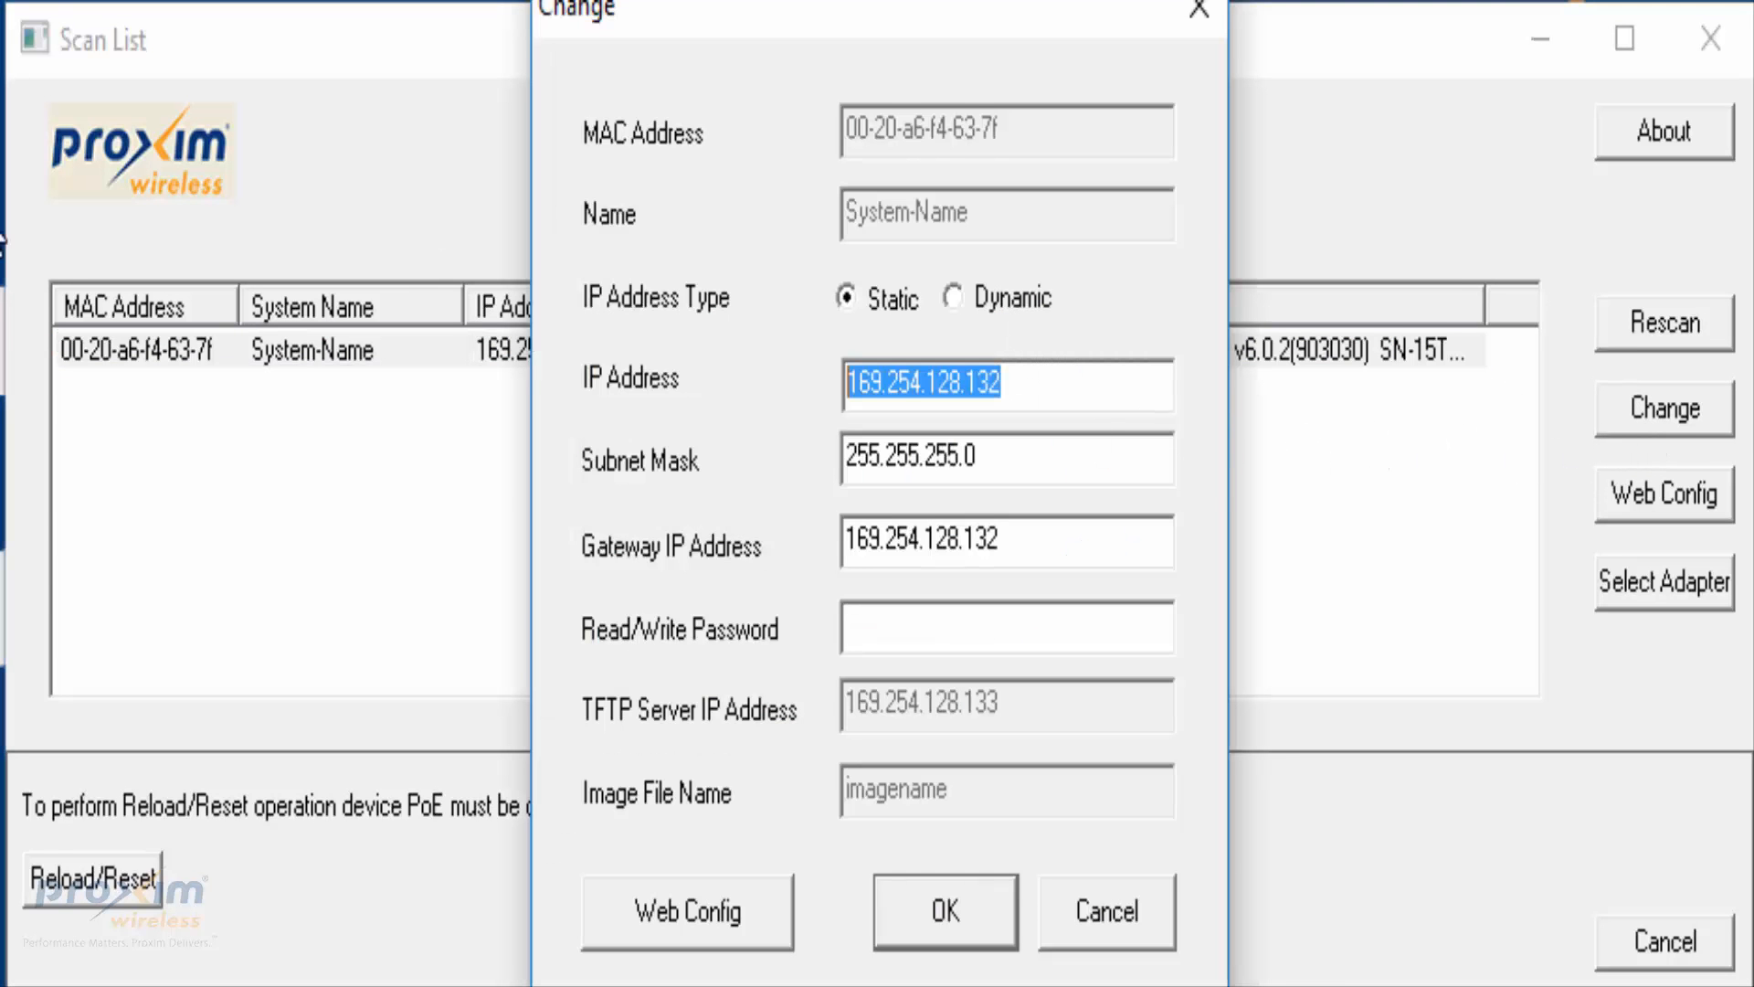
text(192.168.1.)
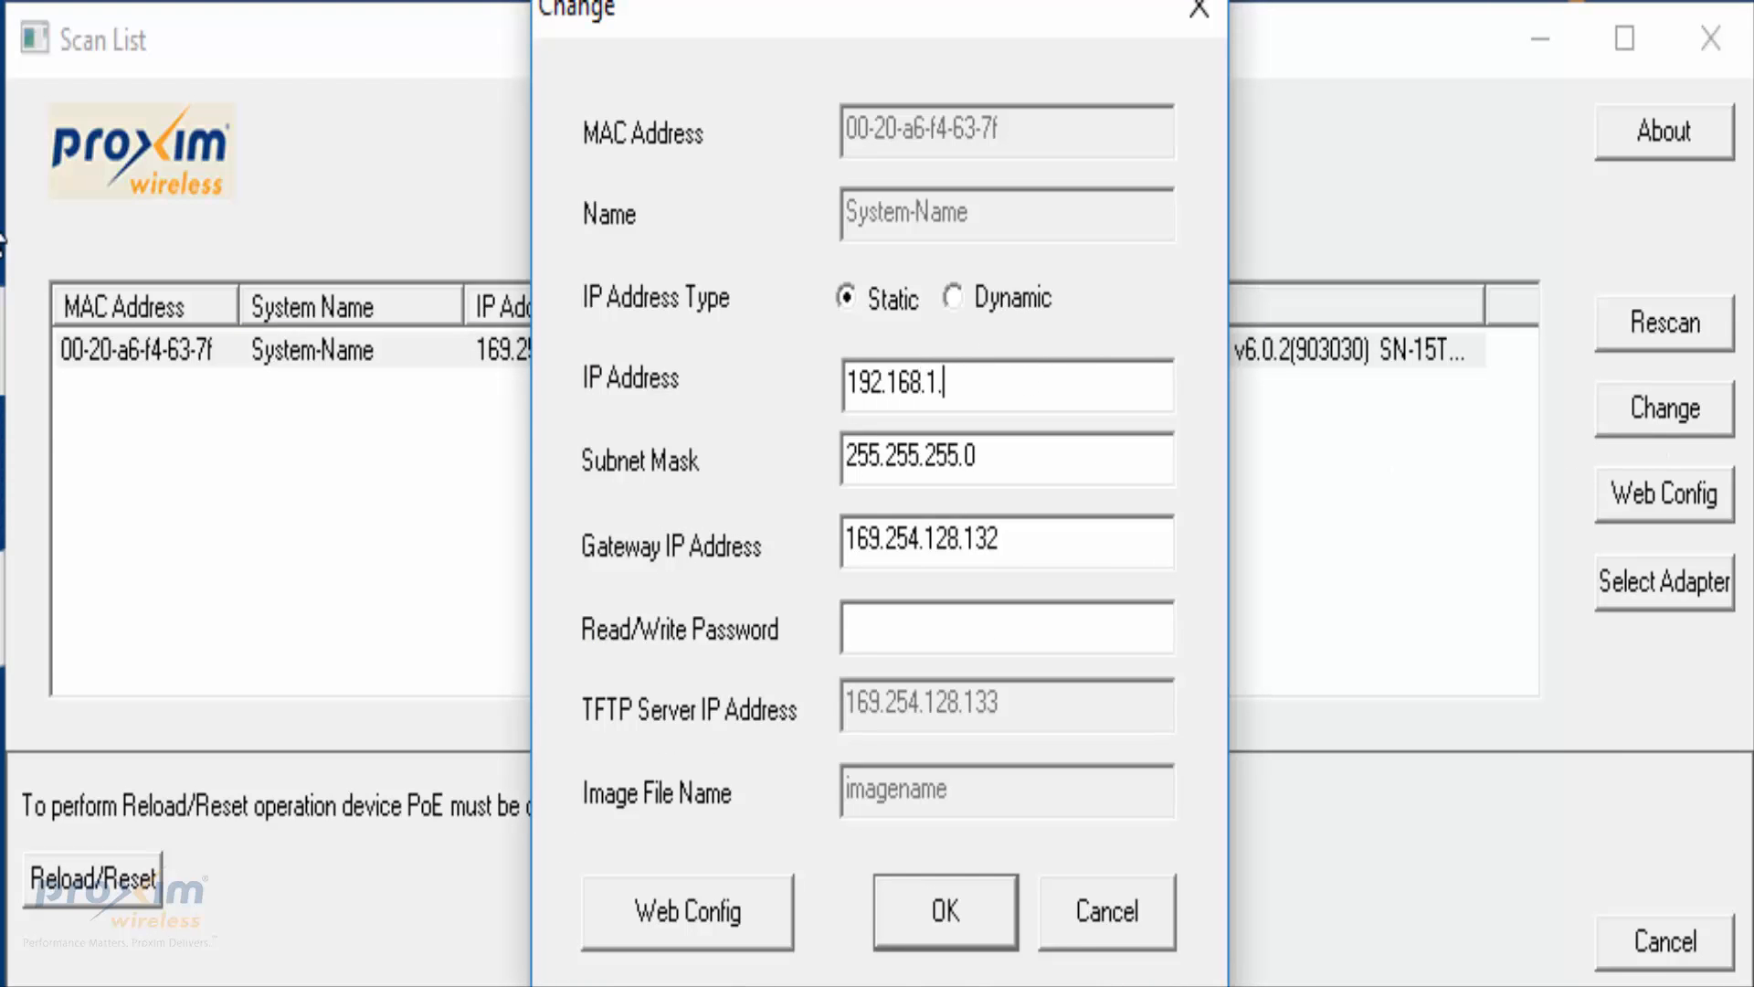
text(126)
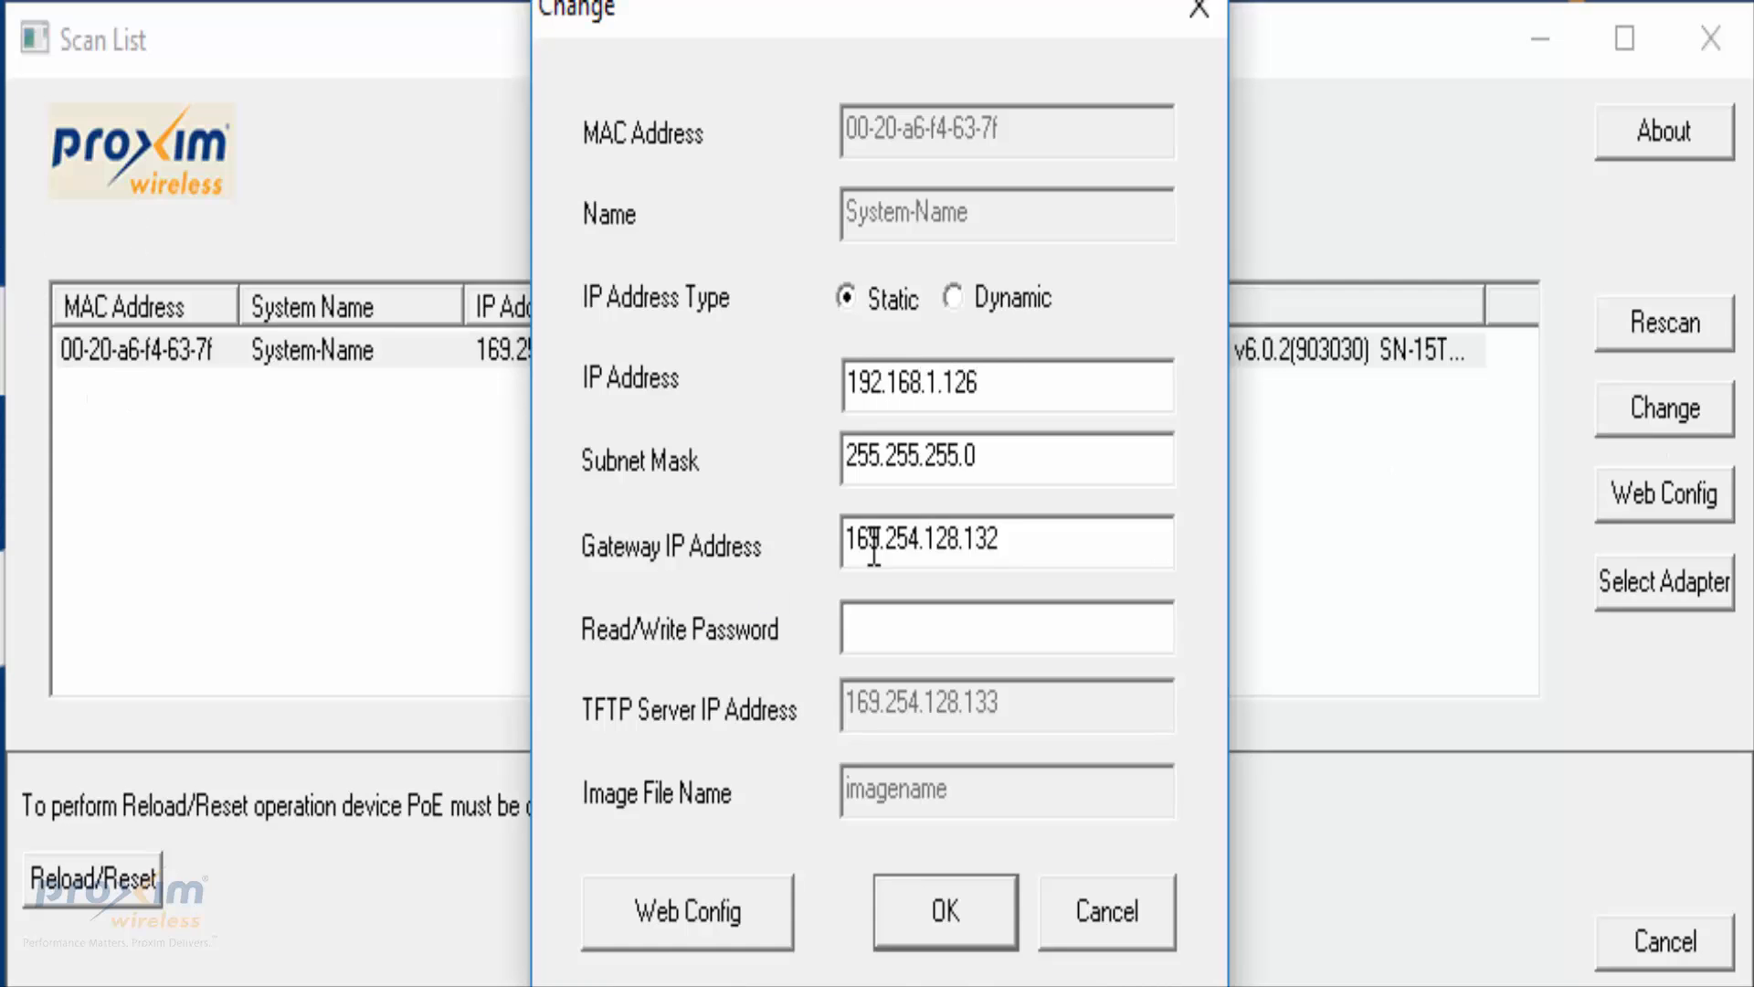
text(192.)
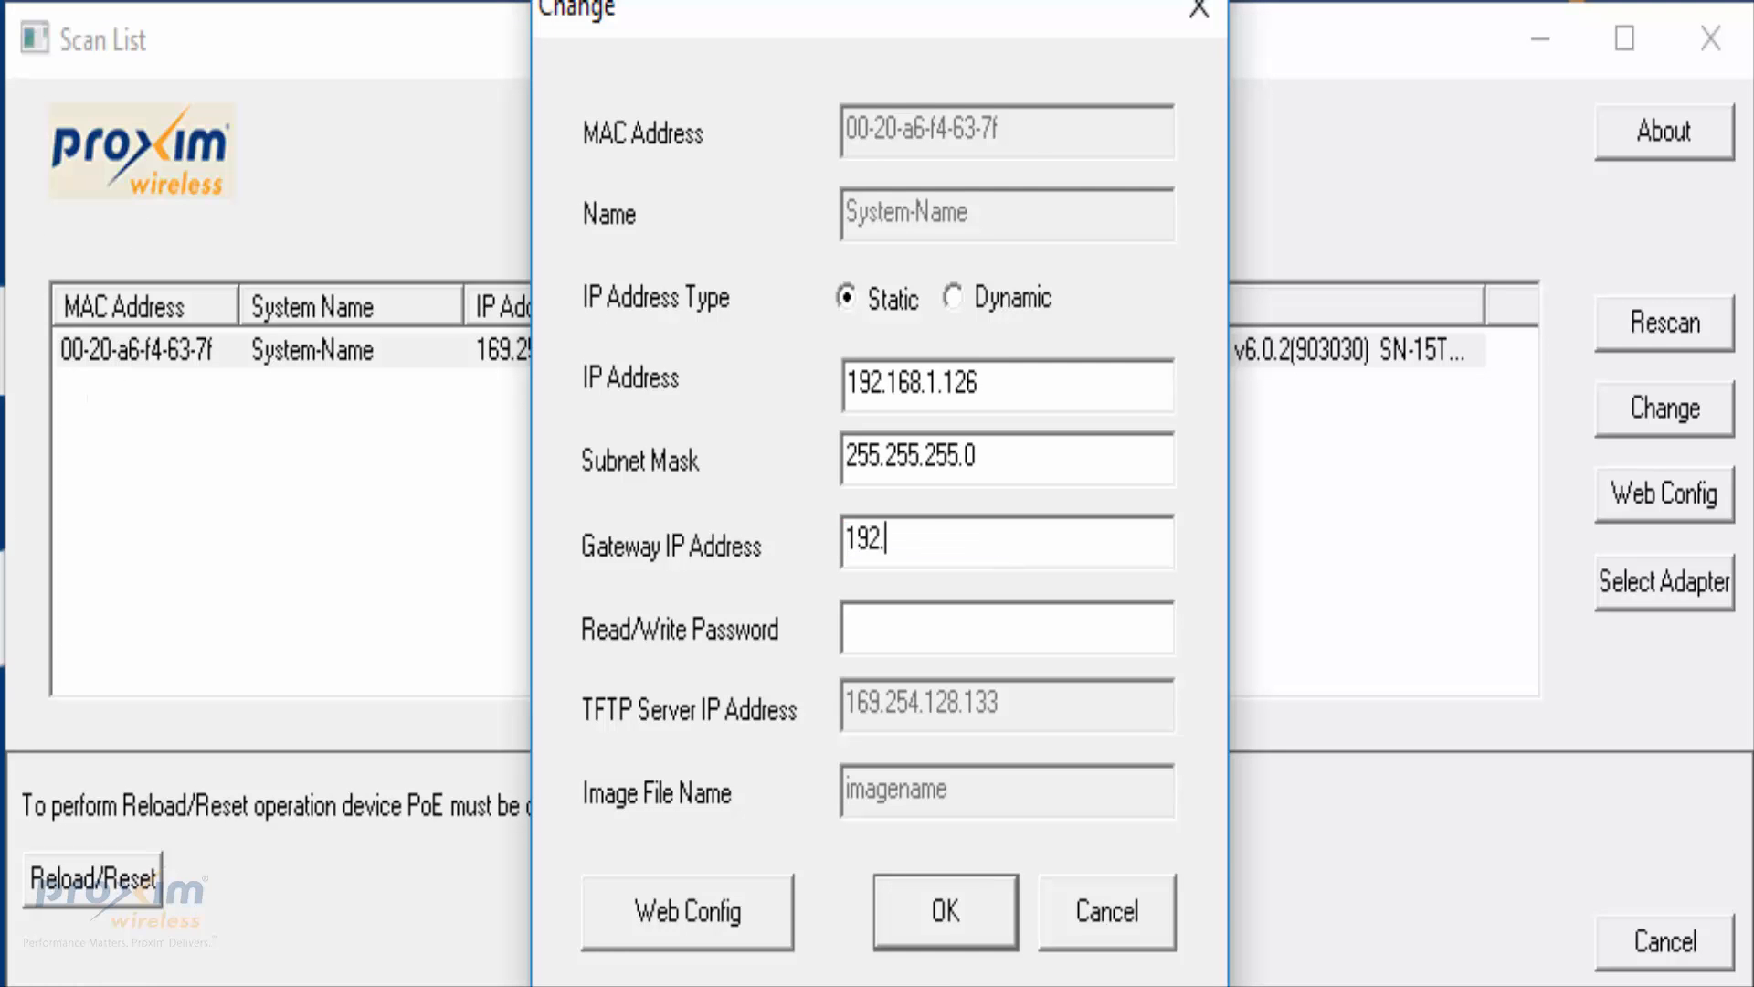
text(168.1.)
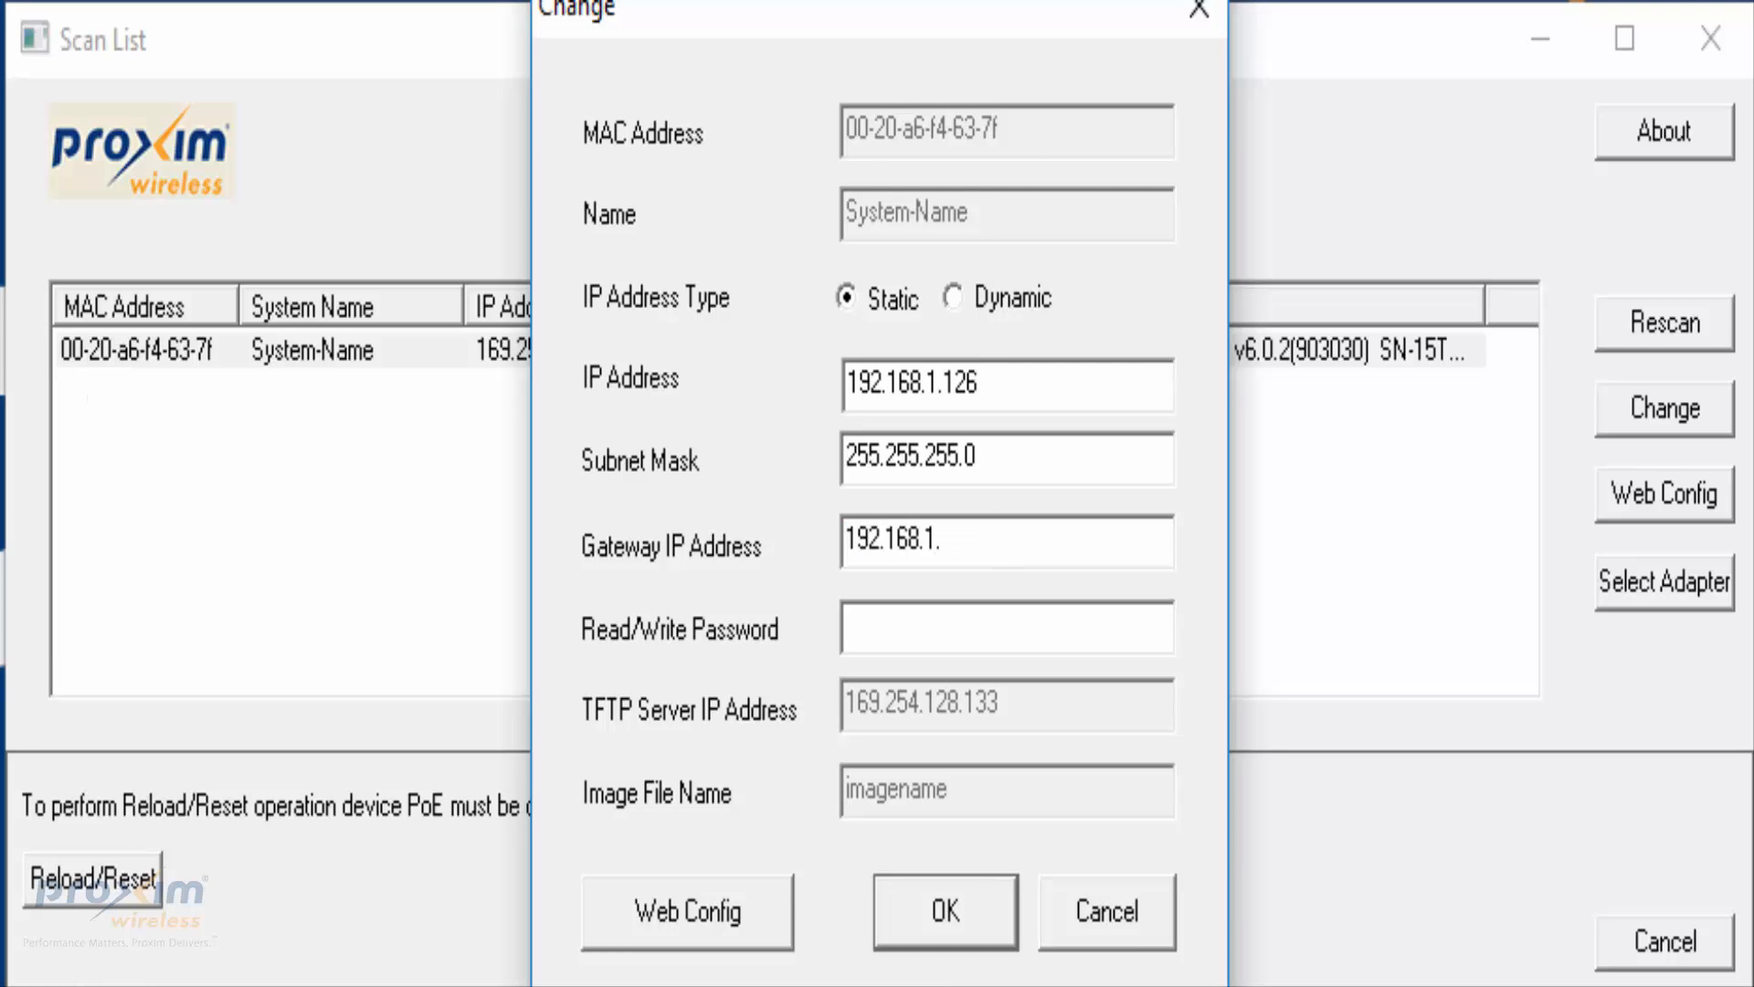
text(1)
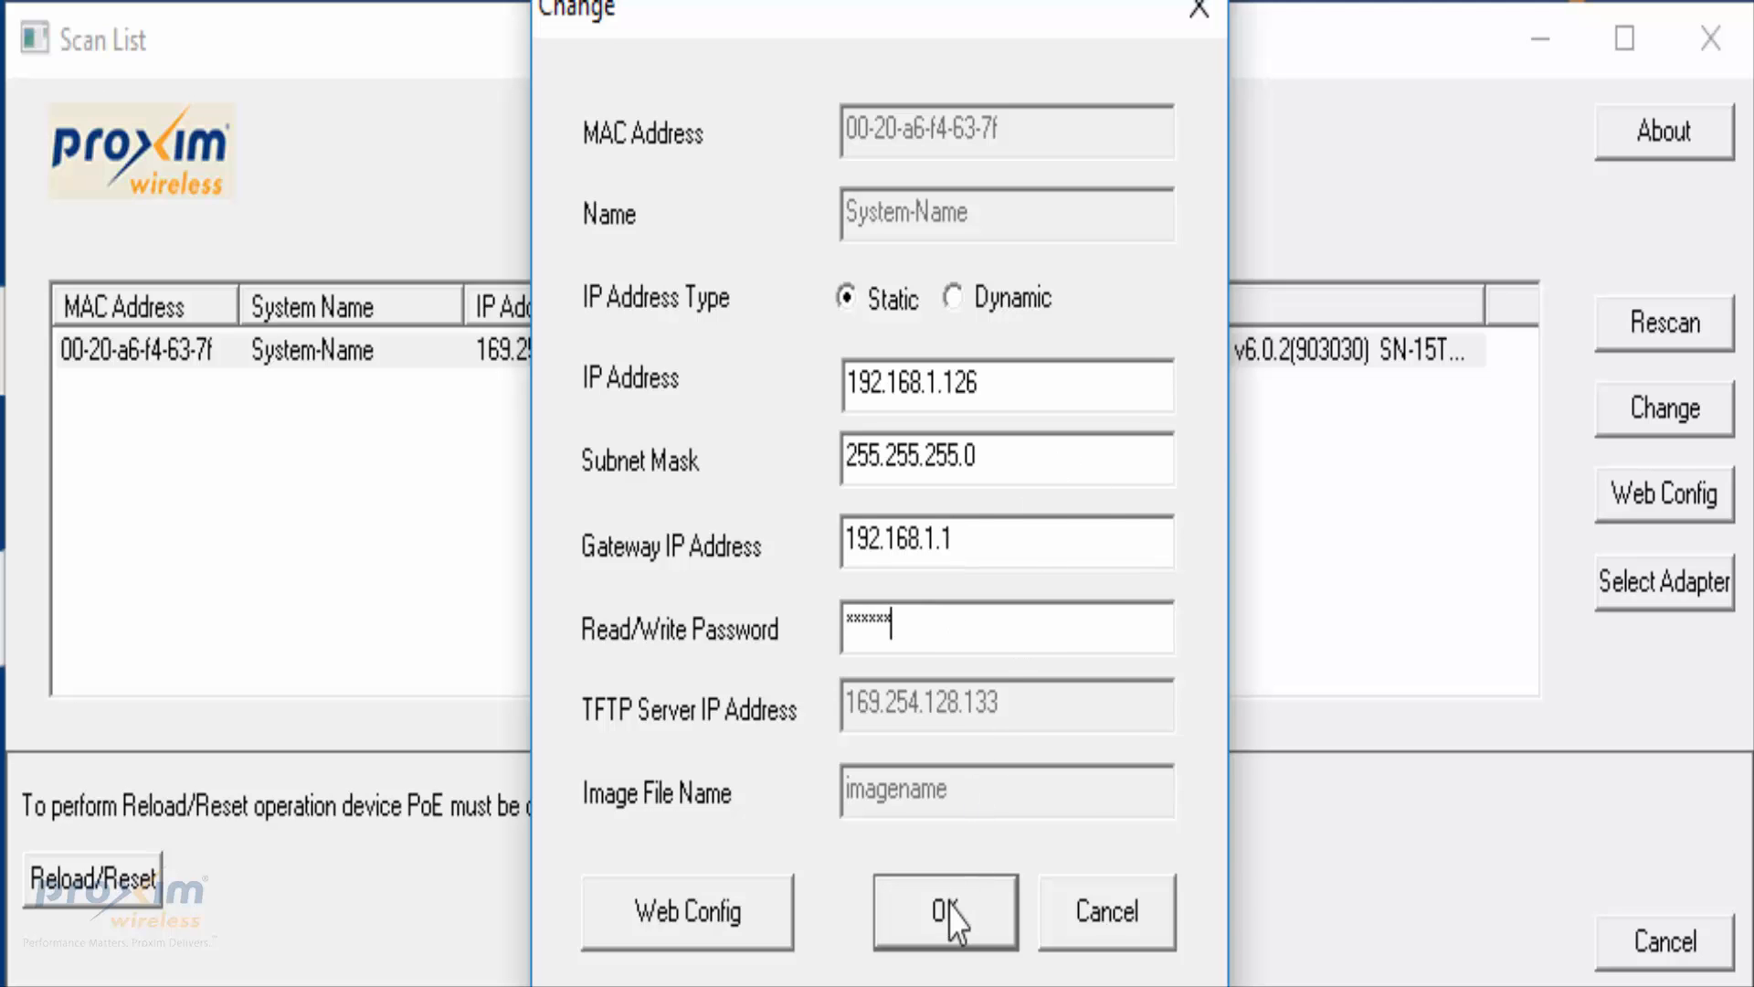
click(943, 910)
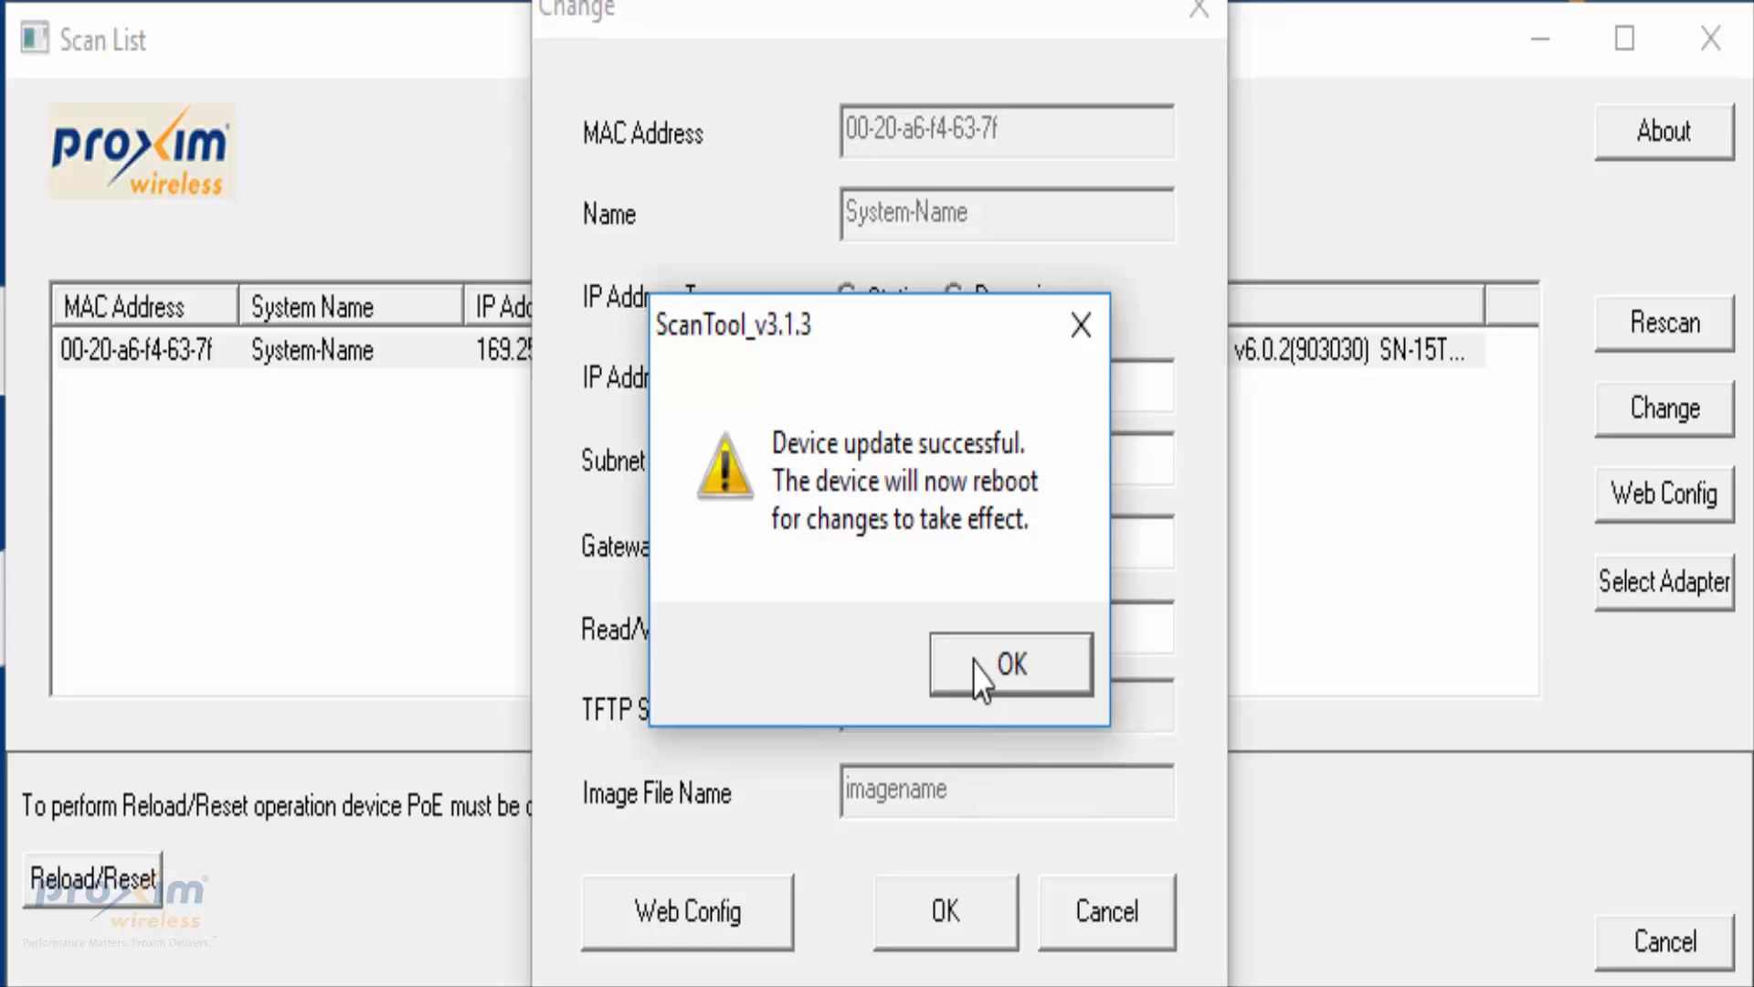
Acknowledge the successful update and rescan so the radio shows at 192.168.1.126
click(1009, 662)
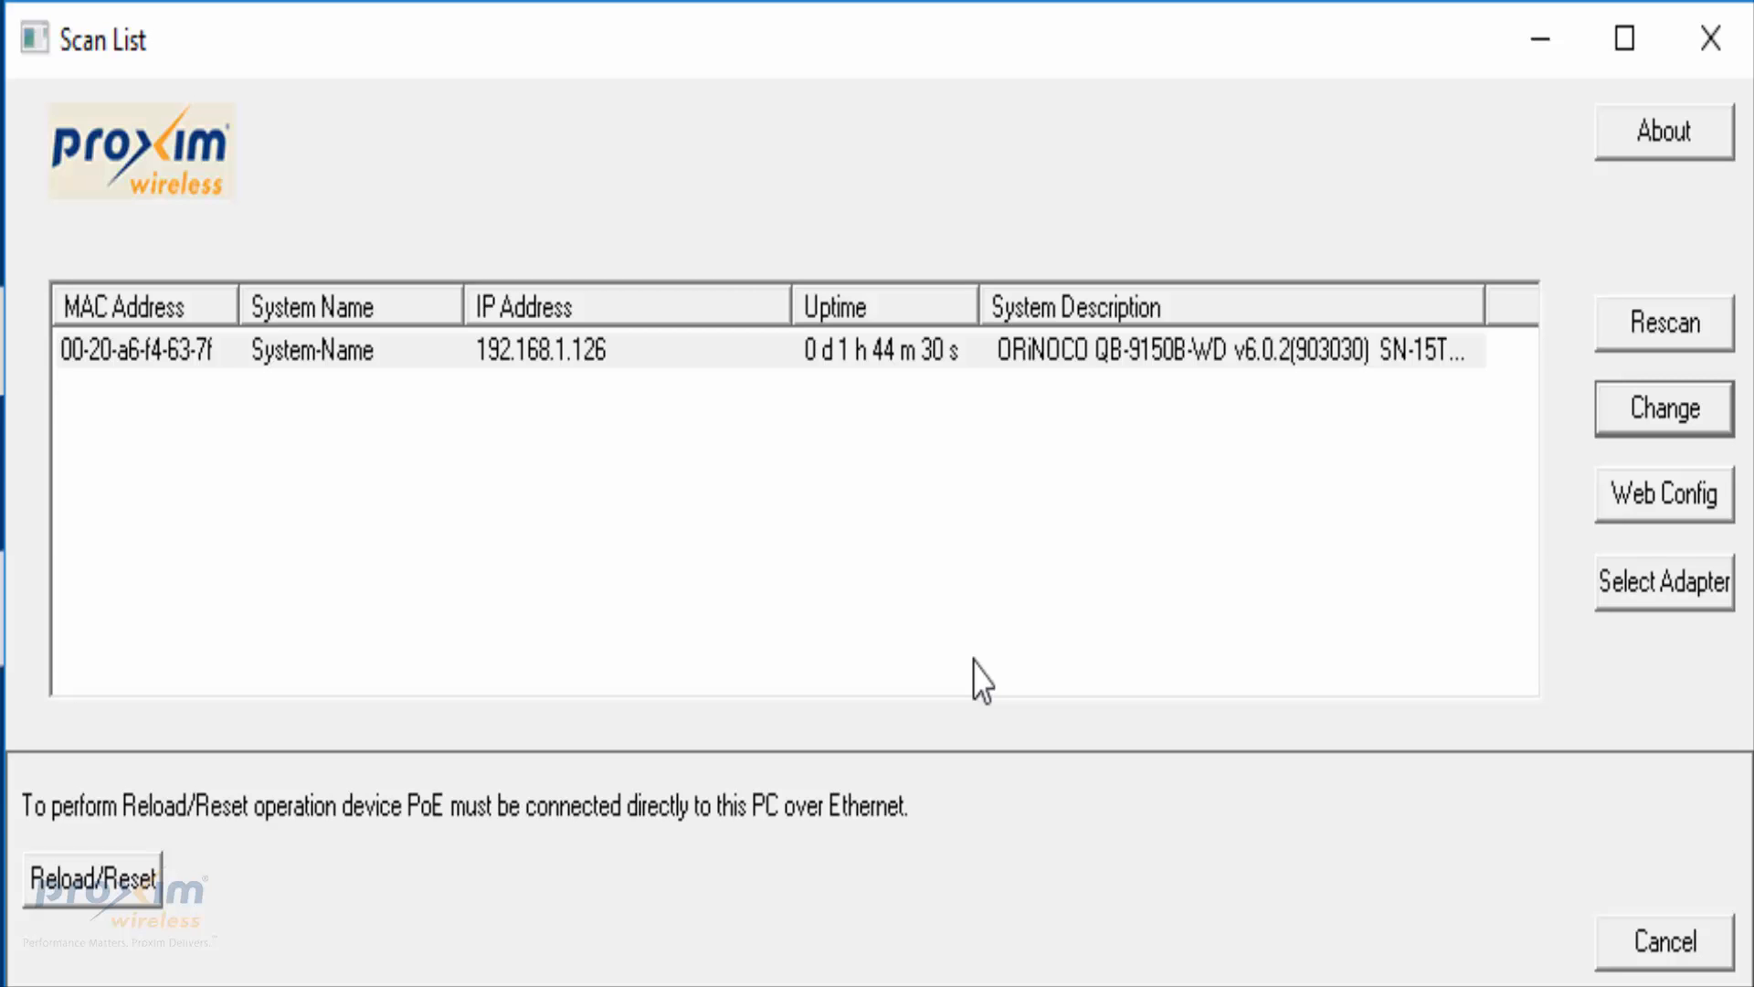
click(671, 340)
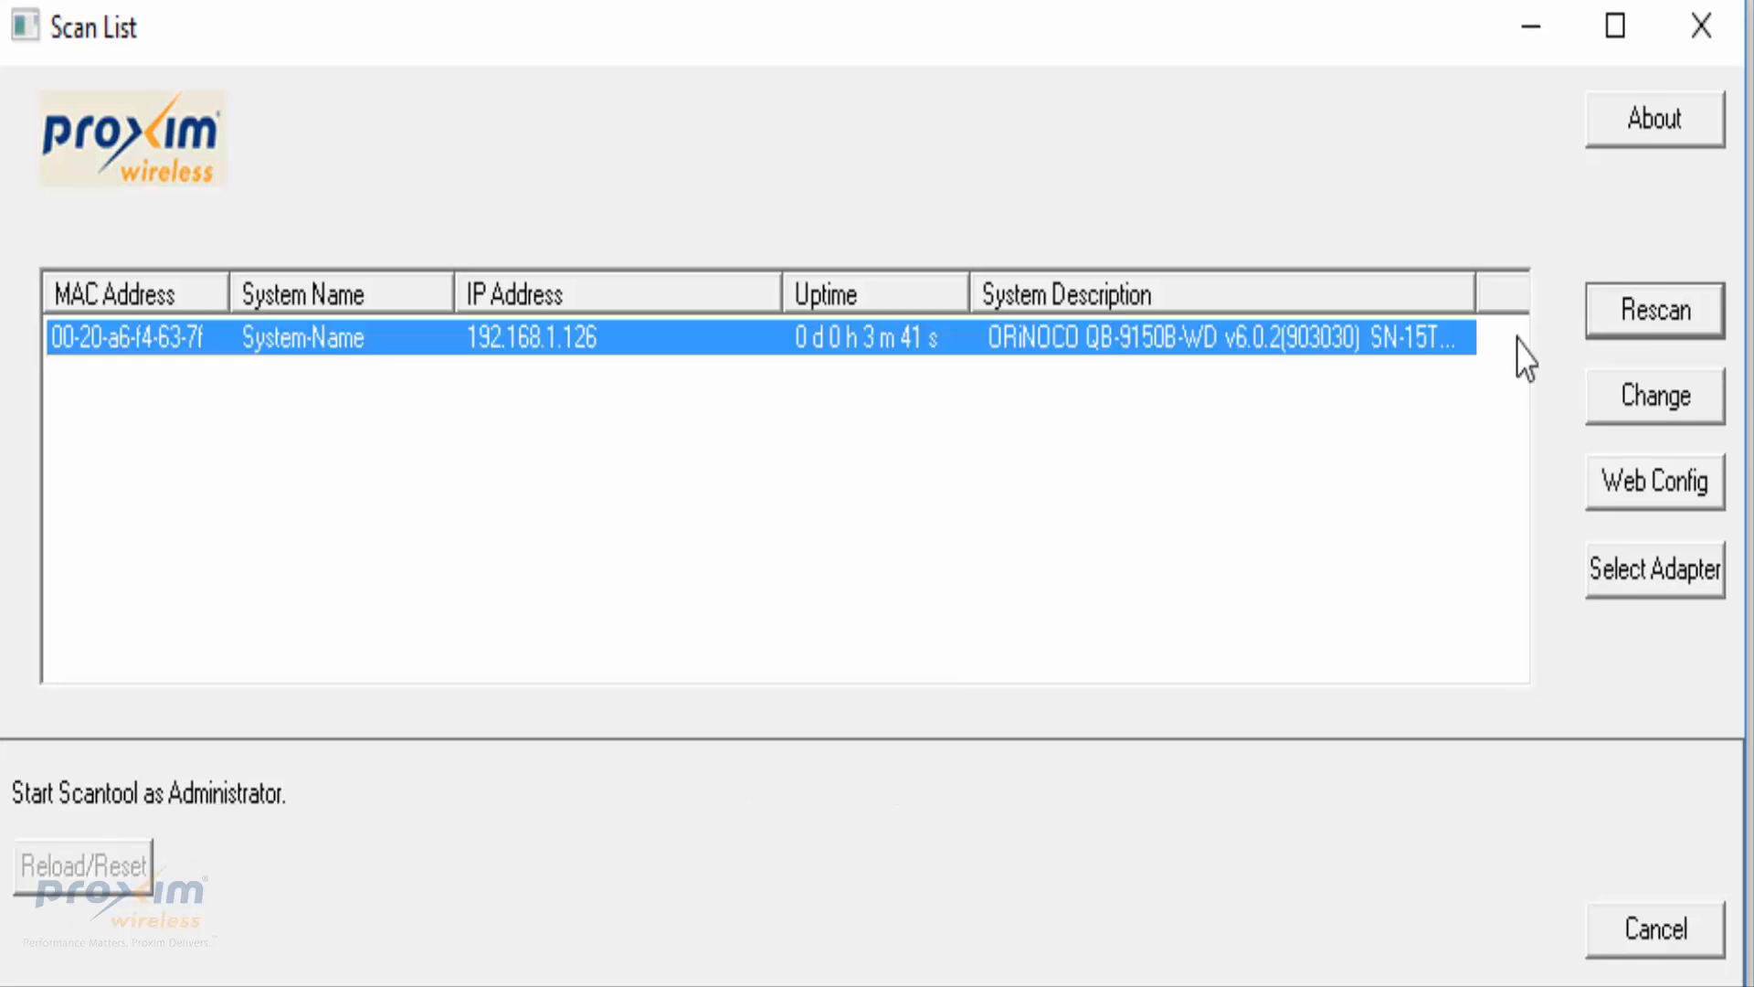
mouse_move(926, 389)
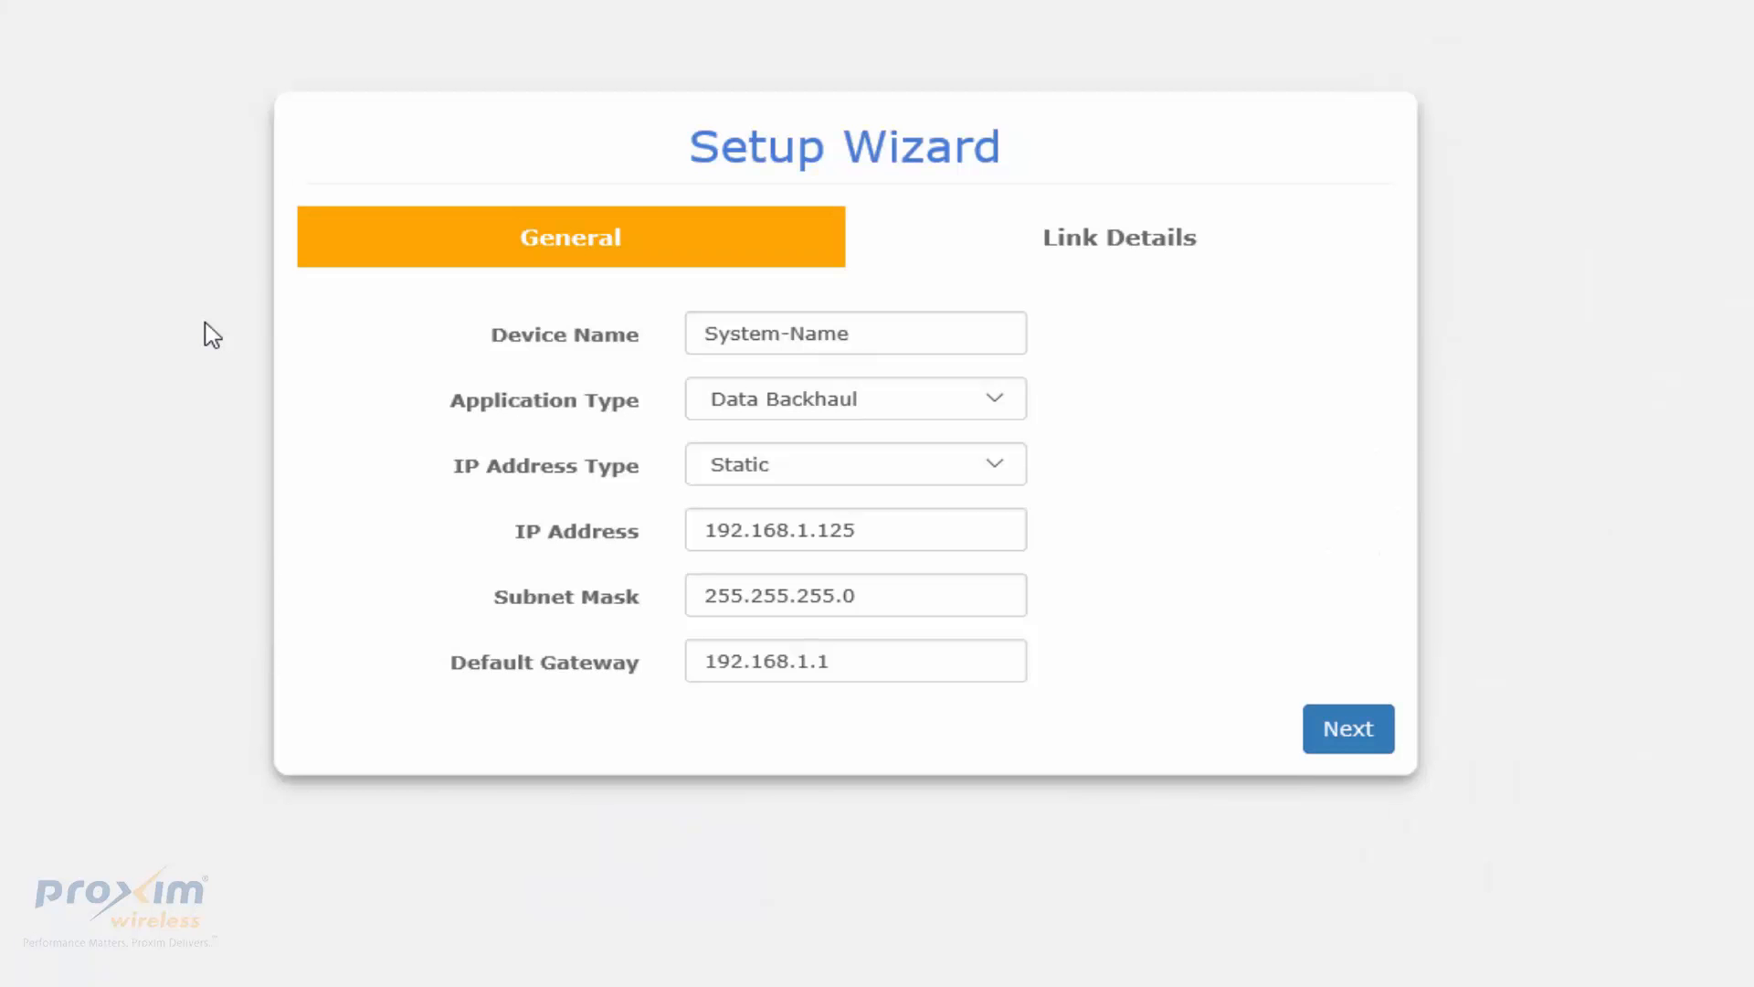
mouse_move(218, 665)
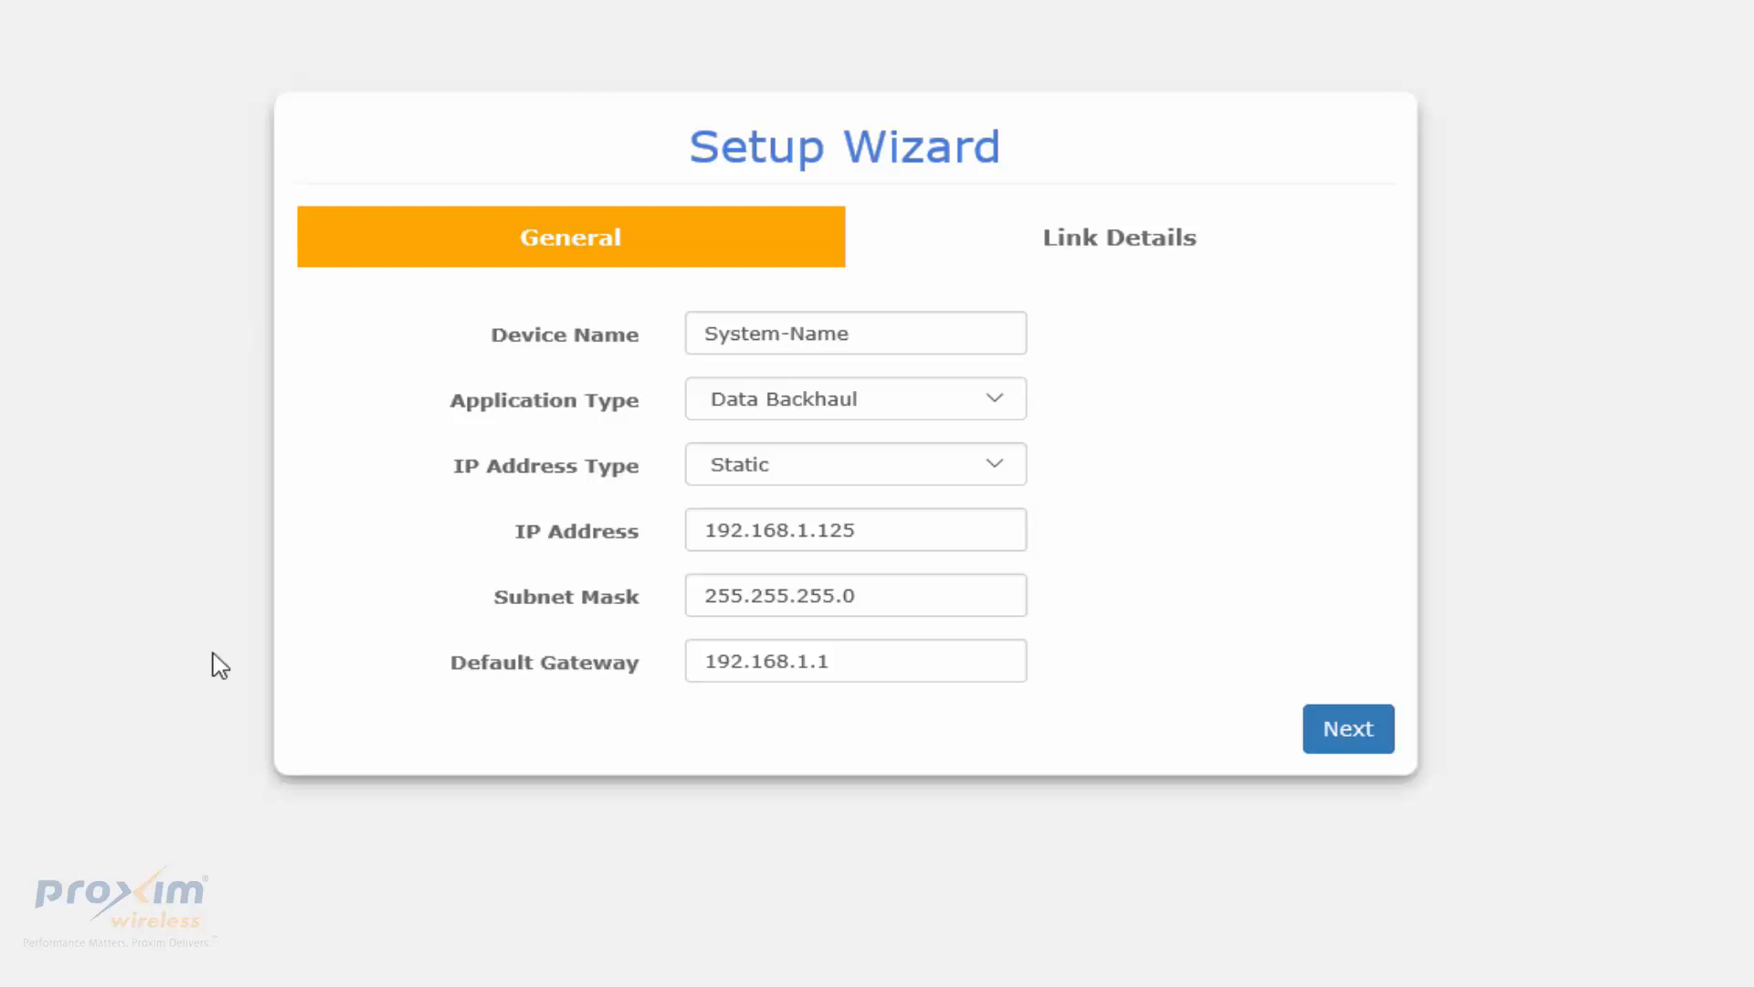
mouse_move(161, 470)
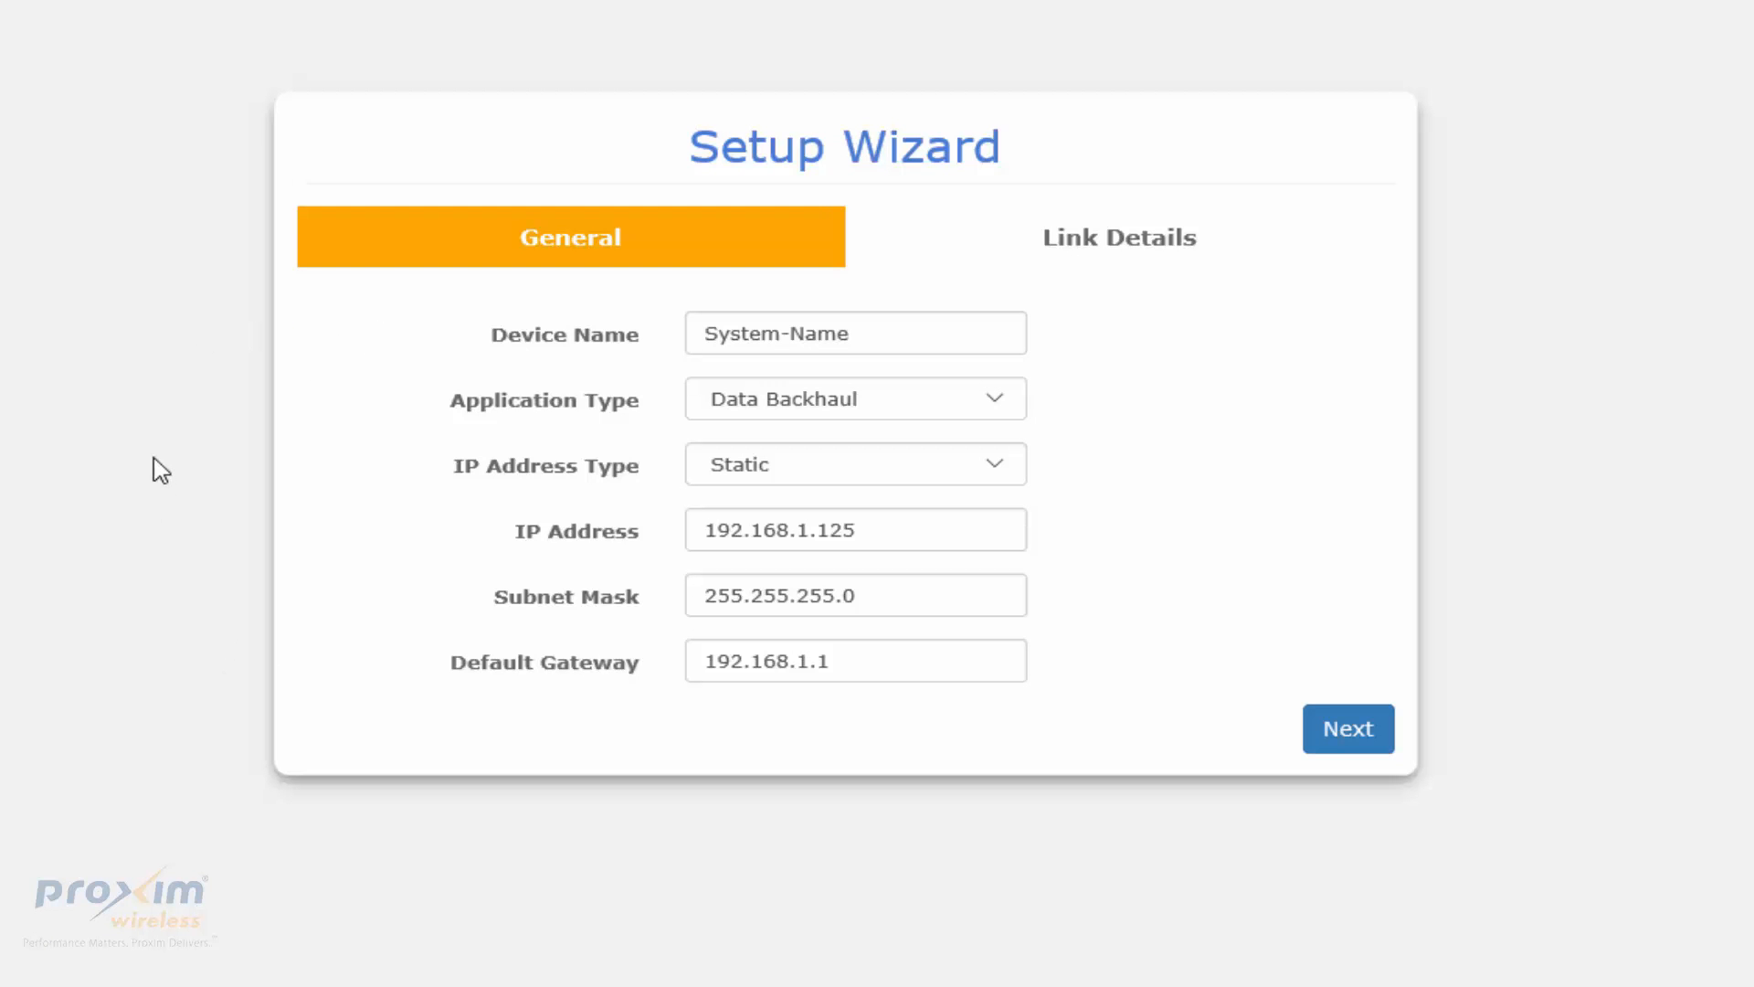
mouse_move(765, 221)
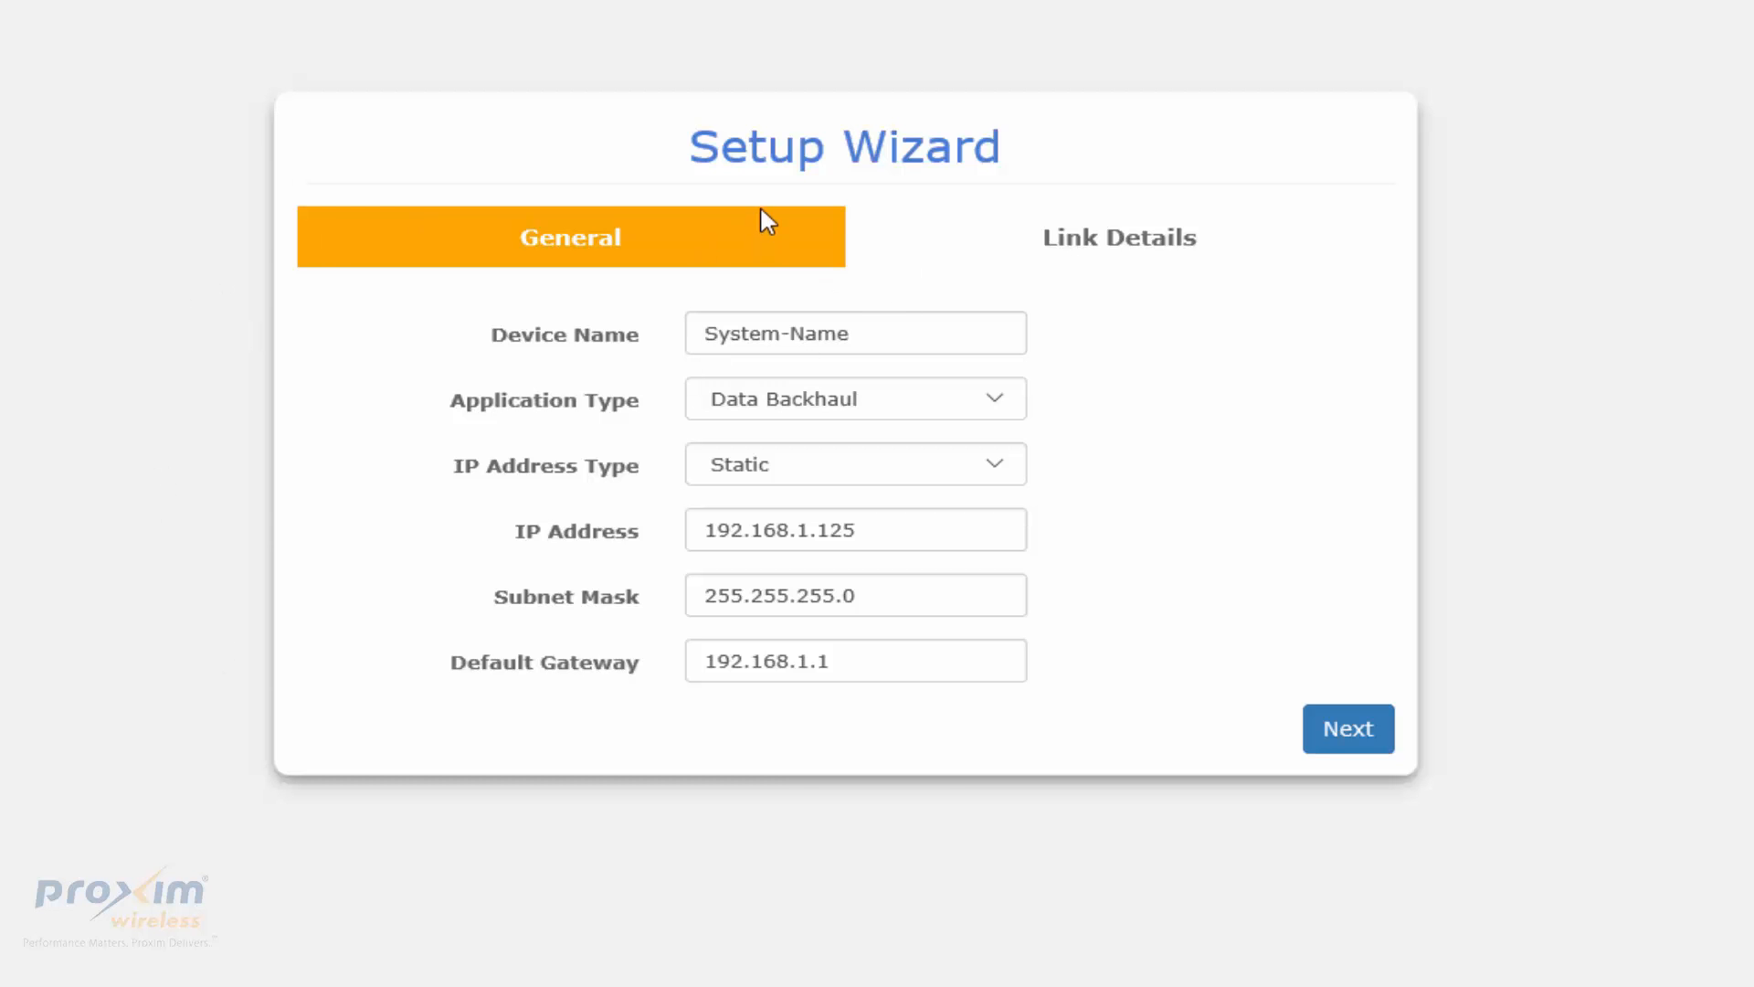
mouse_move(587, 203)
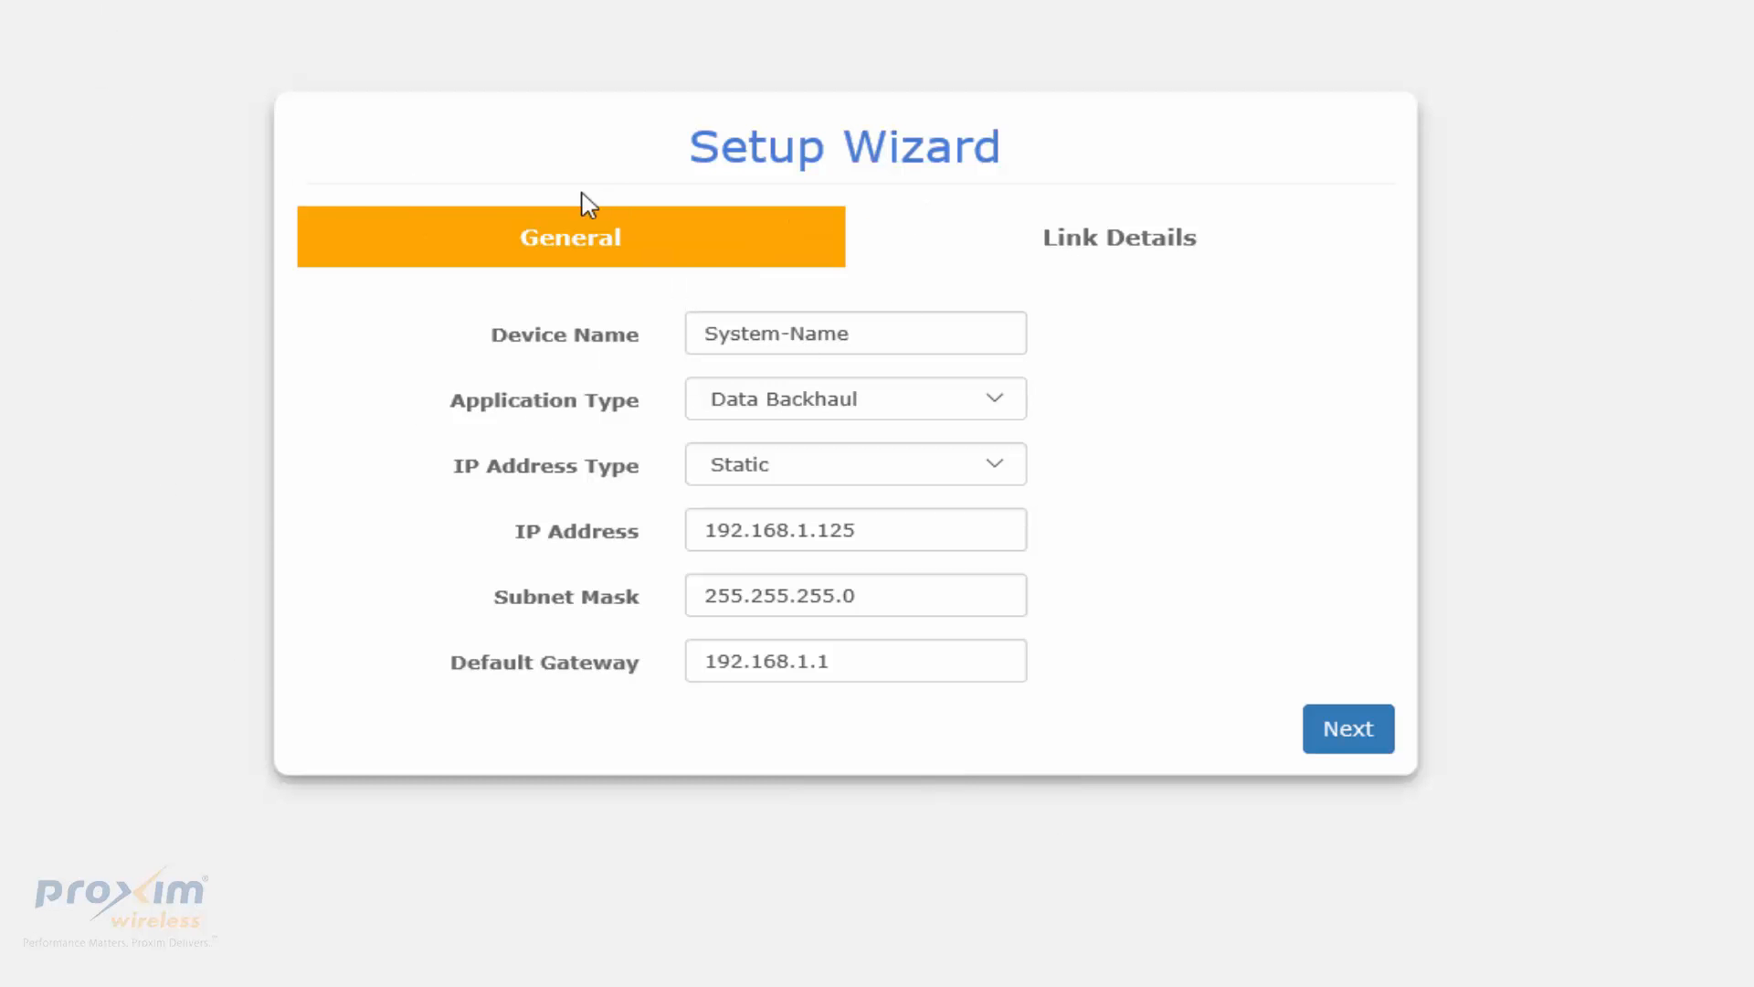
mouse_move(292, 237)
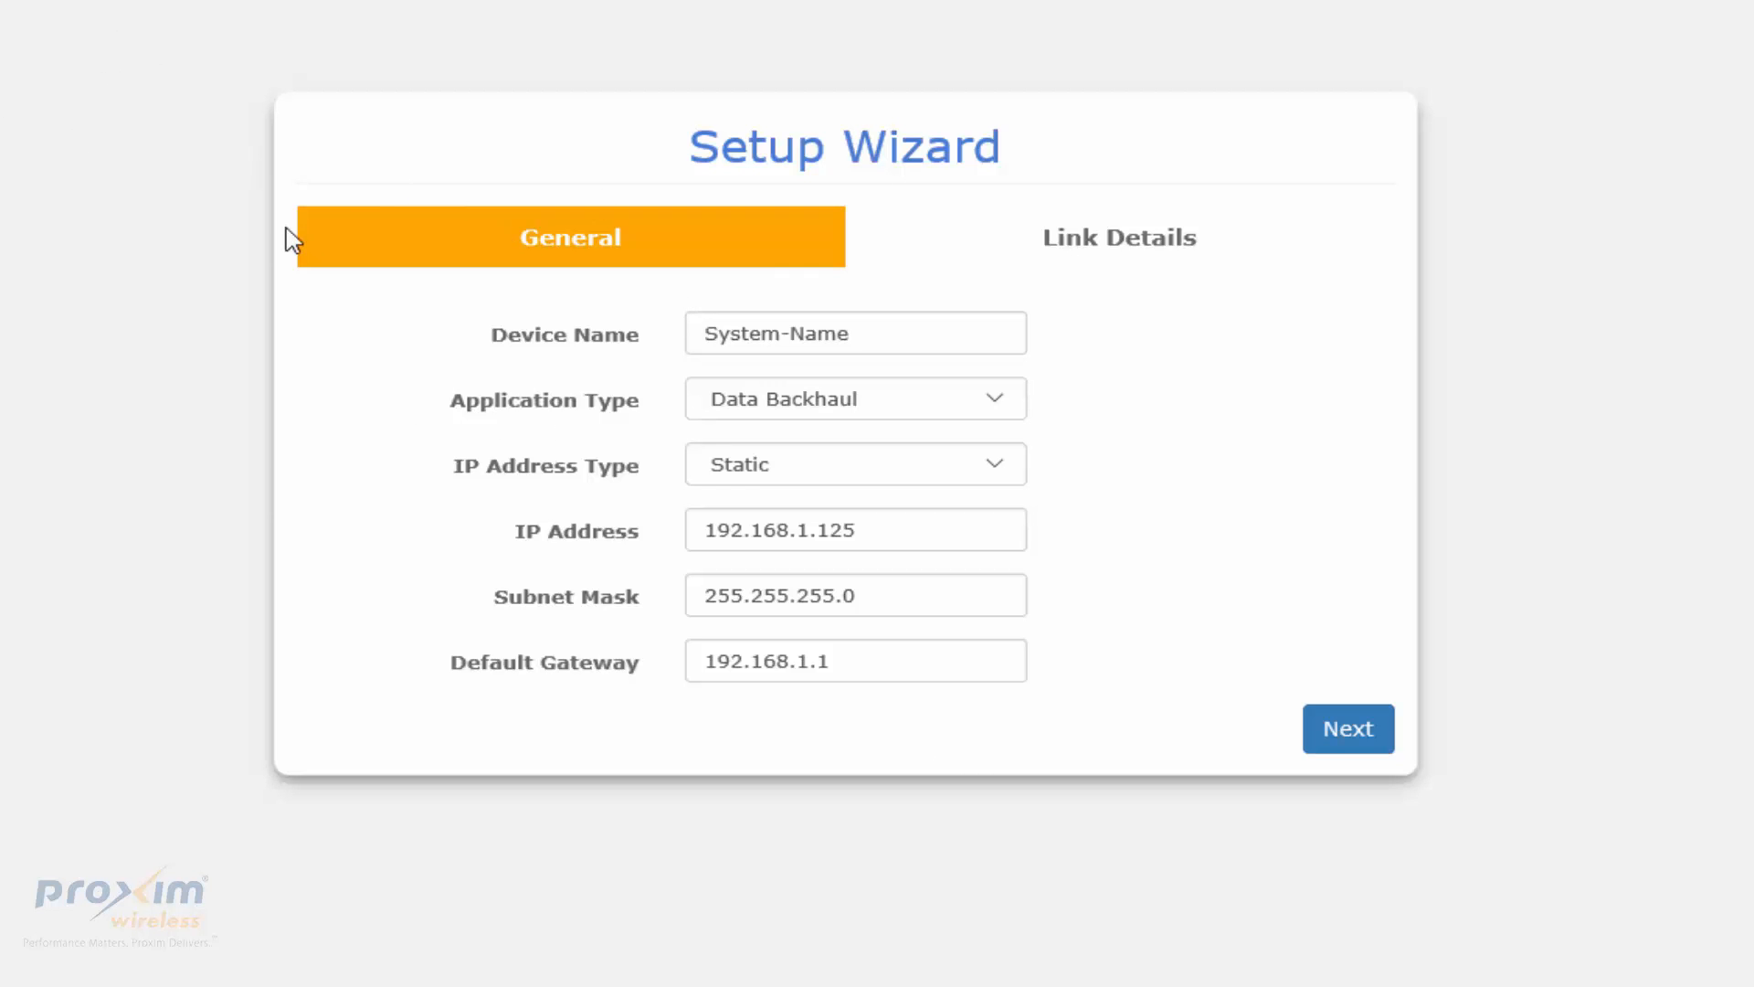
mouse_move(441, 204)
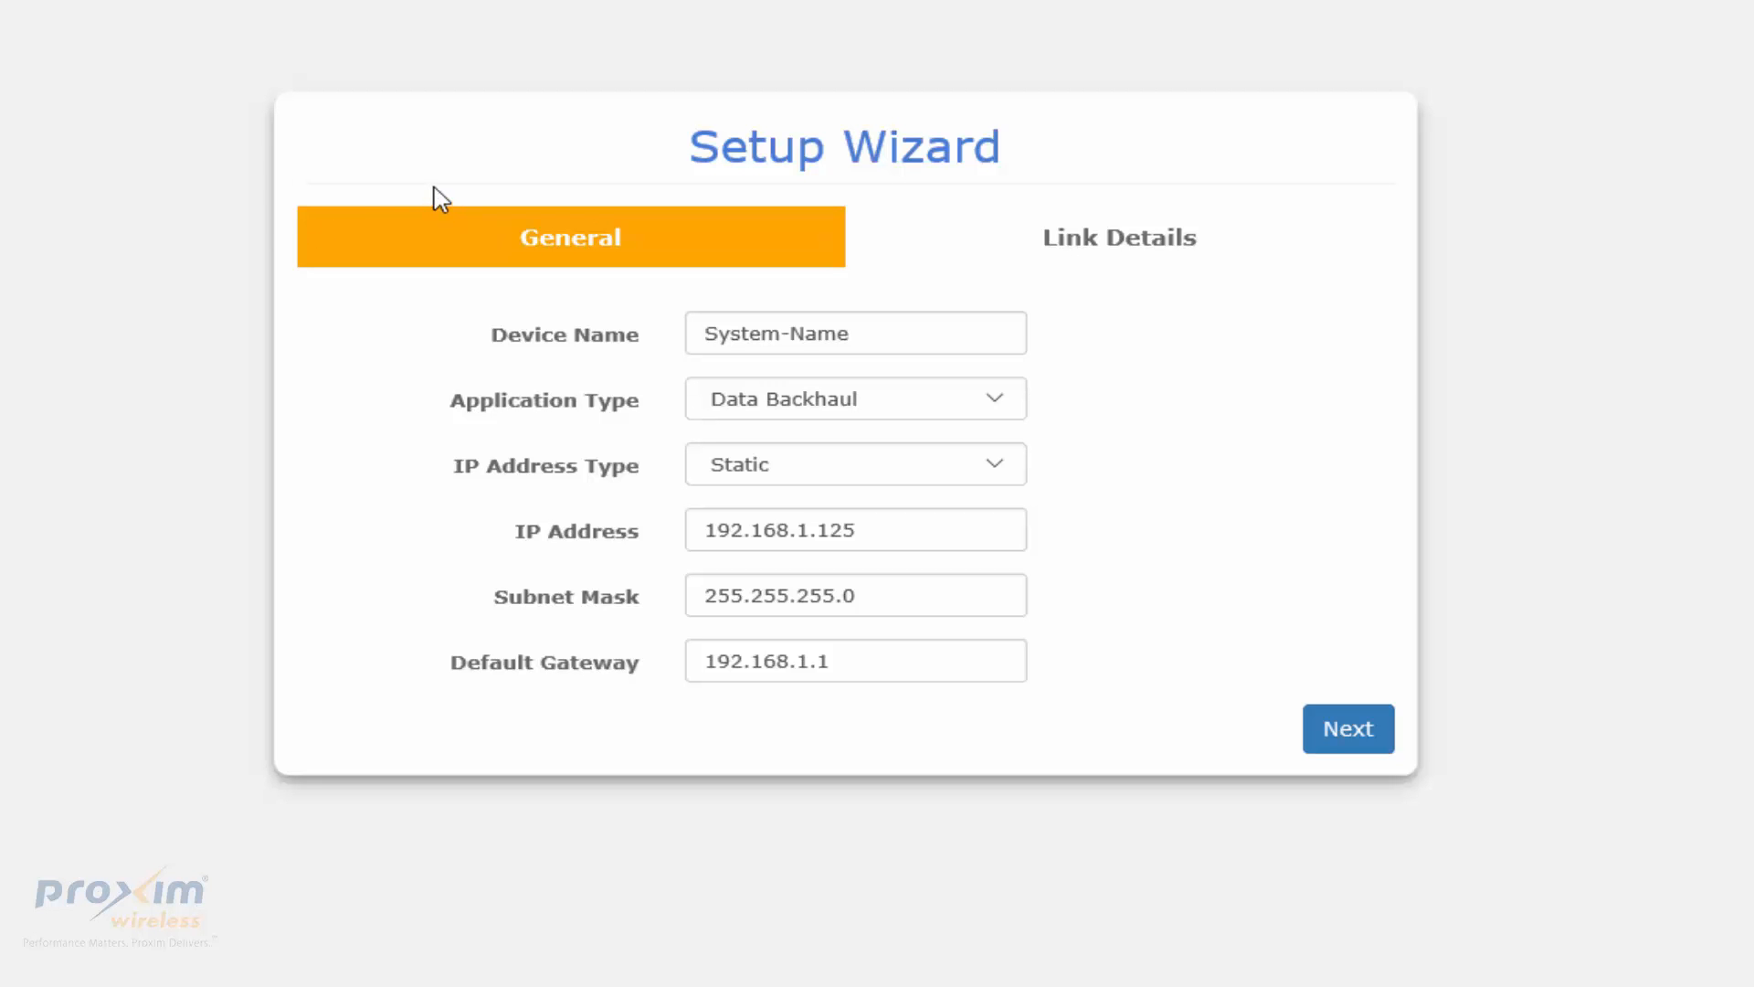
mouse_move(380, 226)
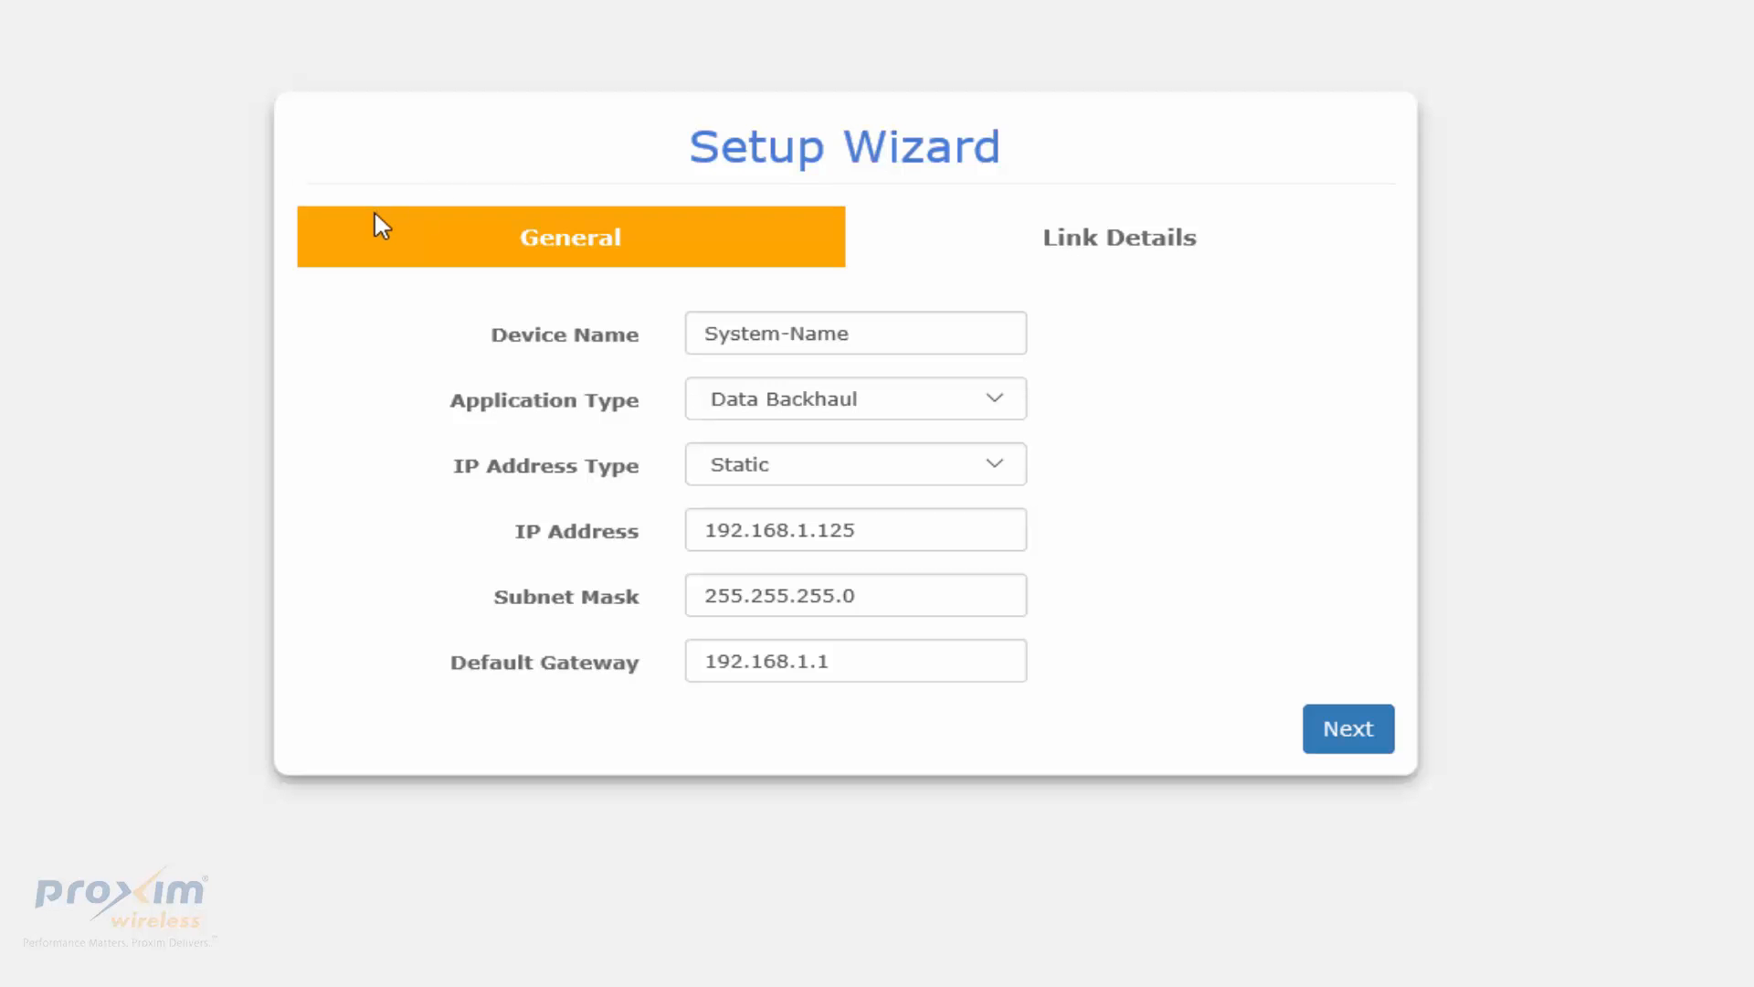
mouse_move(400, 186)
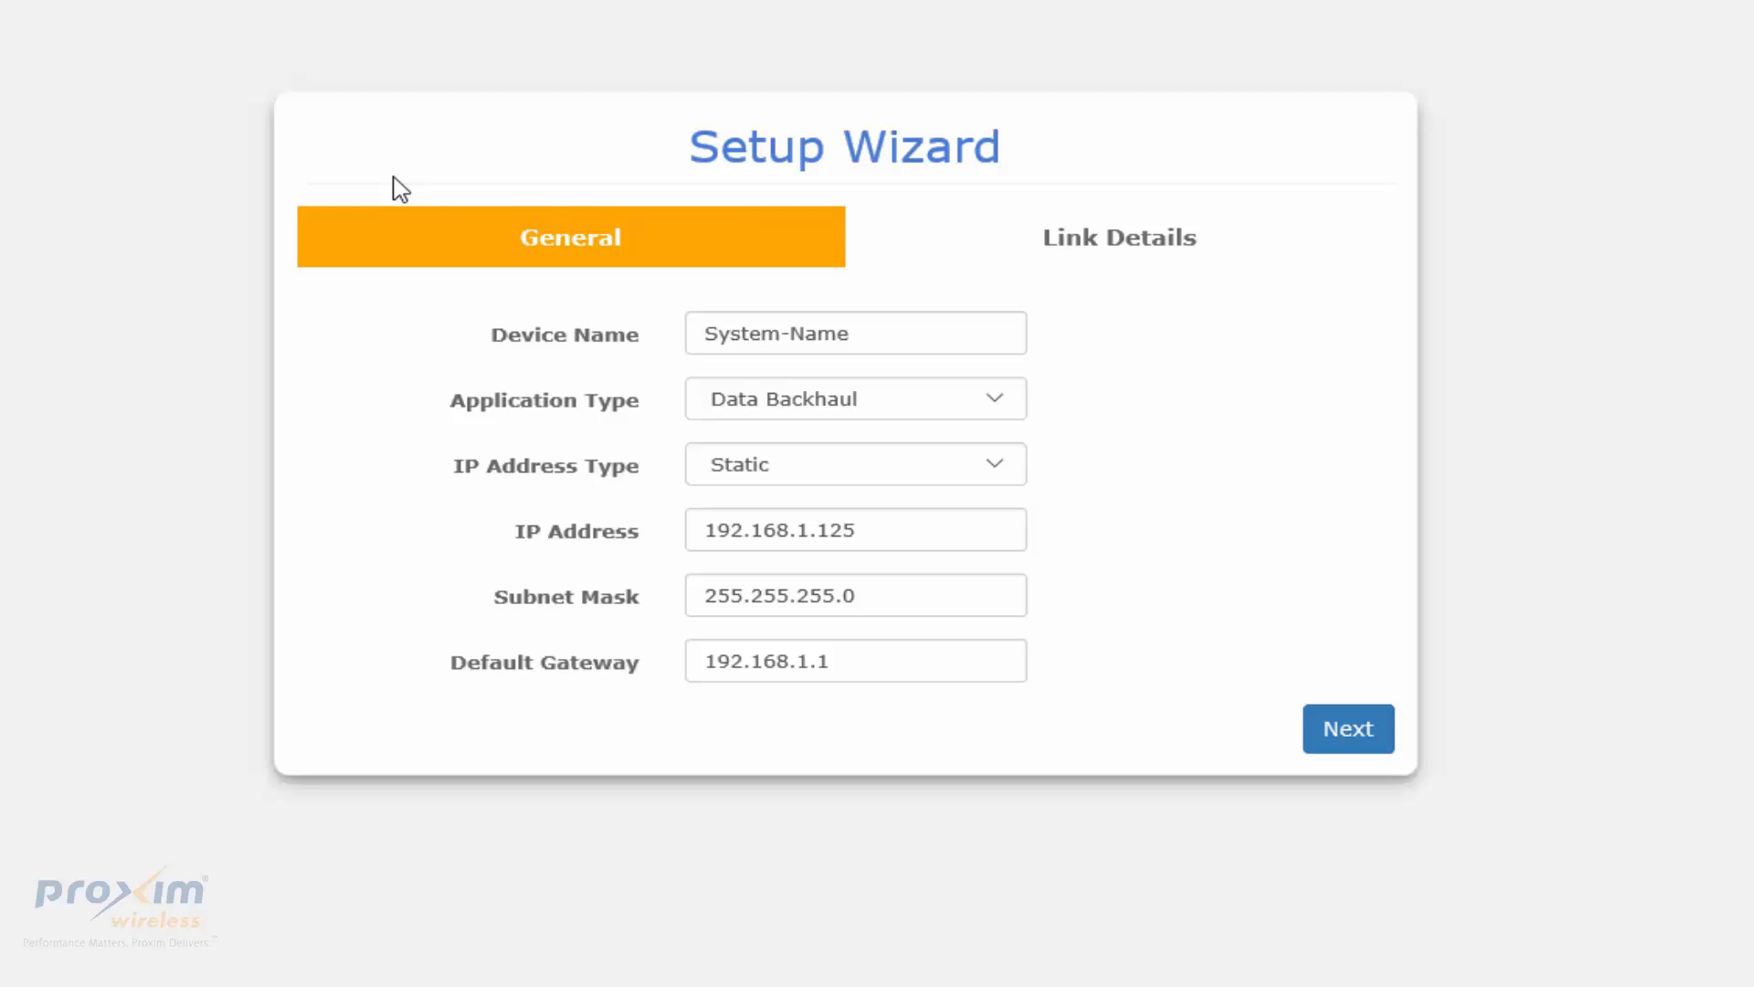
mouse_move(1146, 212)
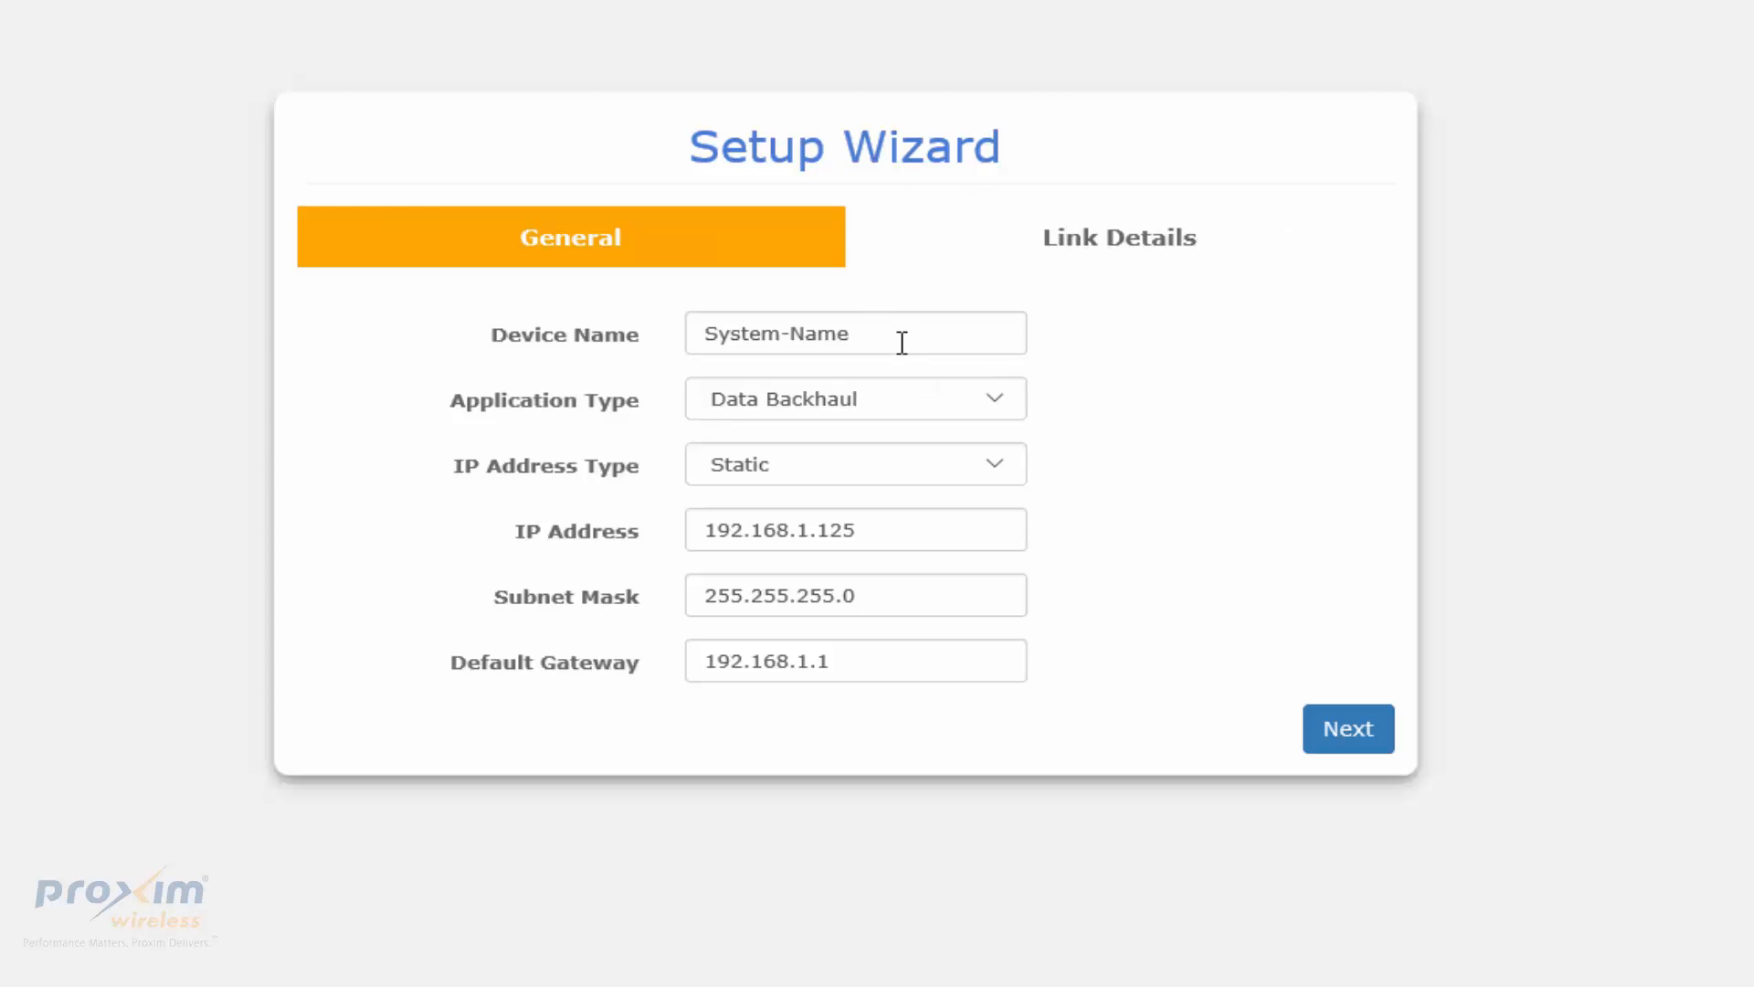
Choose Data Backhaul as the application type and advance to Link Details
click(855, 333)
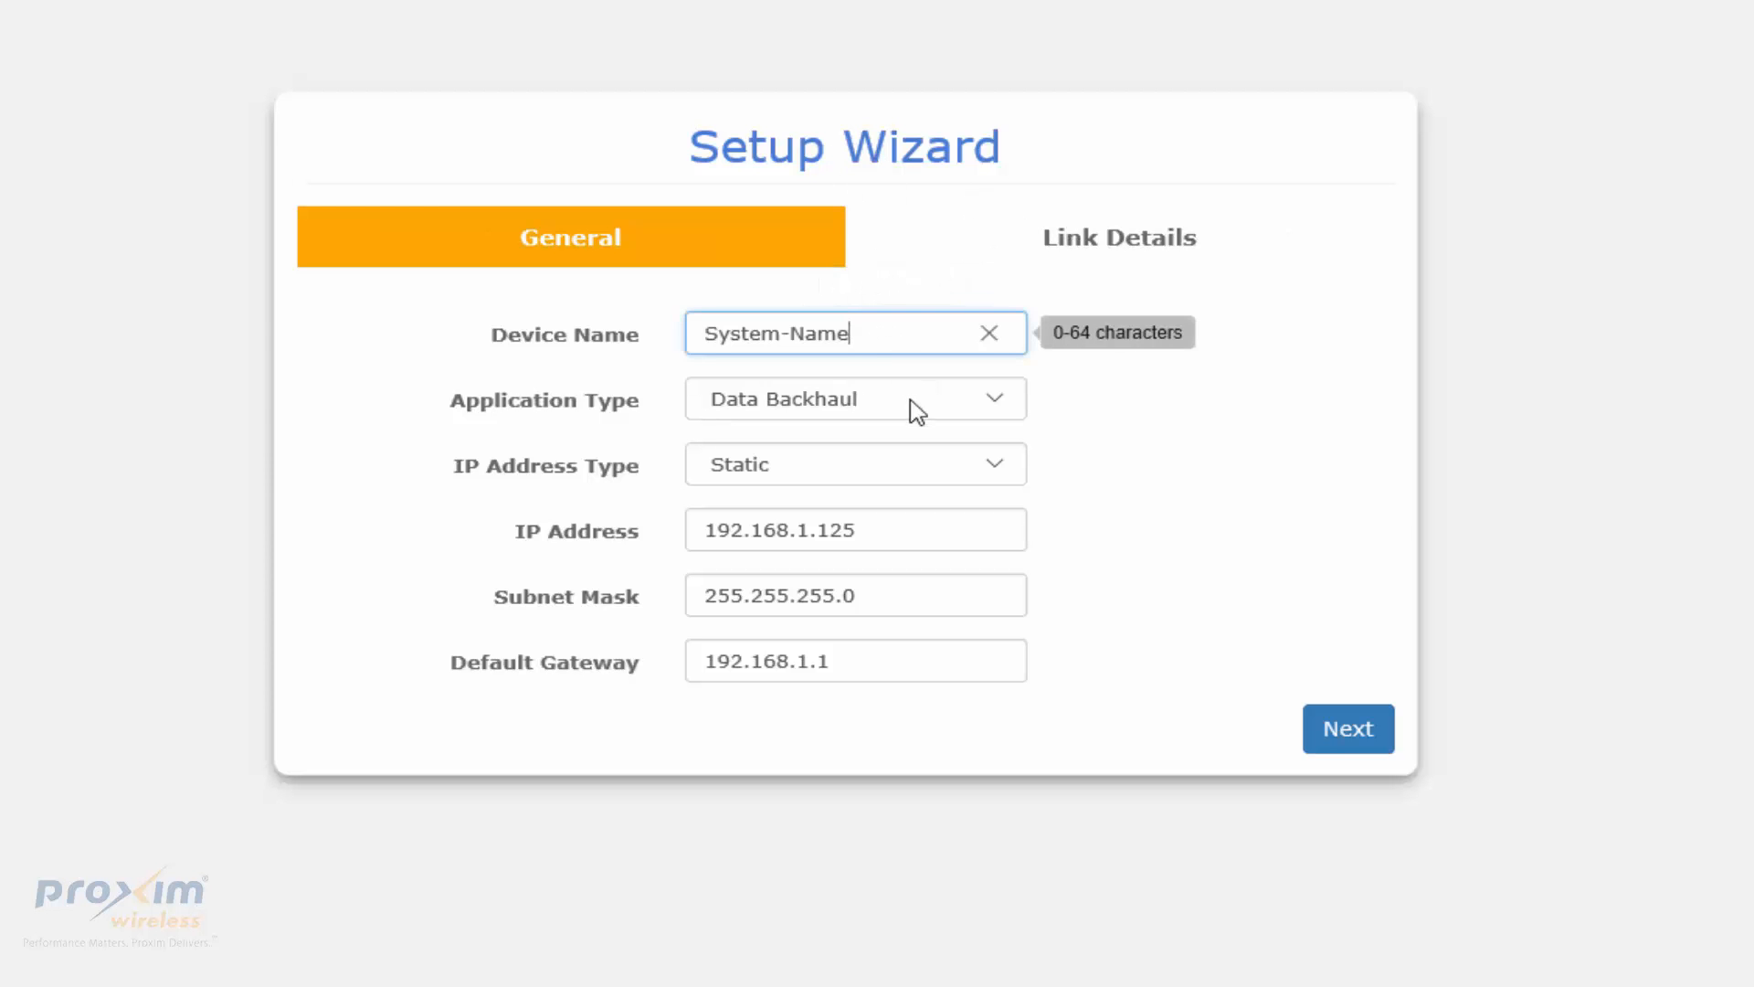
click(856, 399)
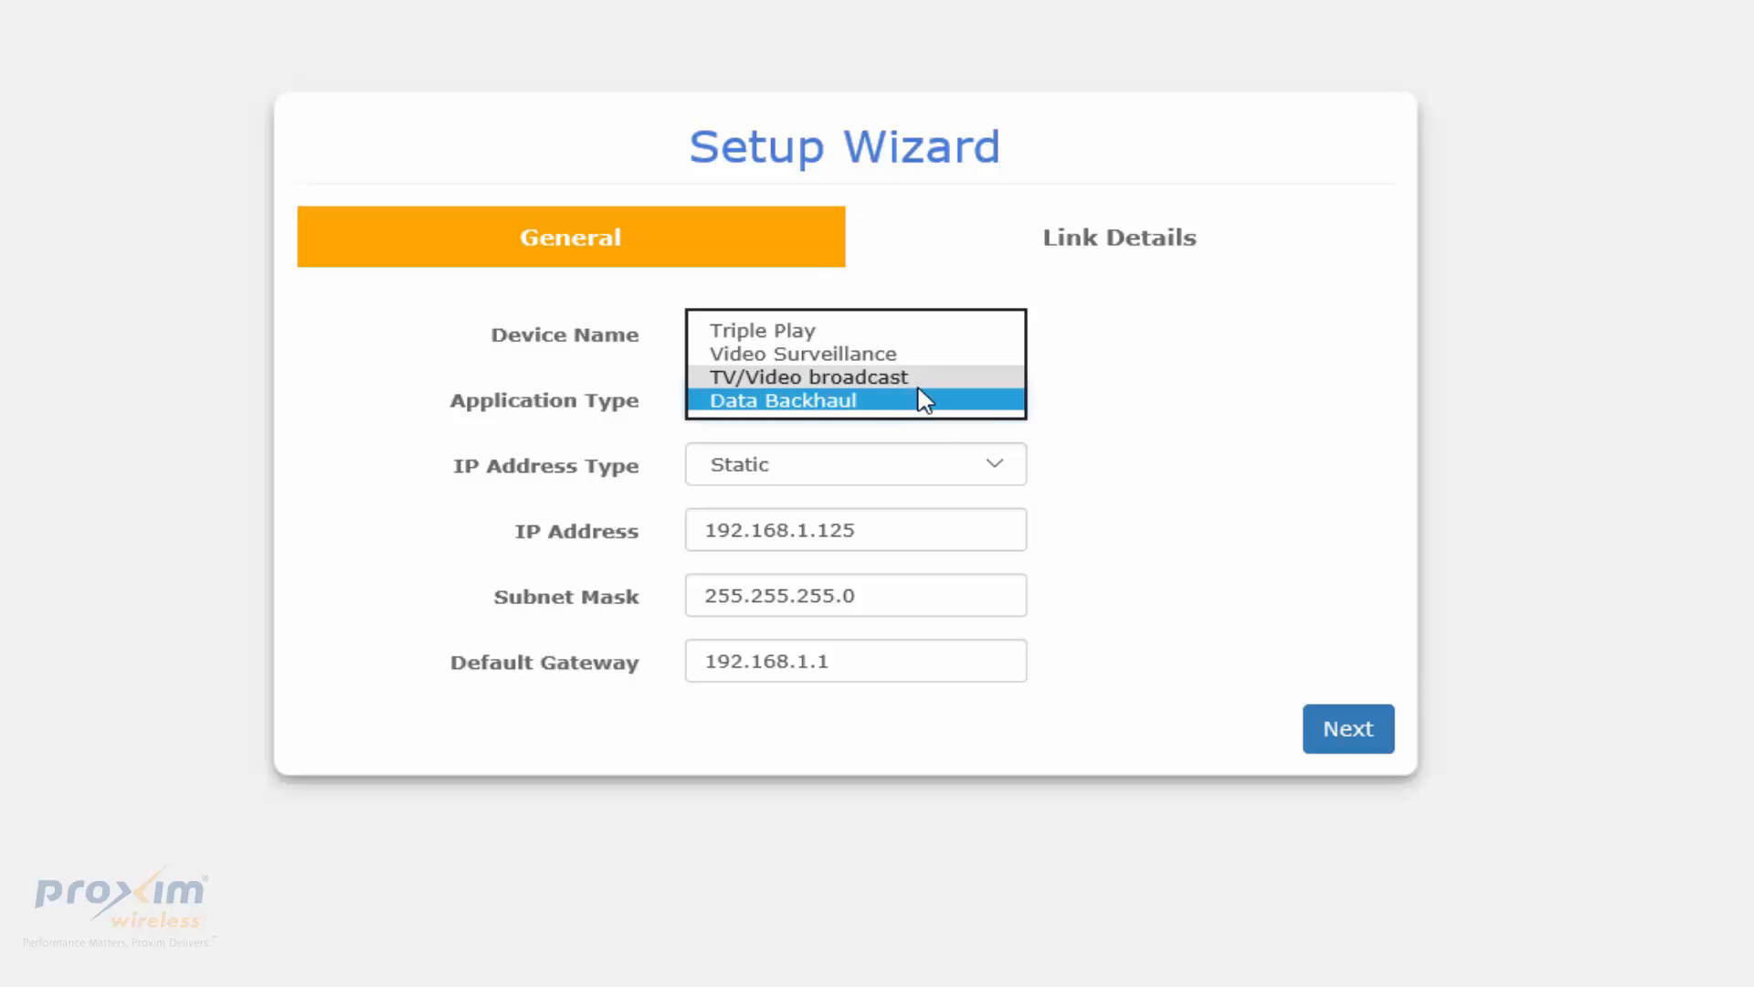
mouse_move(872, 329)
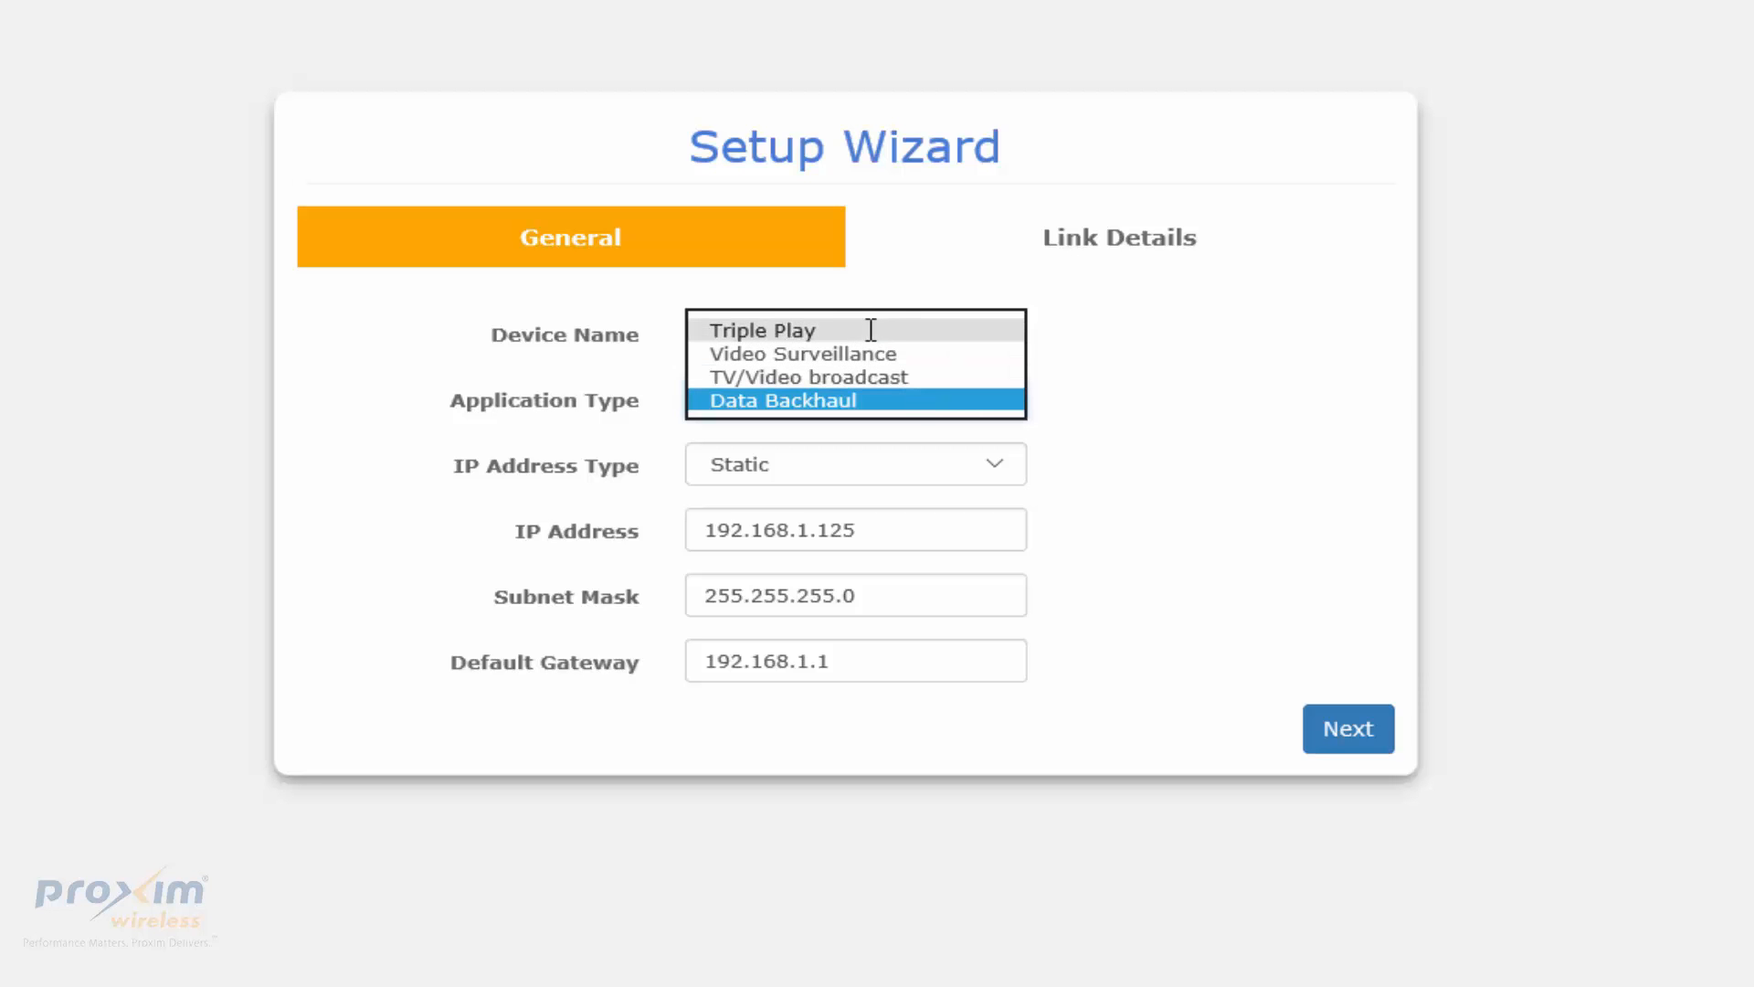
click(780, 400)
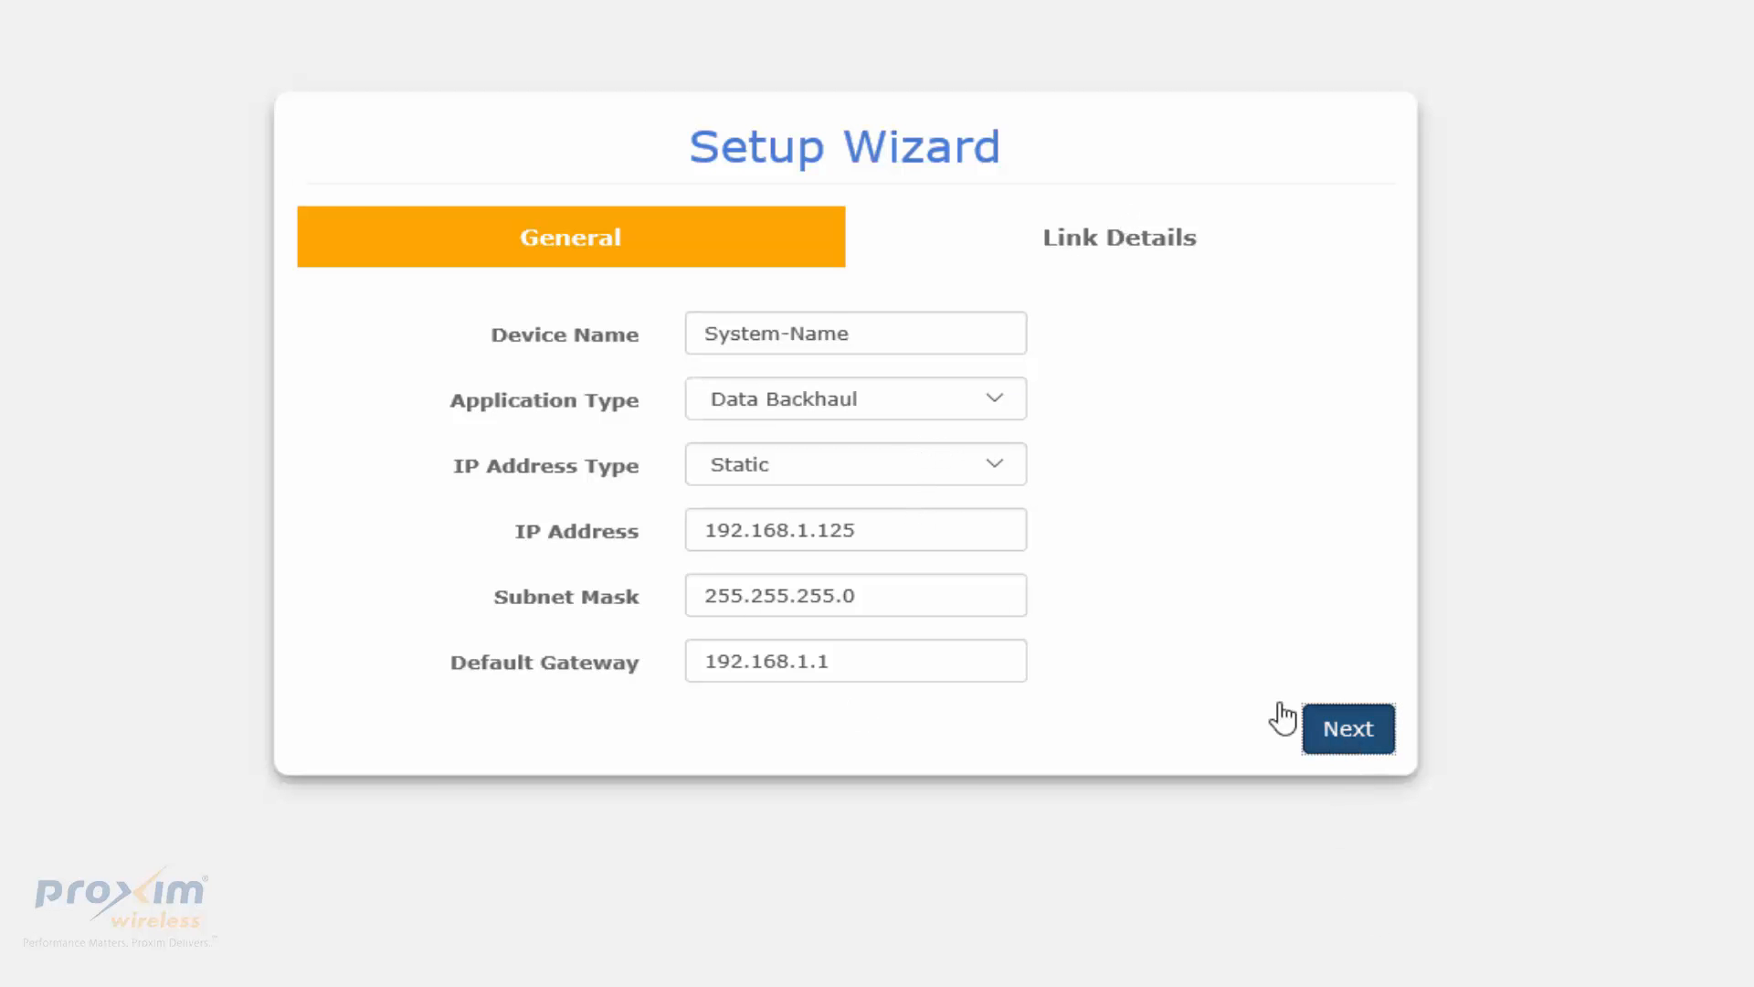
click(1346, 729)
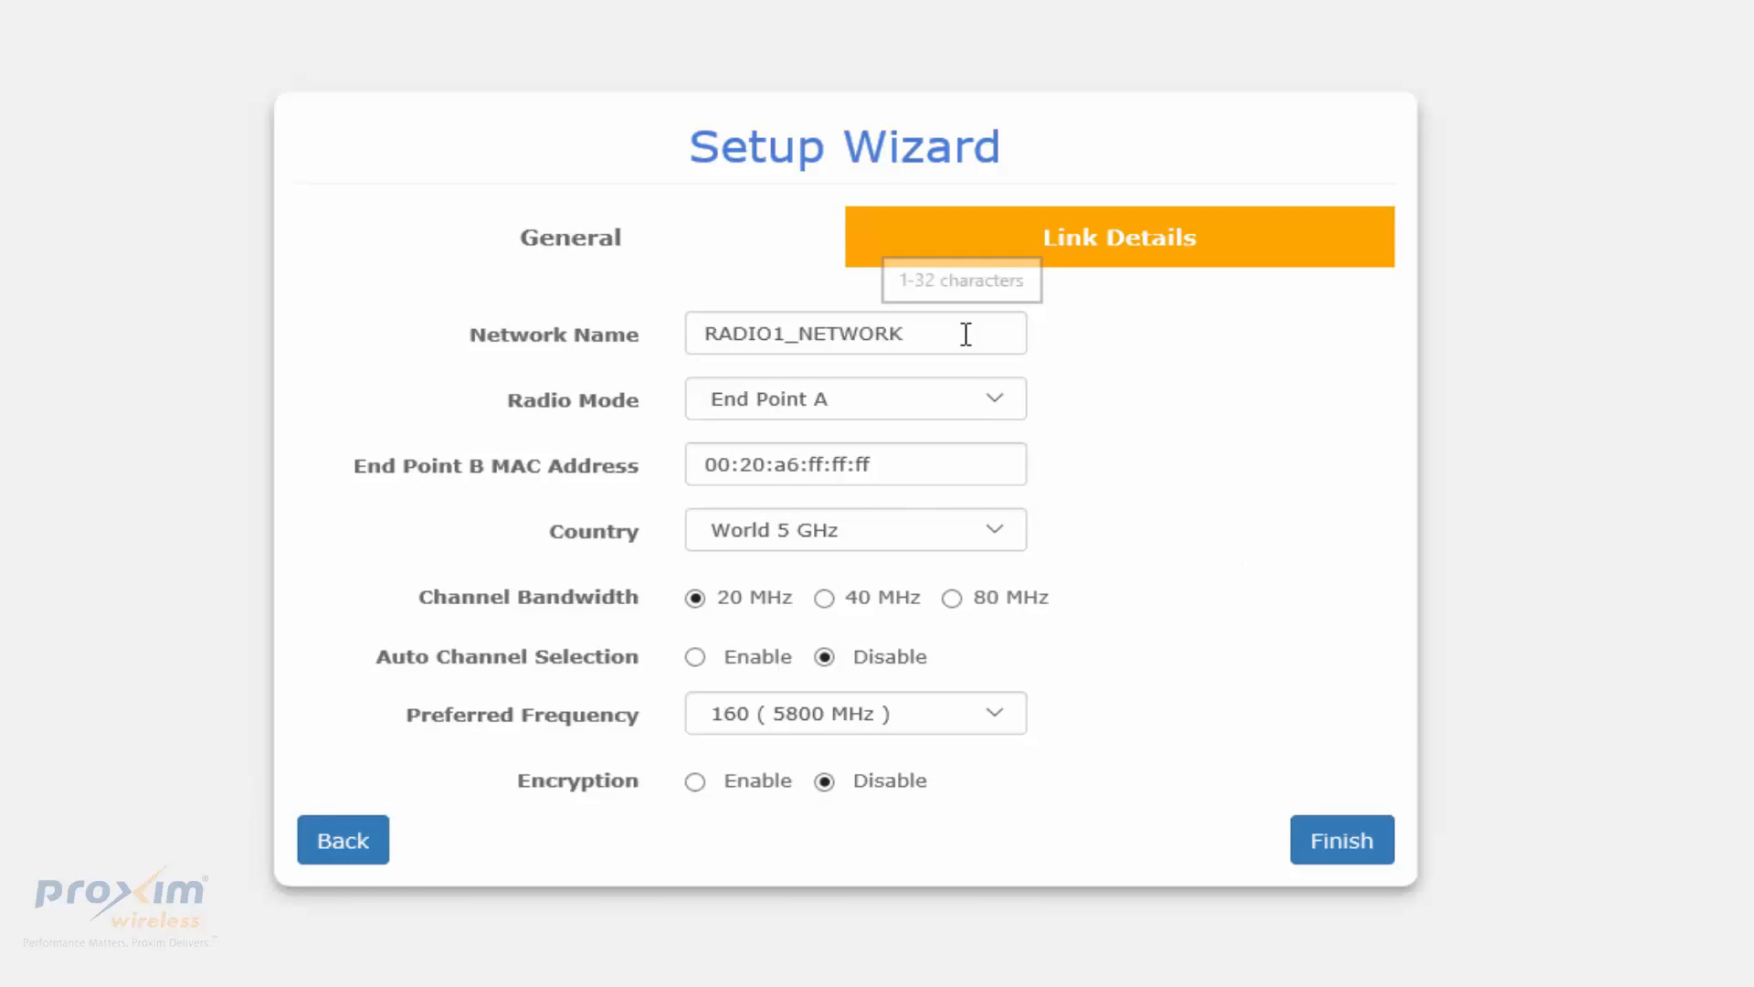
Confirm RADIO1_NETWORK and End Point A, select the End Point B MAC field, then go to the second radio's page
click(854, 332)
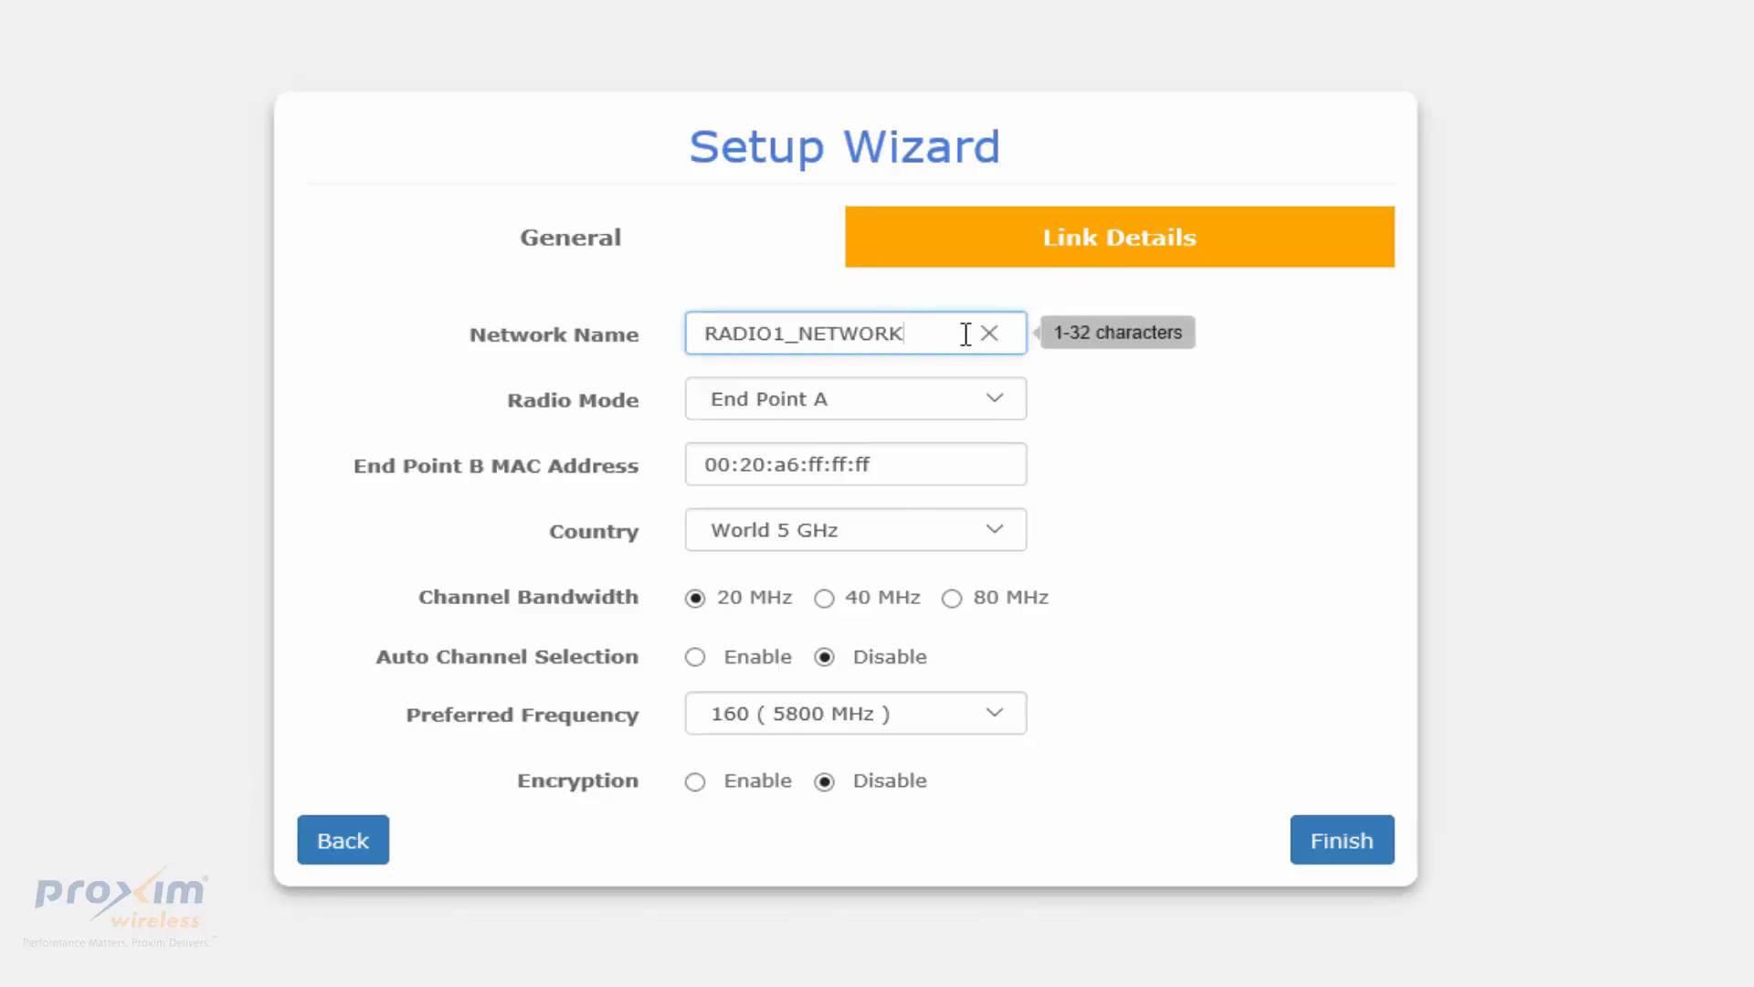
mouse_move(965, 415)
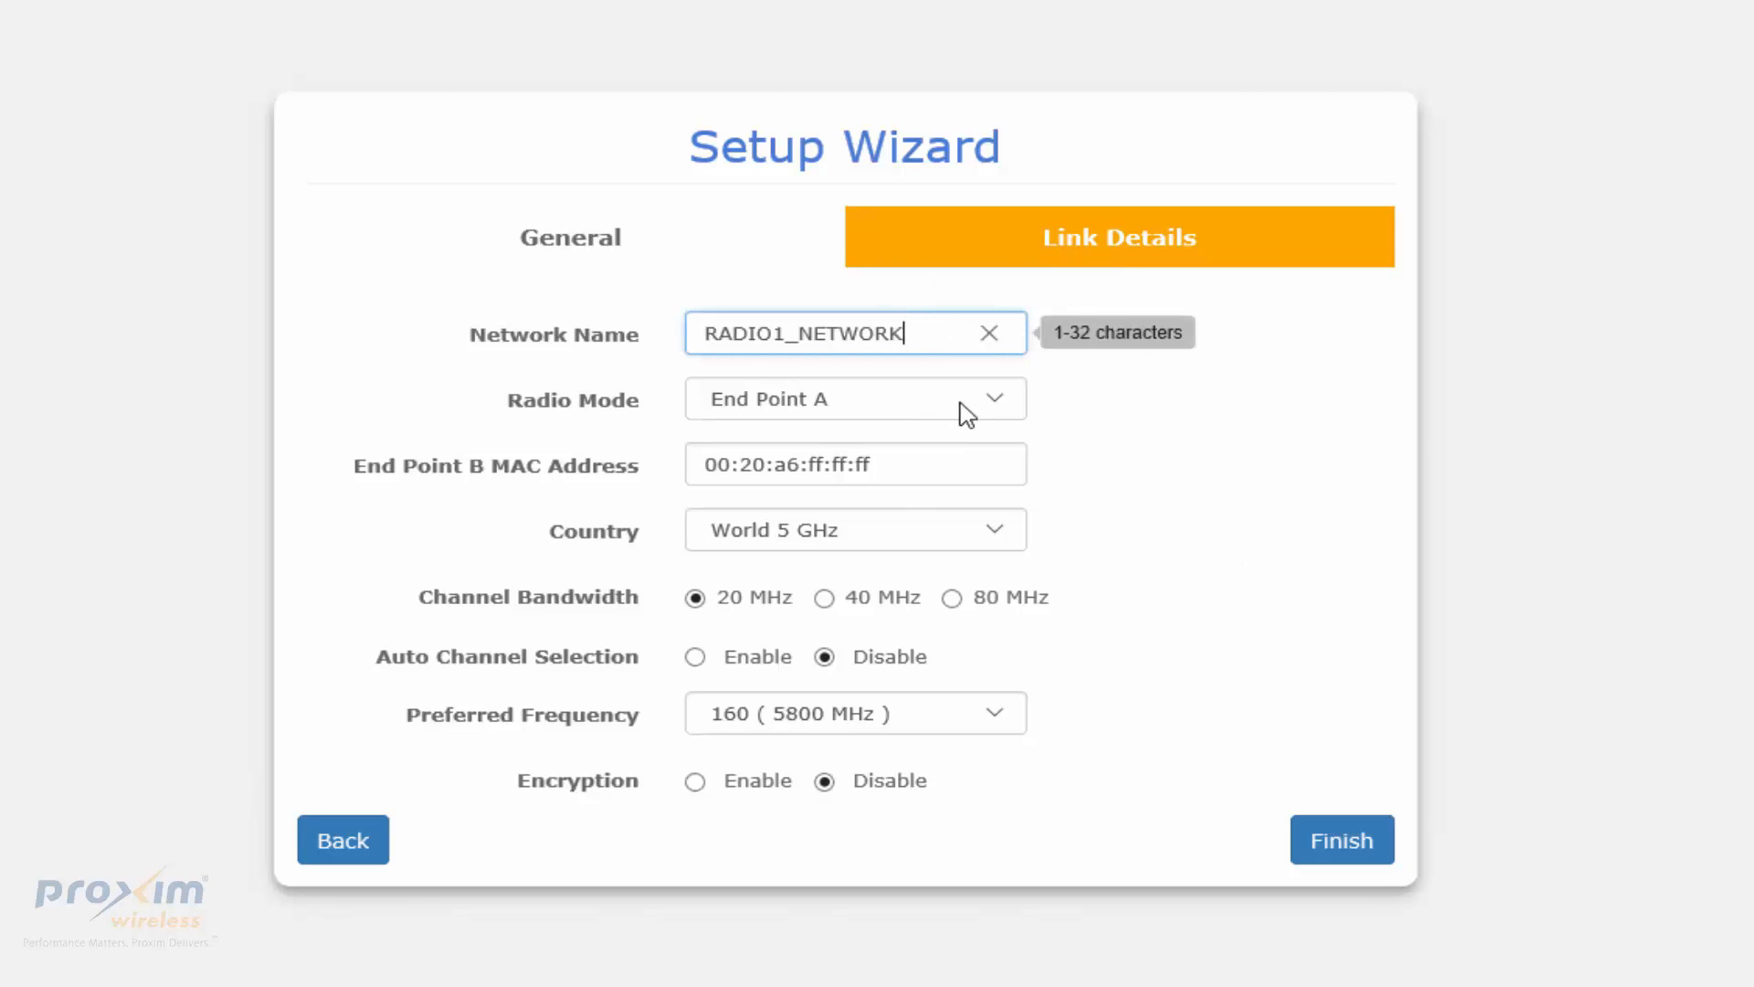
click(855, 398)
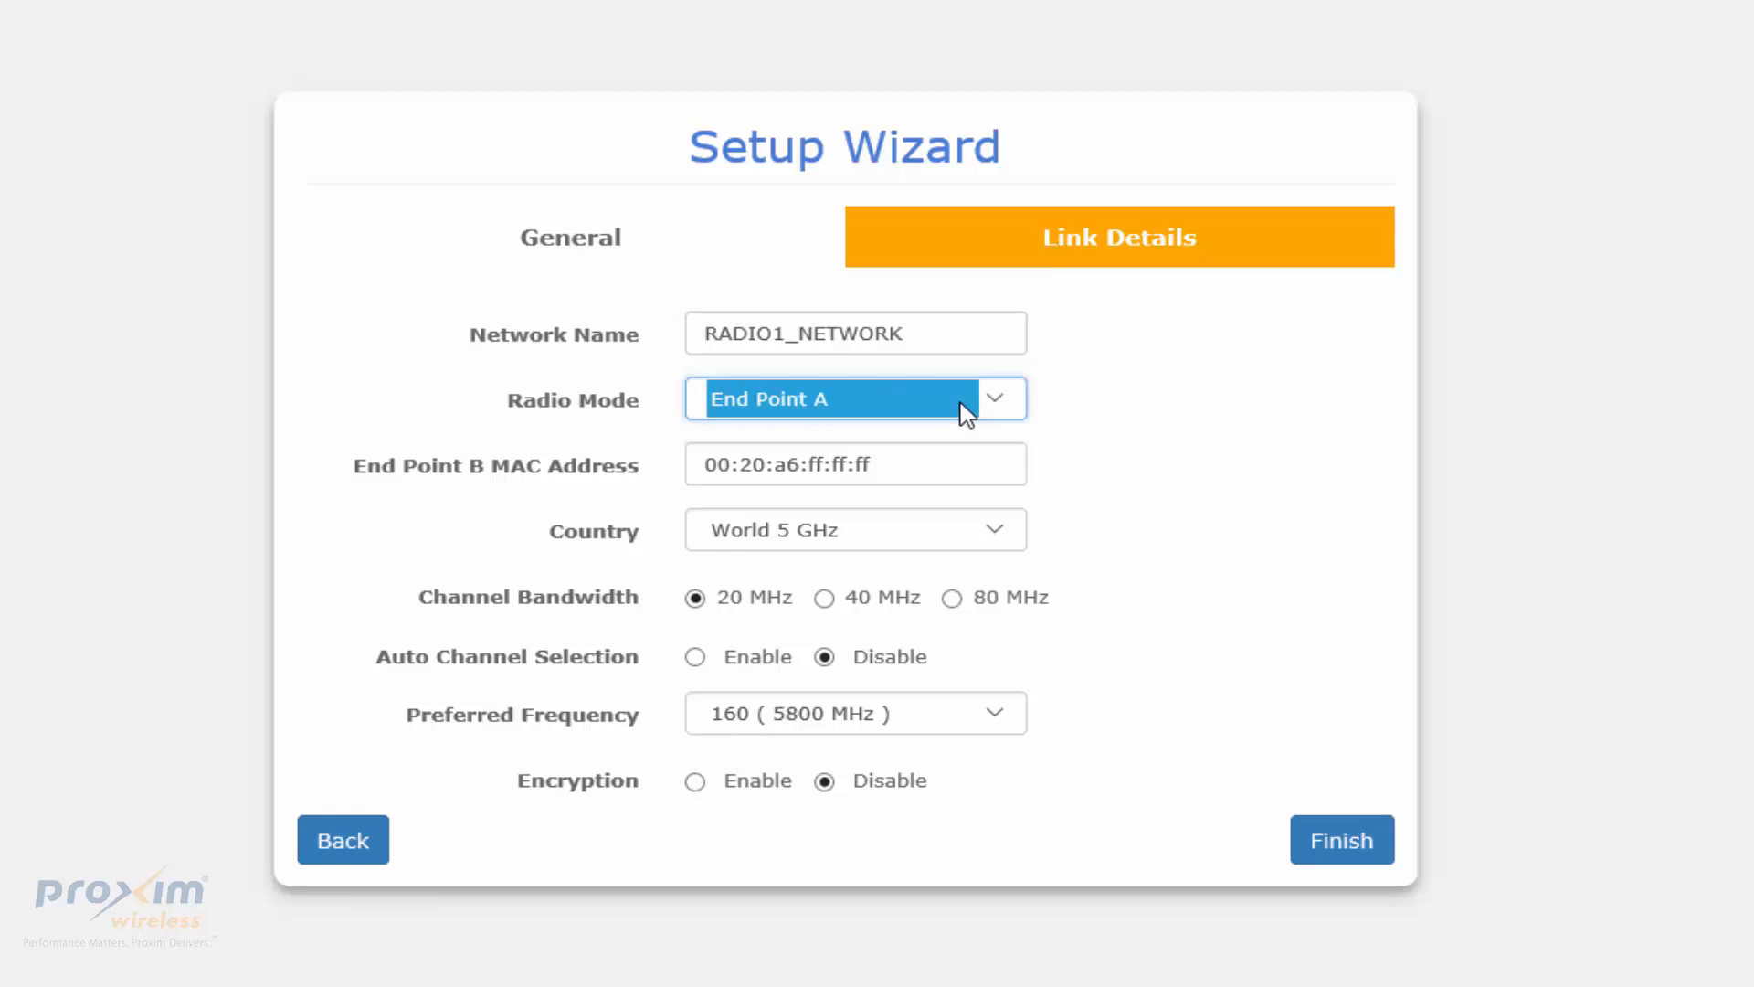
click(856, 462)
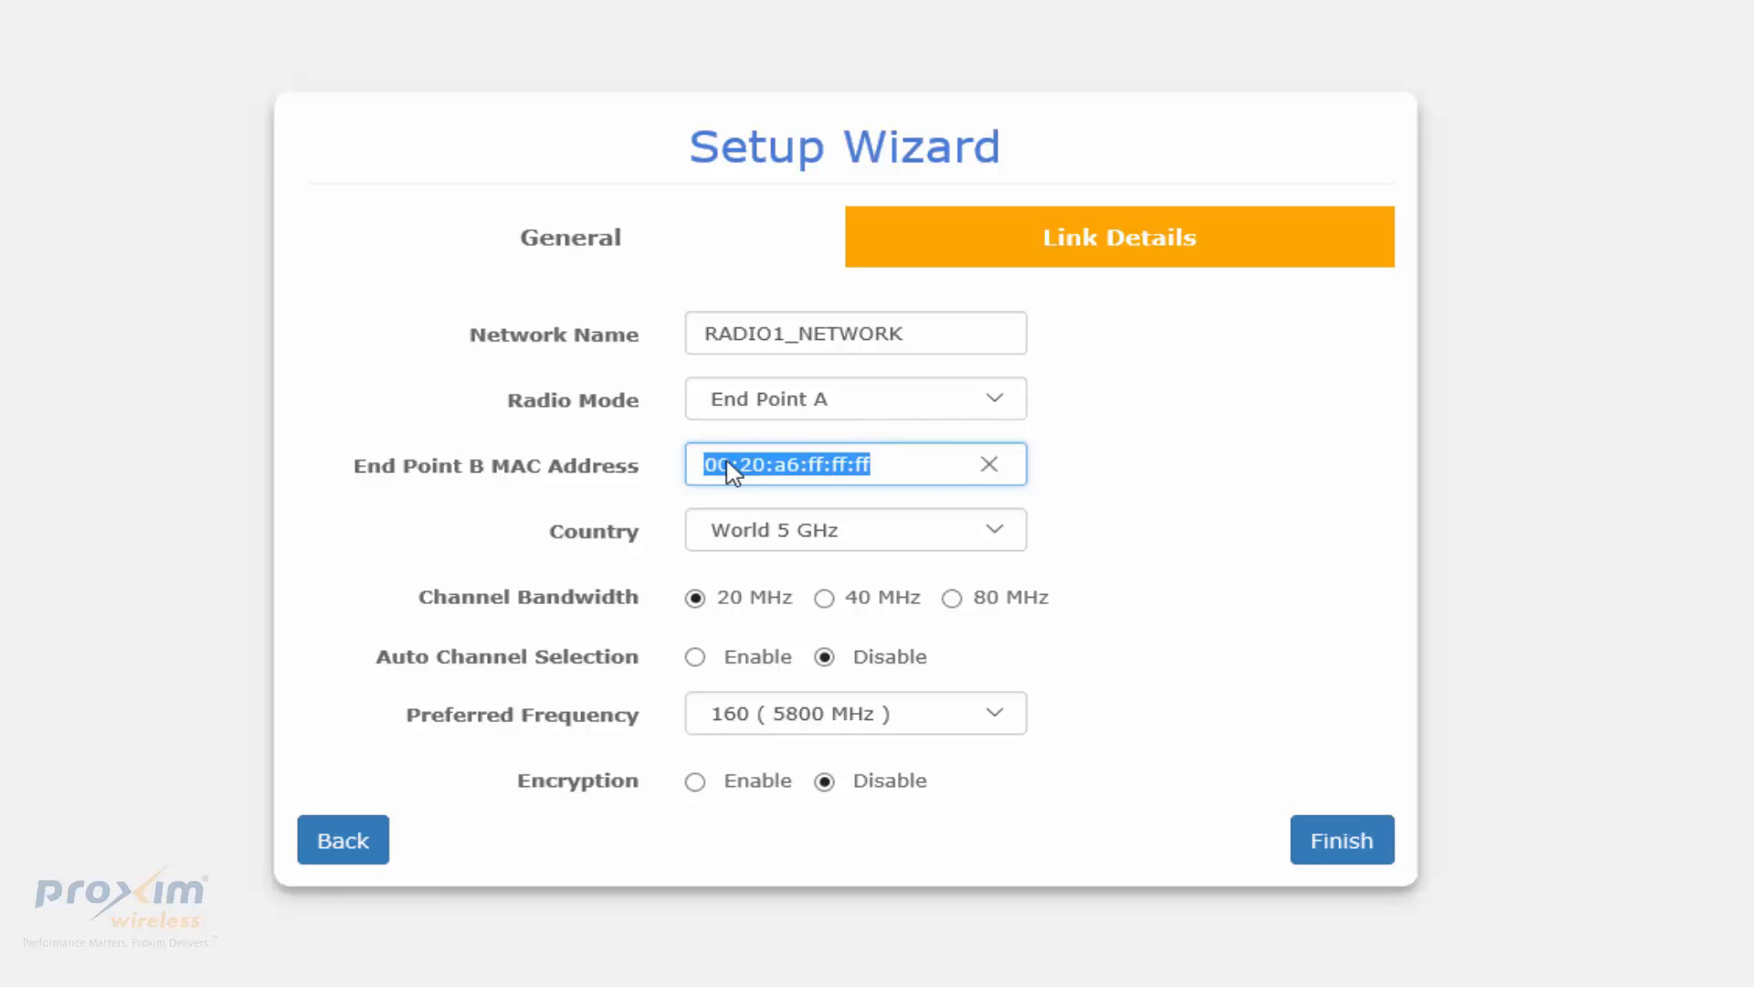
click(342, 841)
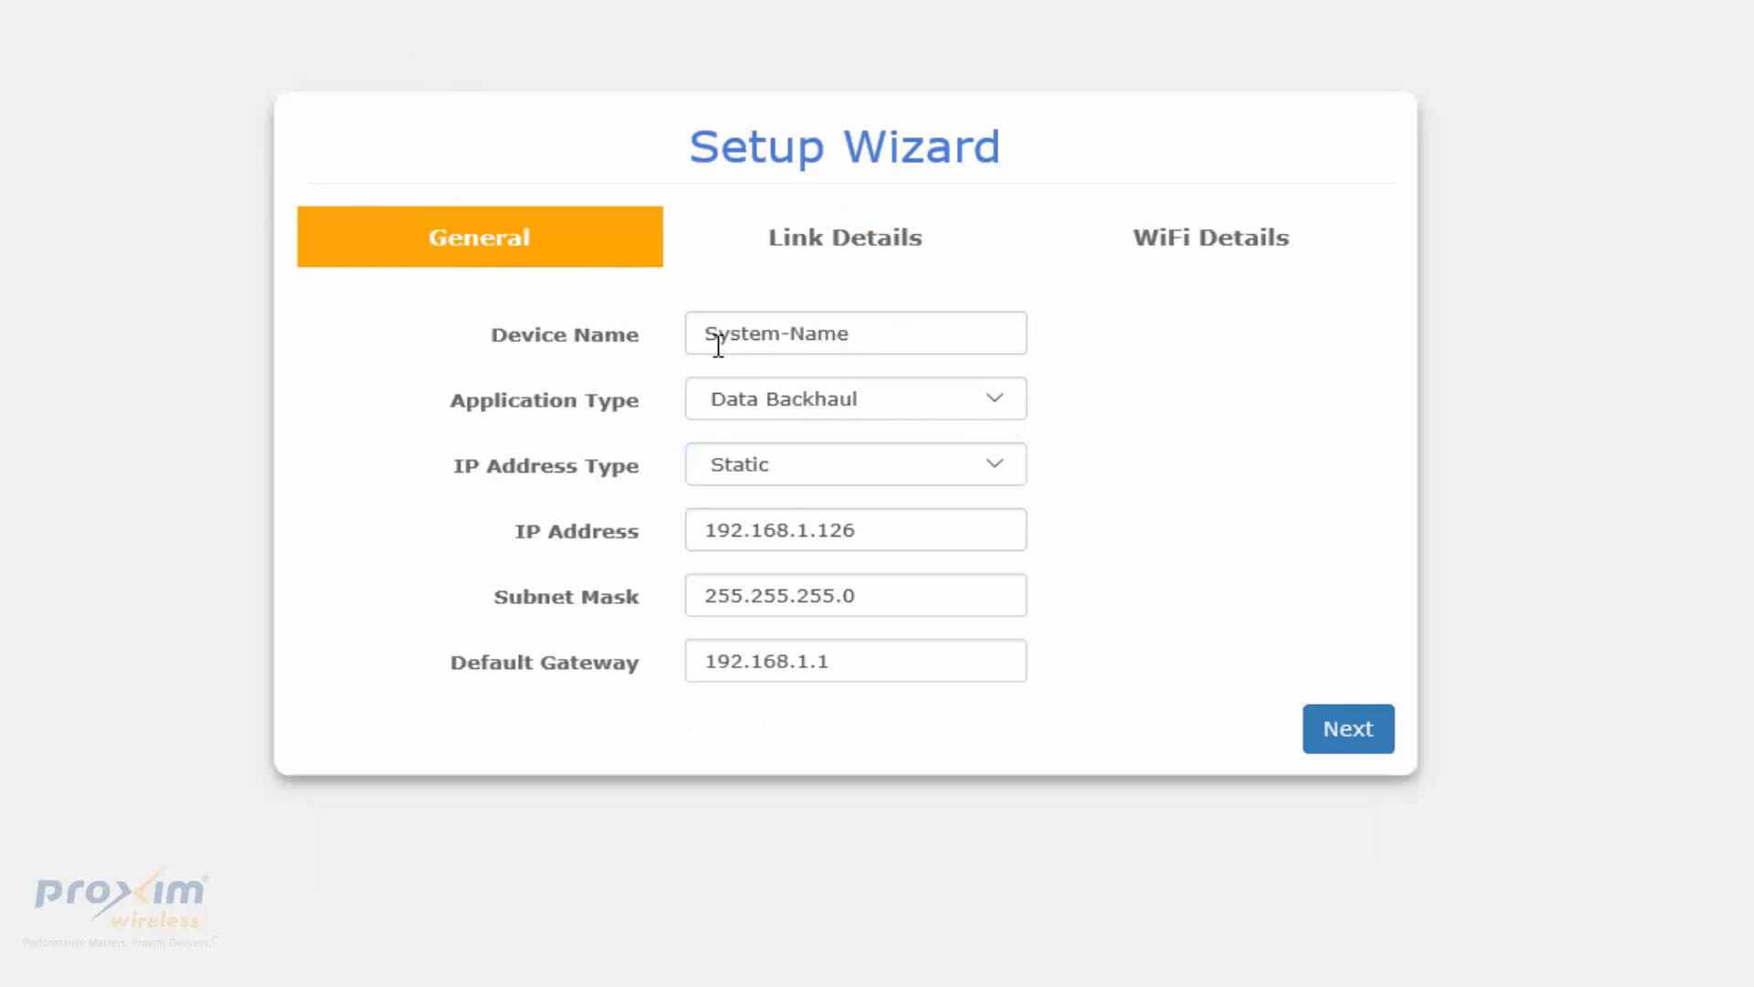
mouse_move(647, 326)
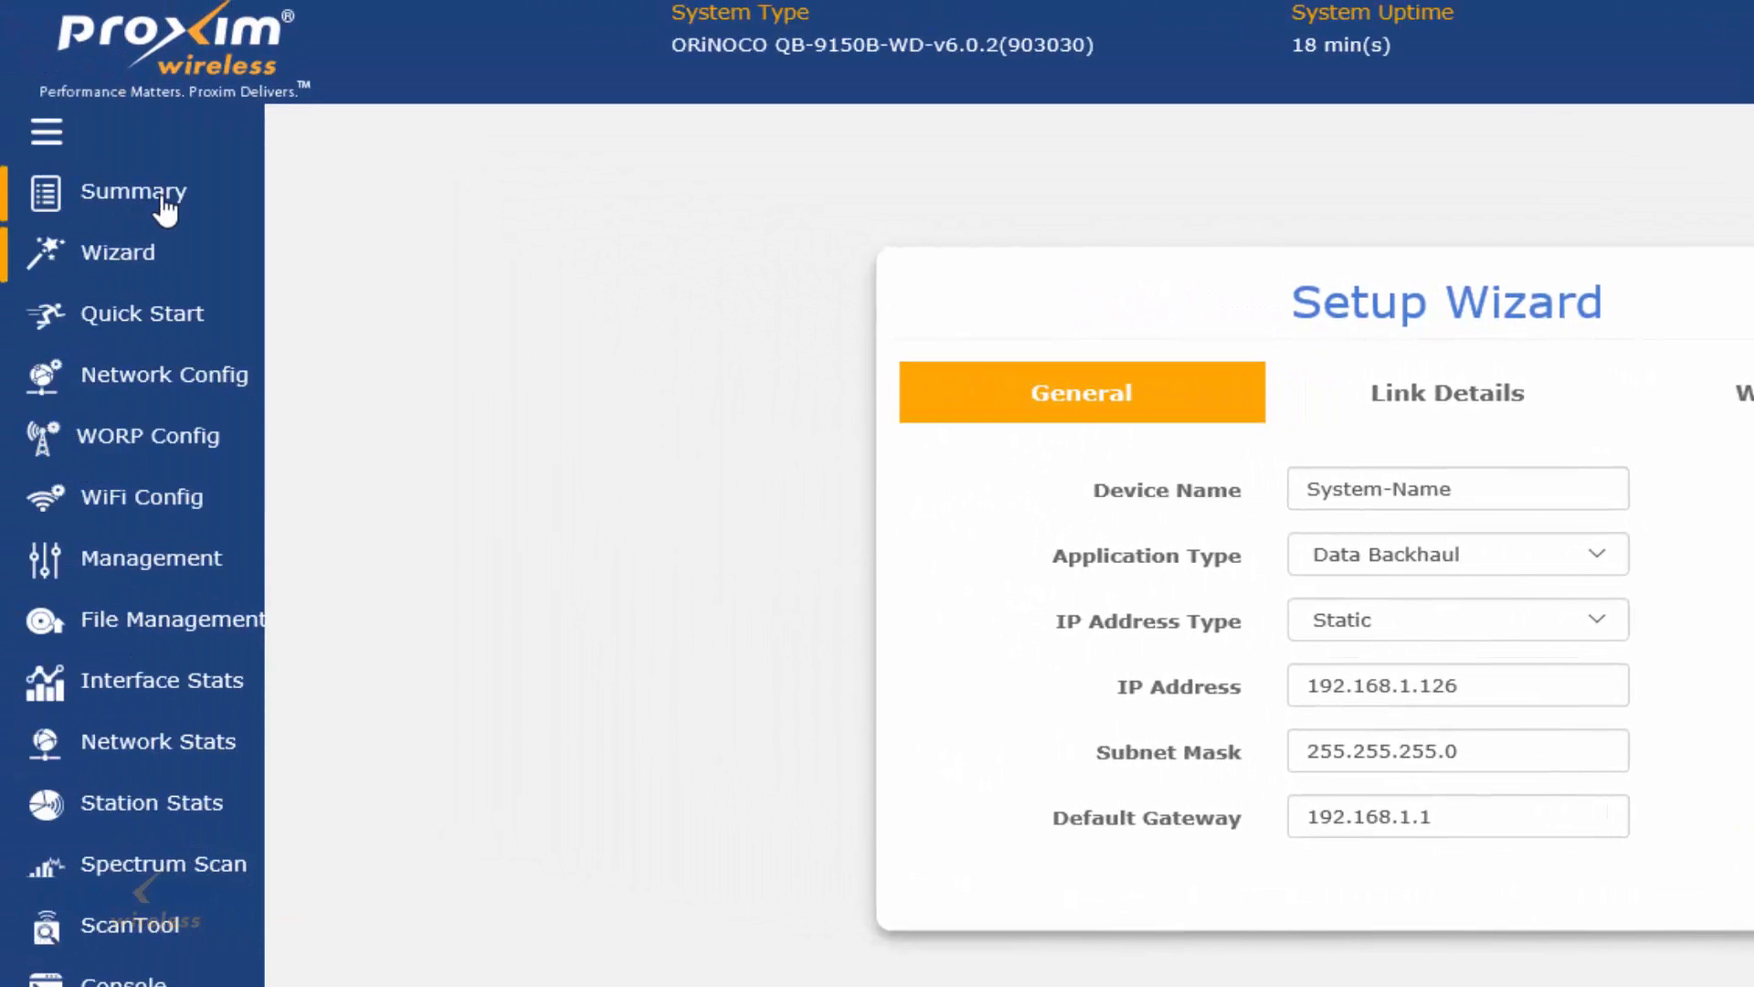
On the second radio's Summary, select its wireless MAC 00:20:a6:f6:3c:d8 for copying
click(133, 192)
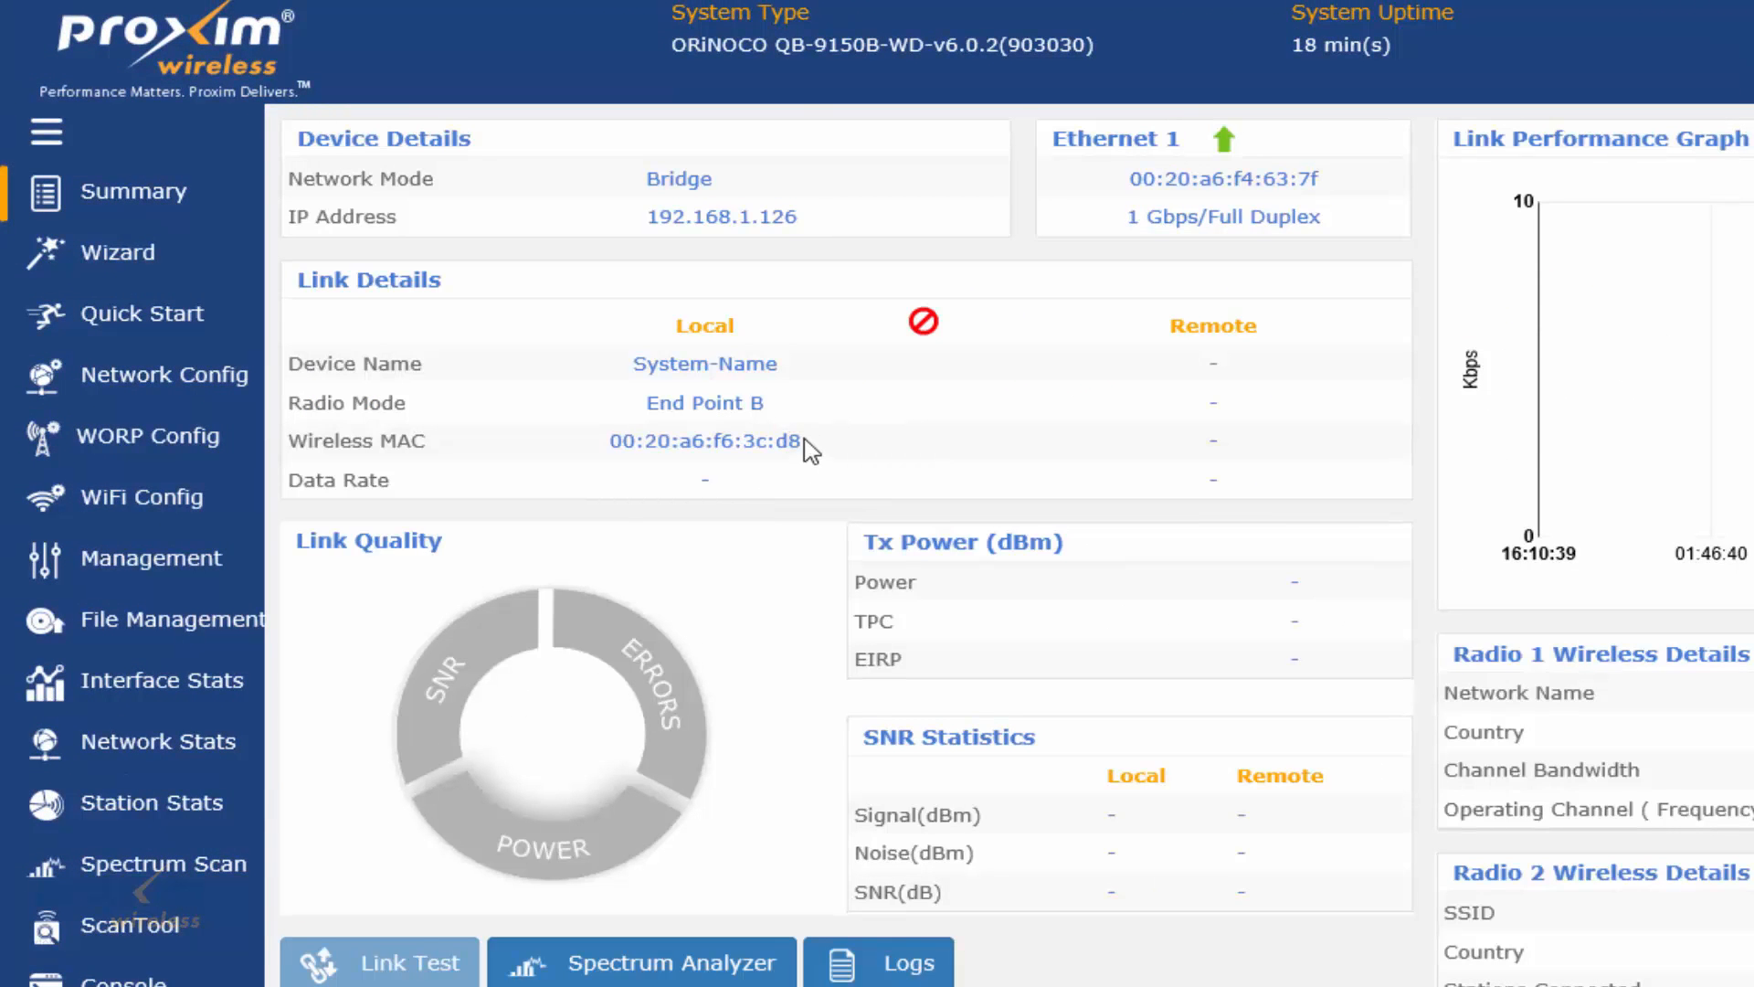
mouse_move(612, 440)
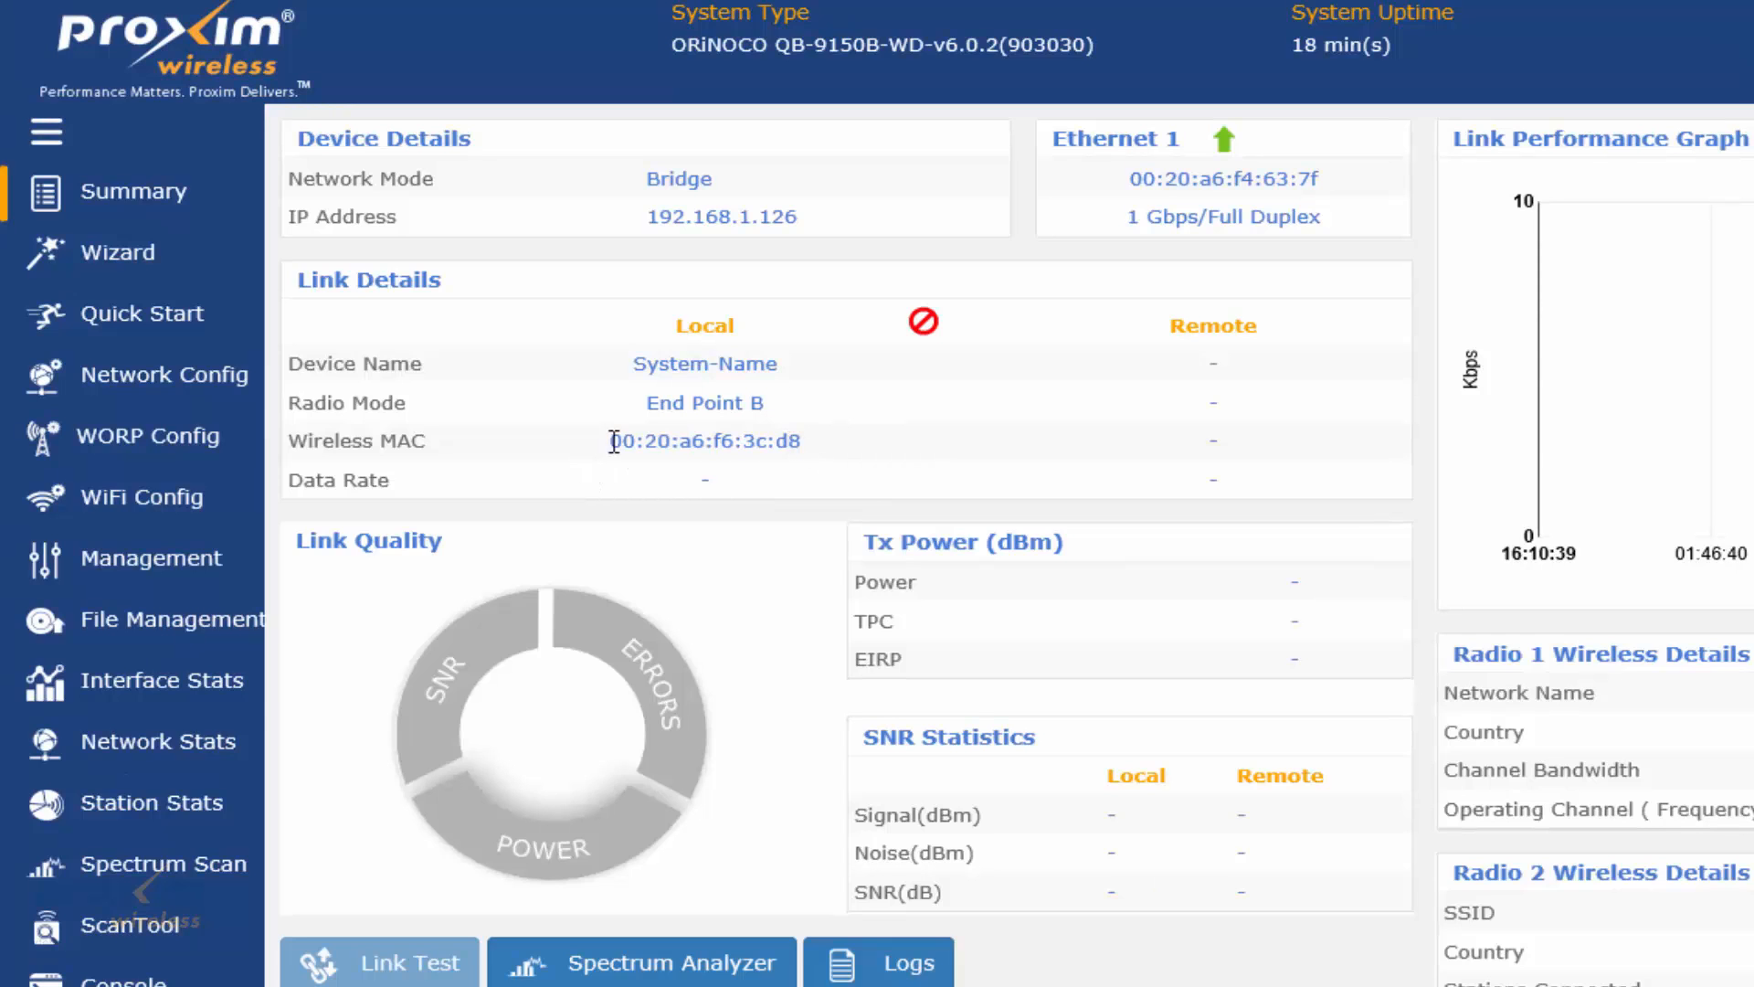
double_click(705, 441)
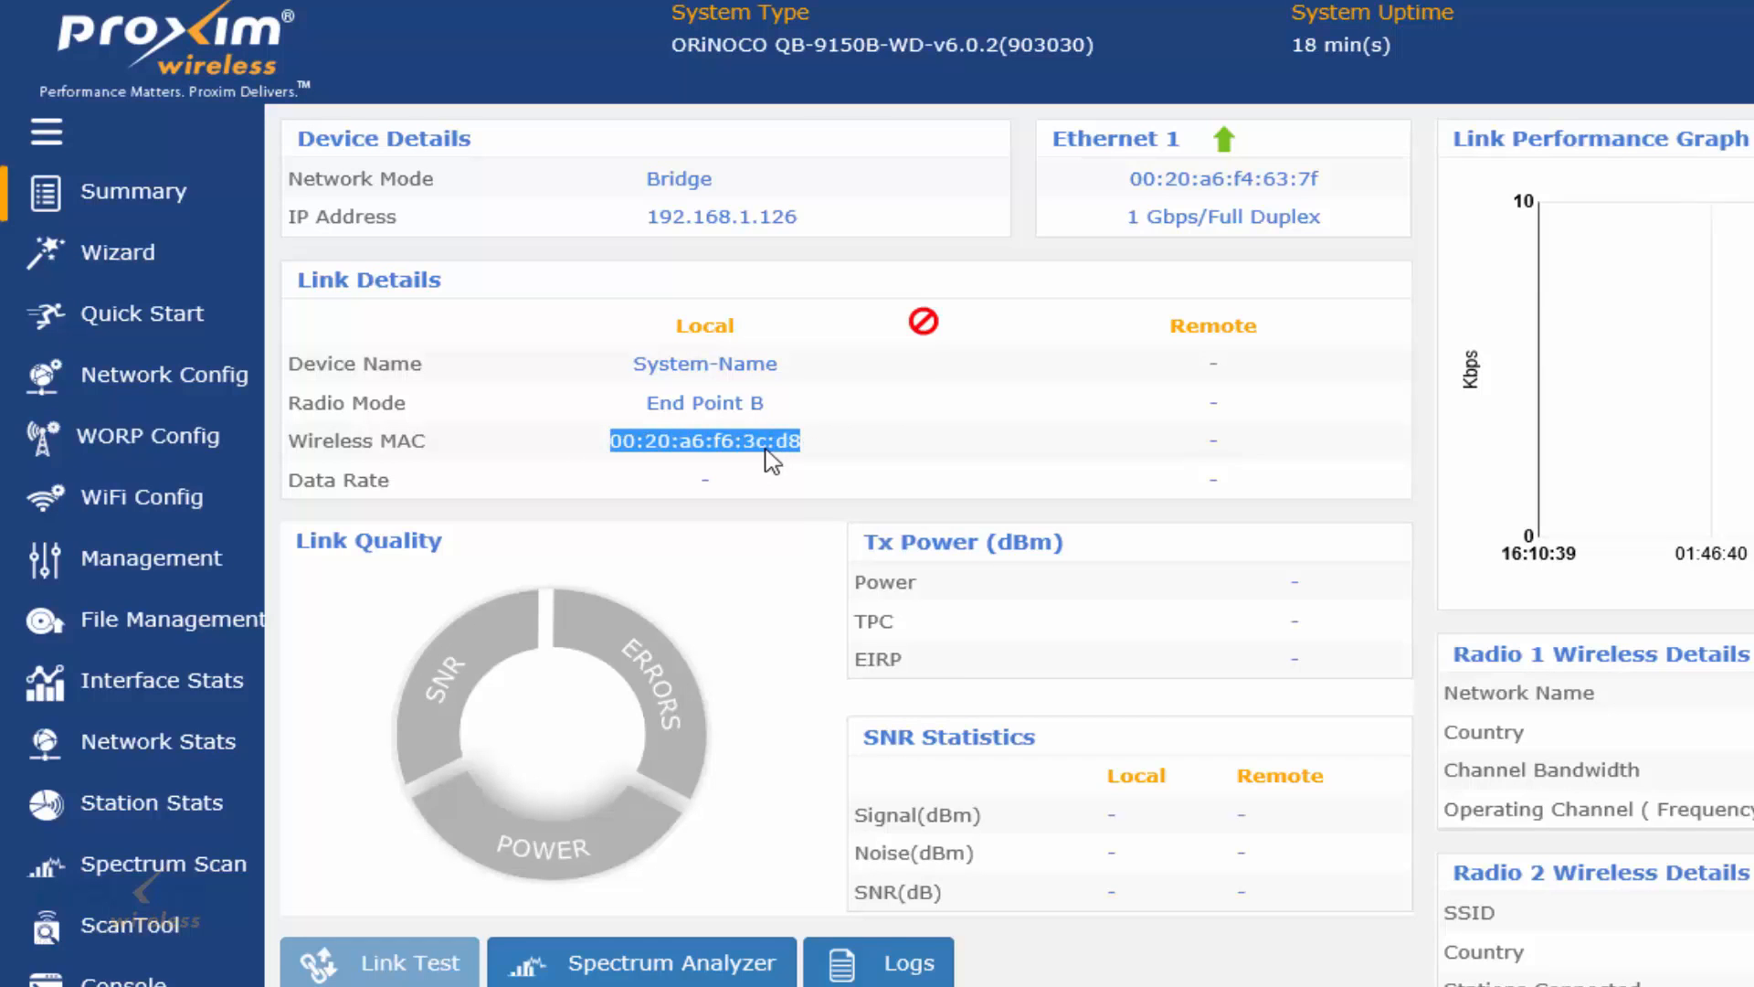
mouse_move(835, 422)
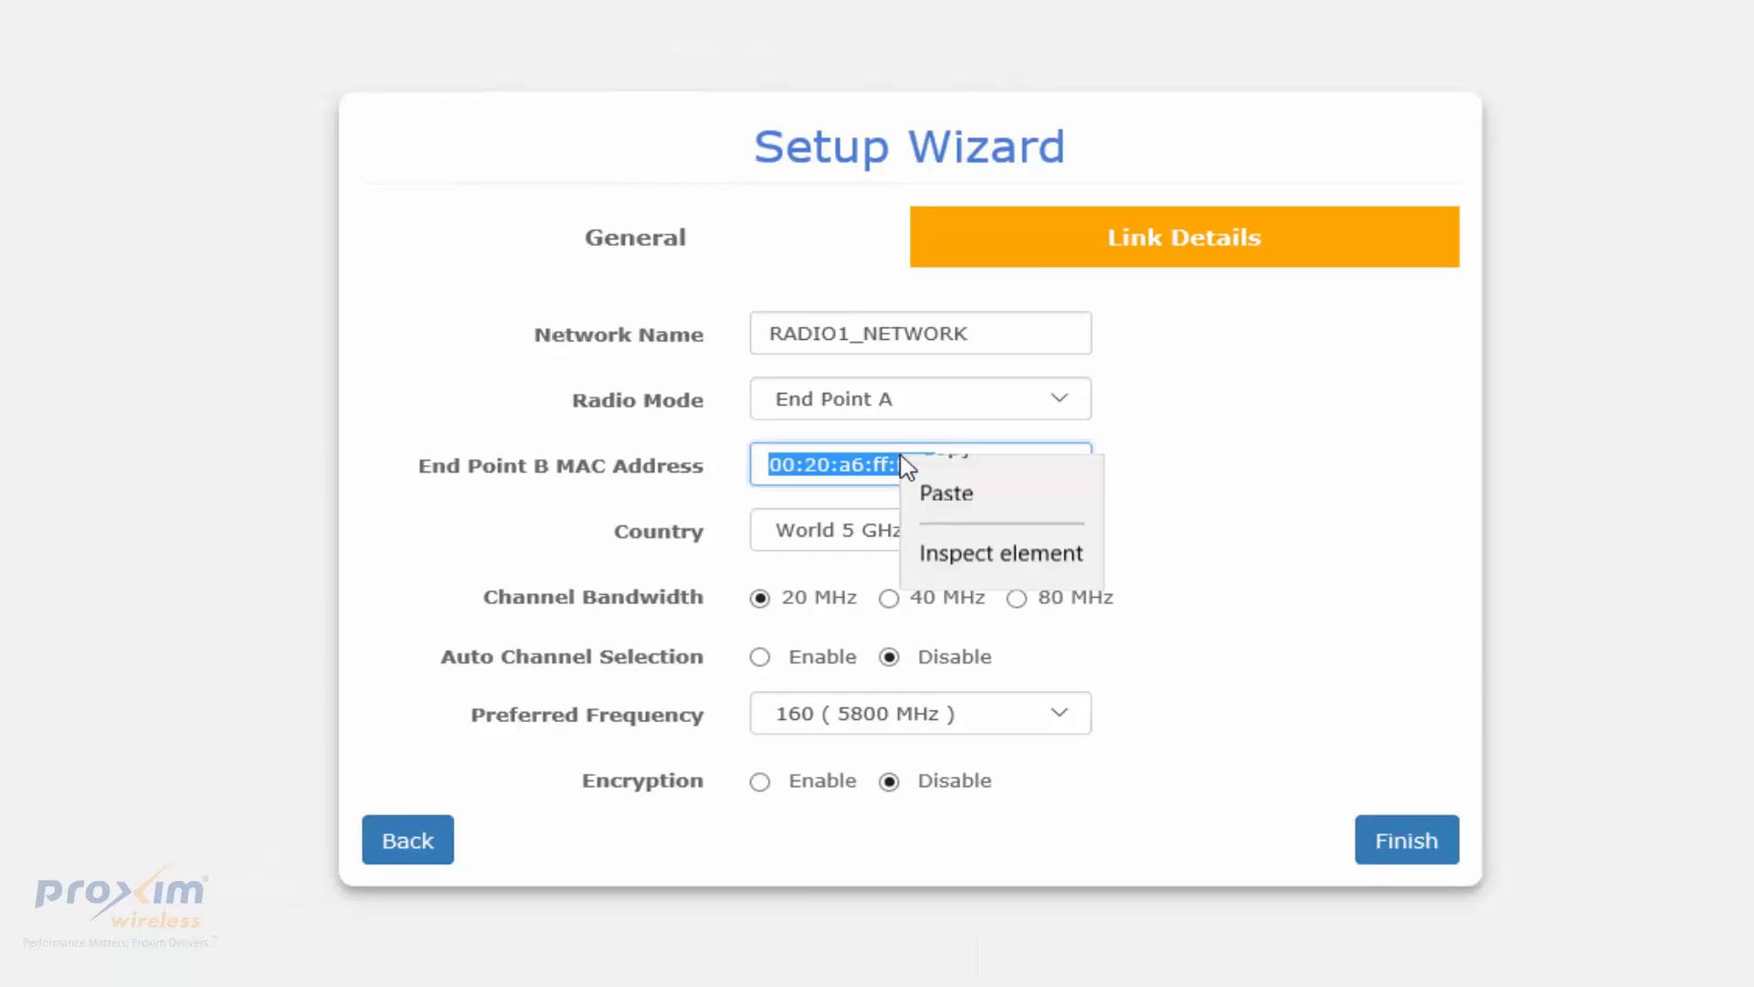
Paste 00:20:a6:f6:3c:d8 as the End Point B MAC and finish the wizard
click(947, 494)
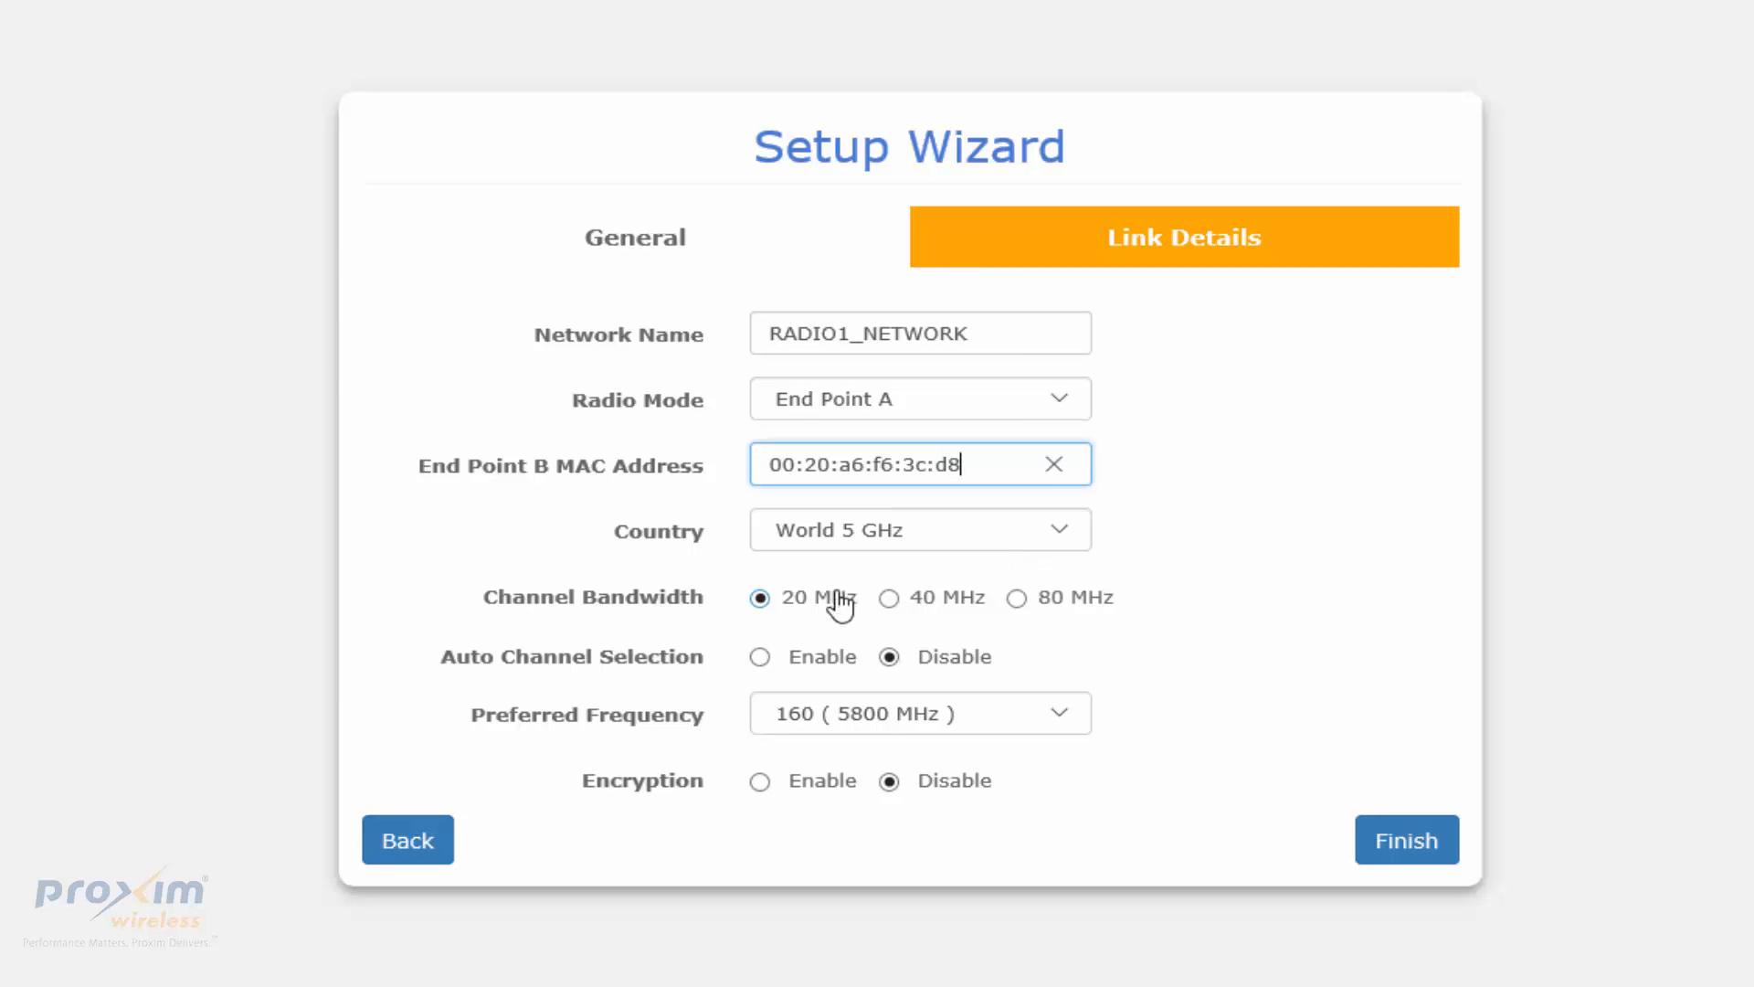
mouse_move(797, 626)
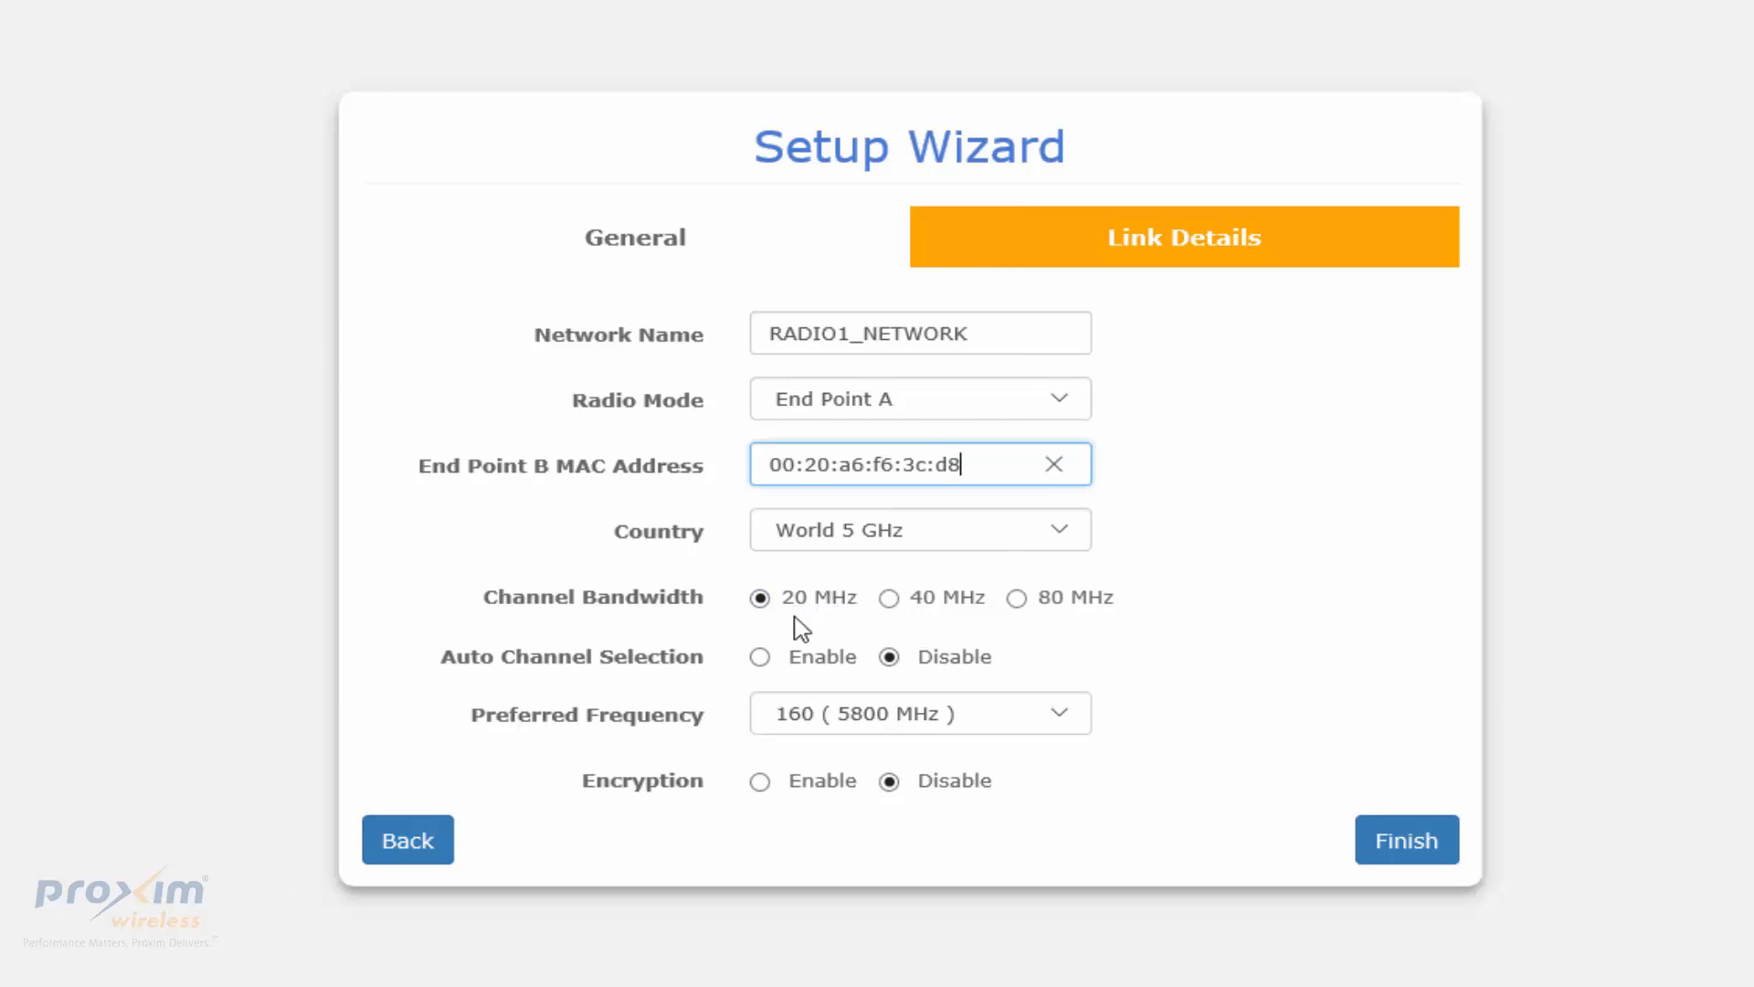
mouse_move(979, 585)
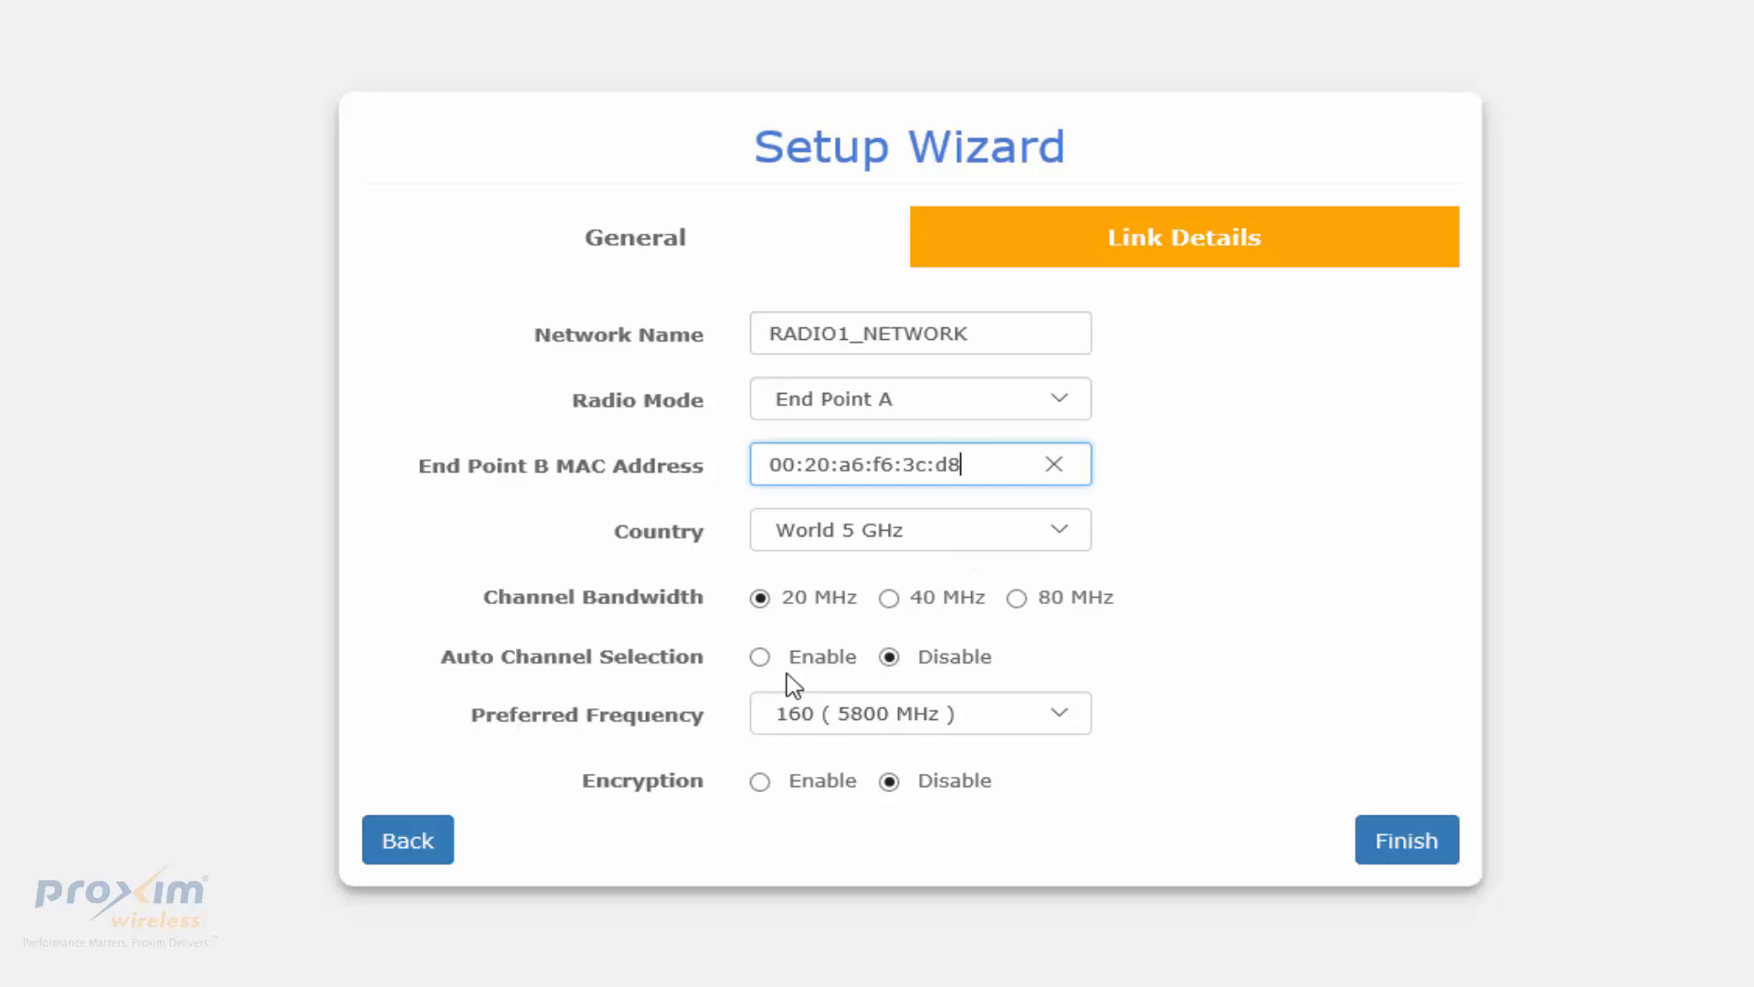
mouse_move(811, 707)
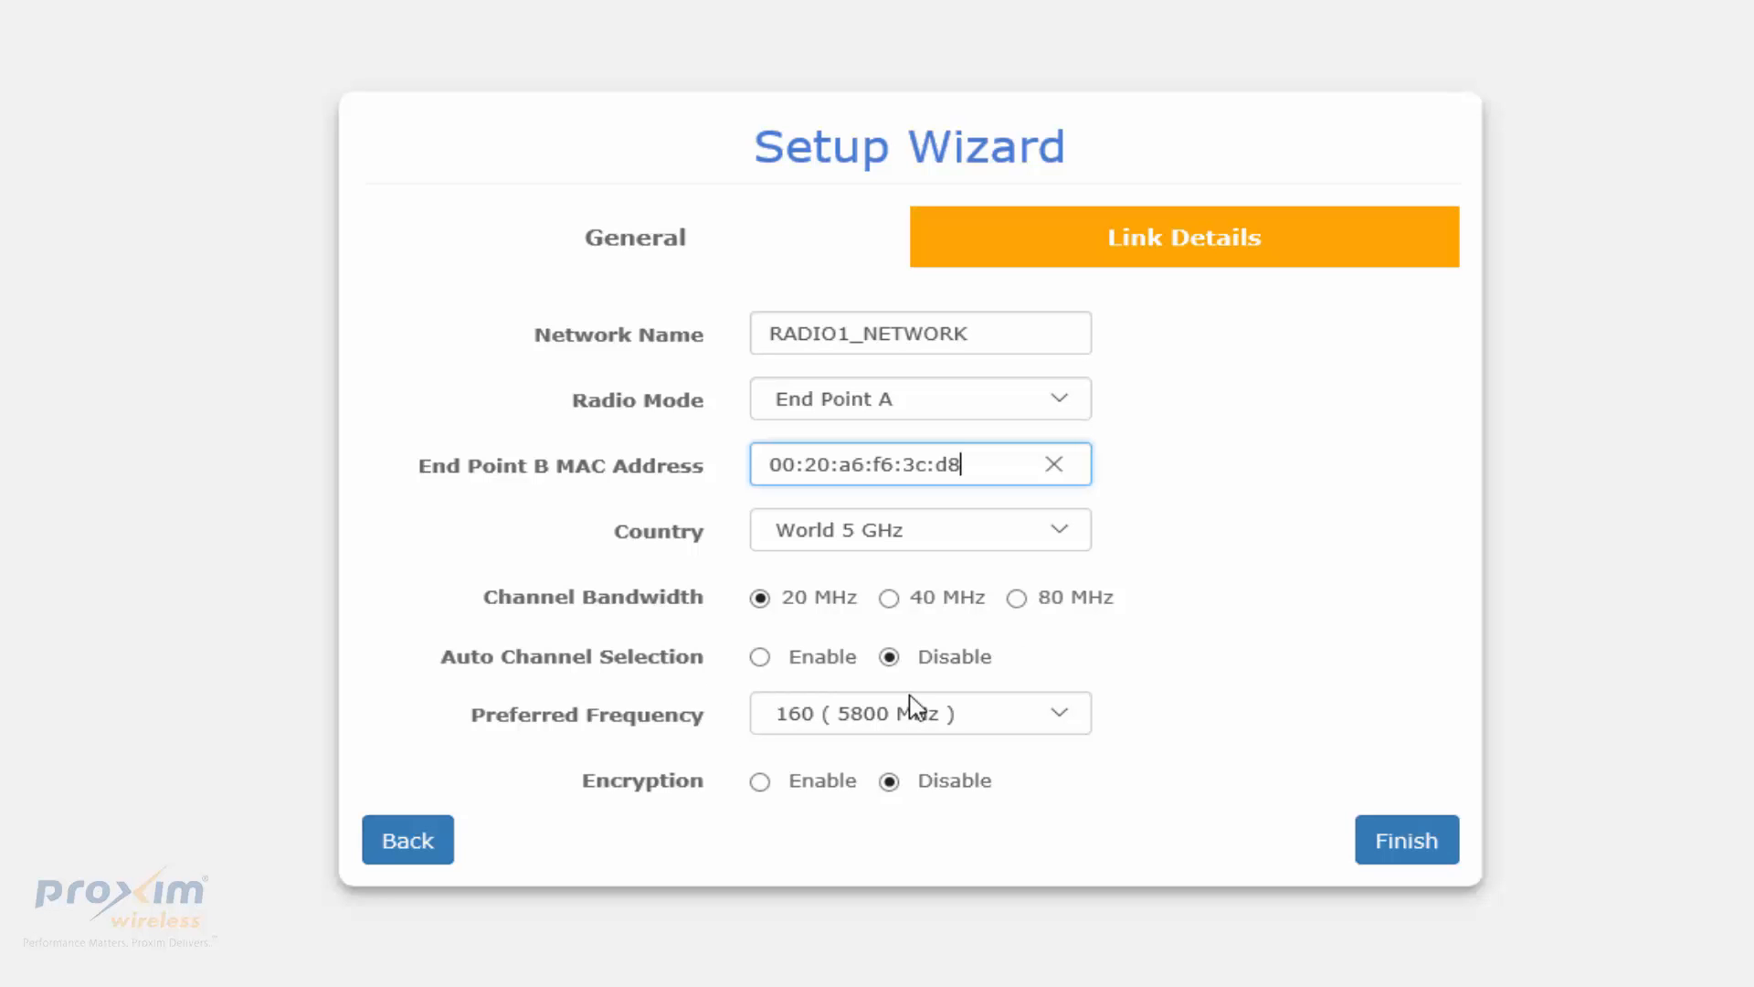
mouse_move(1405, 839)
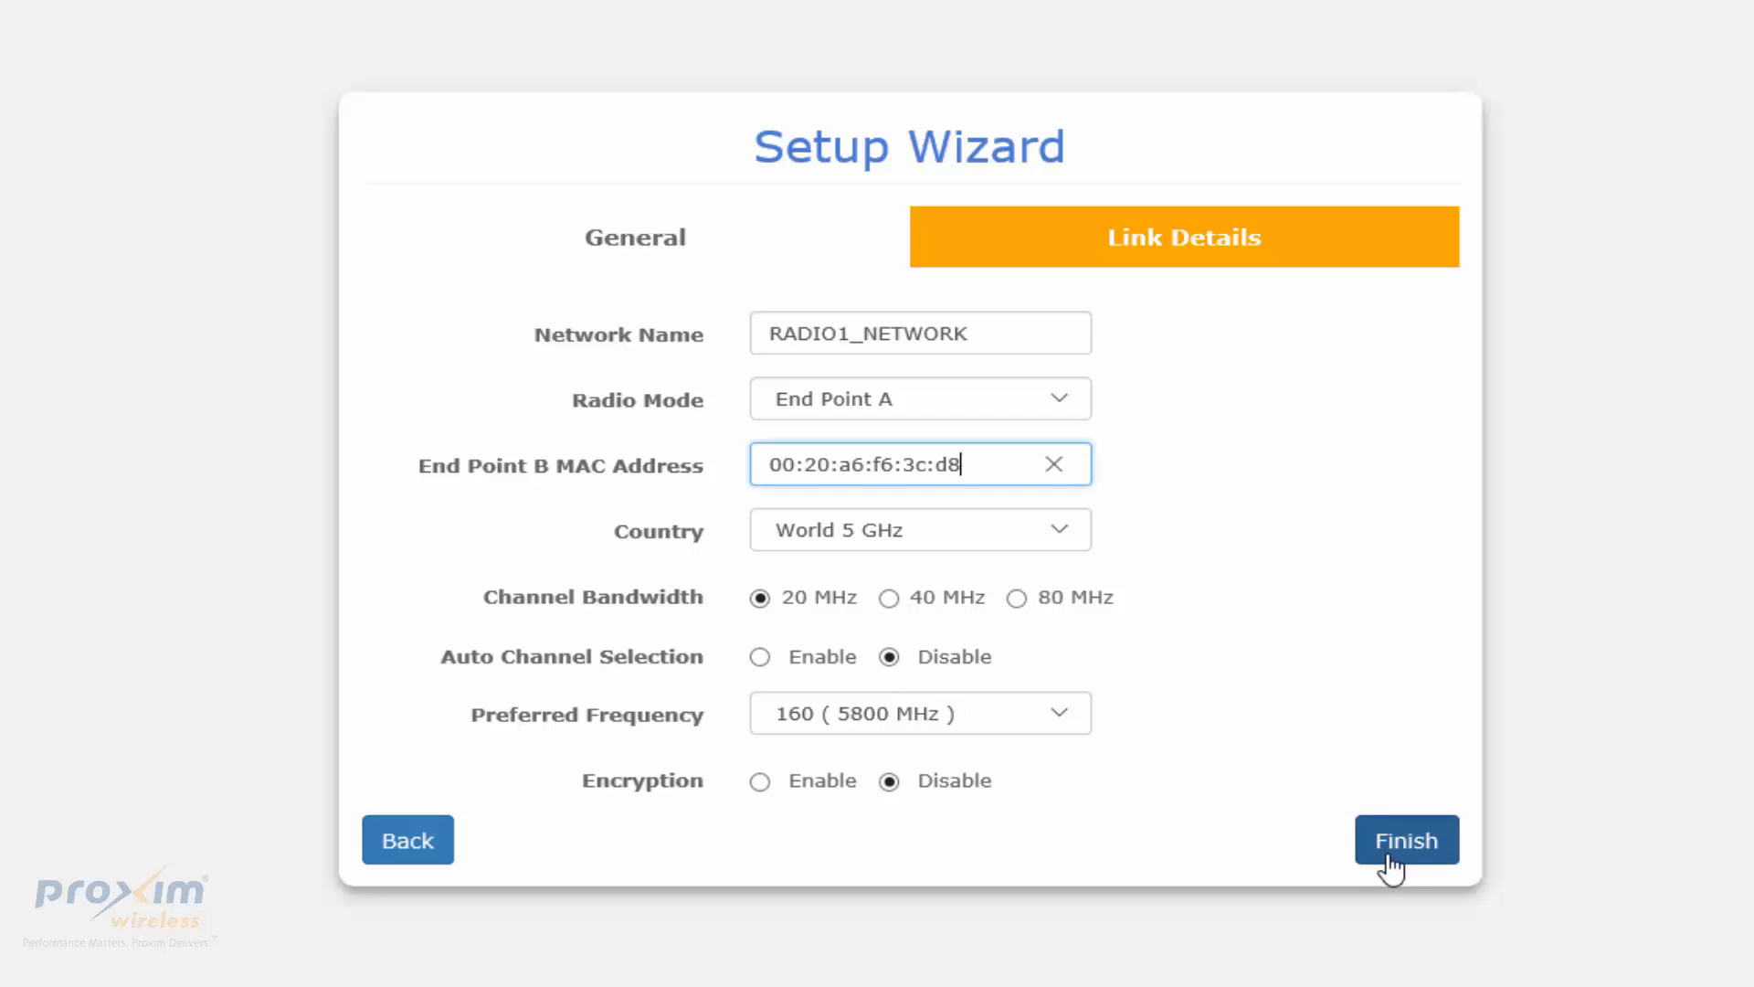
click(1405, 839)
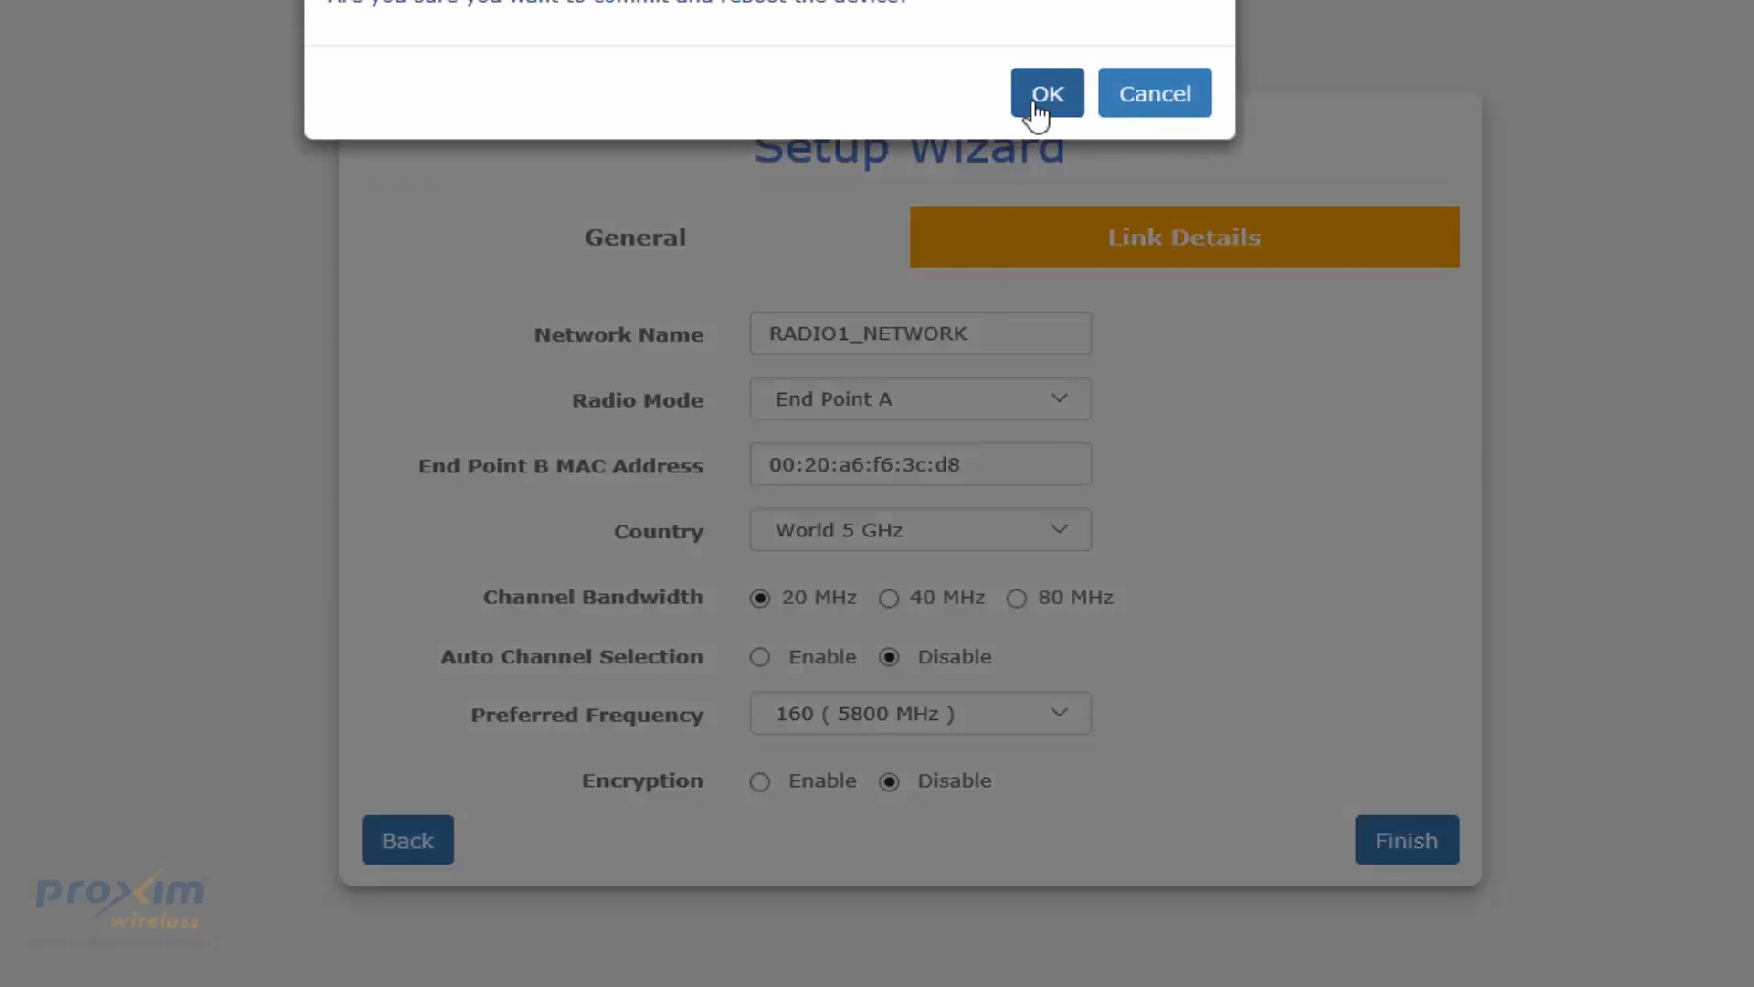
mouse_move(1155, 94)
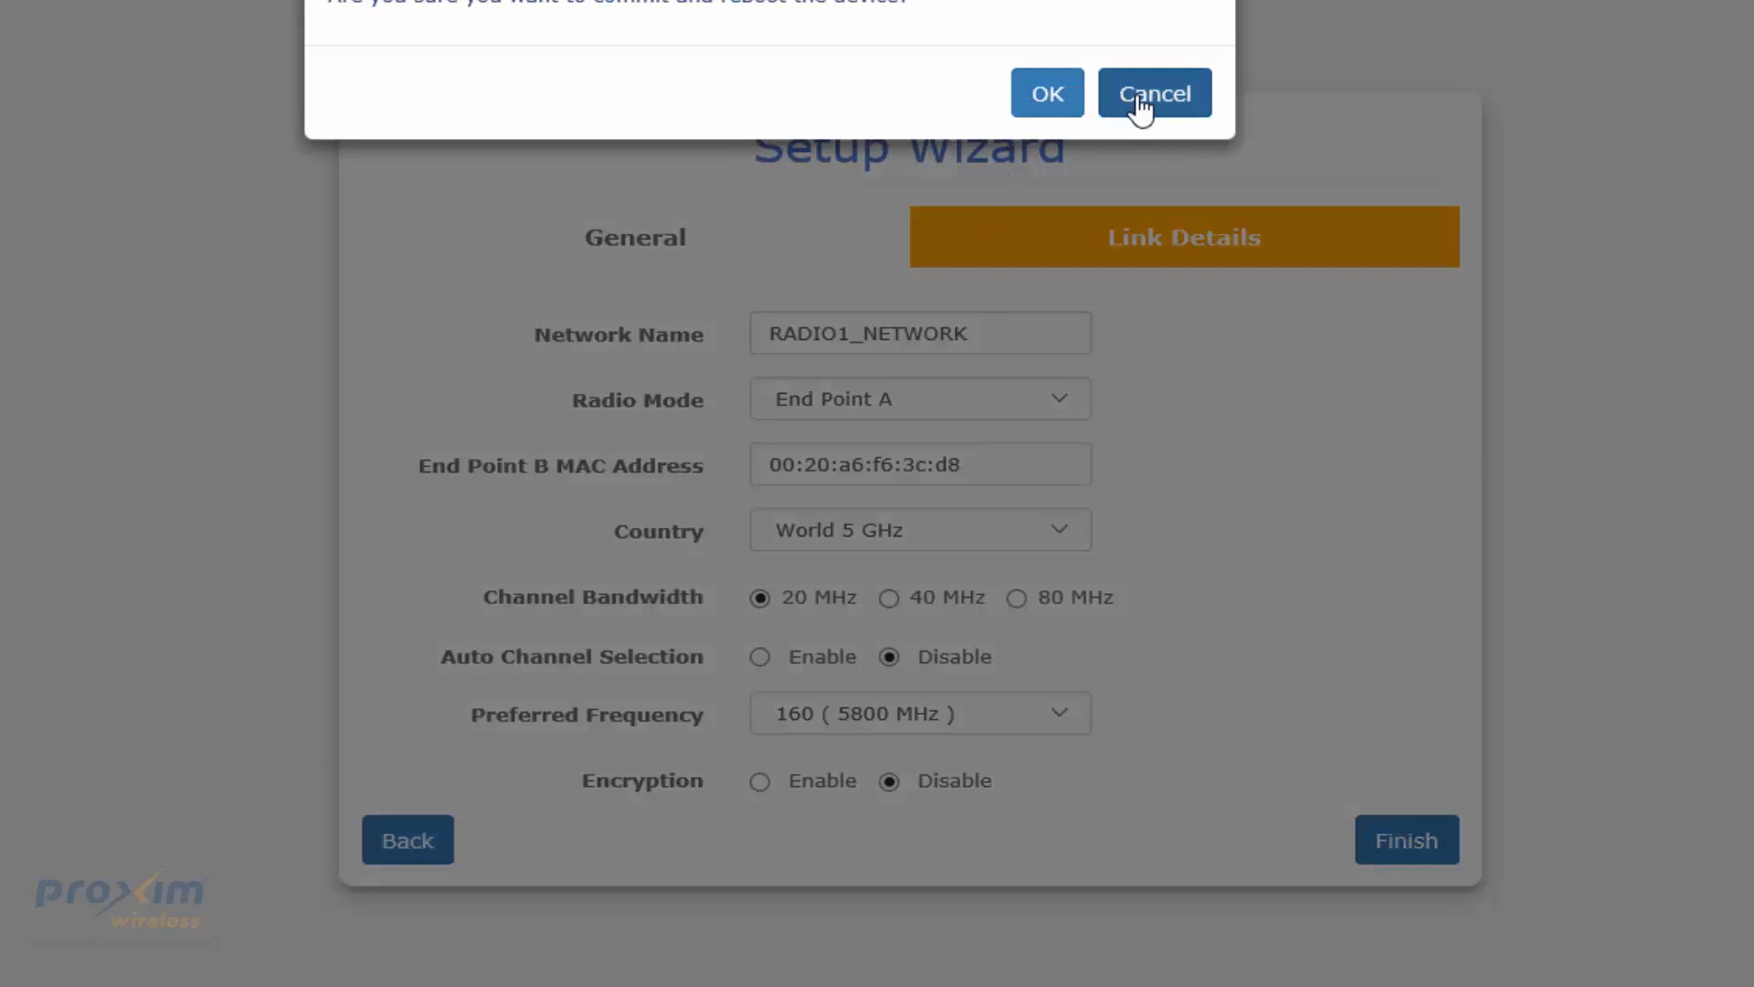
Cancel the reboot prompt and move the second radio's wizard to Link Details
click(1155, 93)
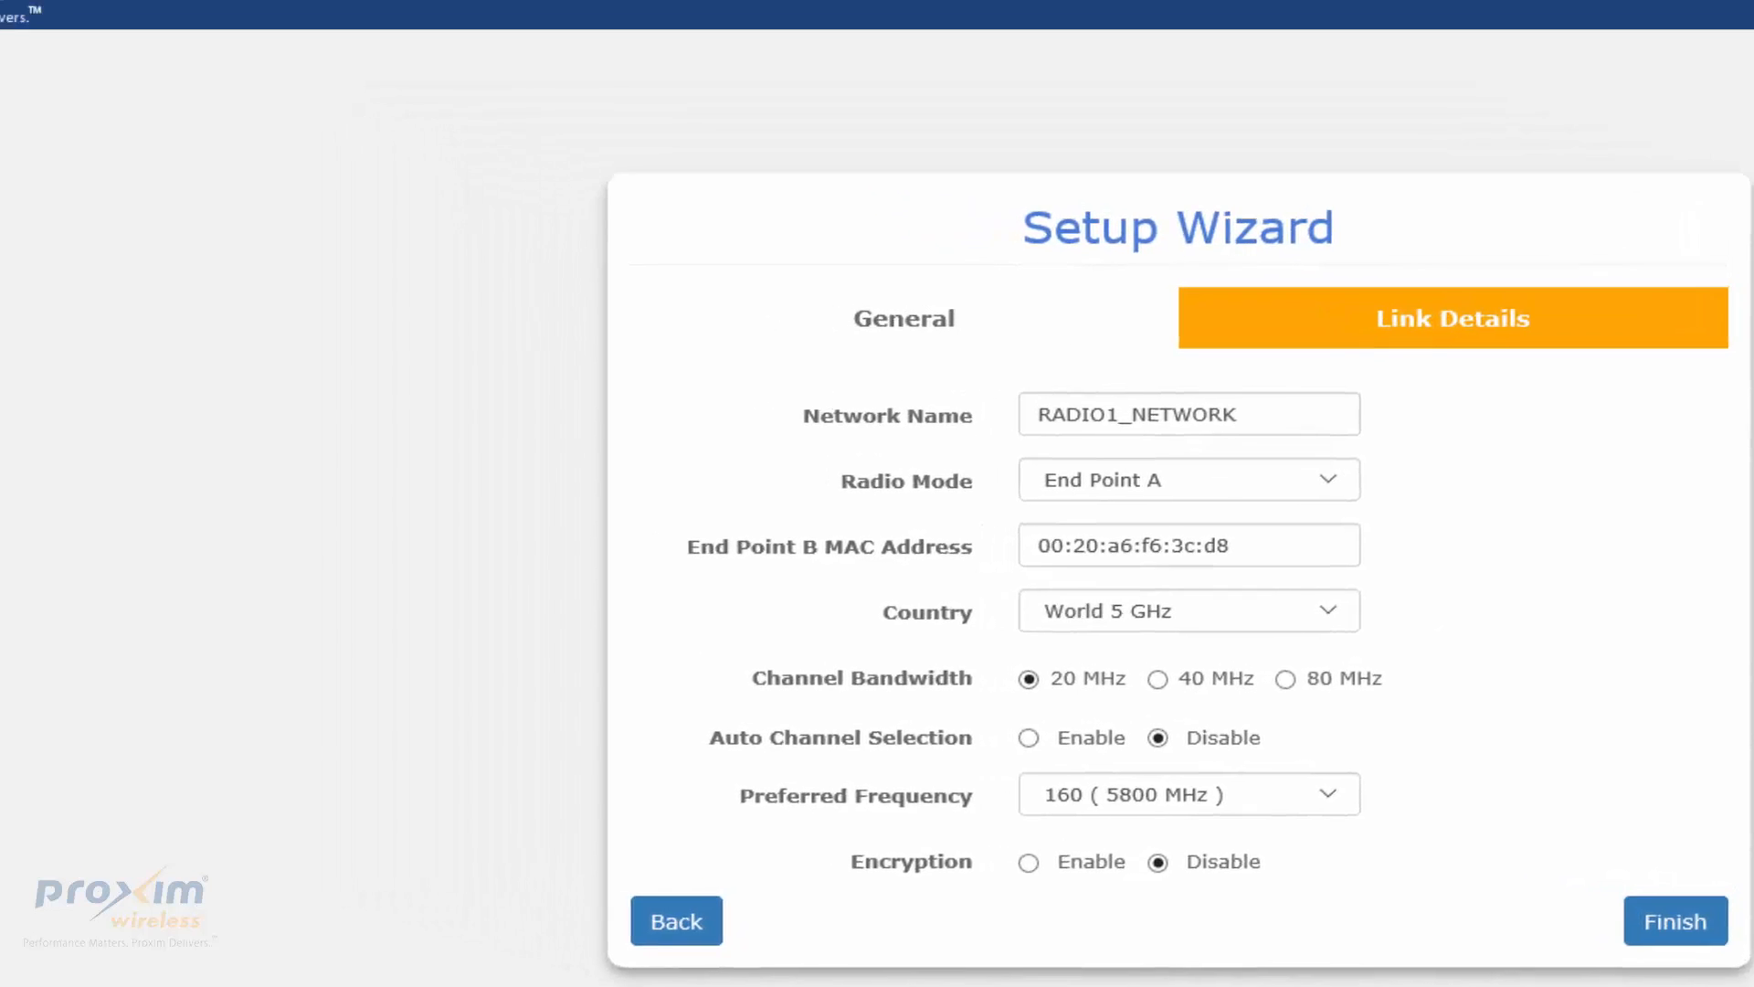
click(676, 919)
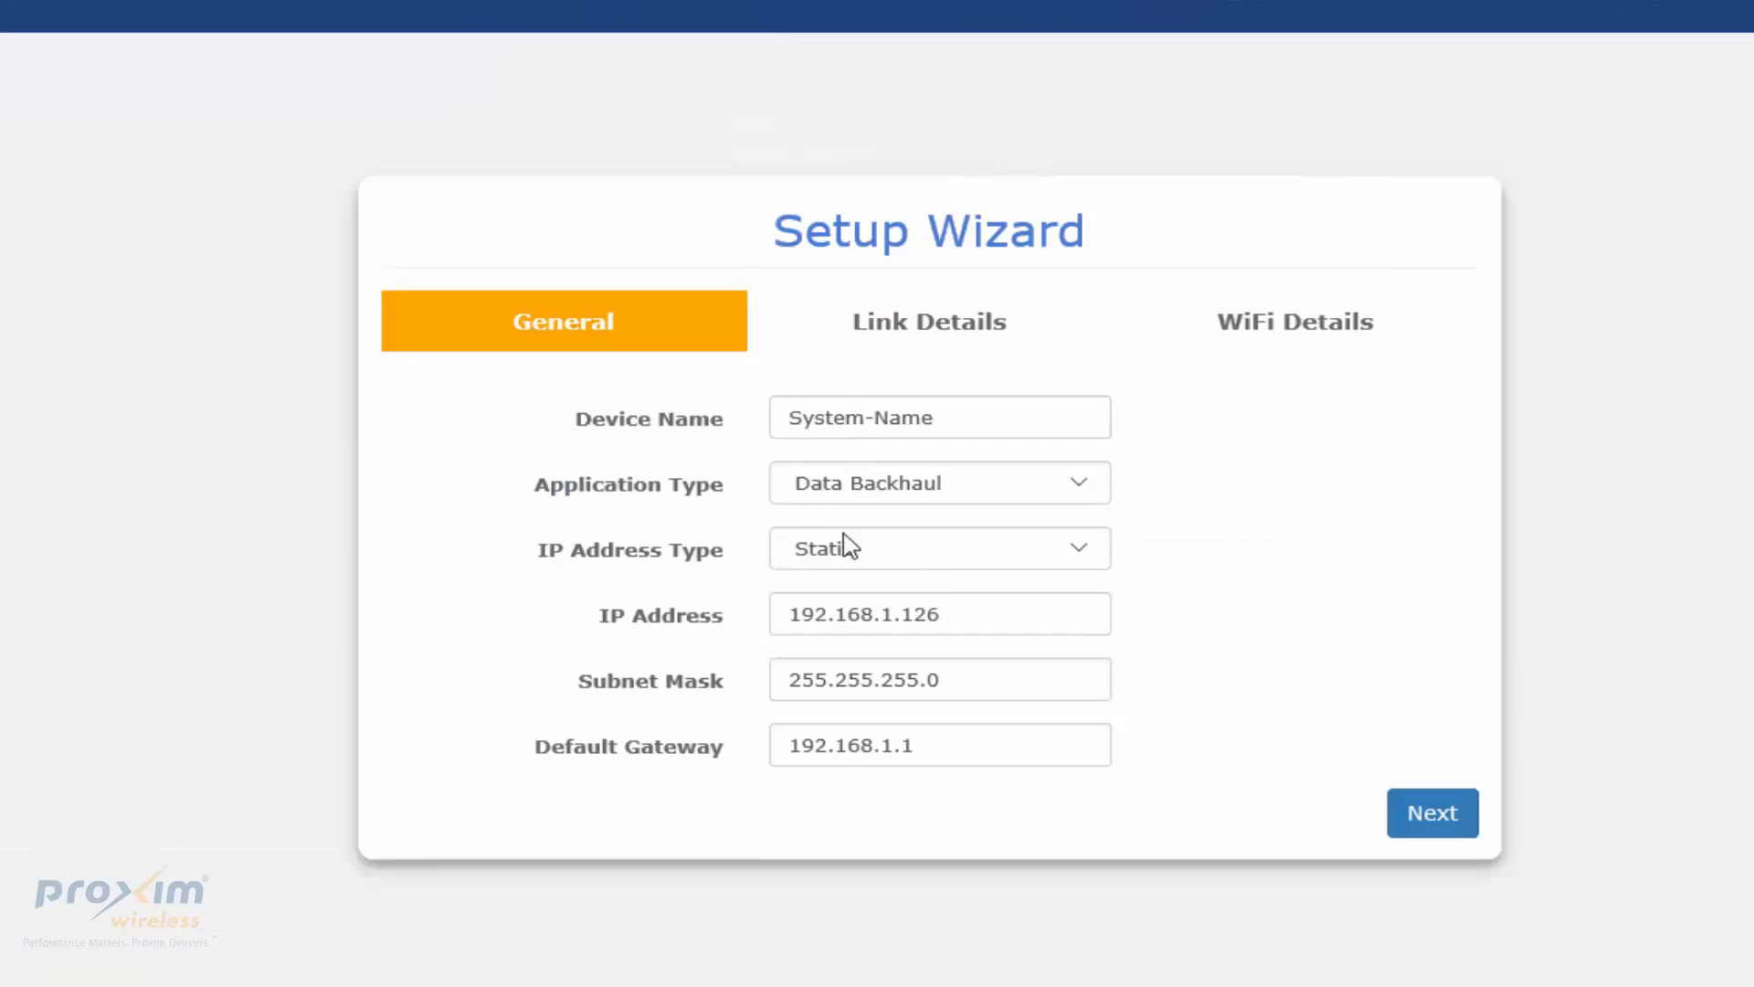
click(1431, 811)
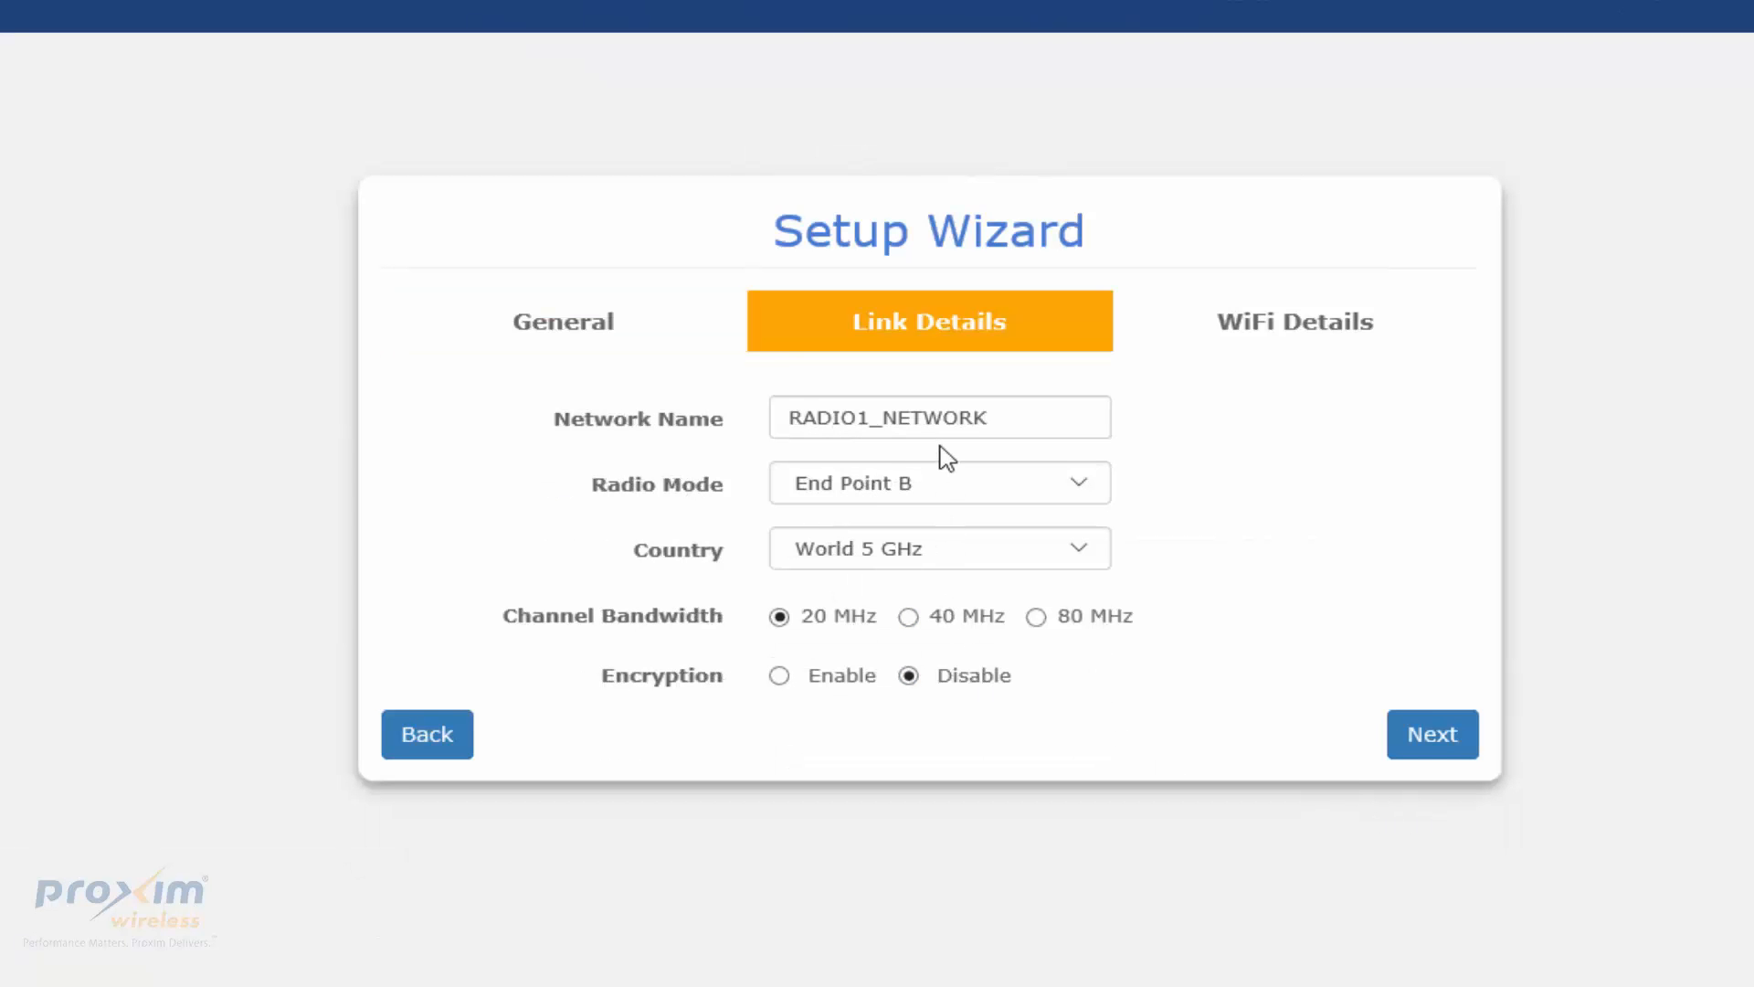
Set the second radio's Radio Mode to End Point B on RADIO1_NETWORK
click(939, 482)
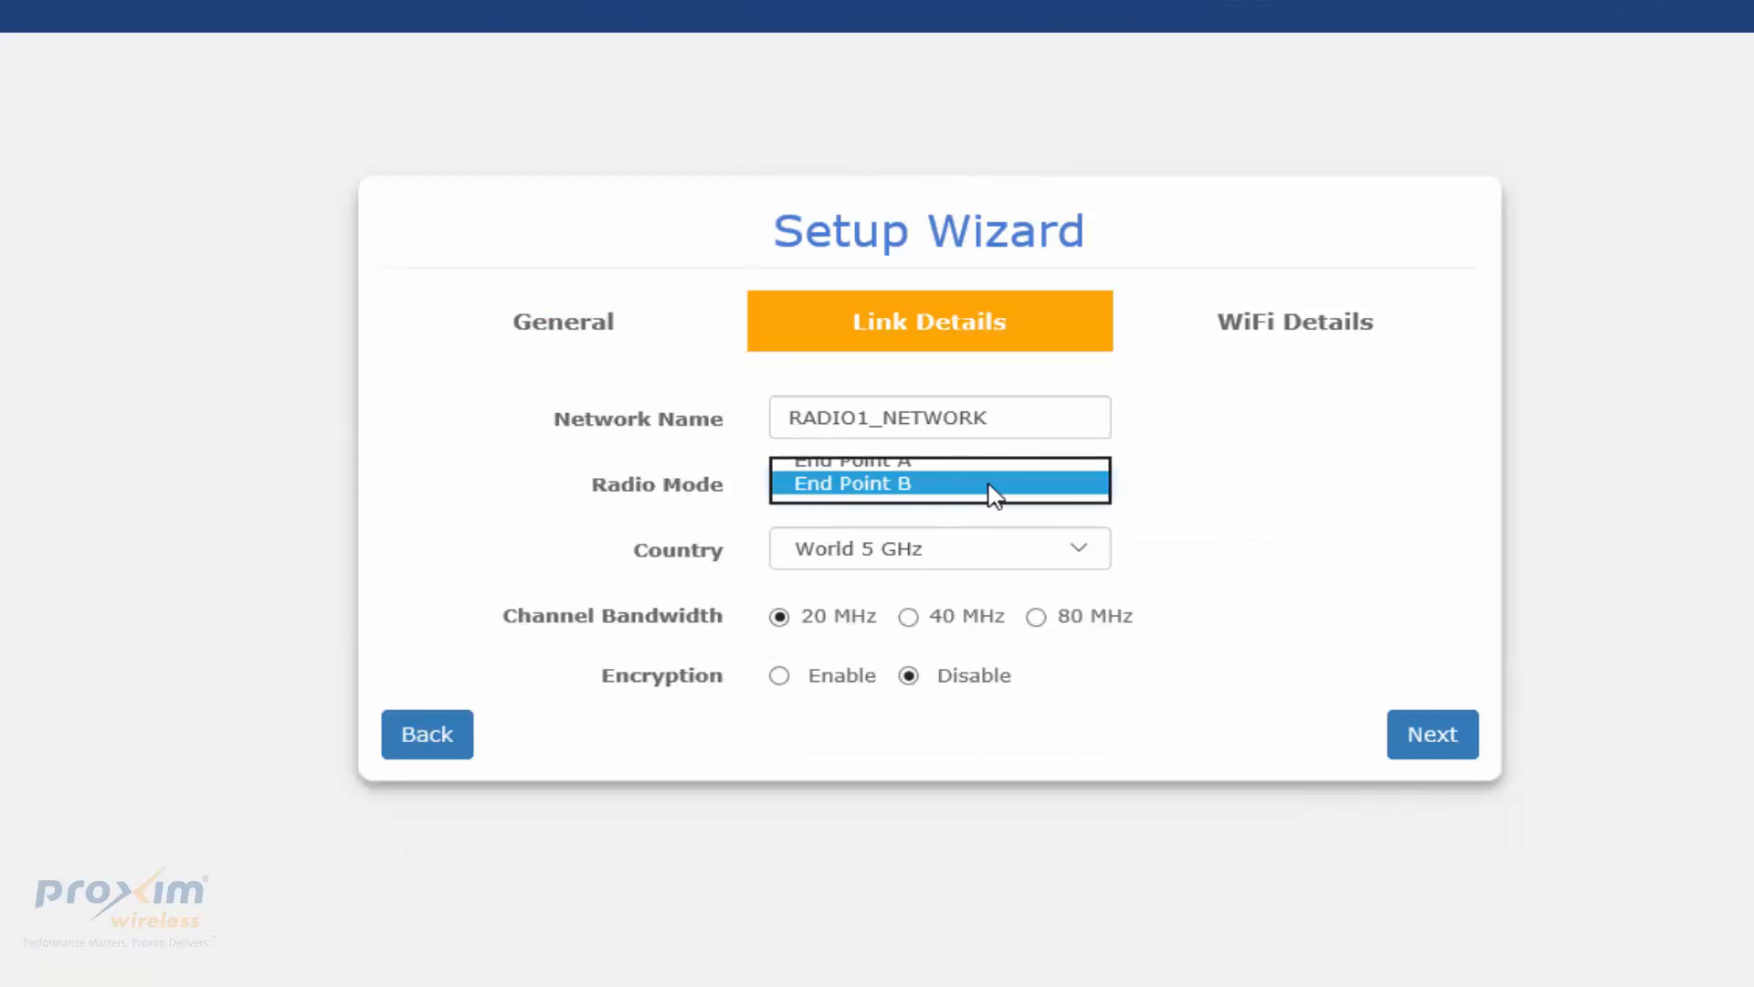
click(938, 482)
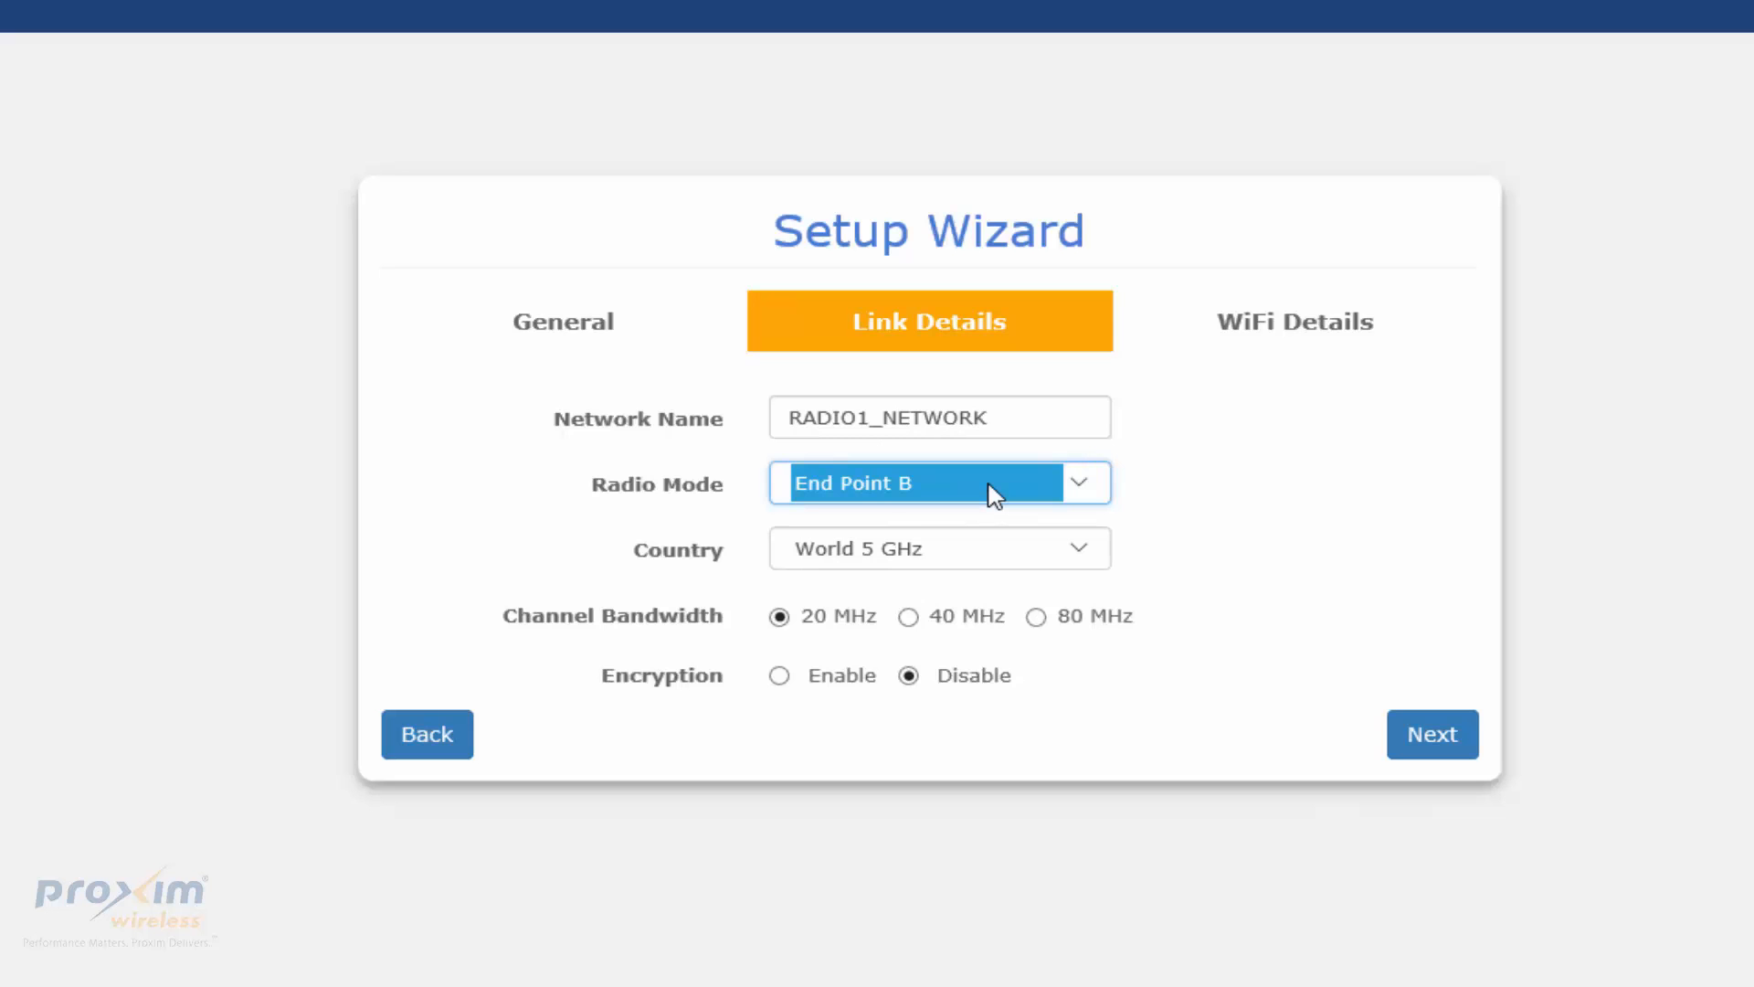
click(937, 482)
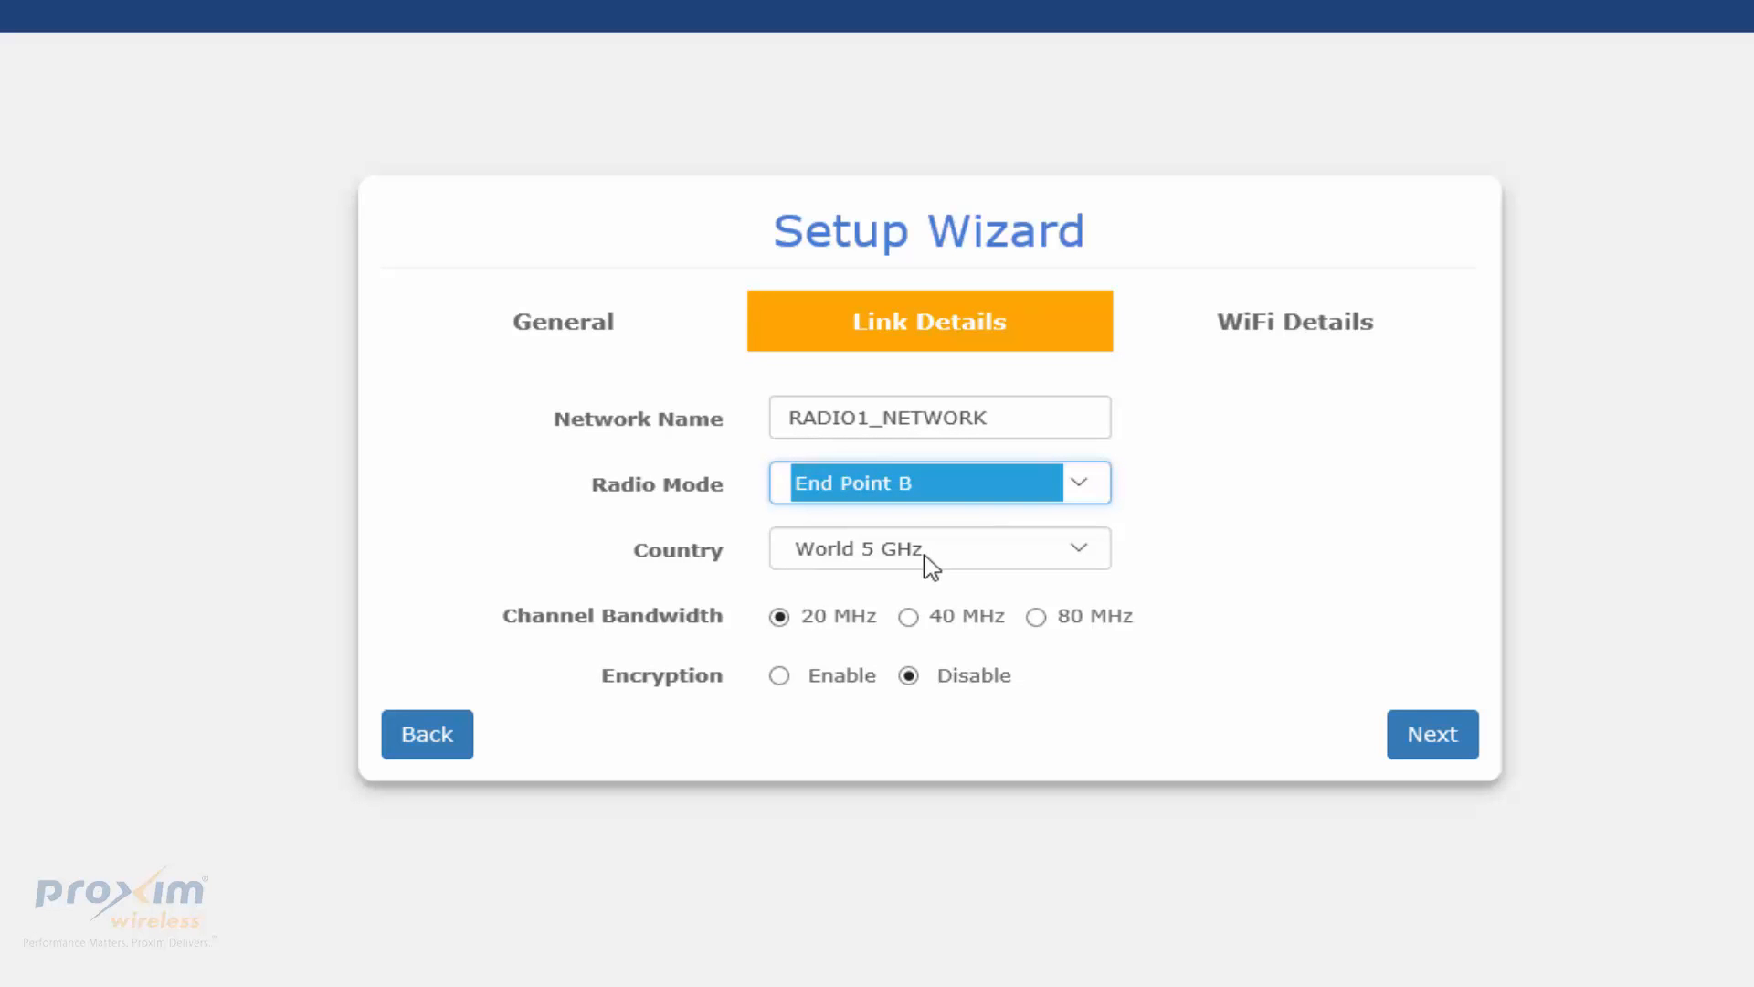
mouse_move(1153, 497)
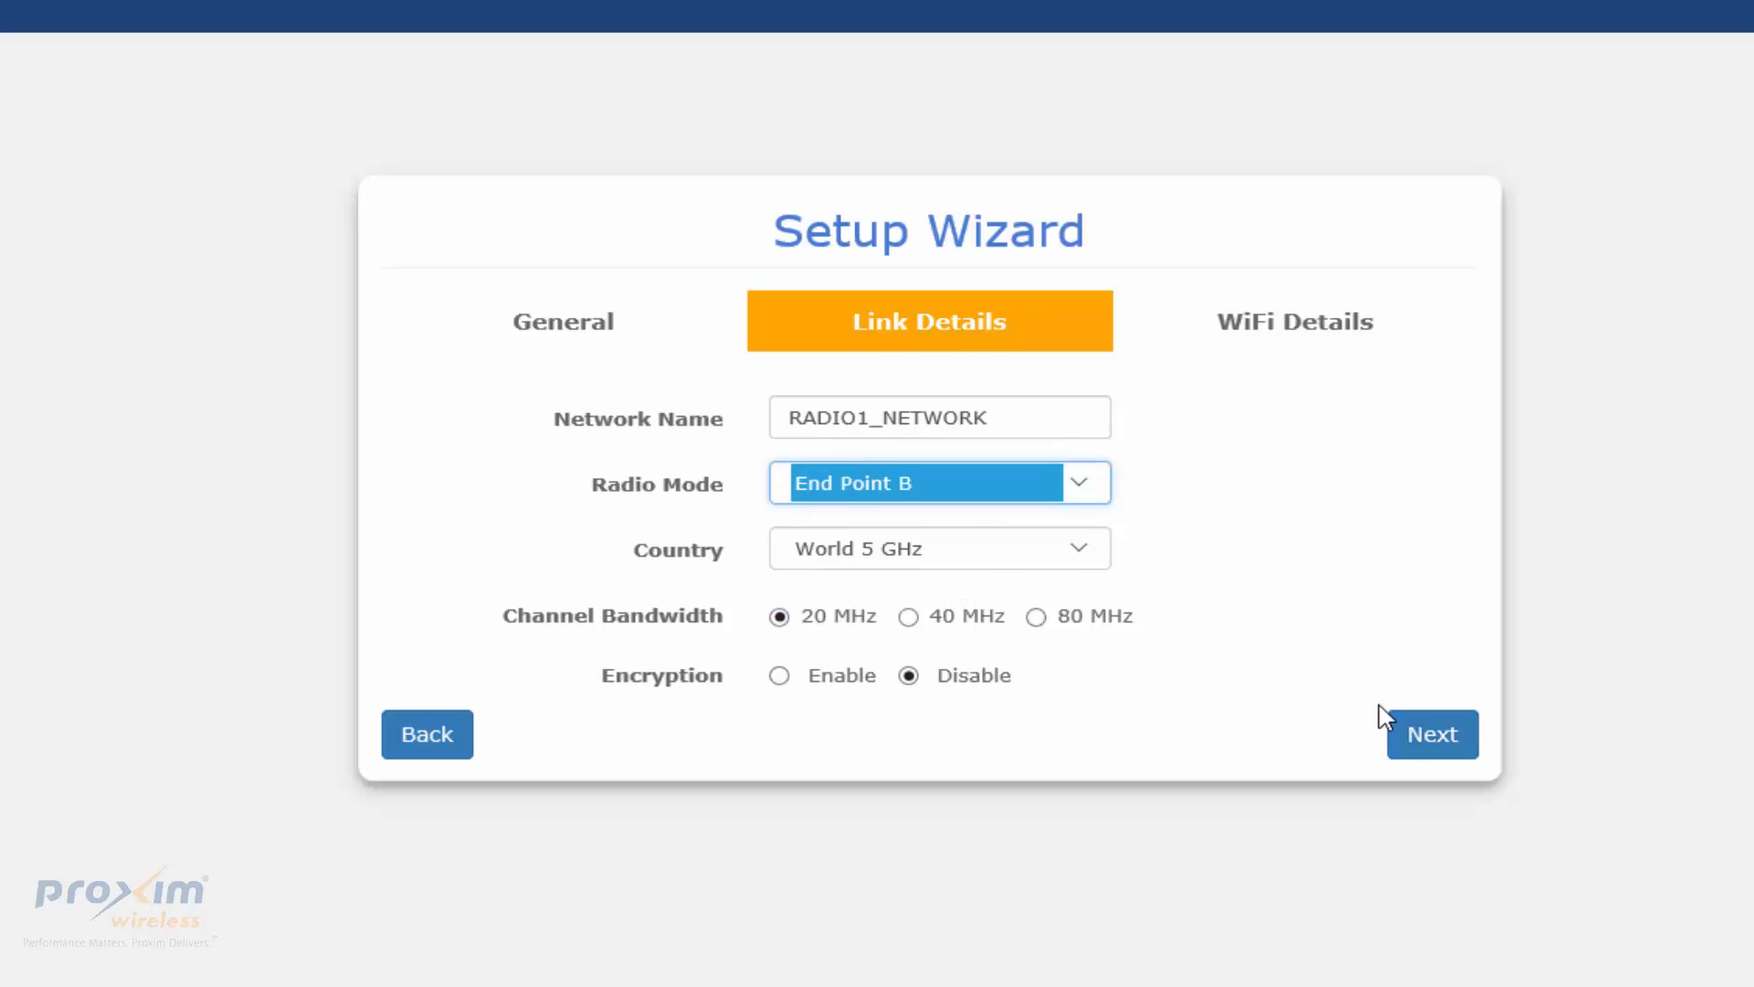
click(1431, 735)
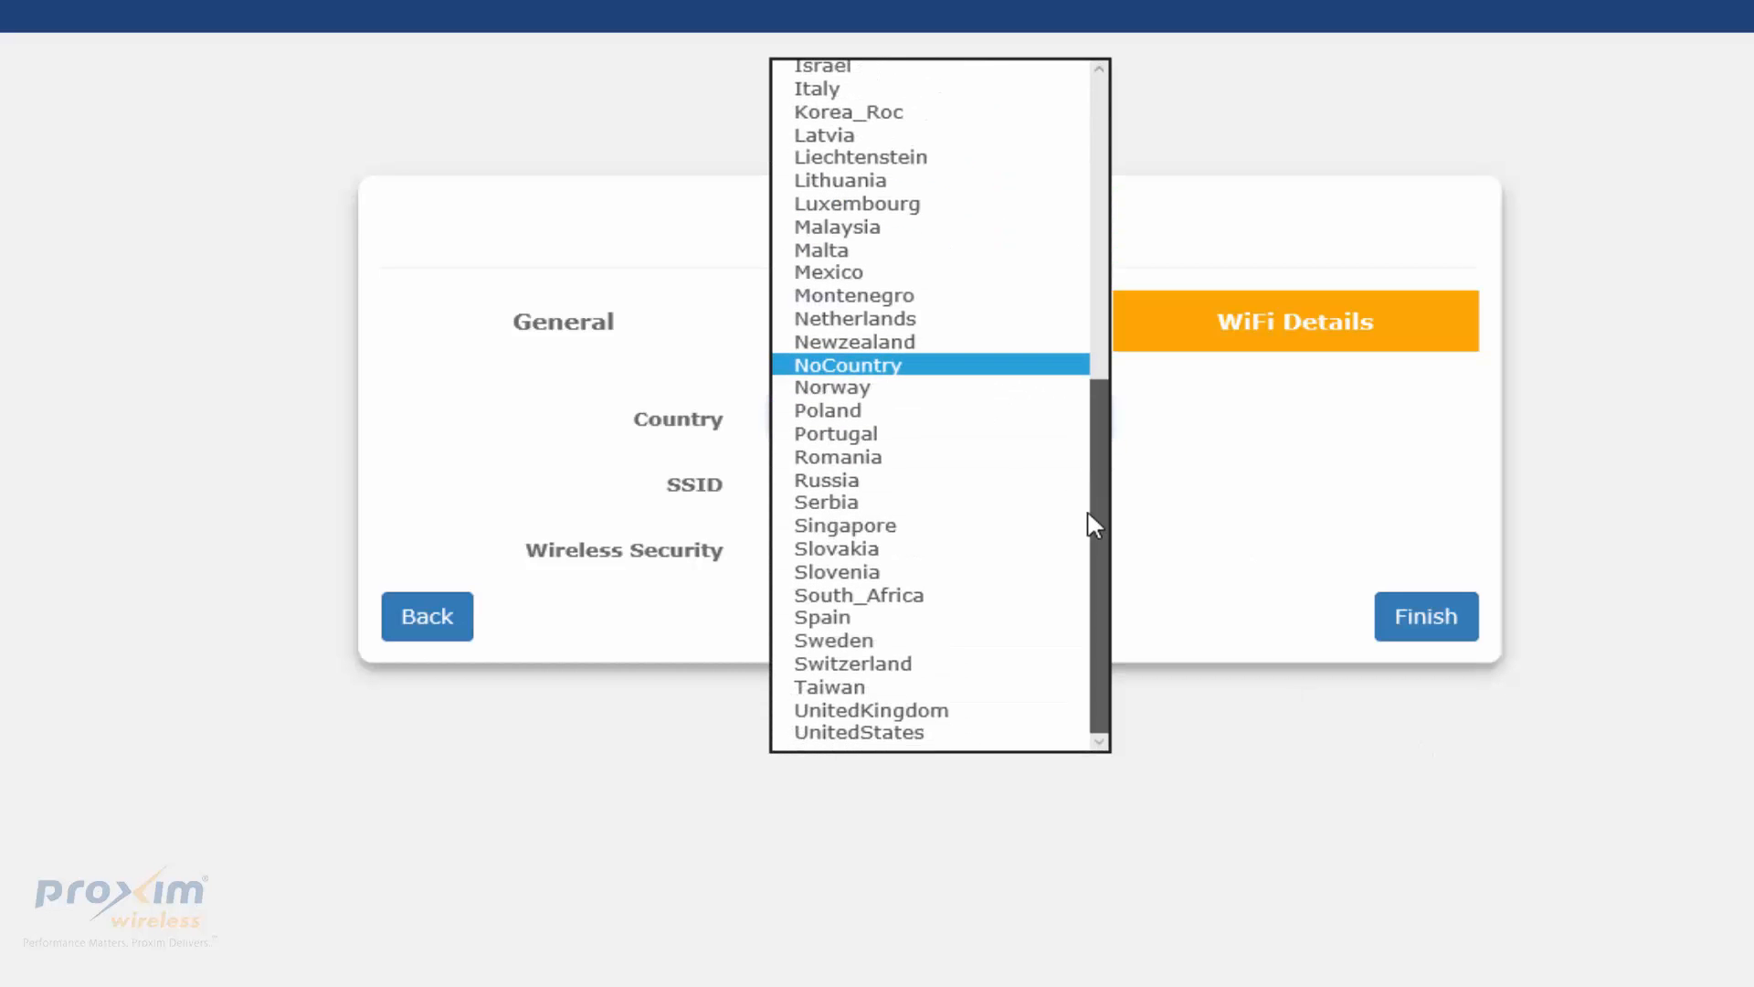
click(859, 731)
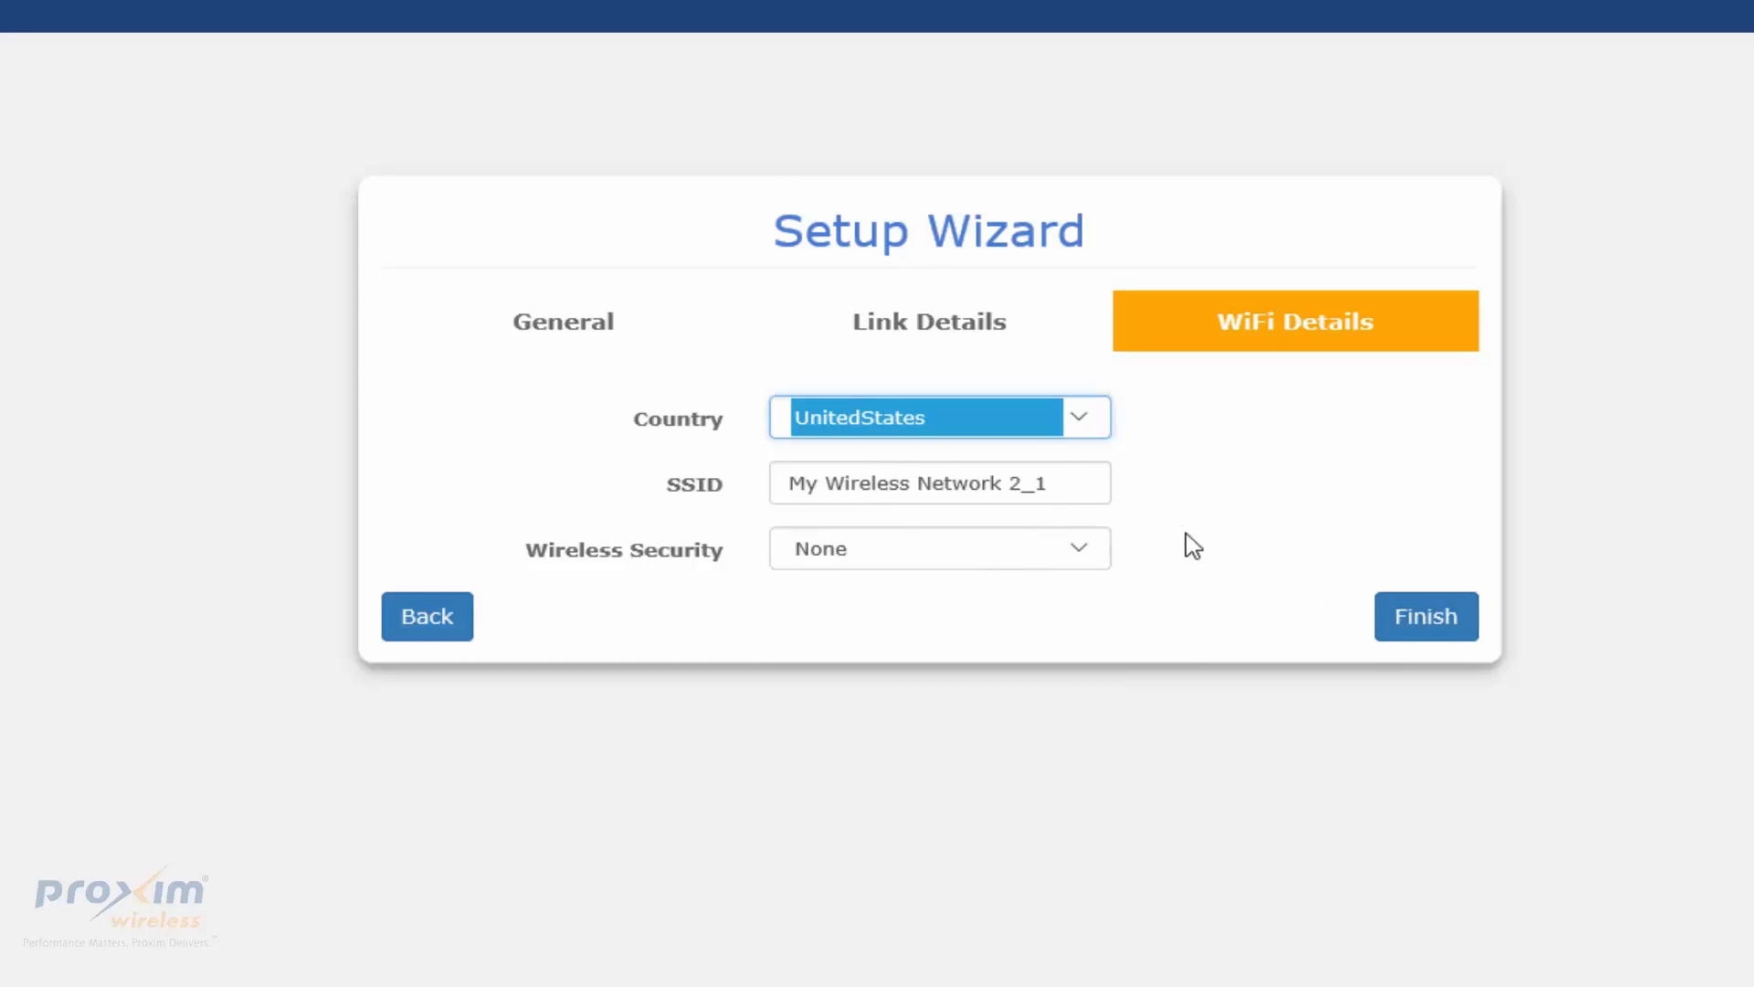
mouse_move(401, 247)
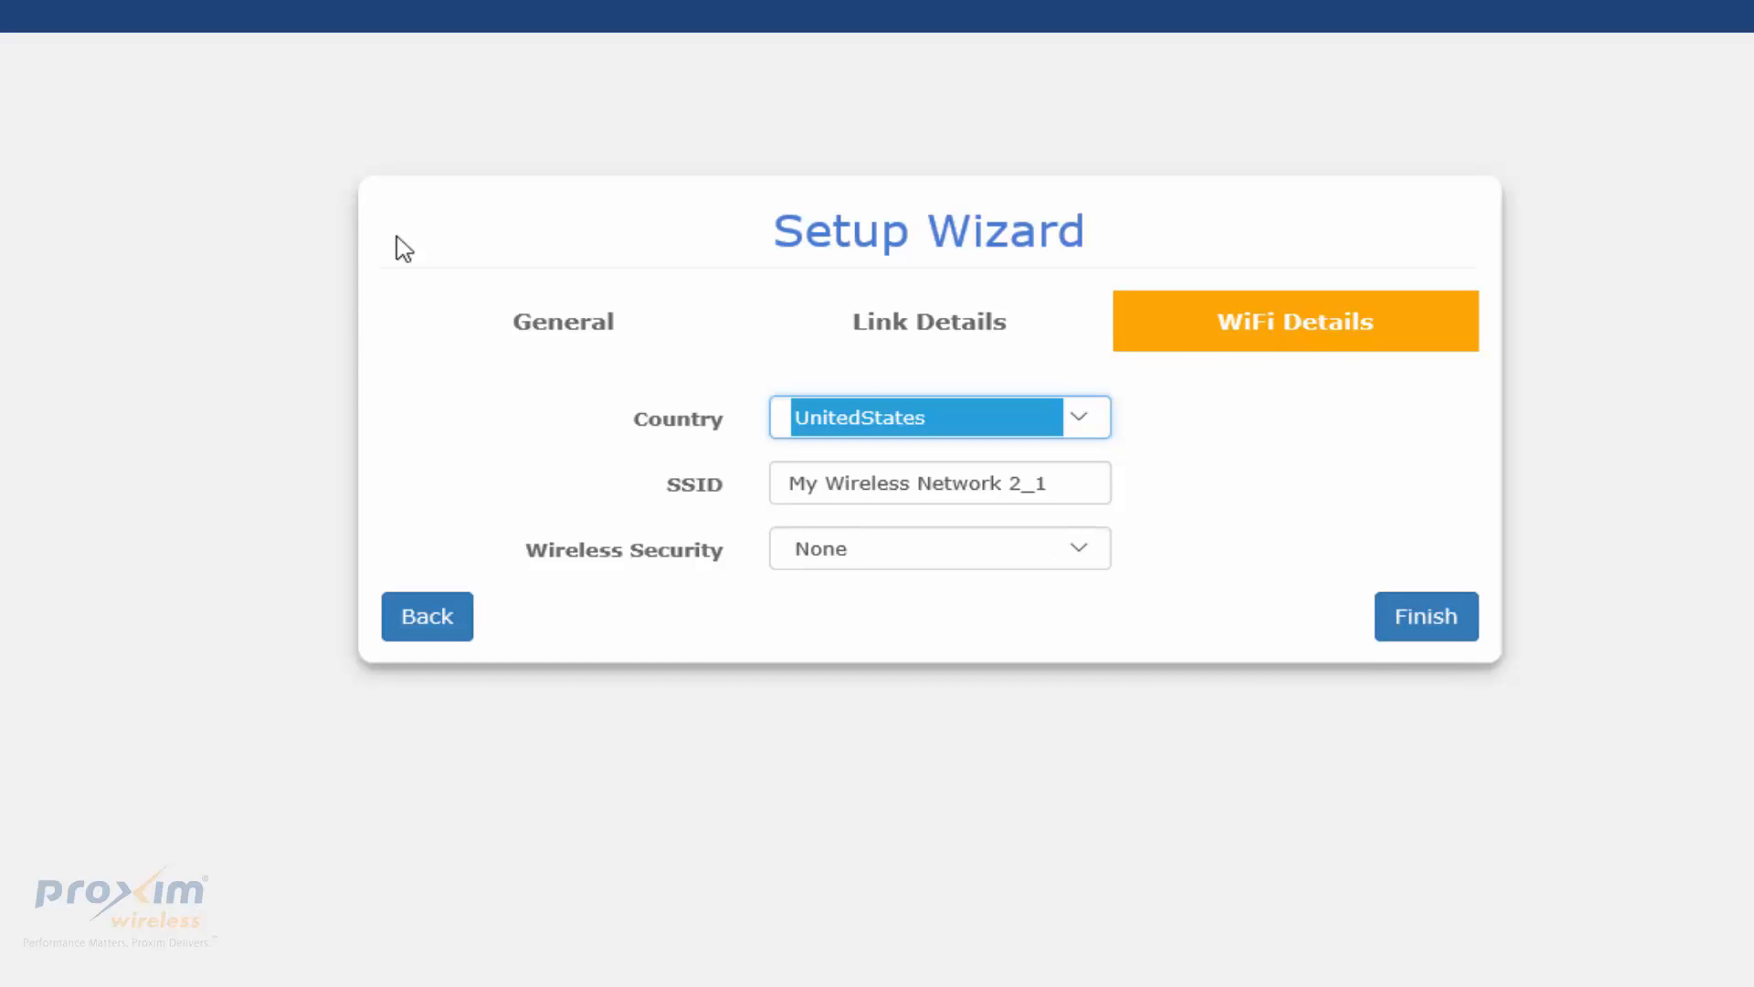
mouse_move(1045, 336)
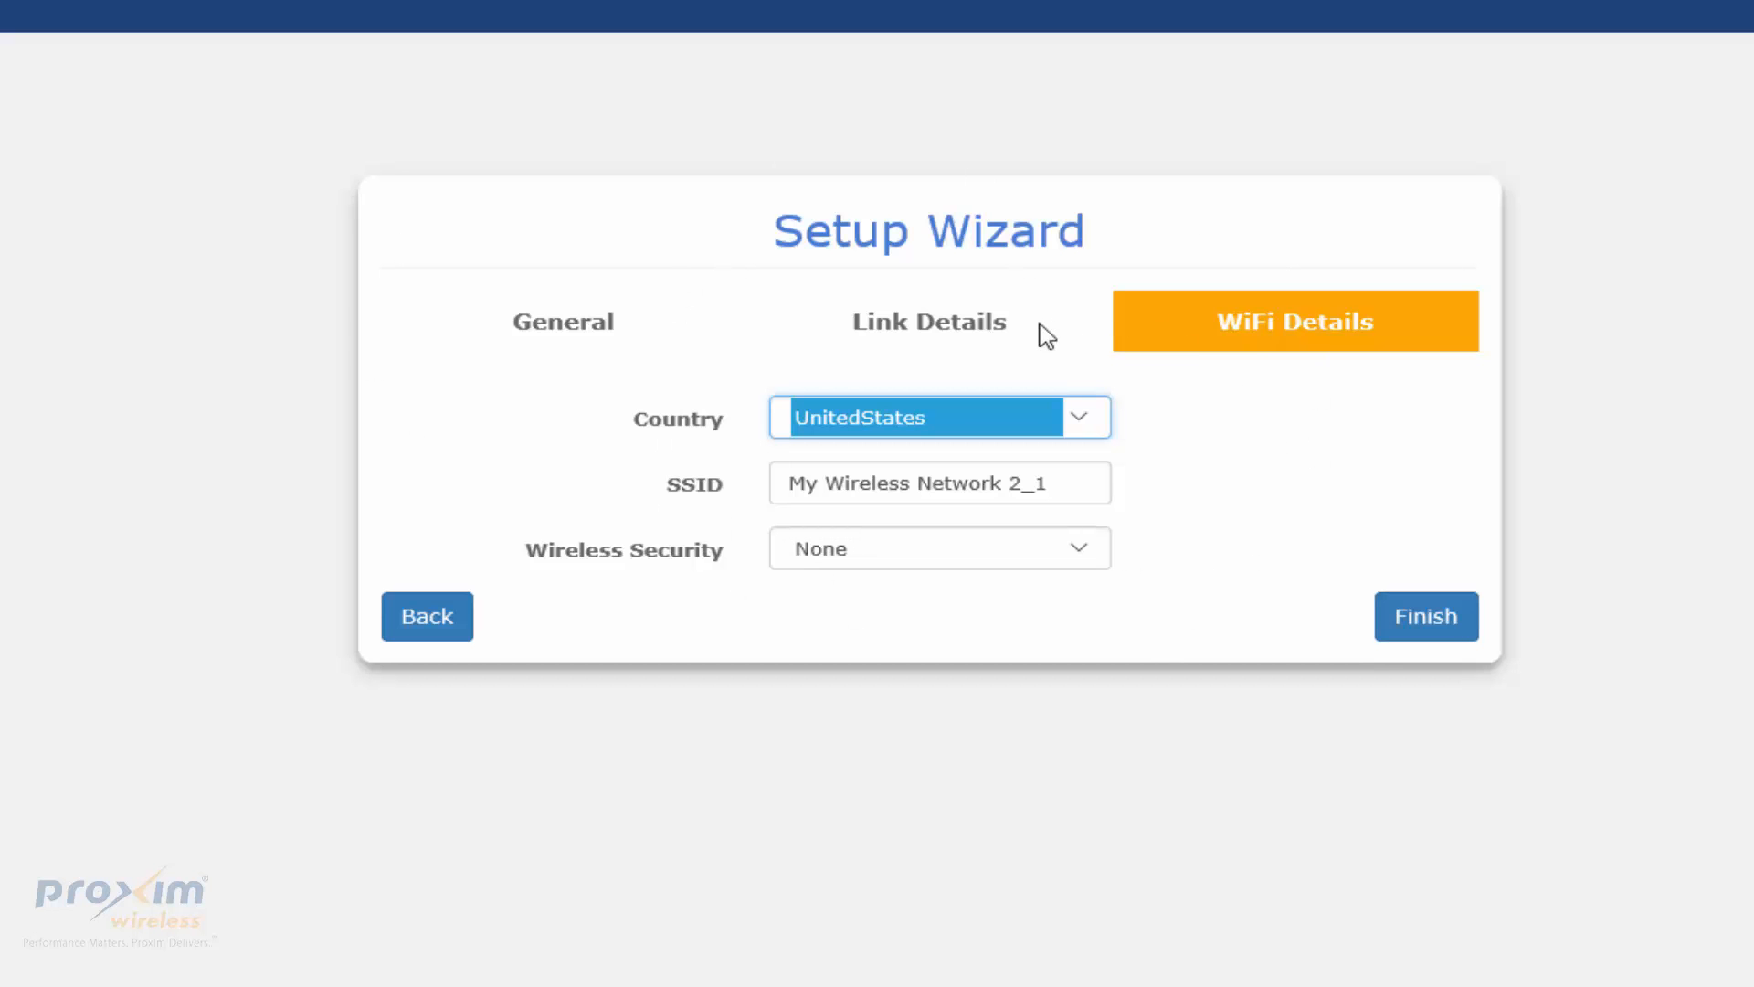
mouse_move(1312, 368)
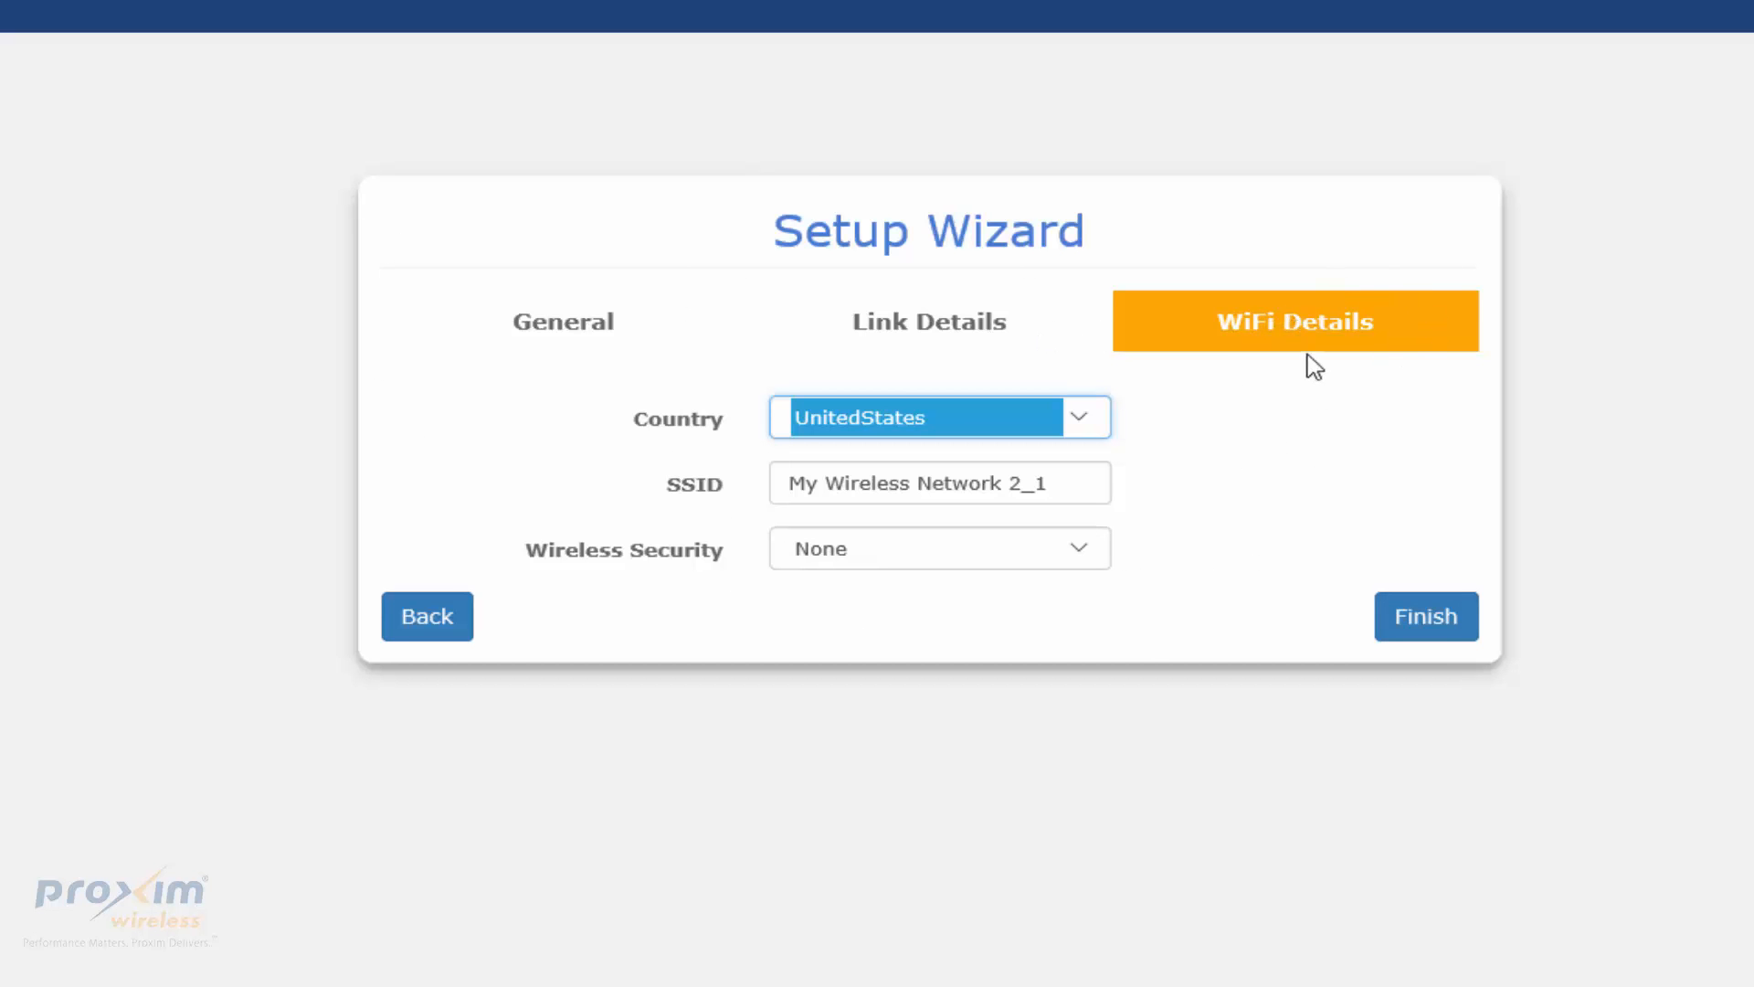
mouse_move(876, 373)
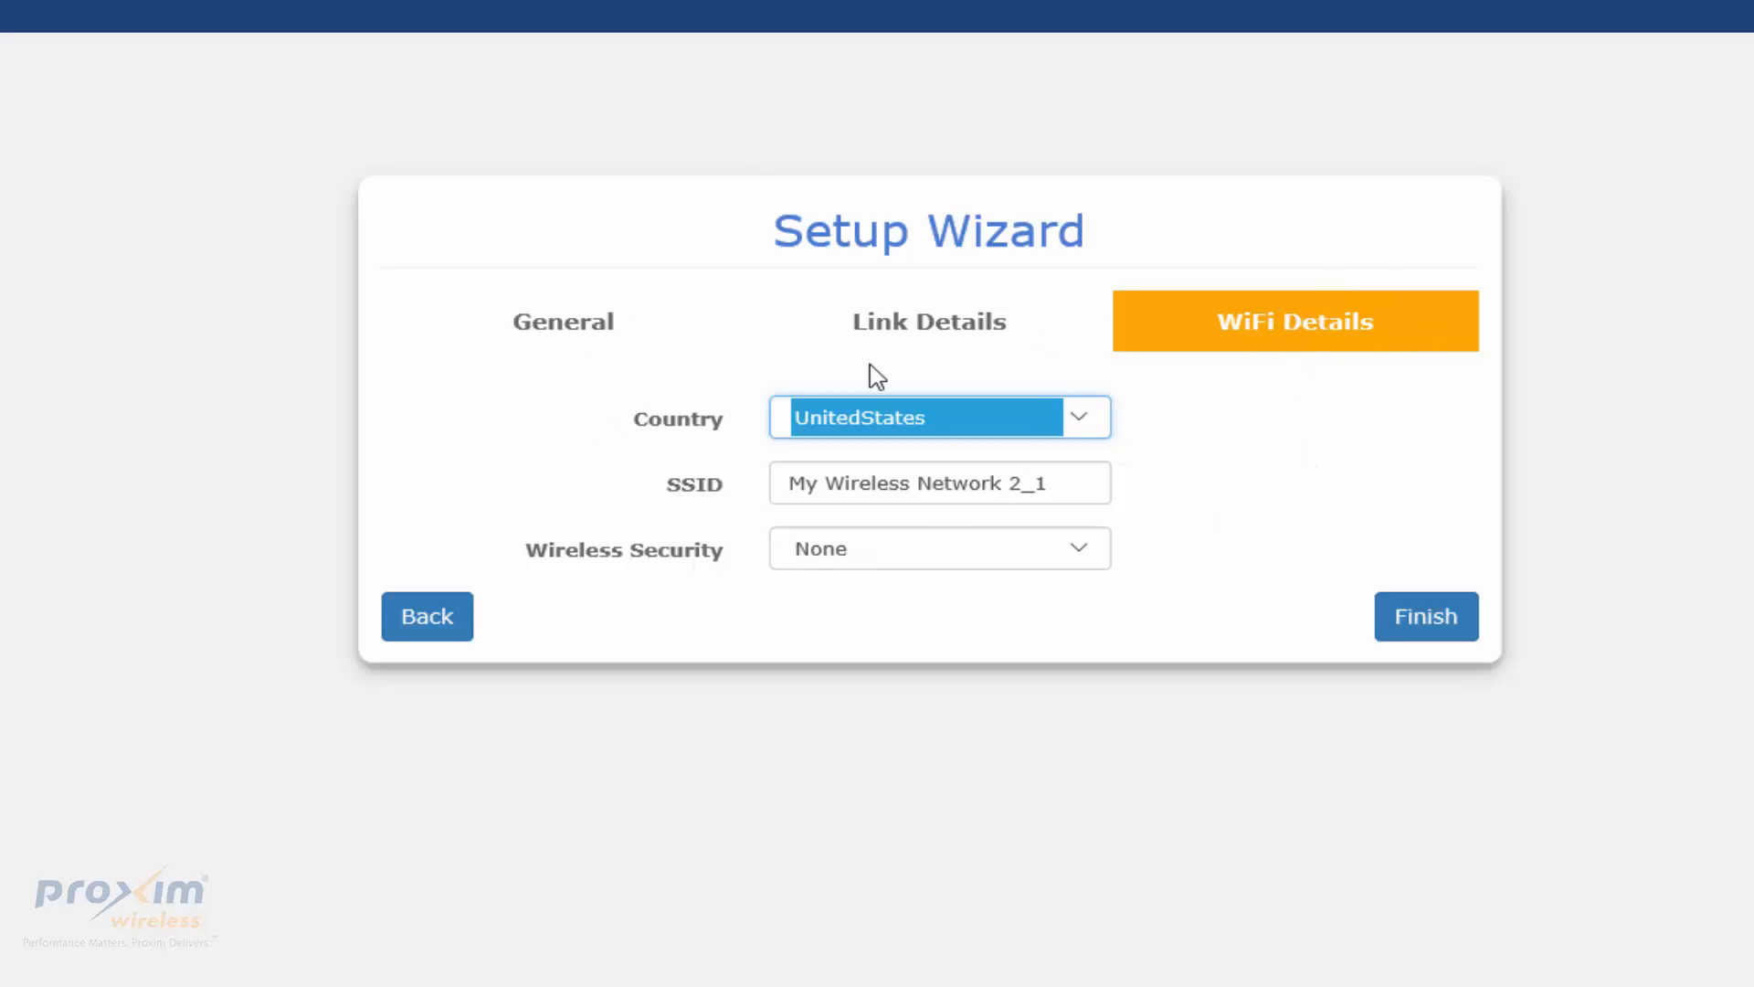
mouse_move(601, 318)
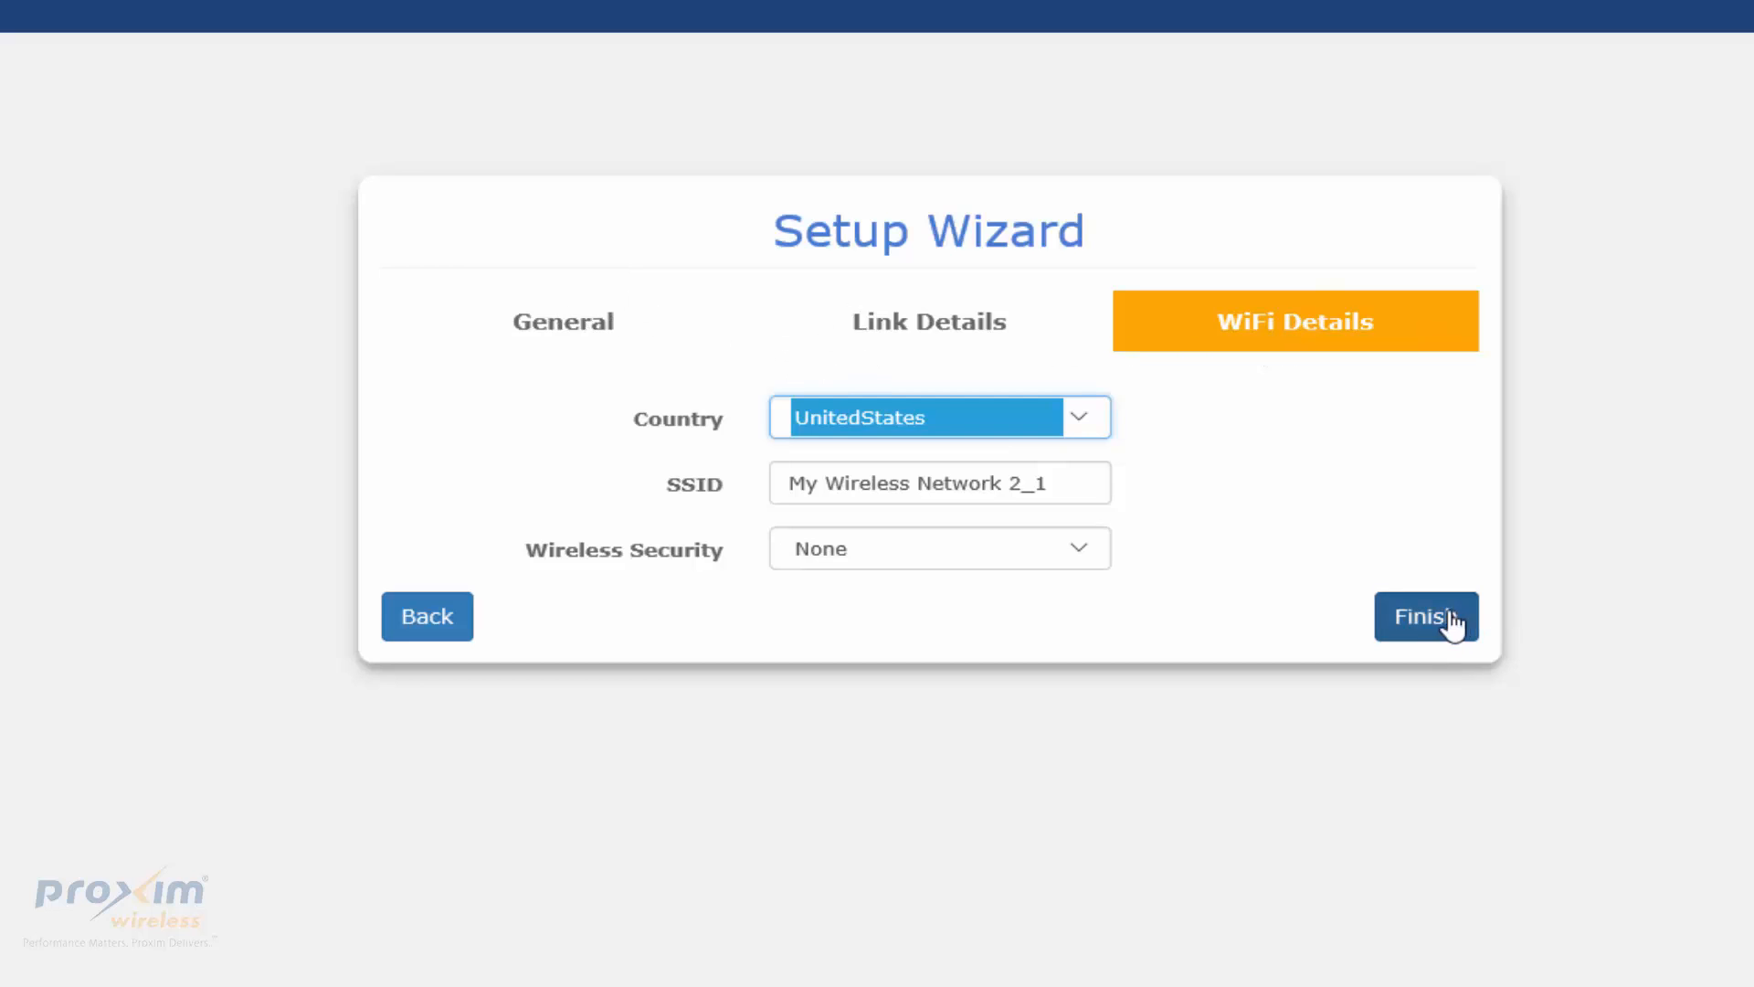
Finish the wizard and confirm commit-and-reboot, landing on the dashboard with the A–B link up at 156 Mbps
click(1426, 616)
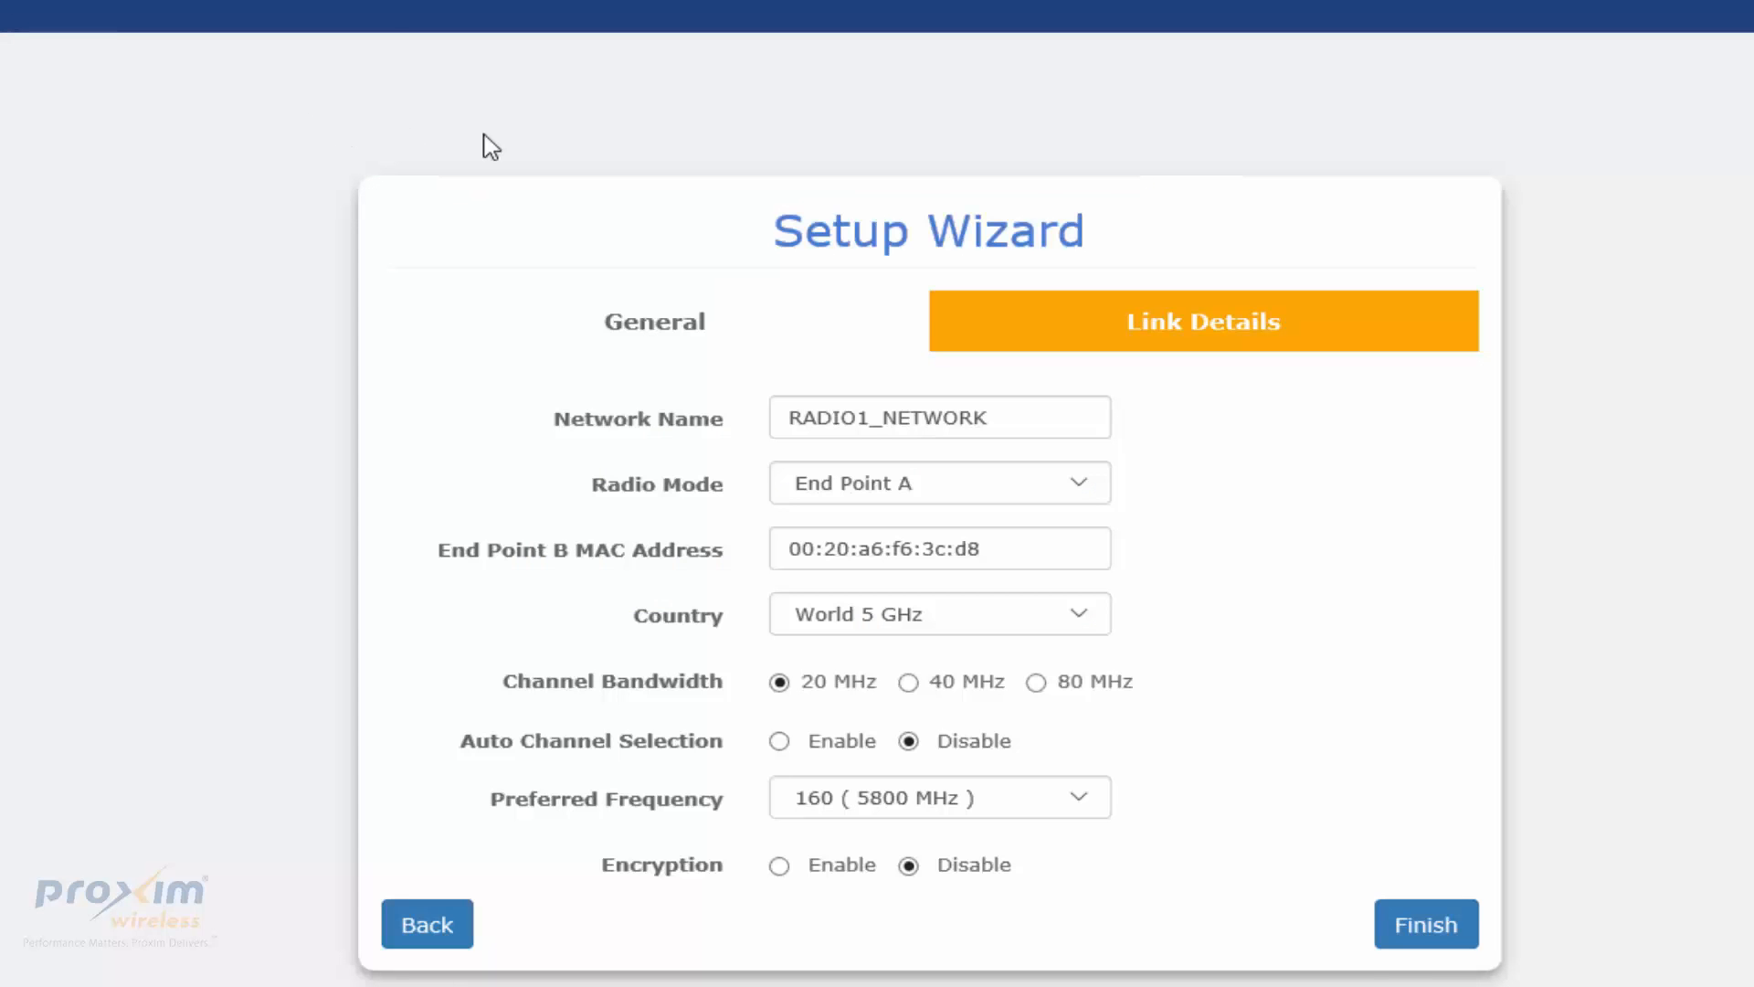
click(1426, 925)
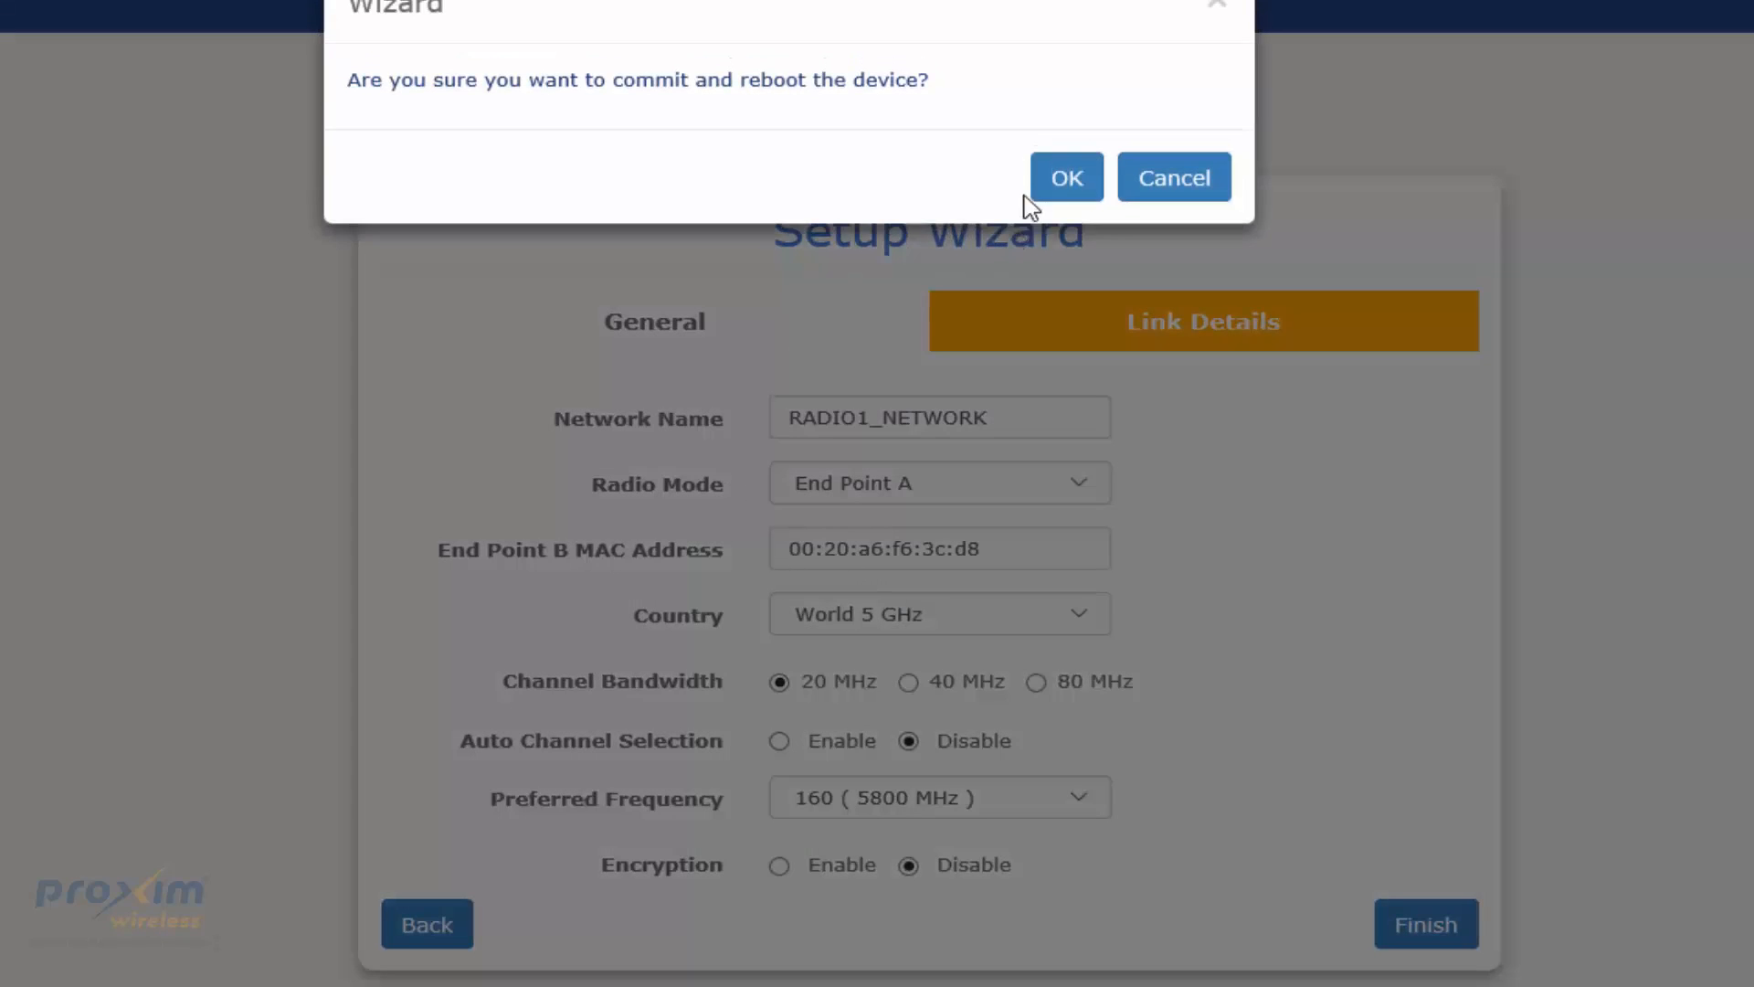
click(1064, 177)
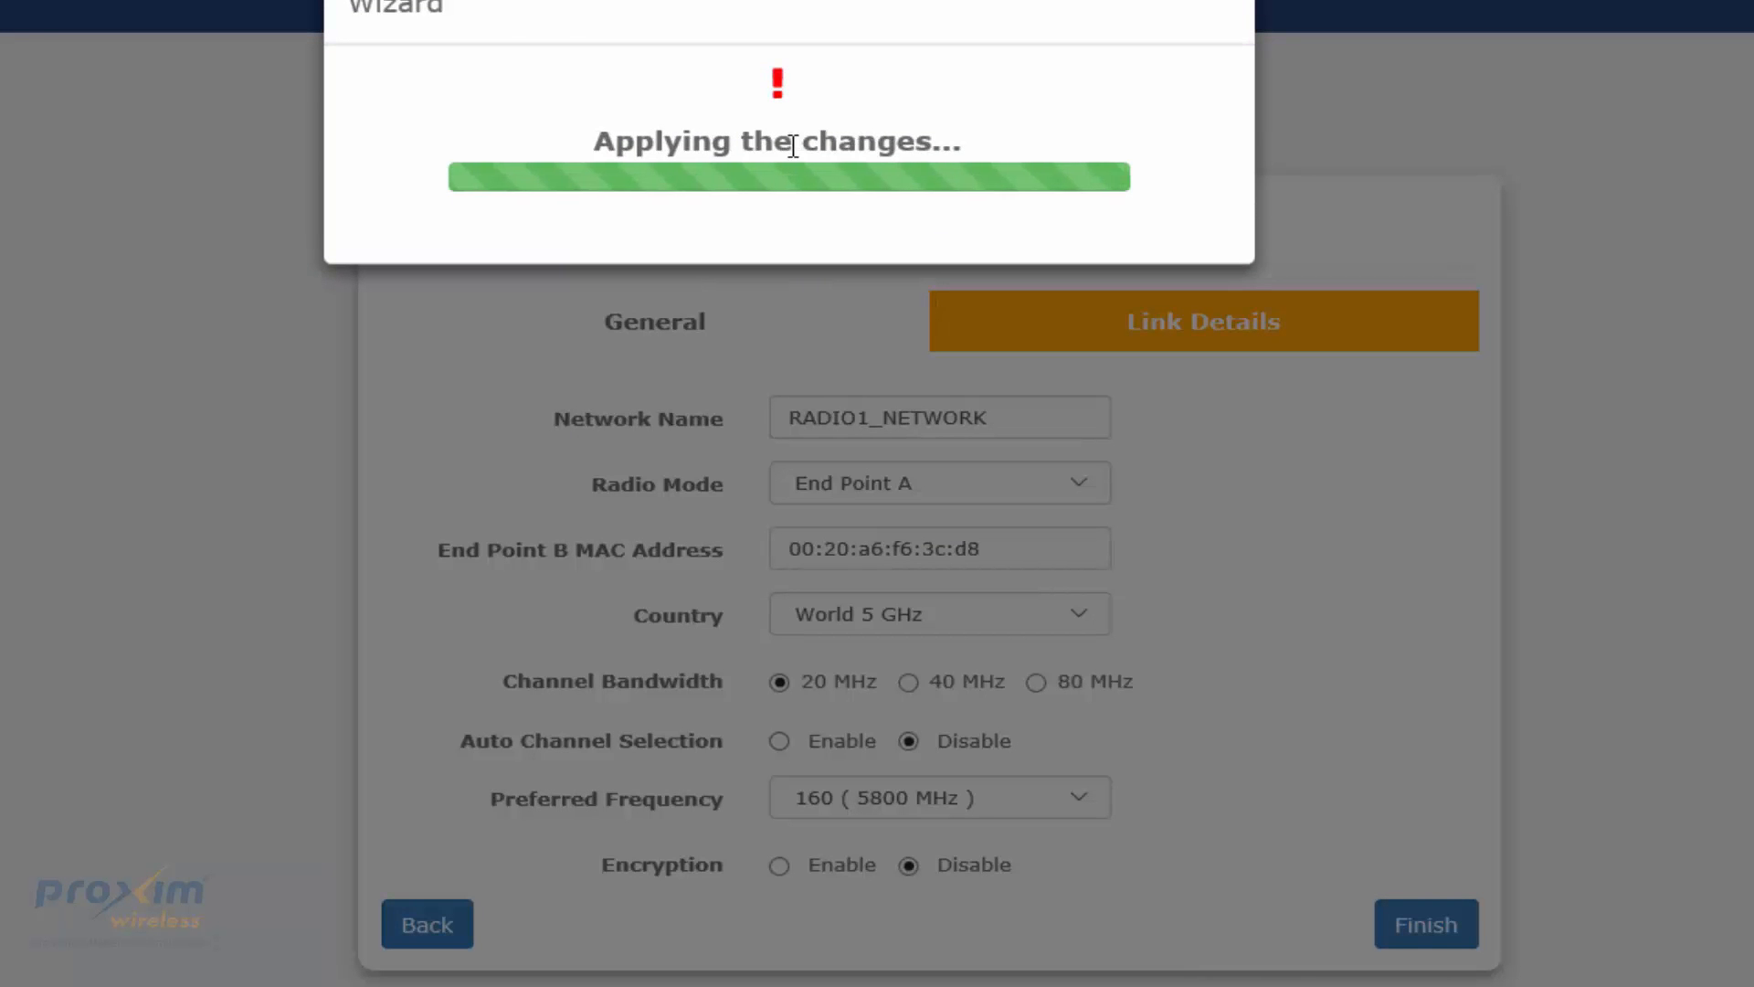
click(1426, 925)
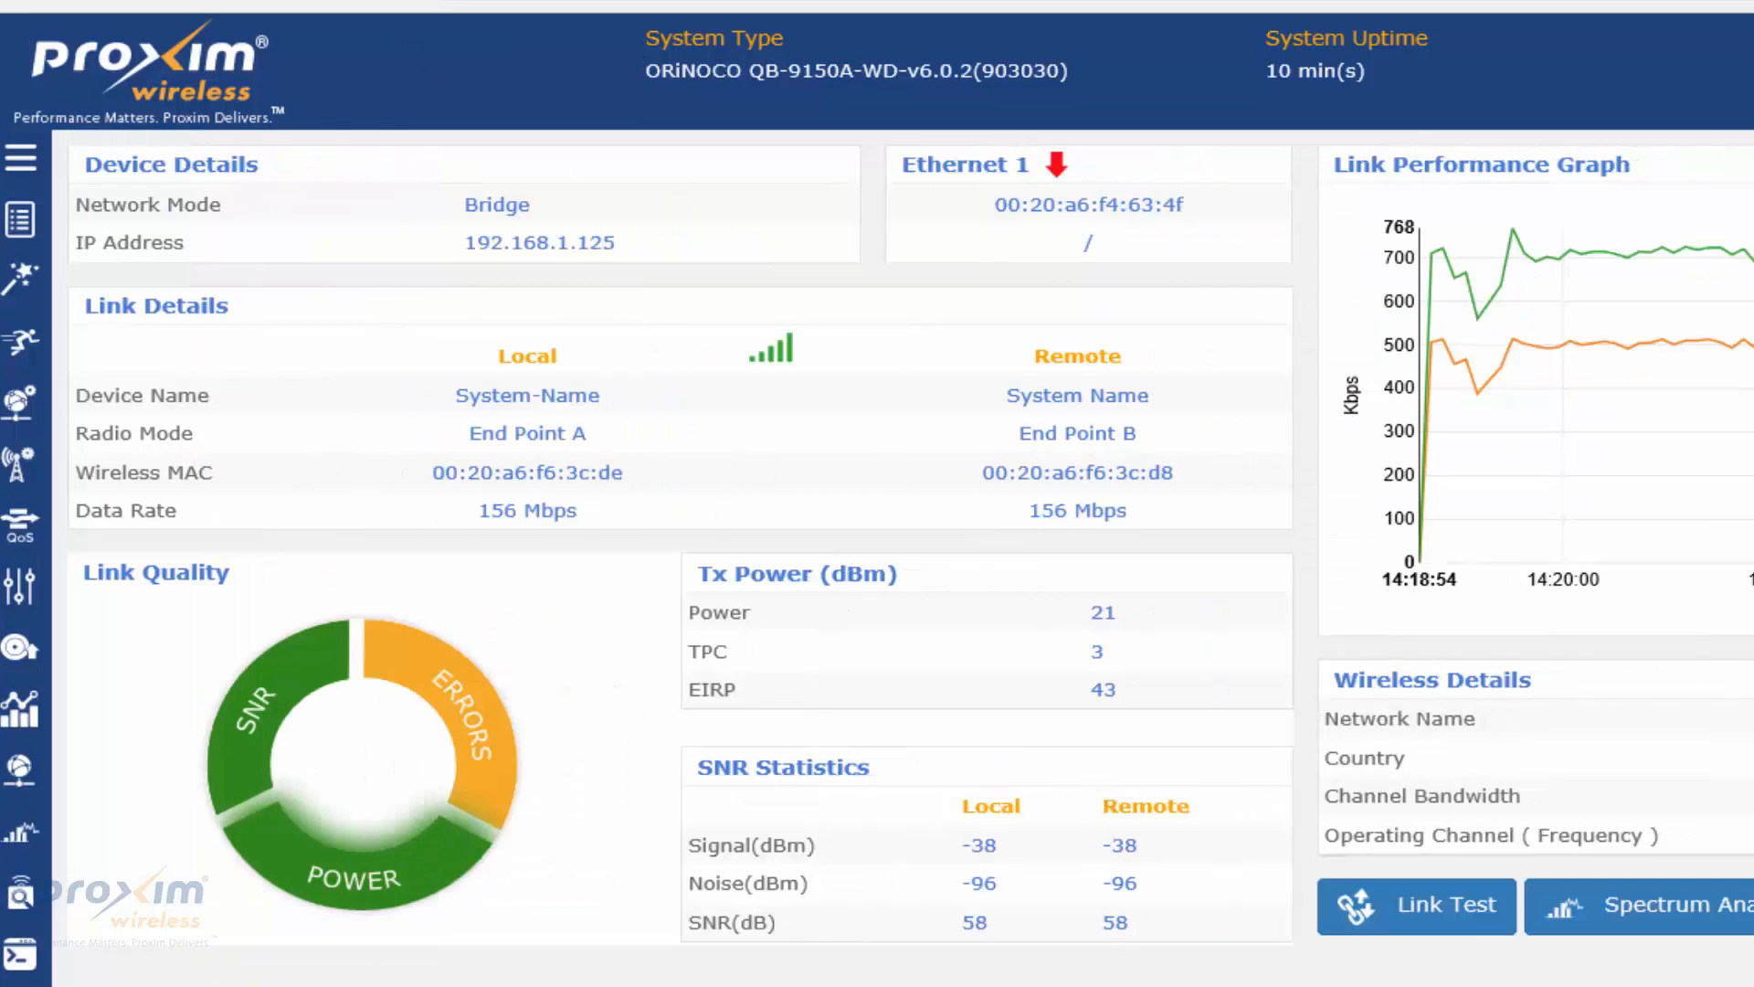
mouse_move(1217, 606)
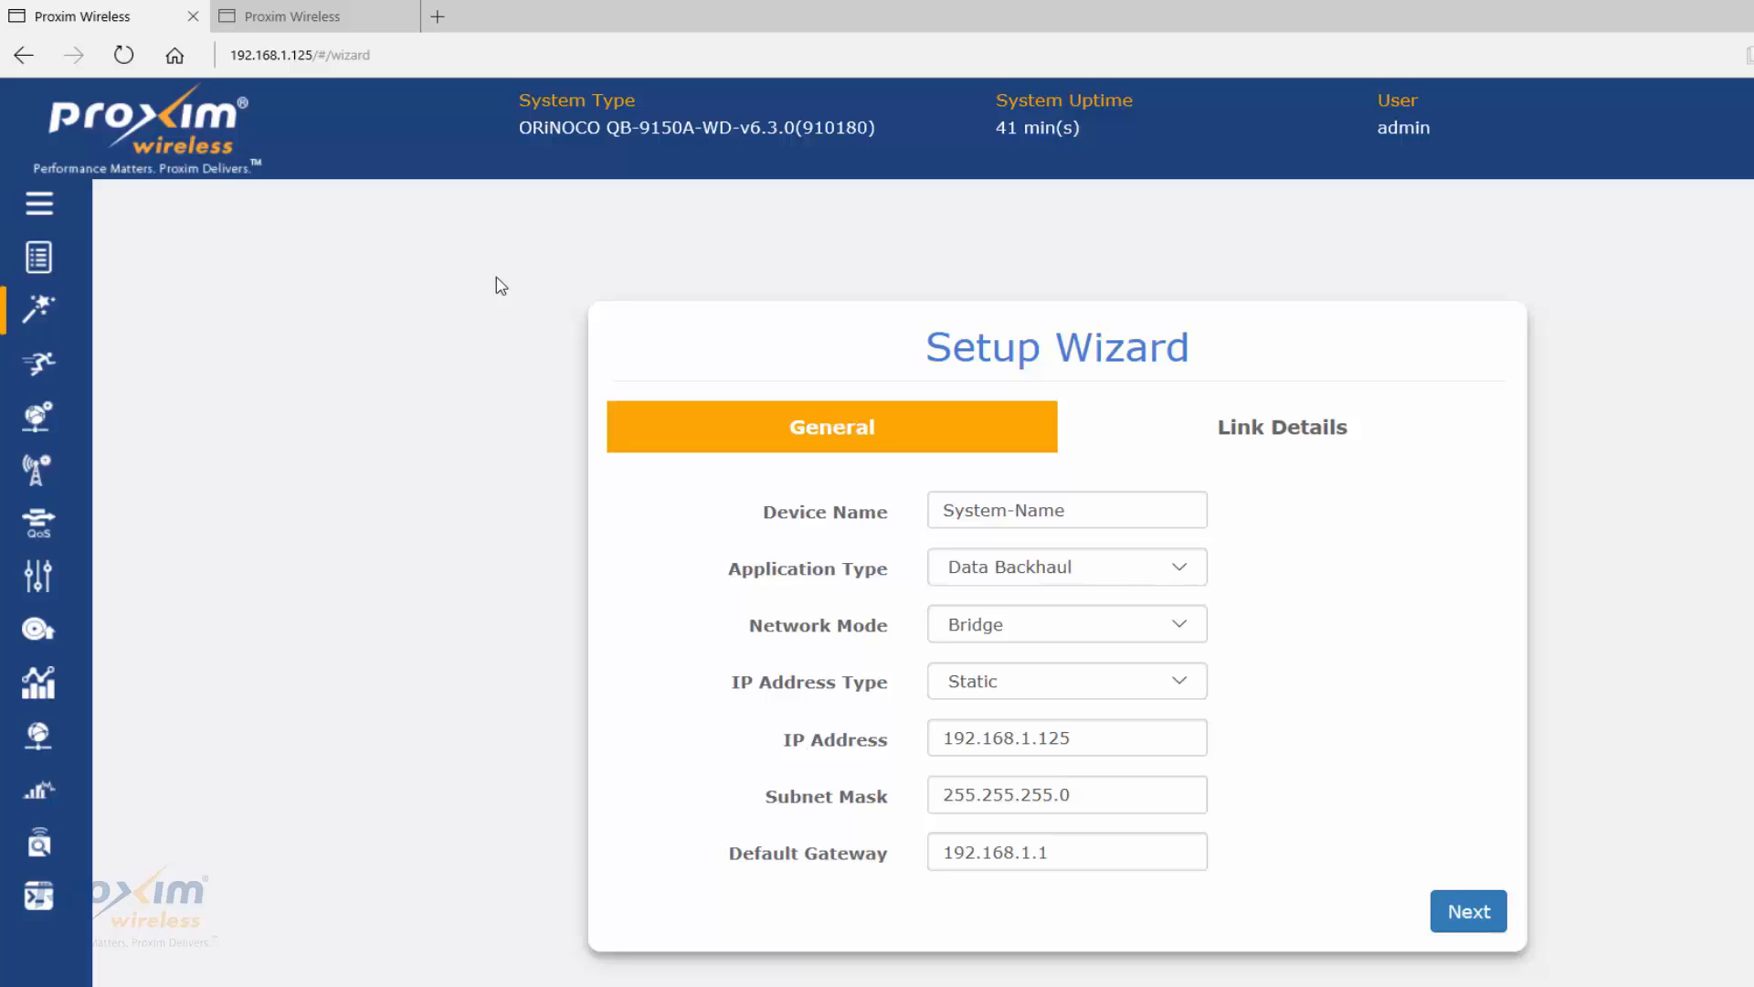
mouse_move(506, 281)
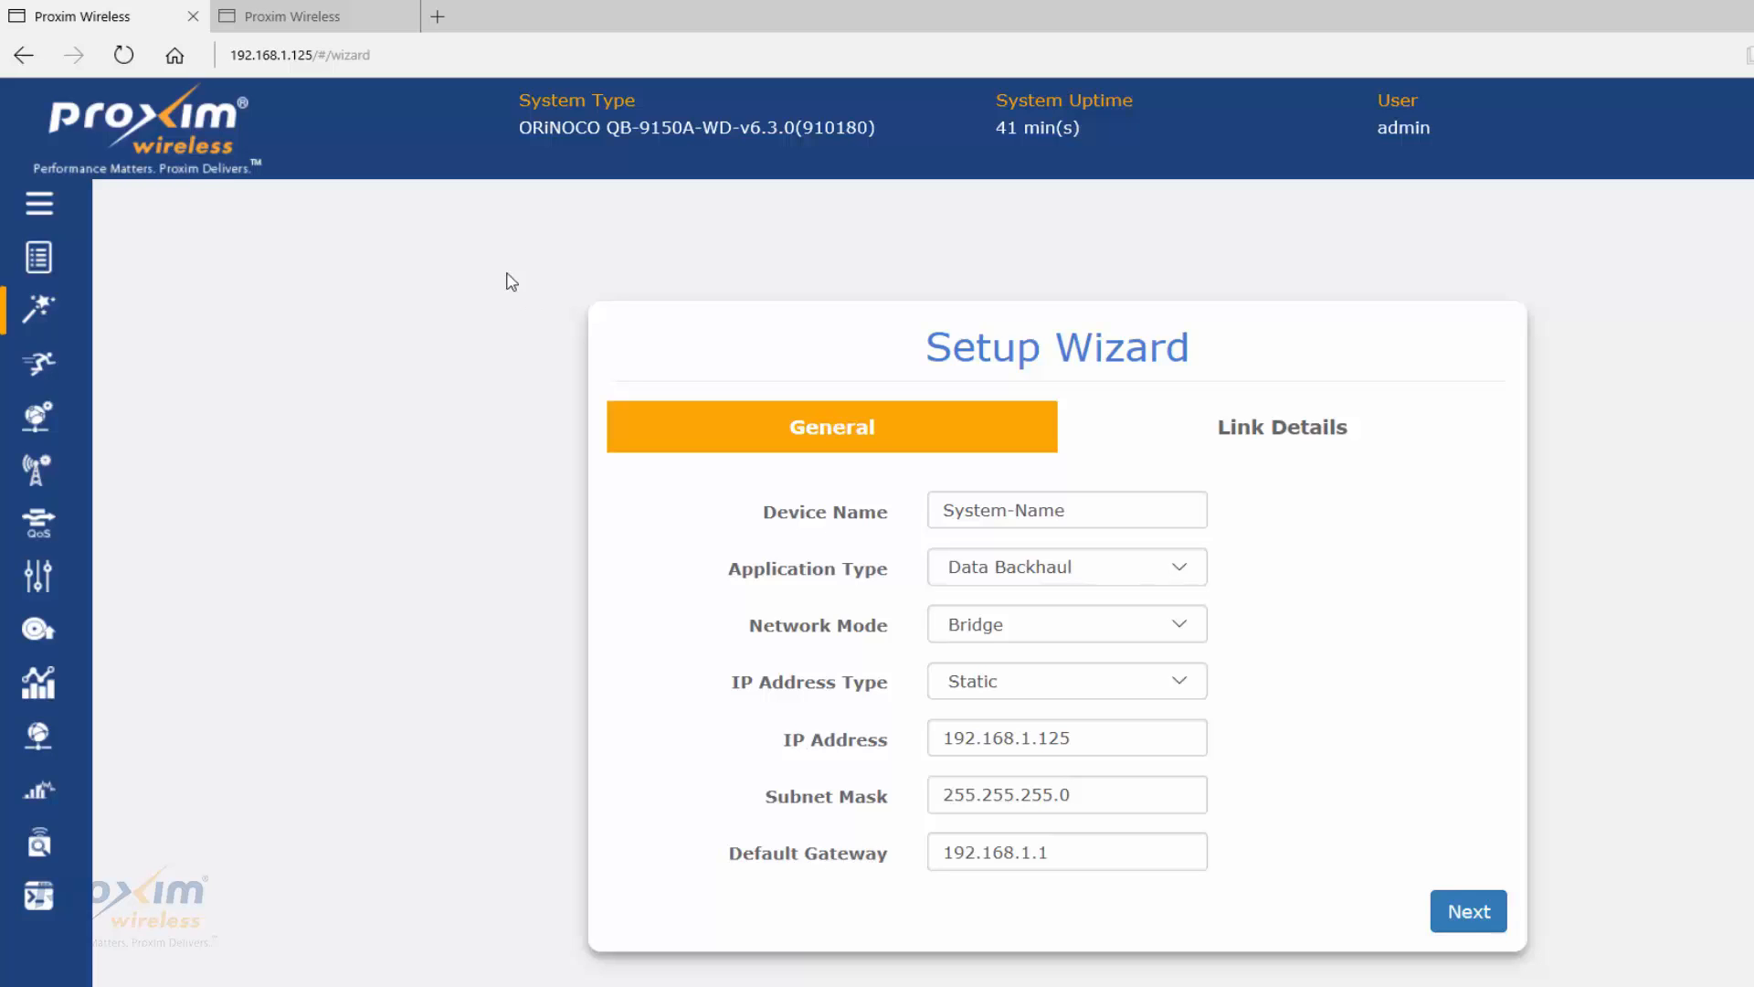
mouse_move(1422, 378)
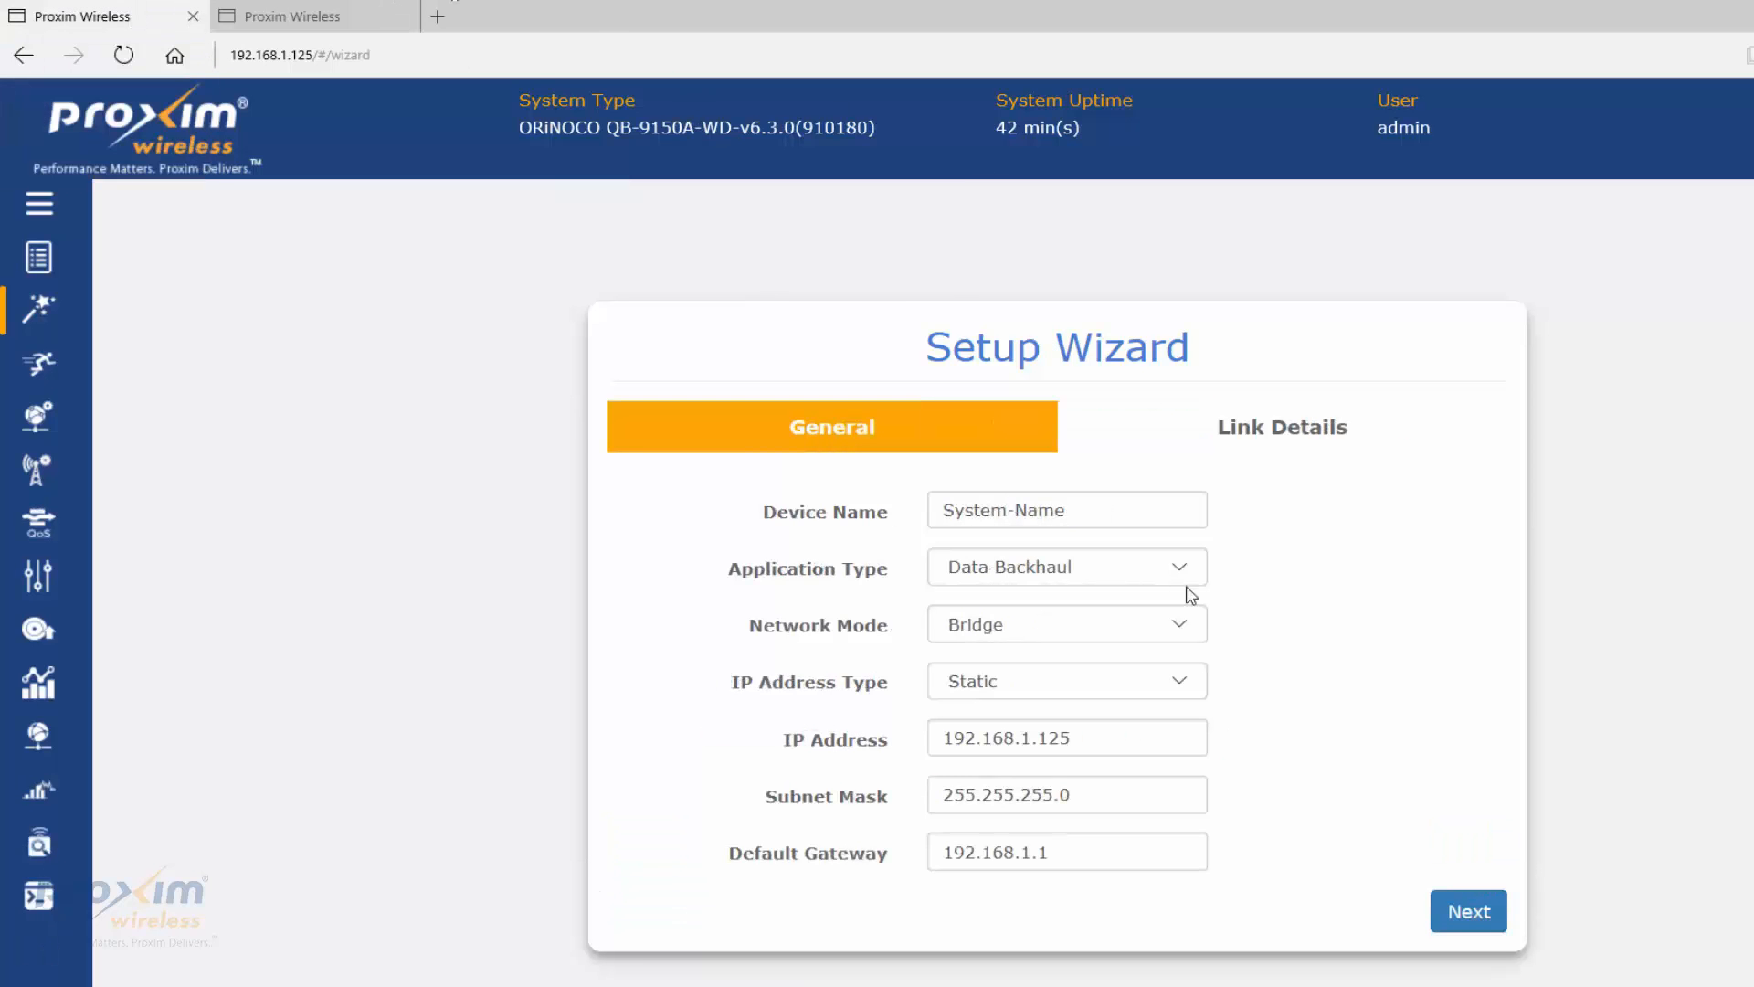
mouse_move(1244, 583)
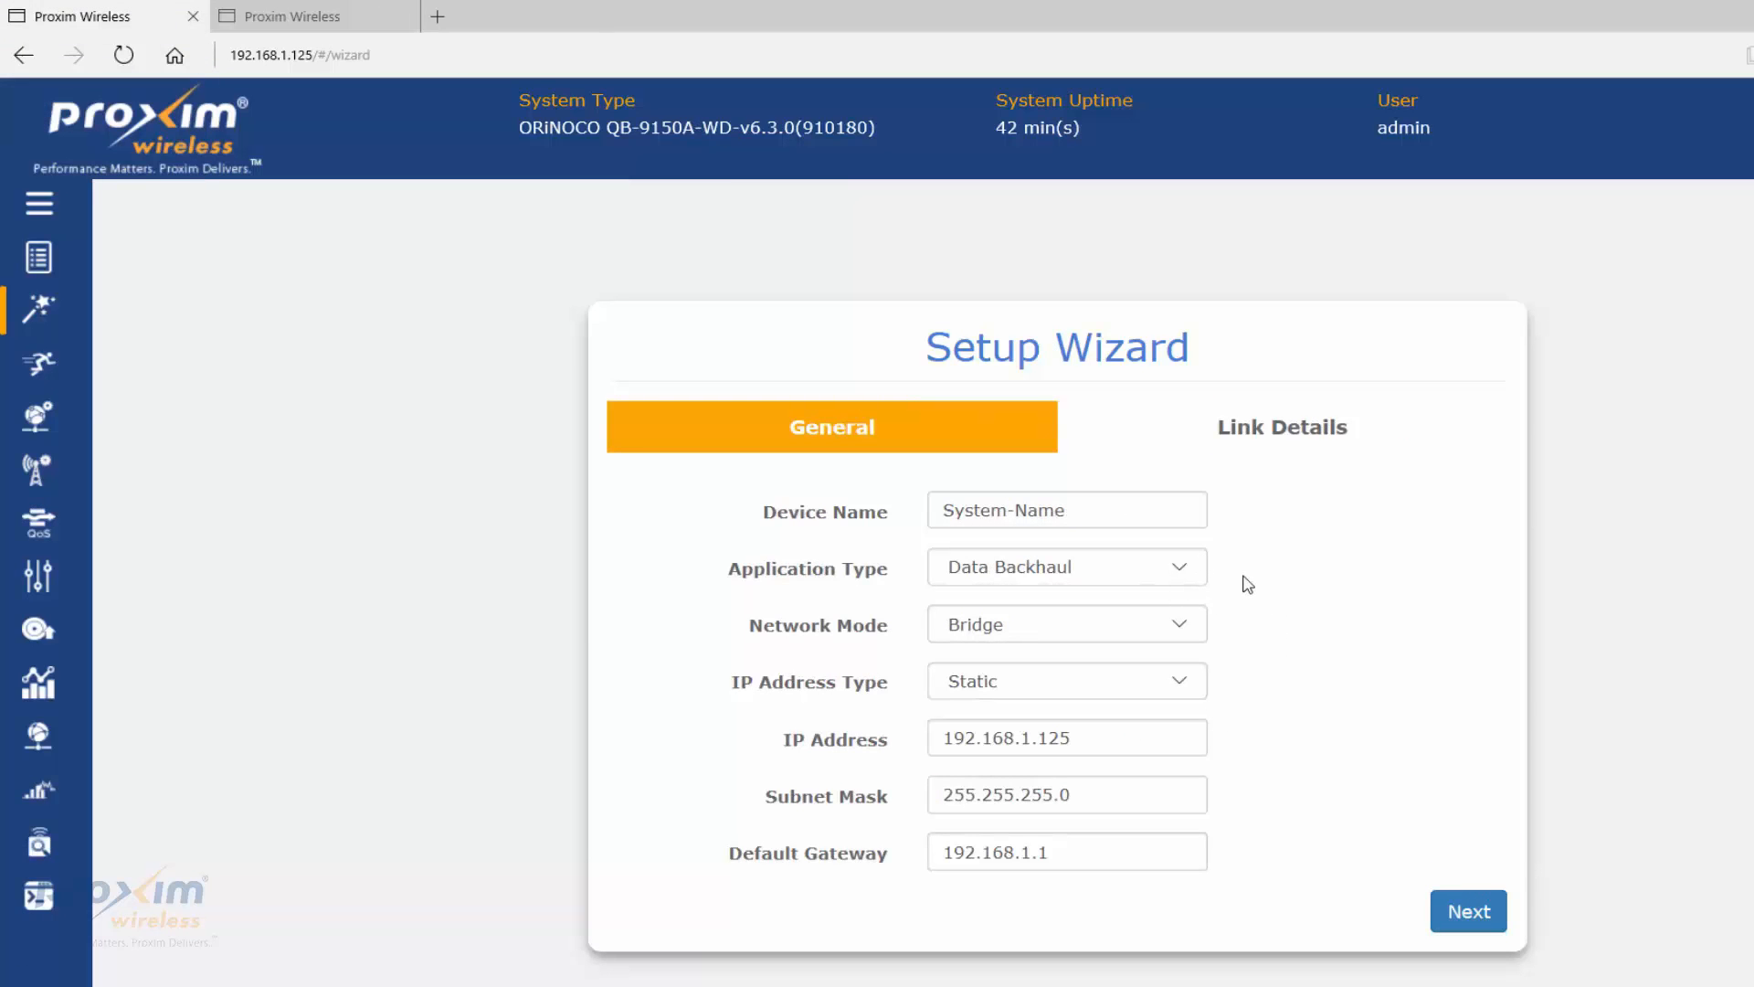
mouse_move(1241, 567)
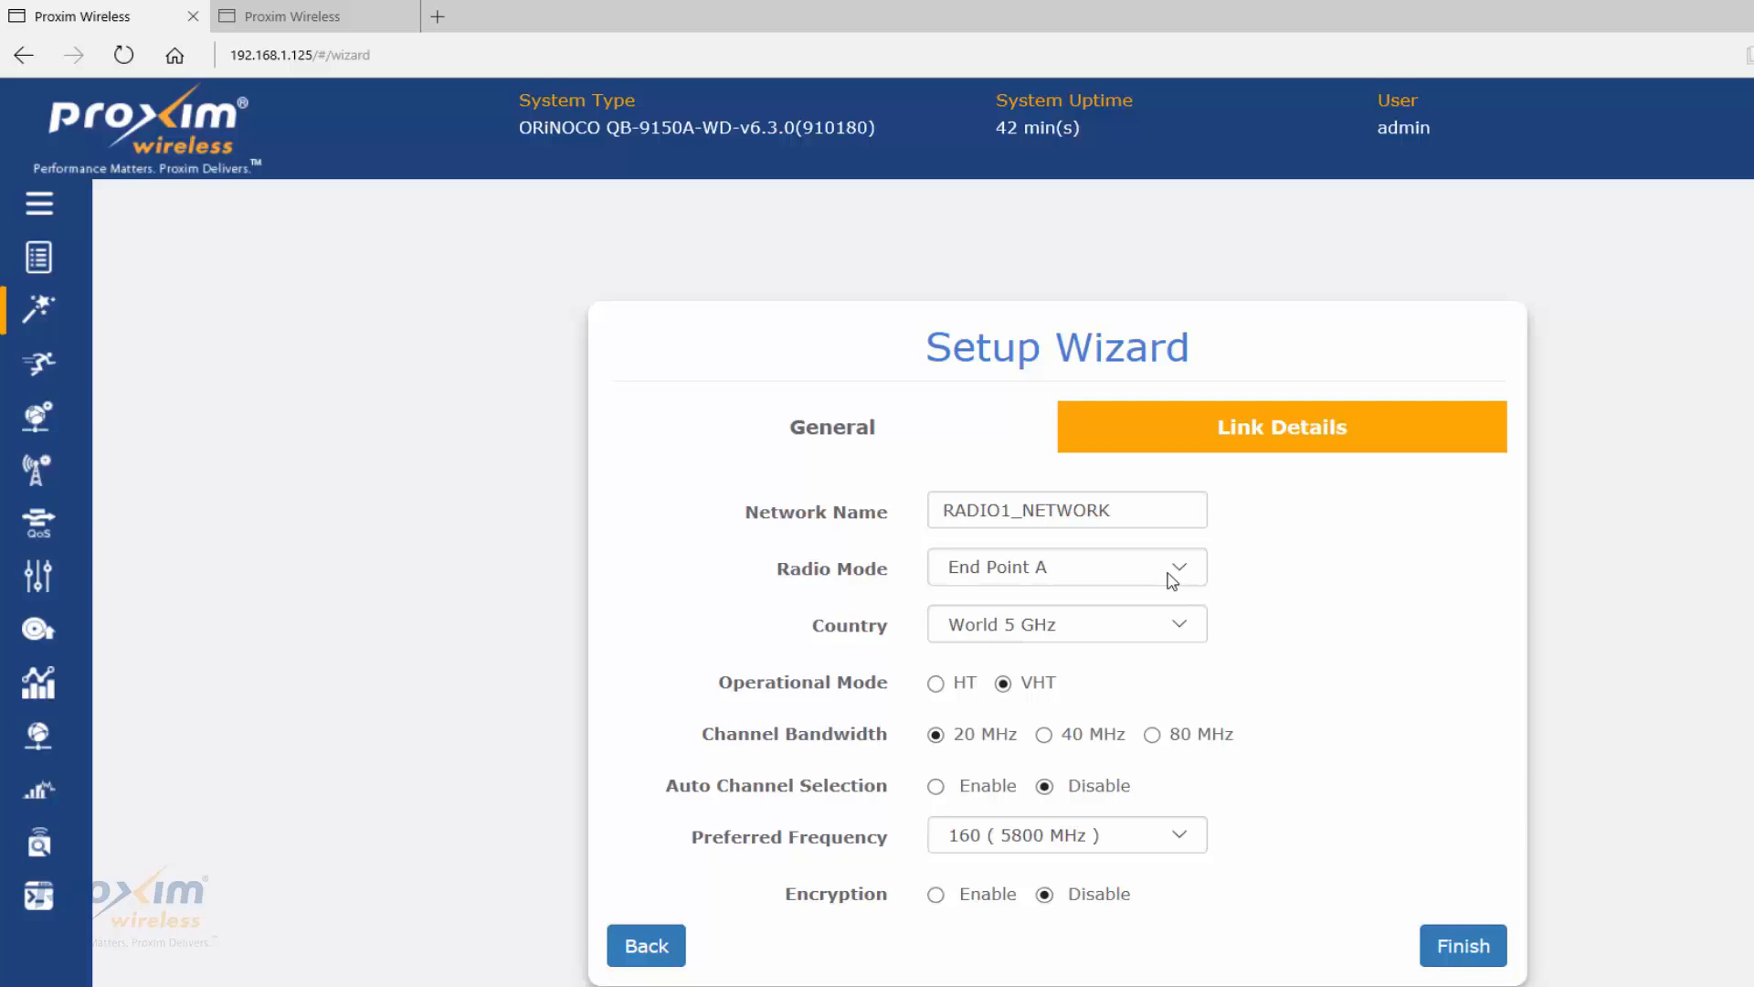
mouse_move(1082, 576)
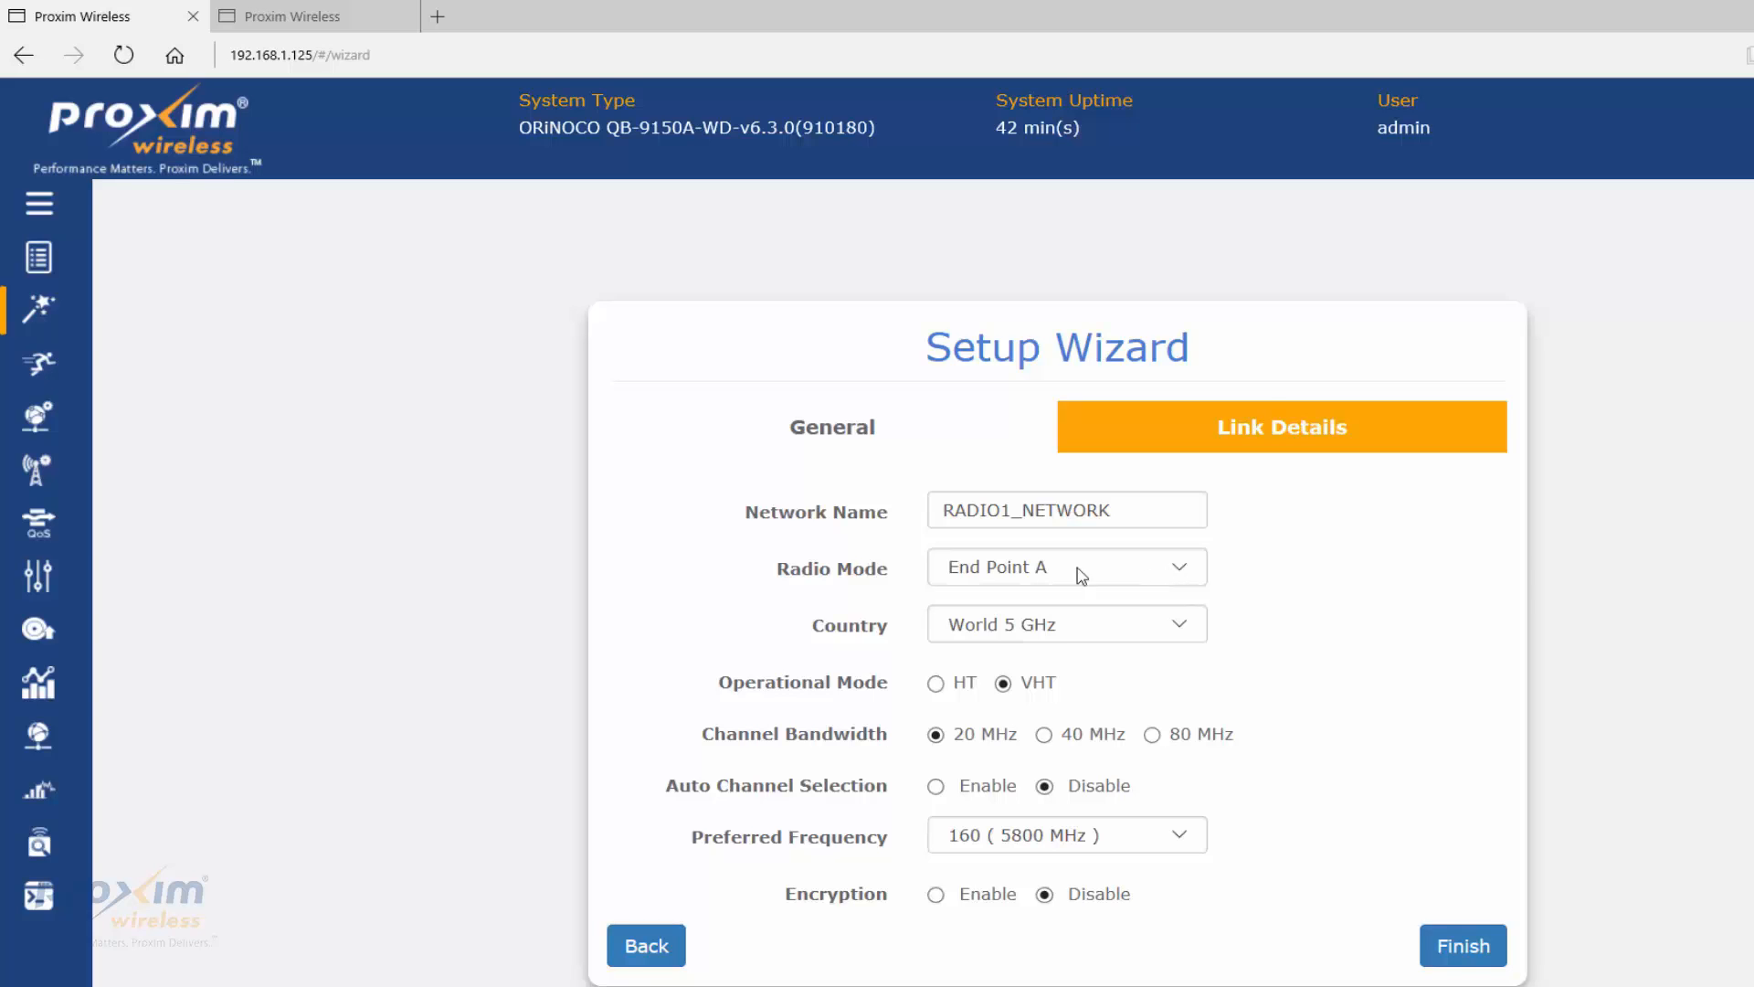
mouse_move(1153, 573)
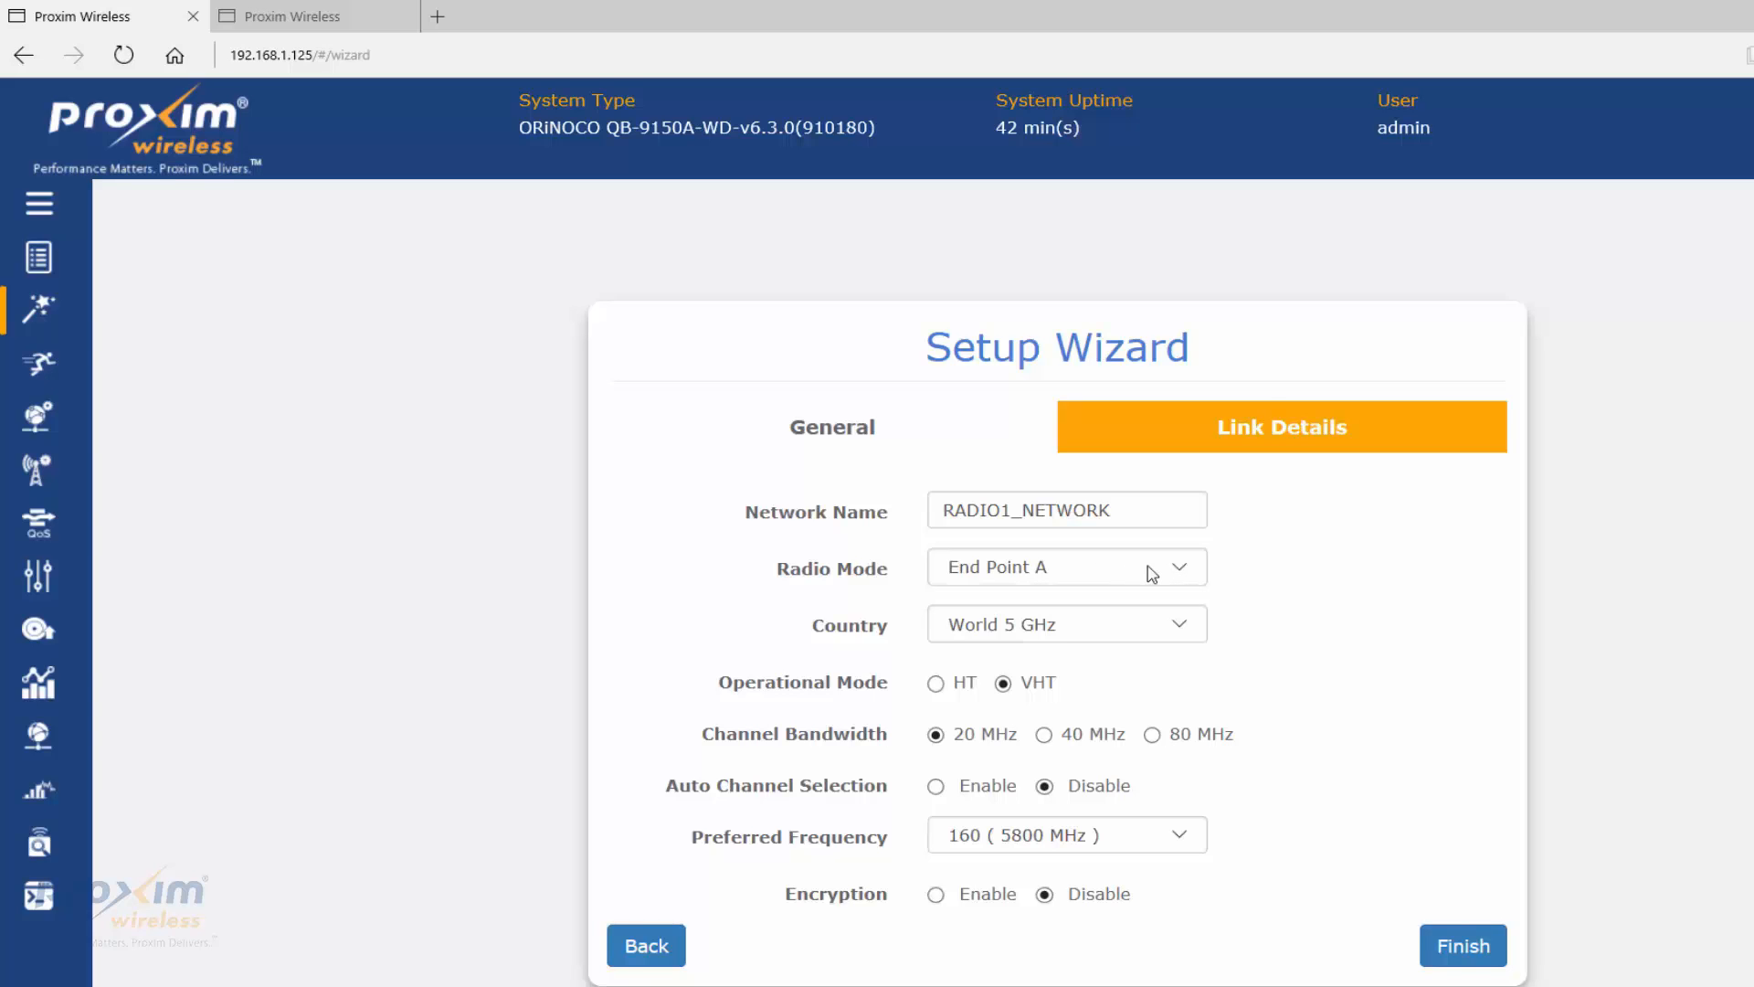
mouse_move(1138, 572)
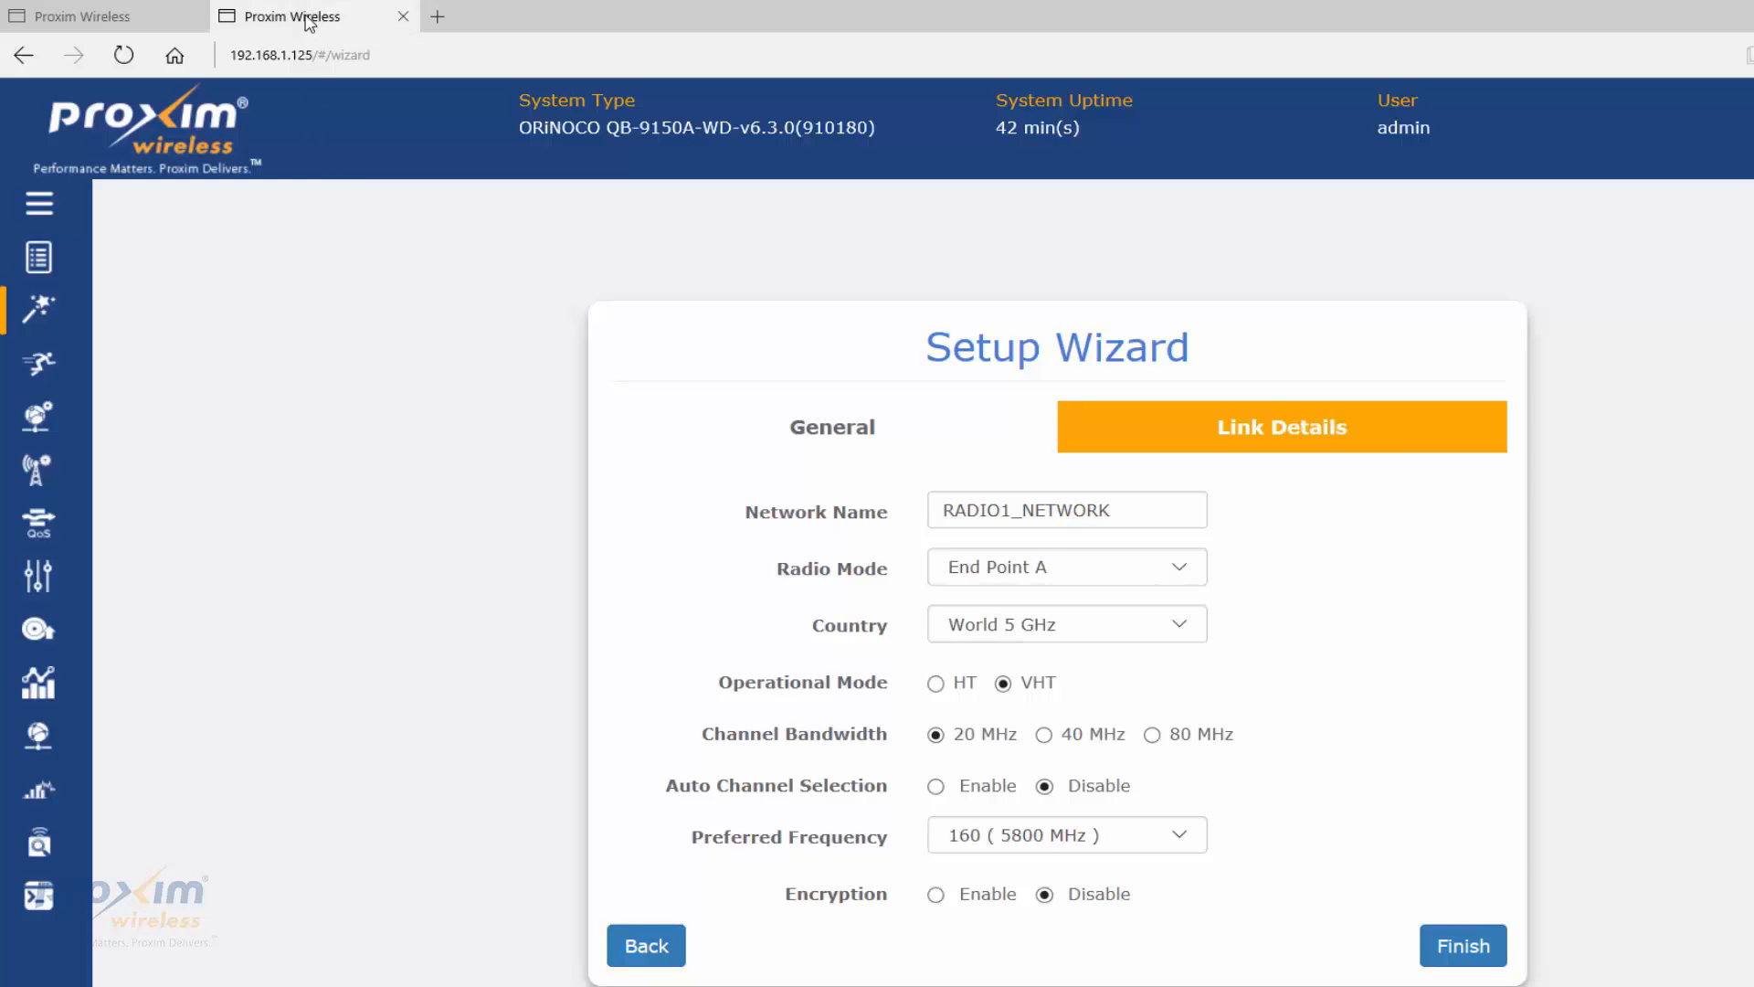
click(1064, 567)
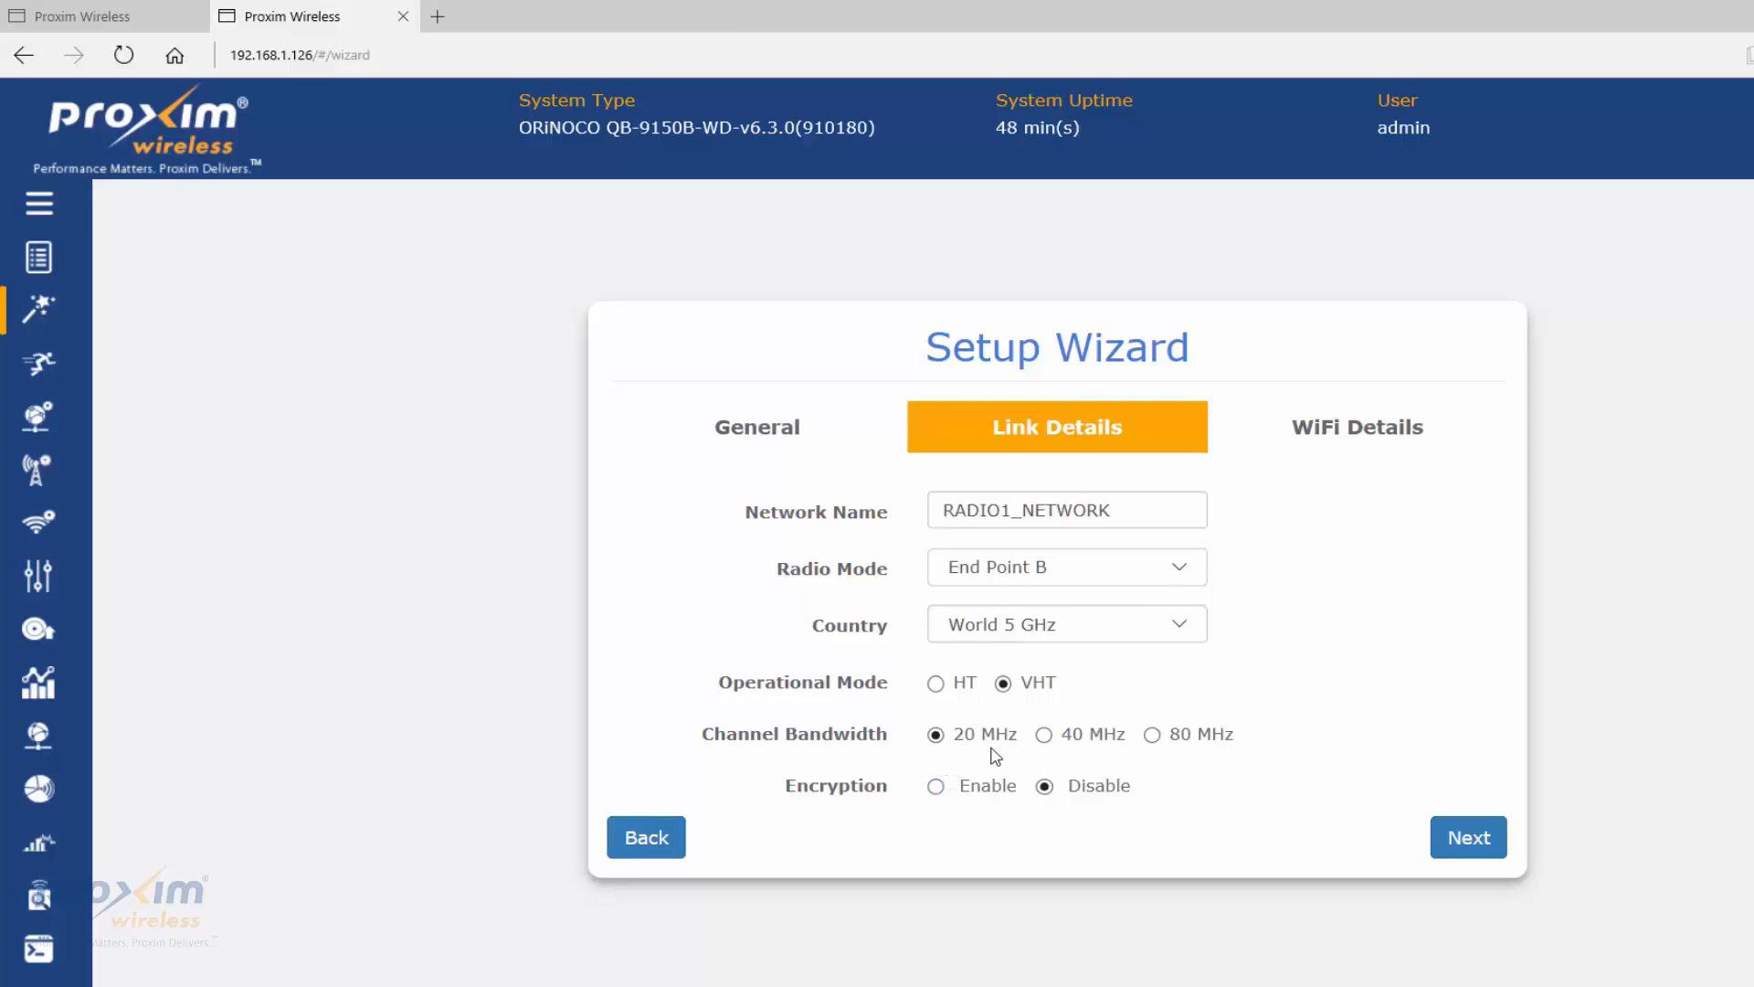
mouse_move(1159, 840)
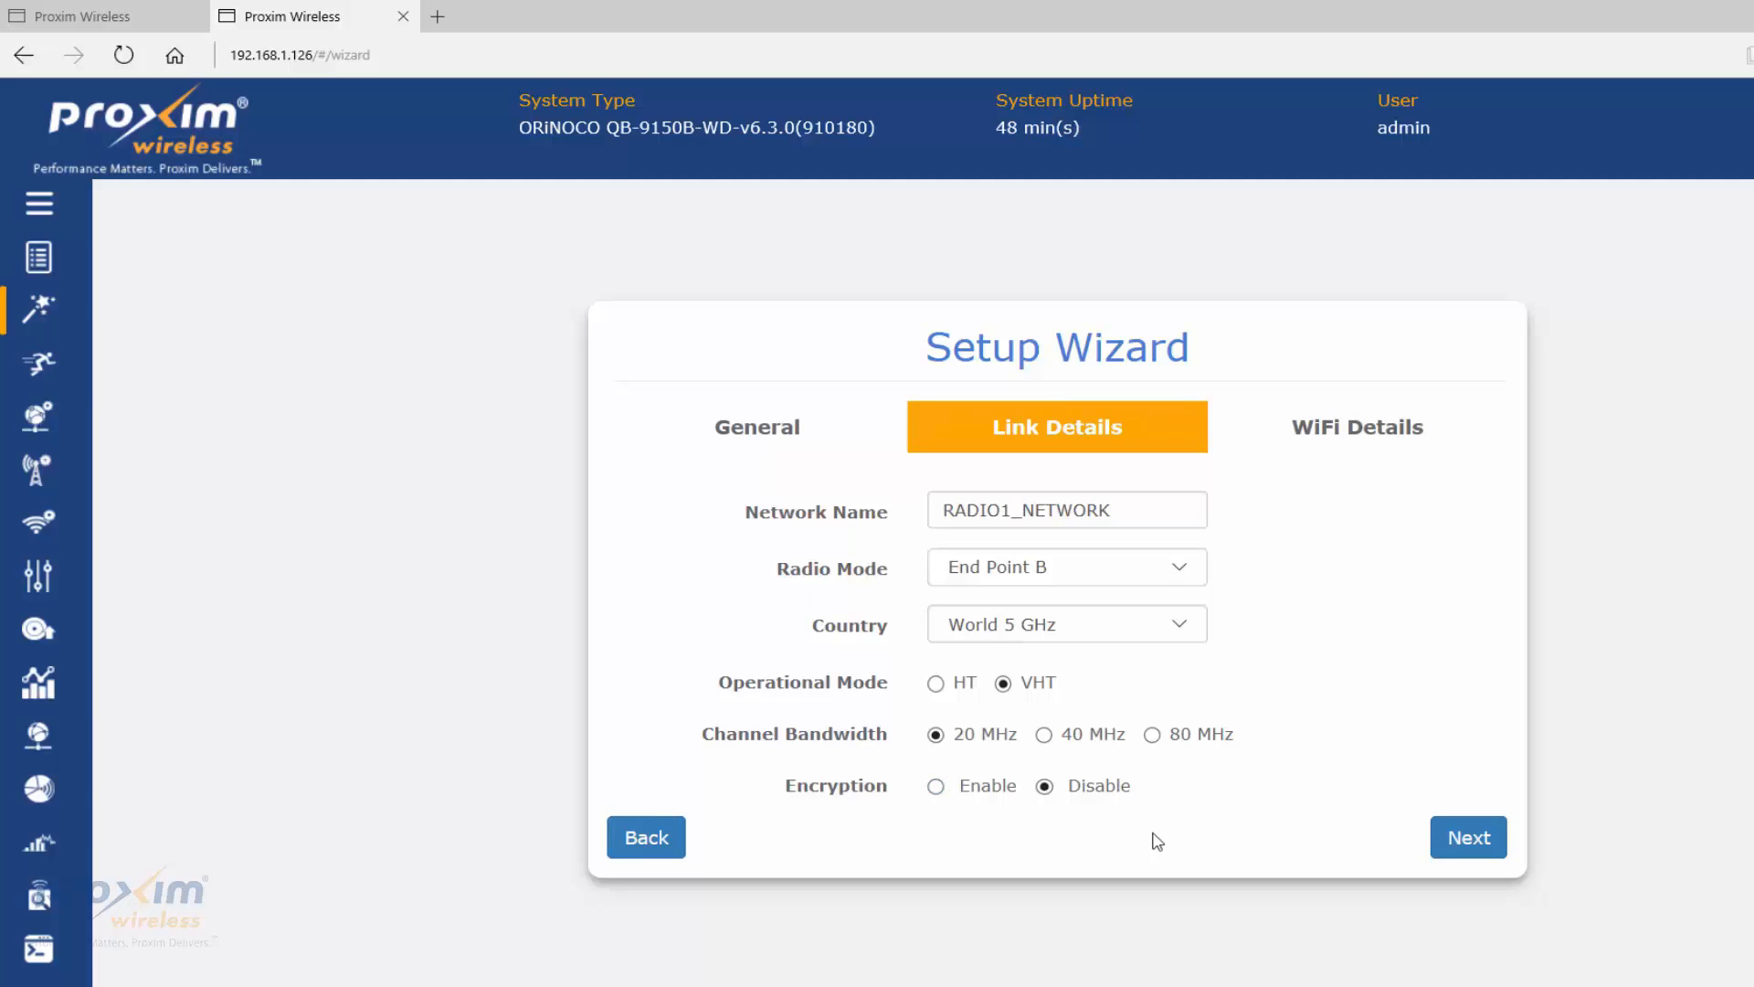
mouse_move(1506, 599)
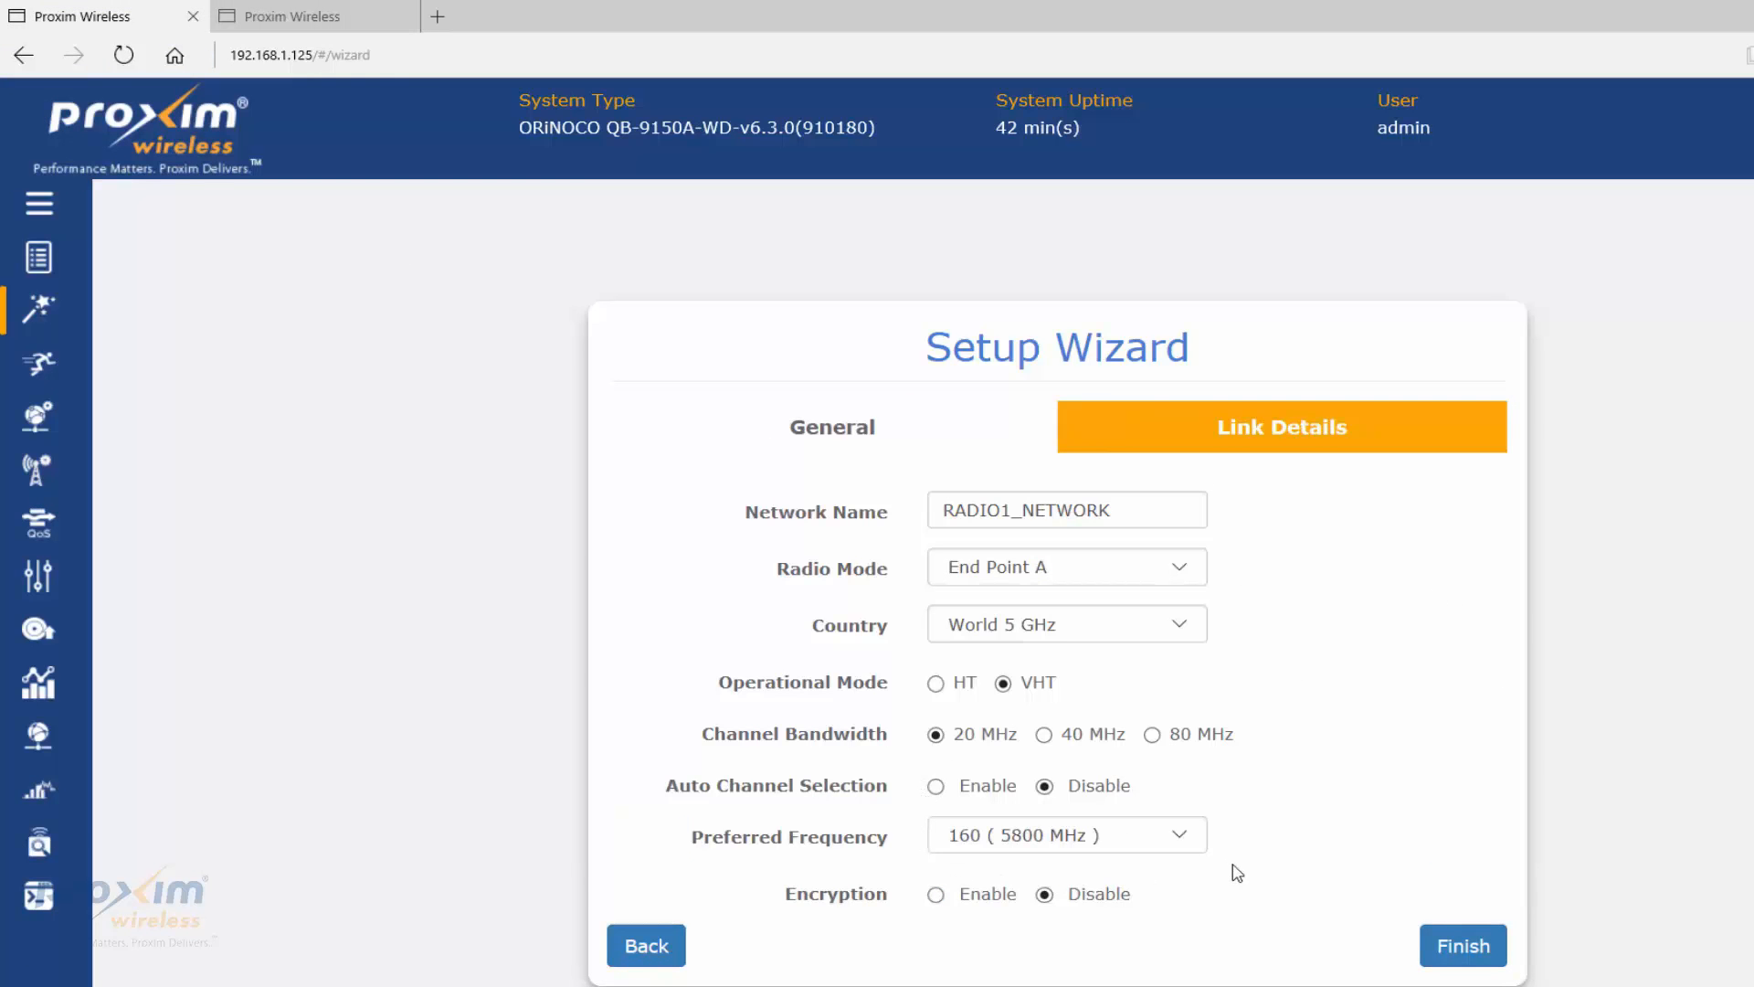
mouse_move(1239, 808)
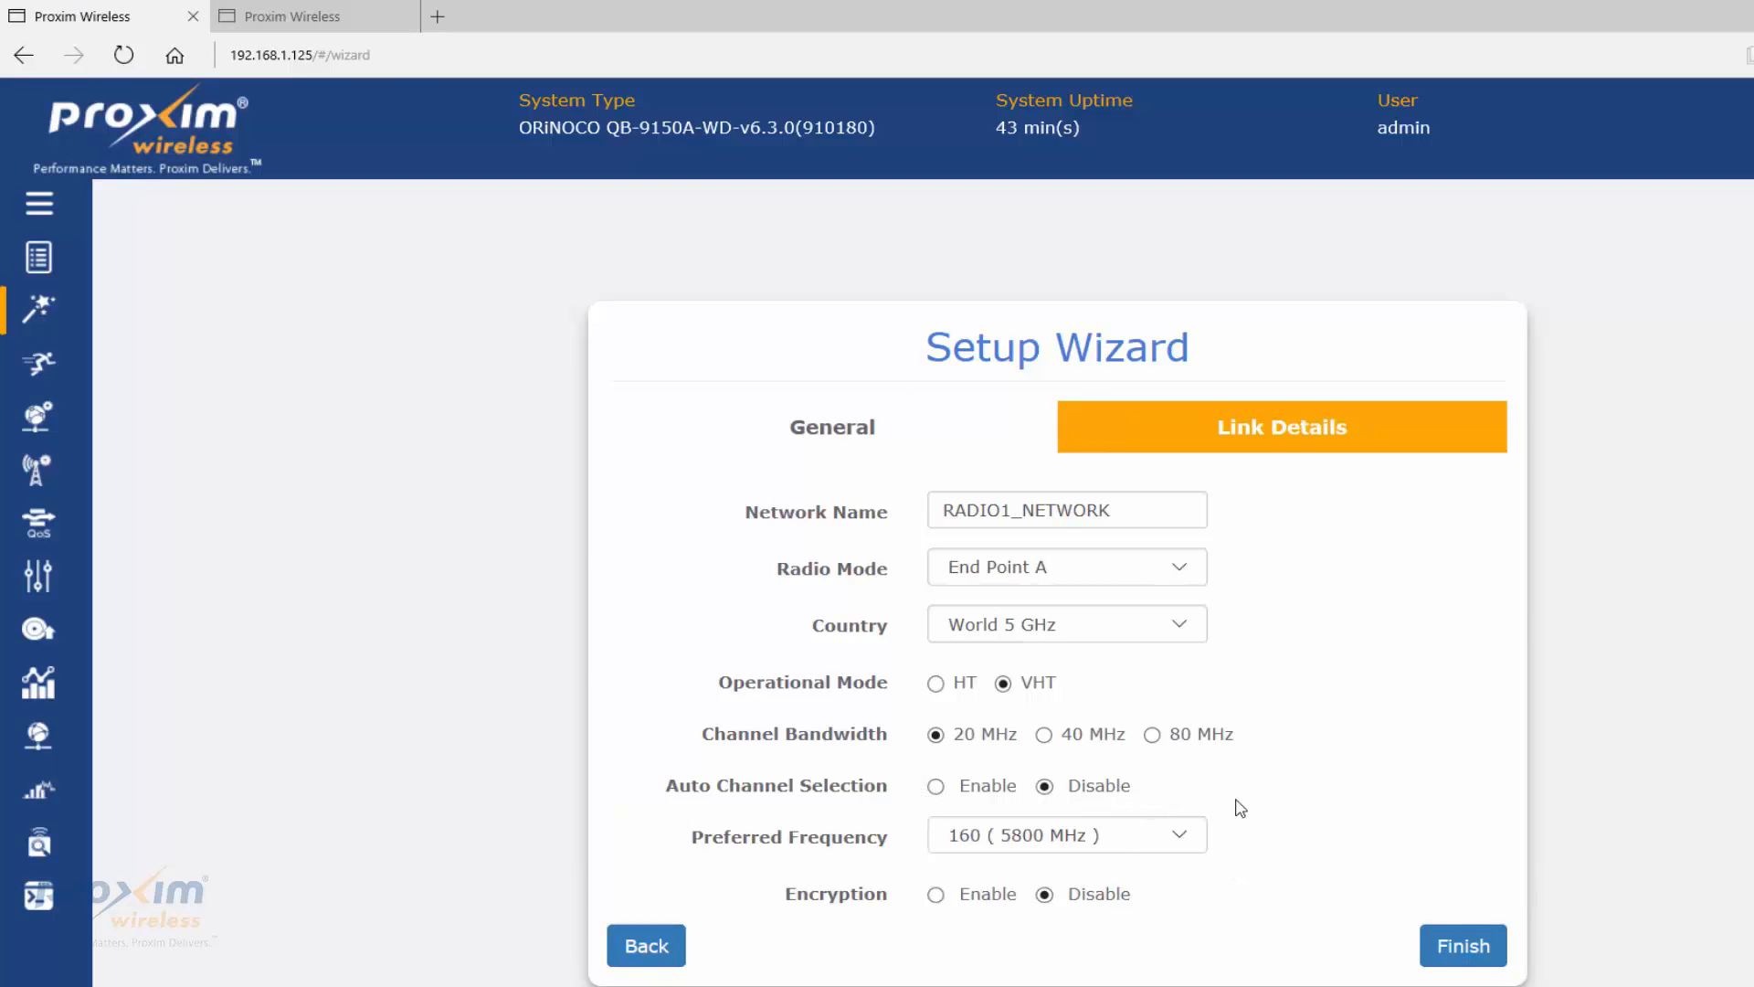
mouse_move(1251, 850)
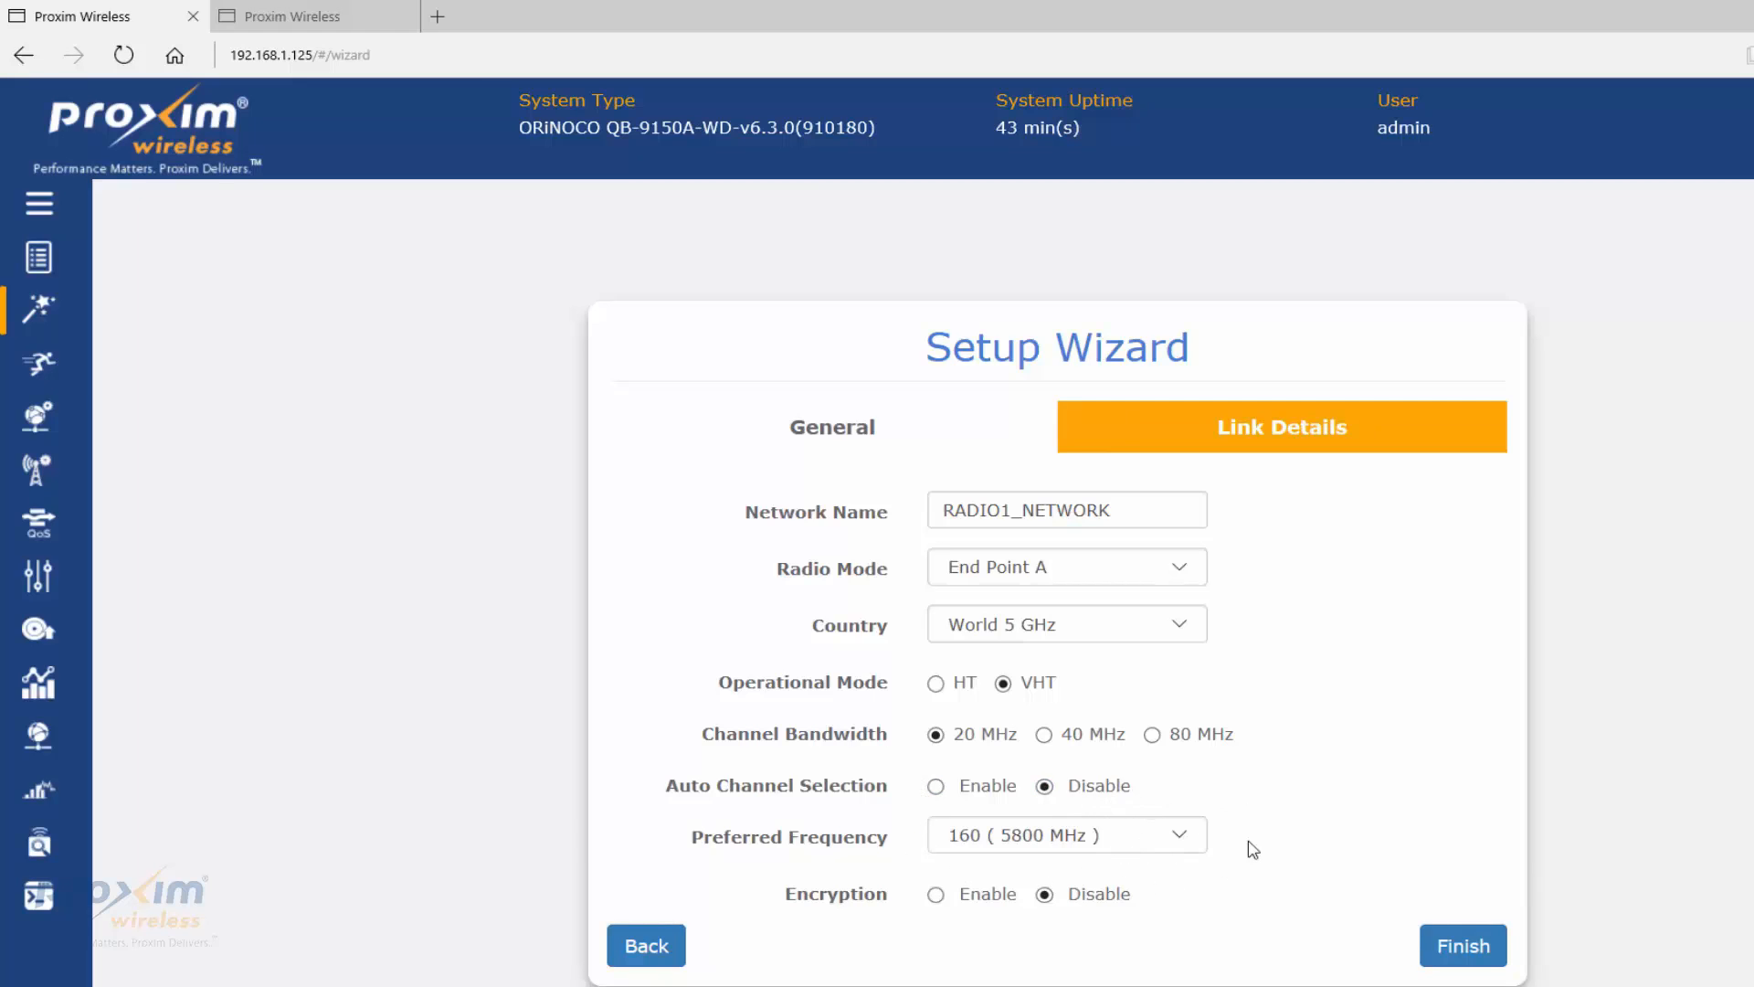
click(312, 17)
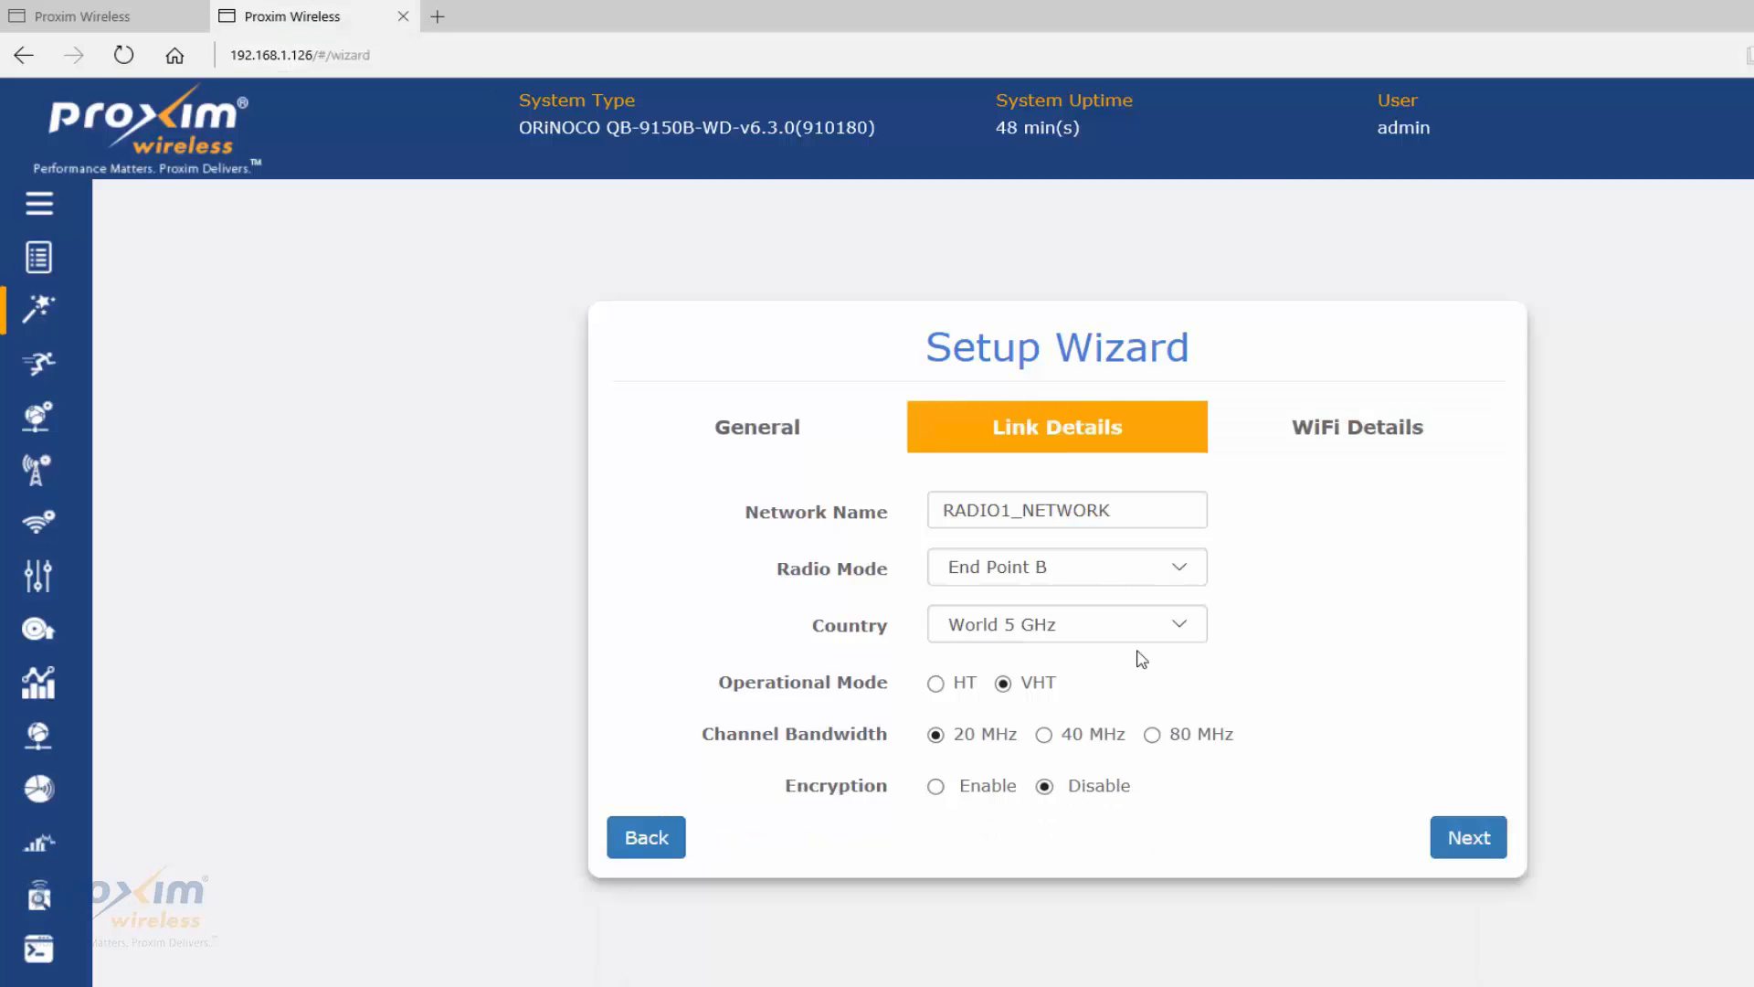
mouse_move(1319, 815)
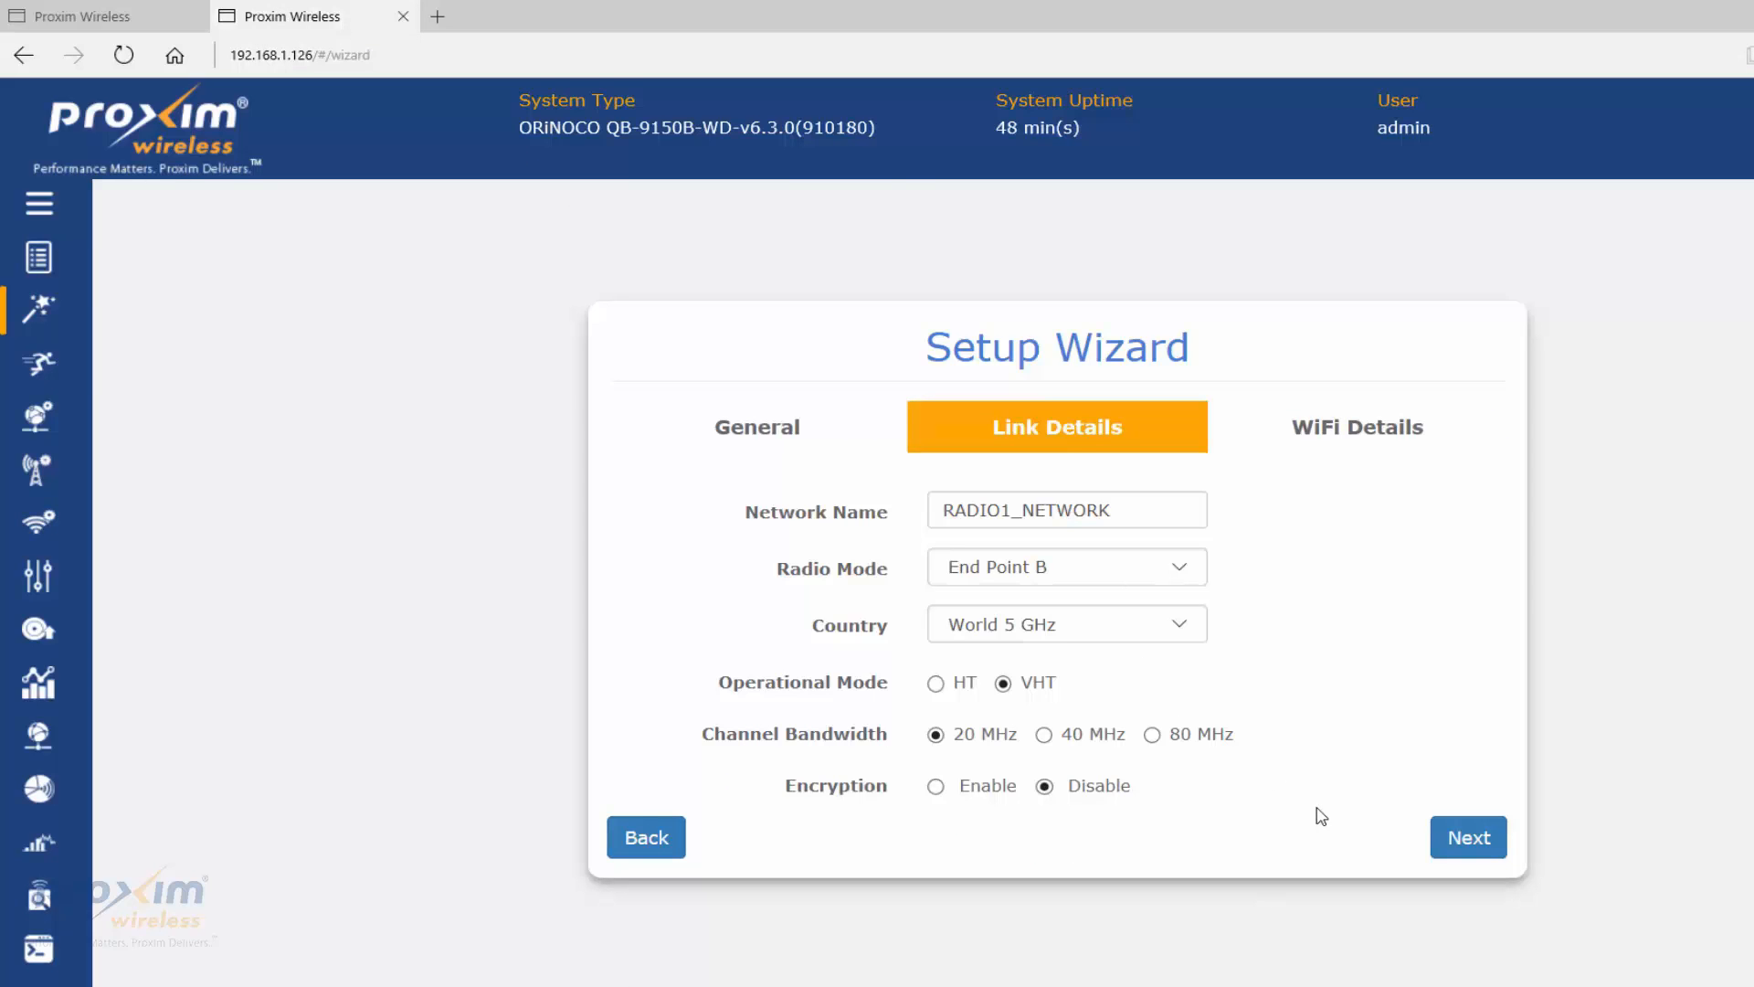
mouse_move(1346, 795)
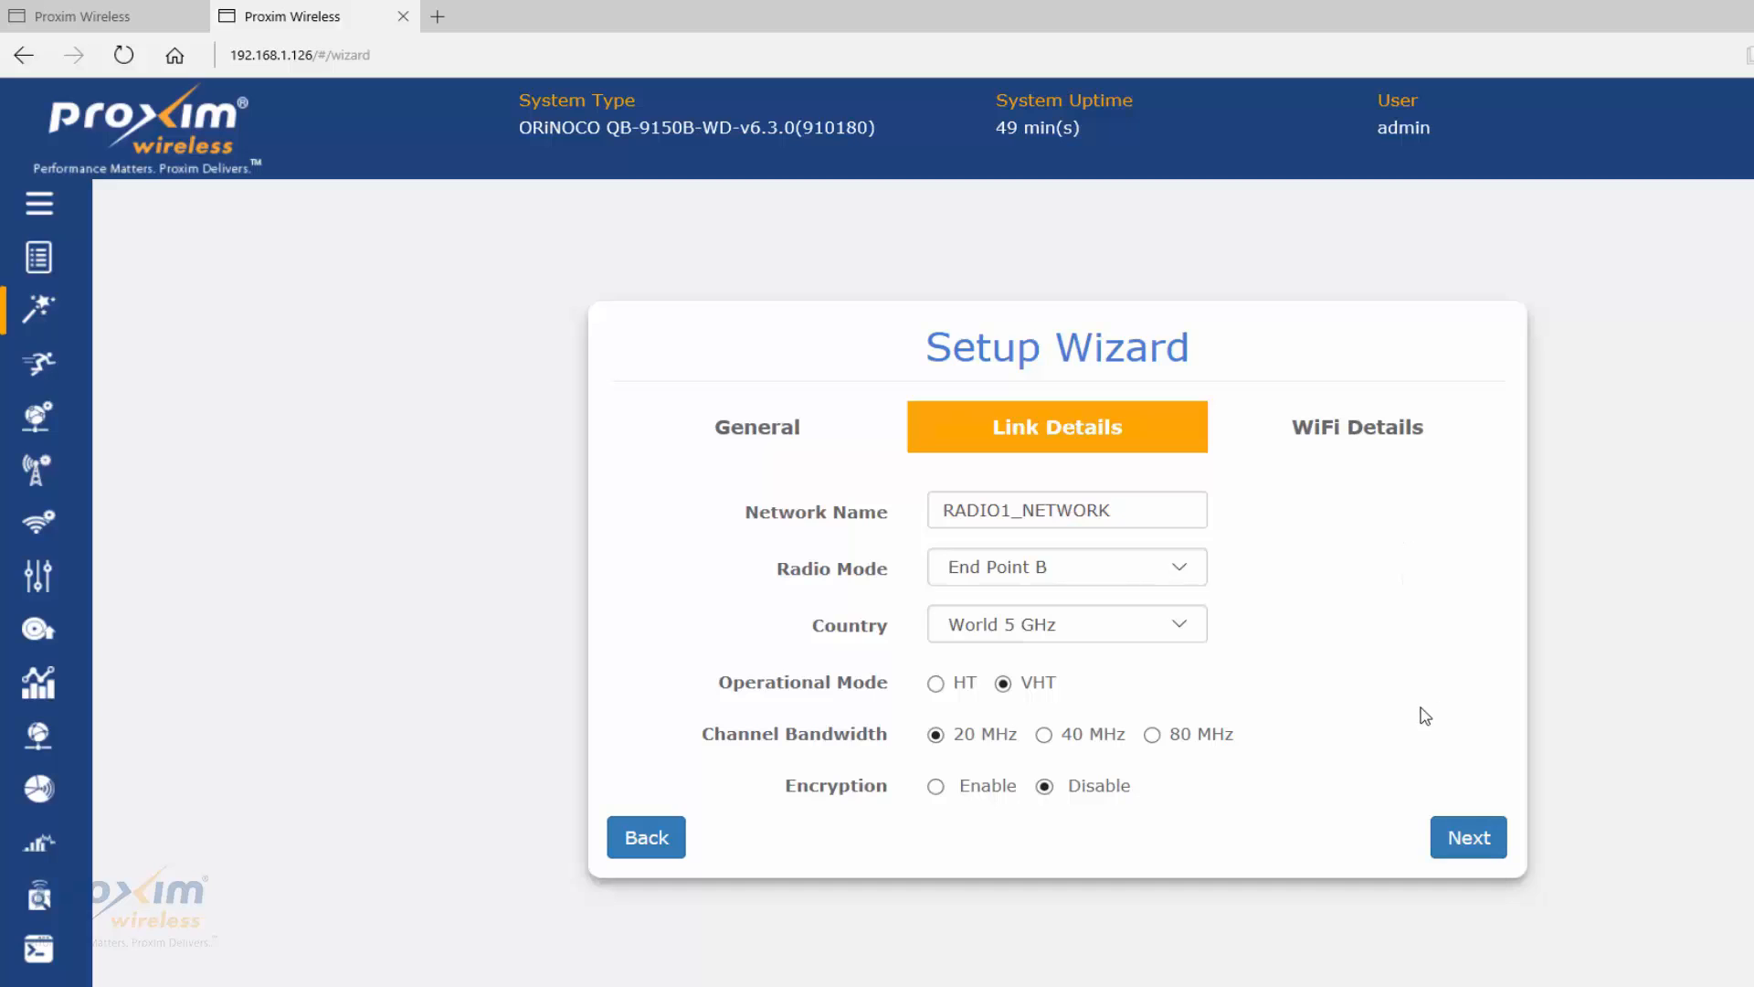
mouse_move(1421, 629)
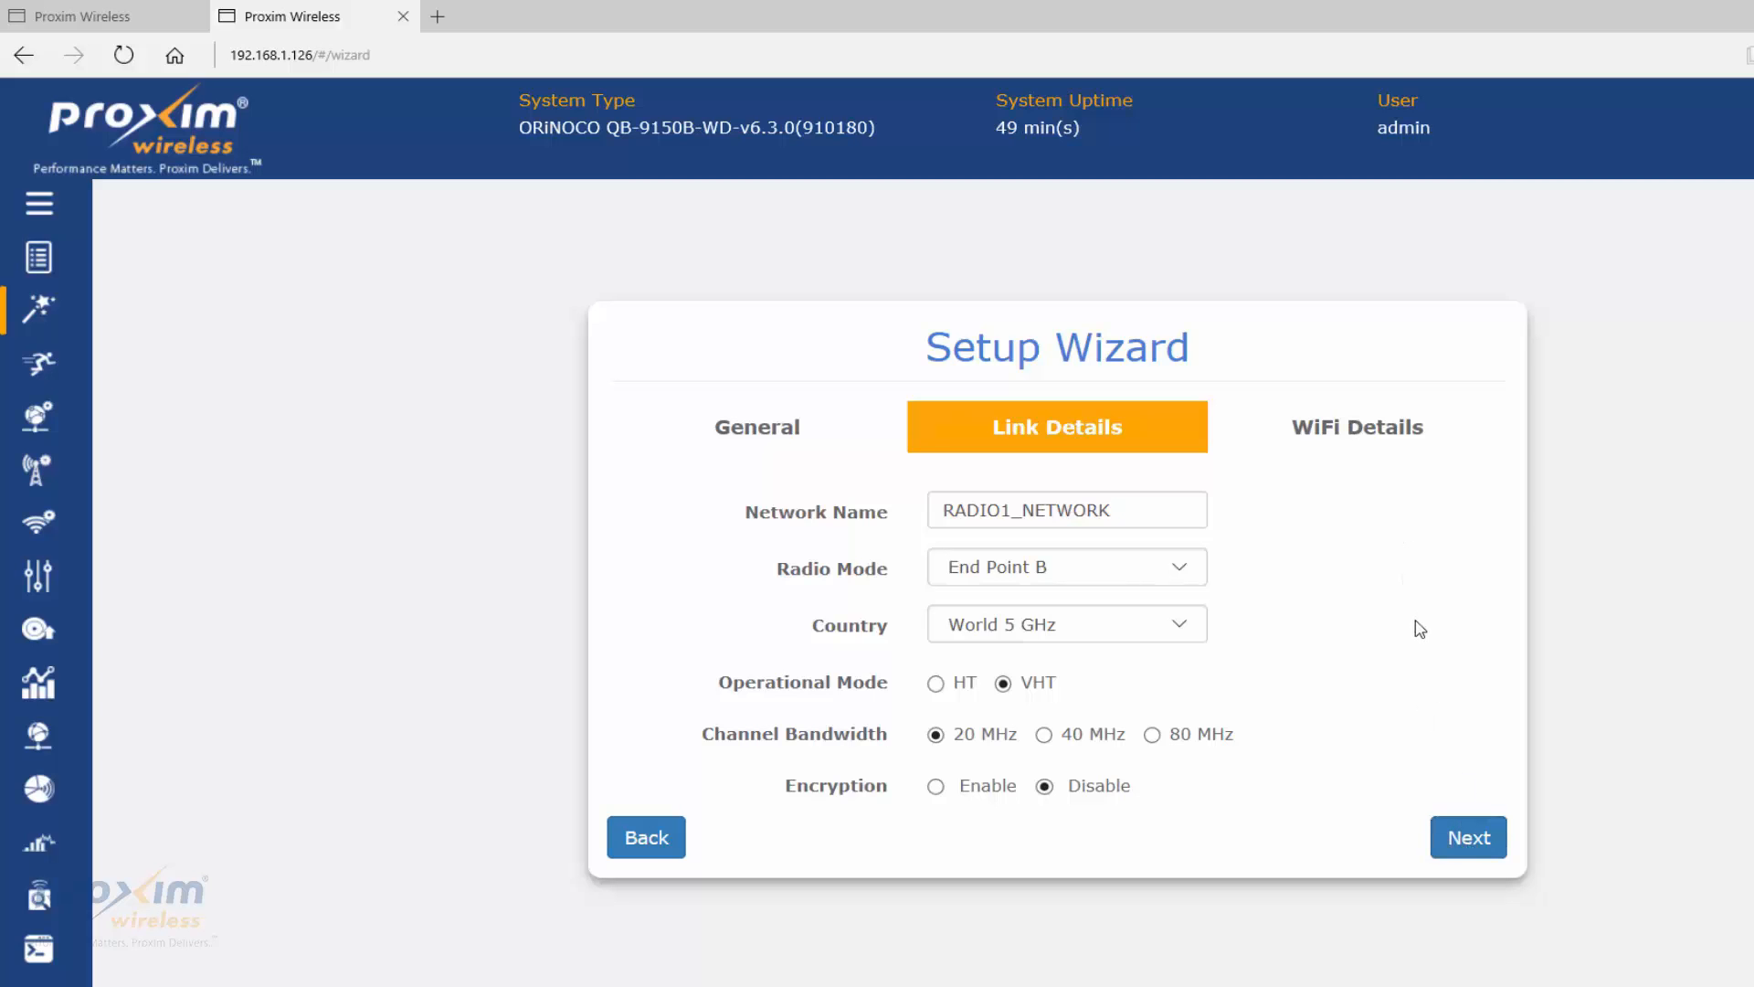
click(1467, 837)
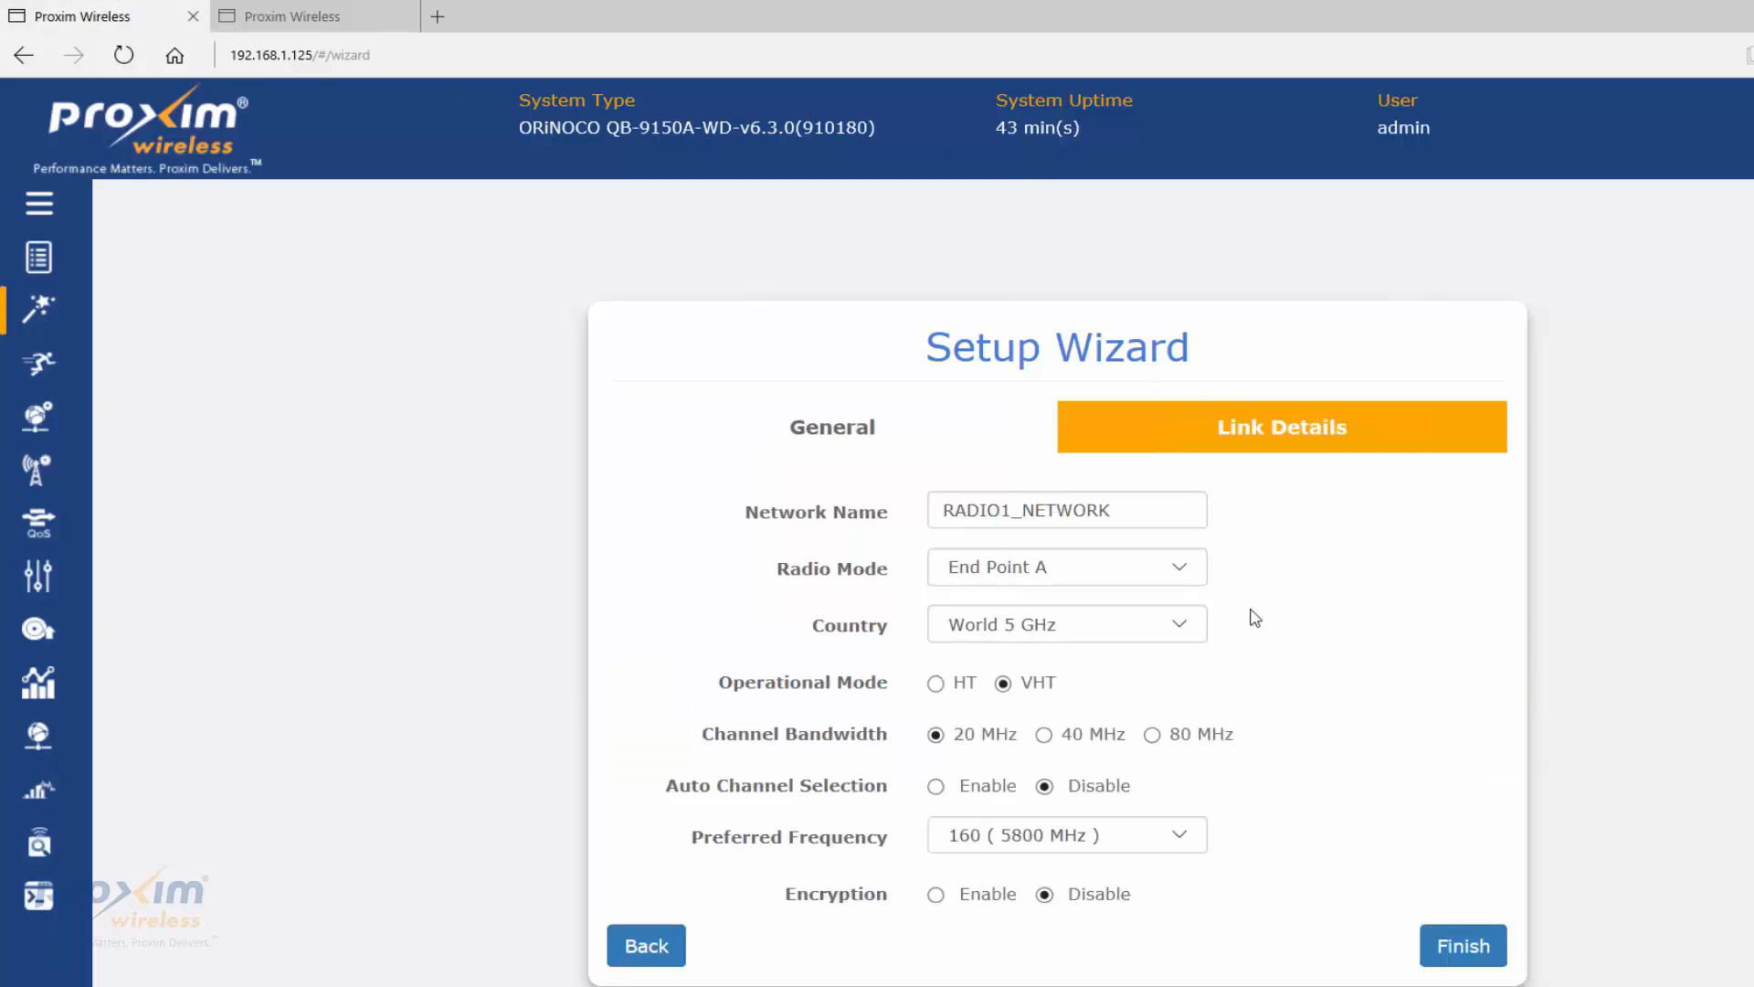
mouse_move(1464, 945)
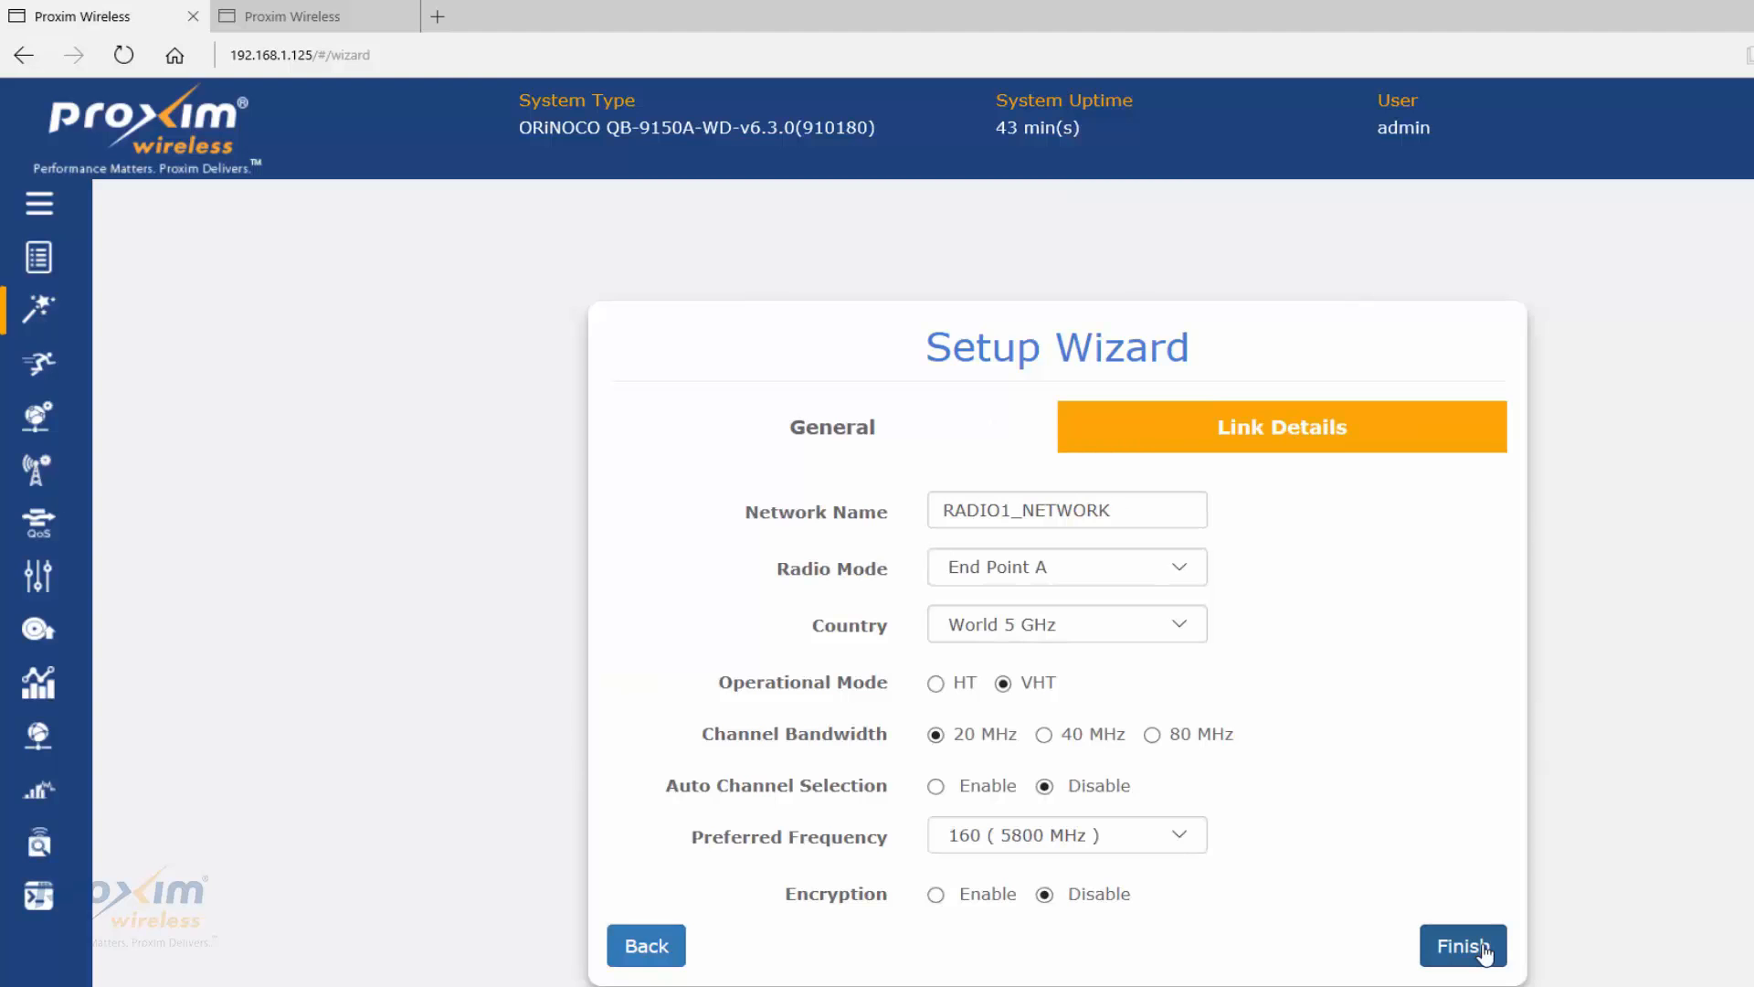
mouse_move(1352, 653)
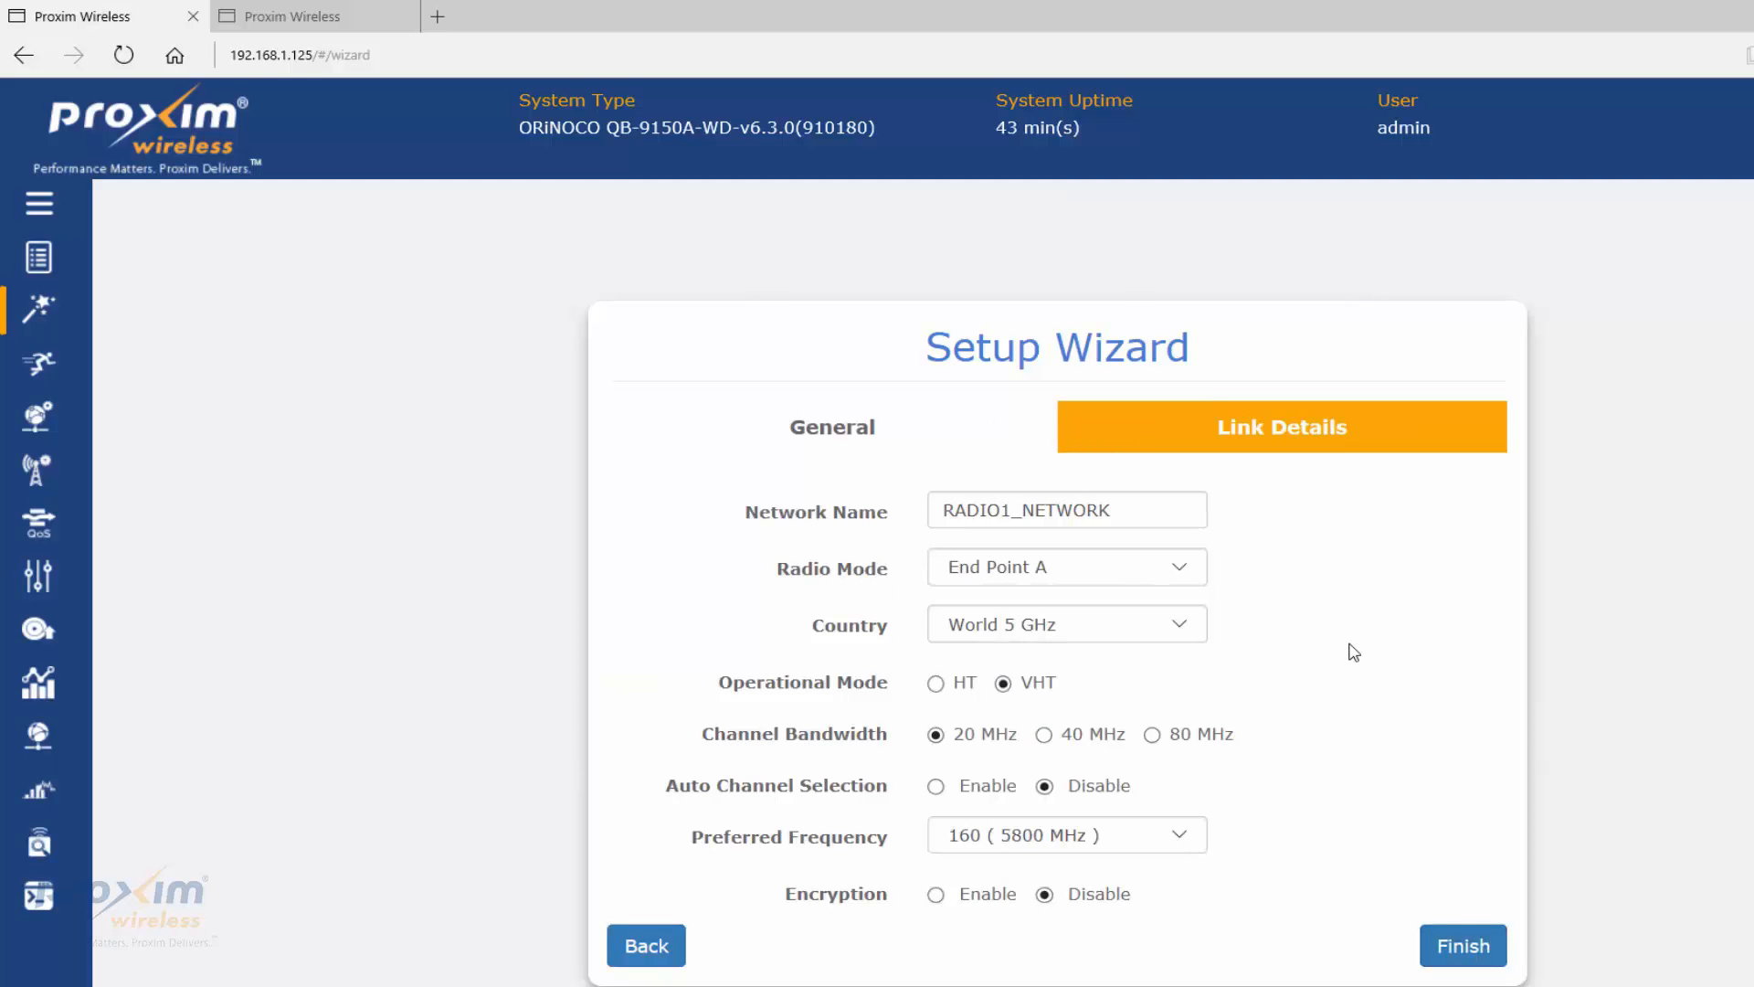